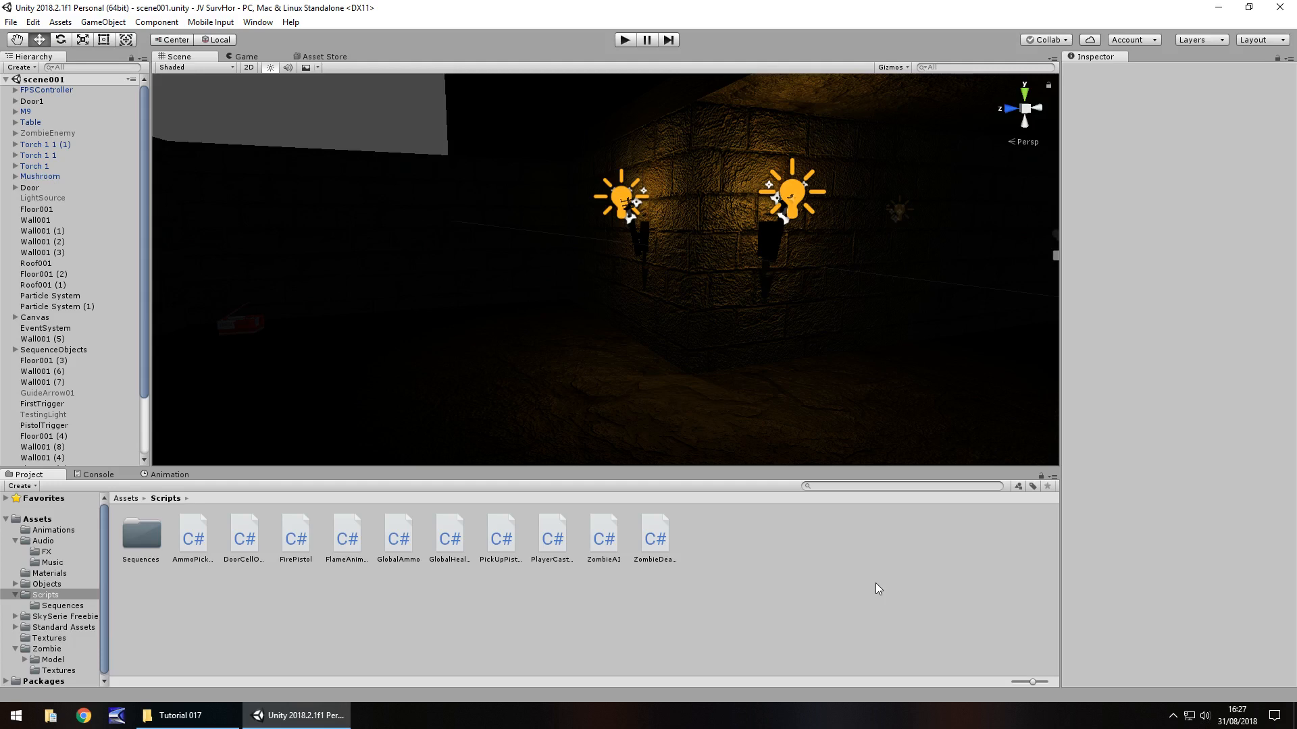
mouse_move(272, 208)
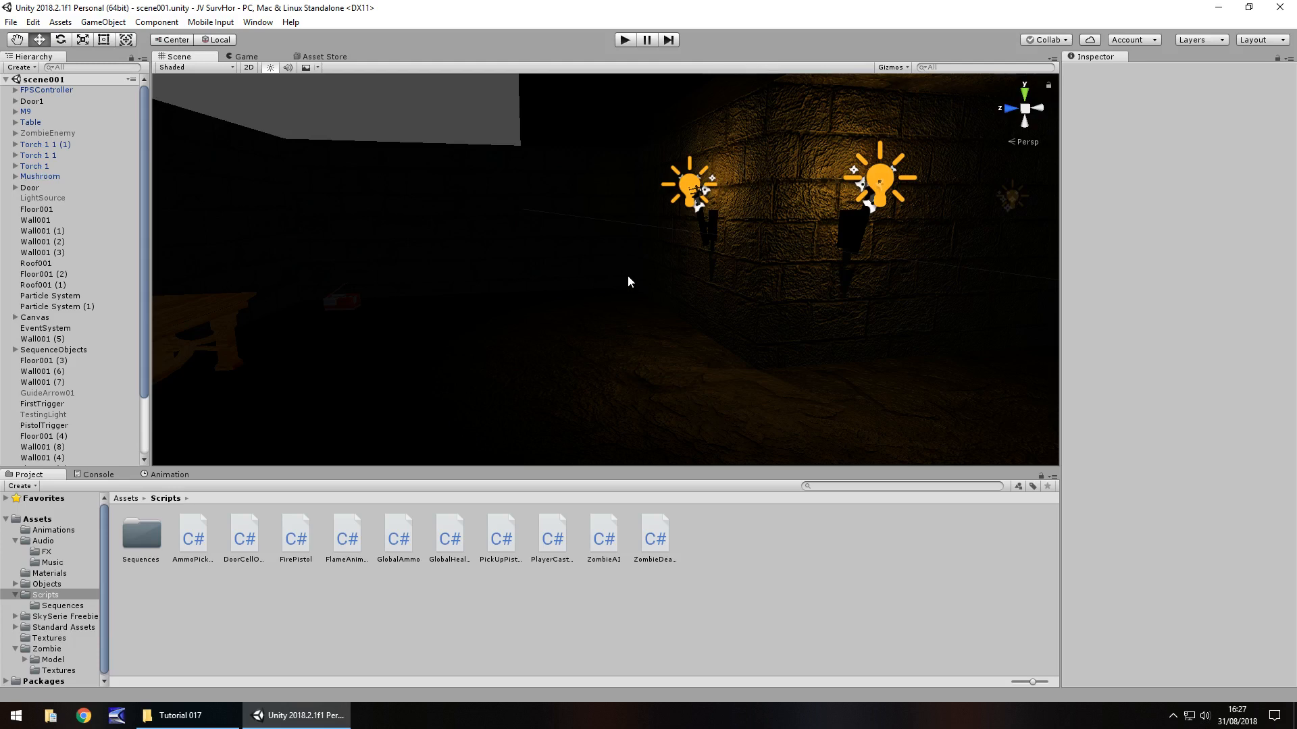
mouse_move(513, 549)
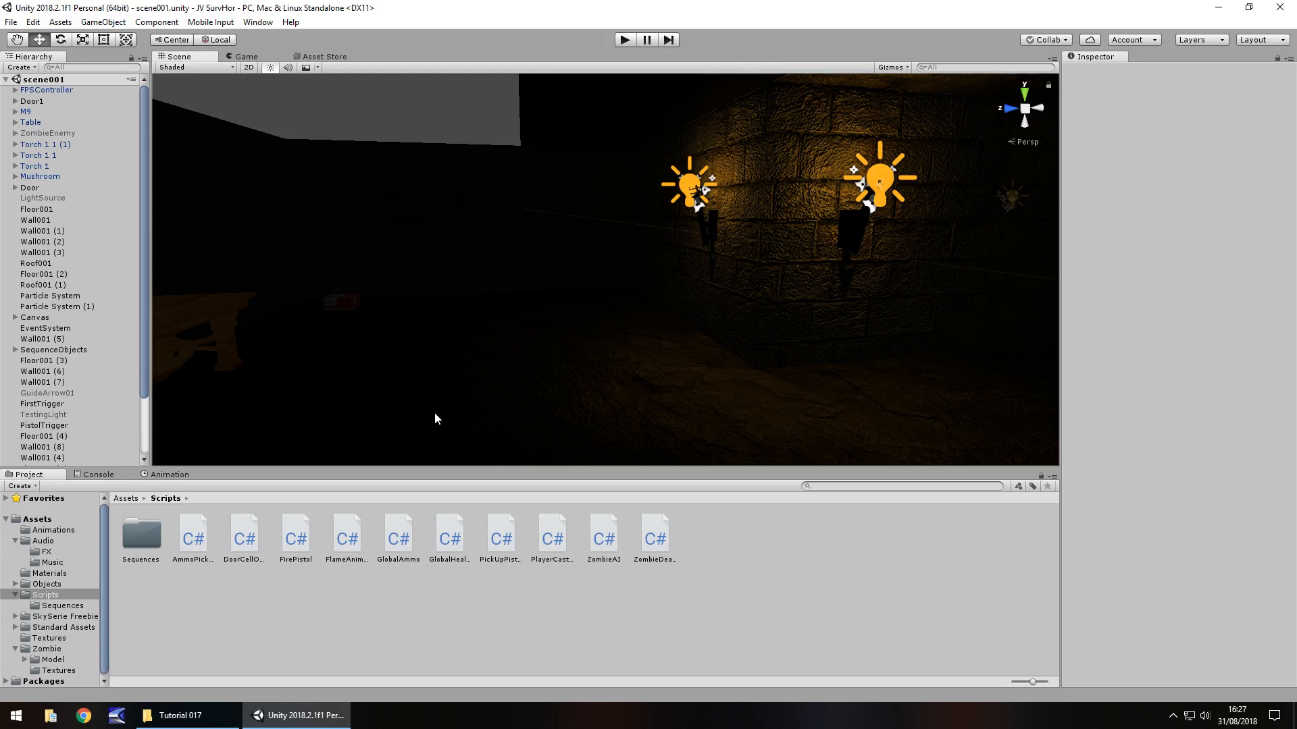
mouse_move(336, 636)
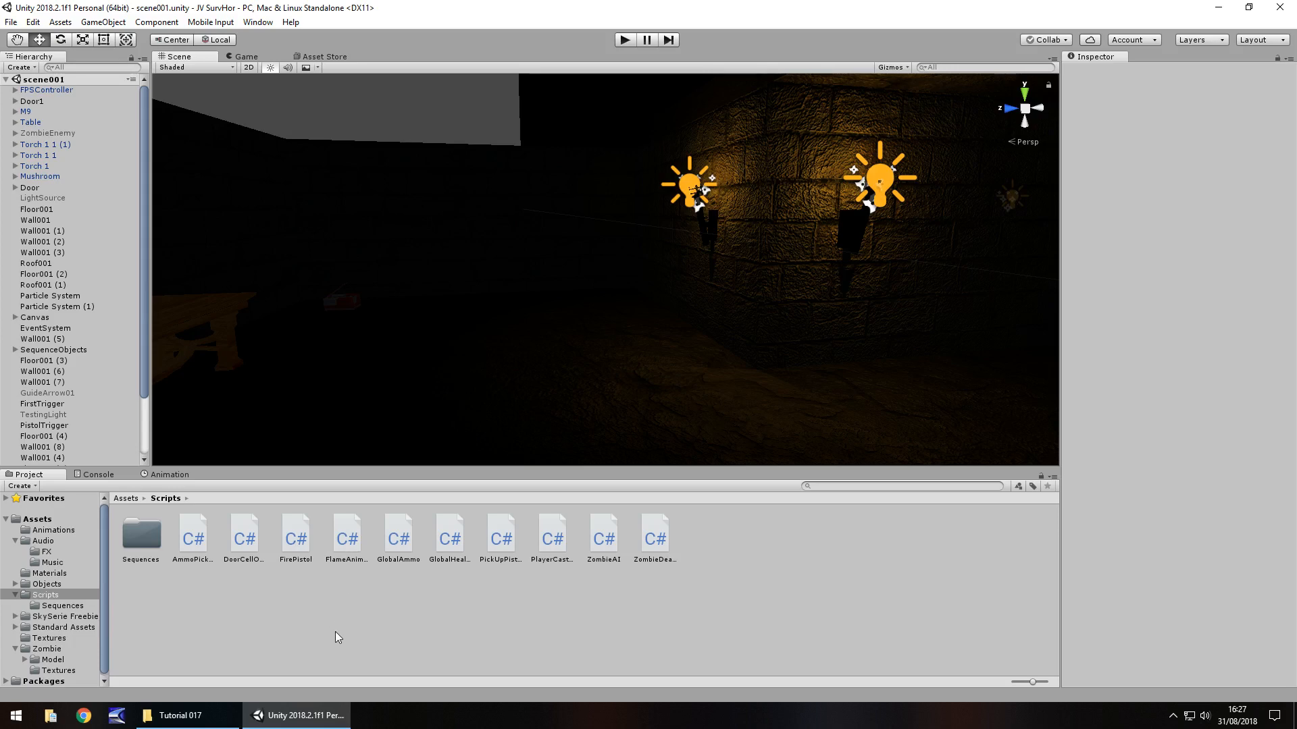
mouse_move(331, 69)
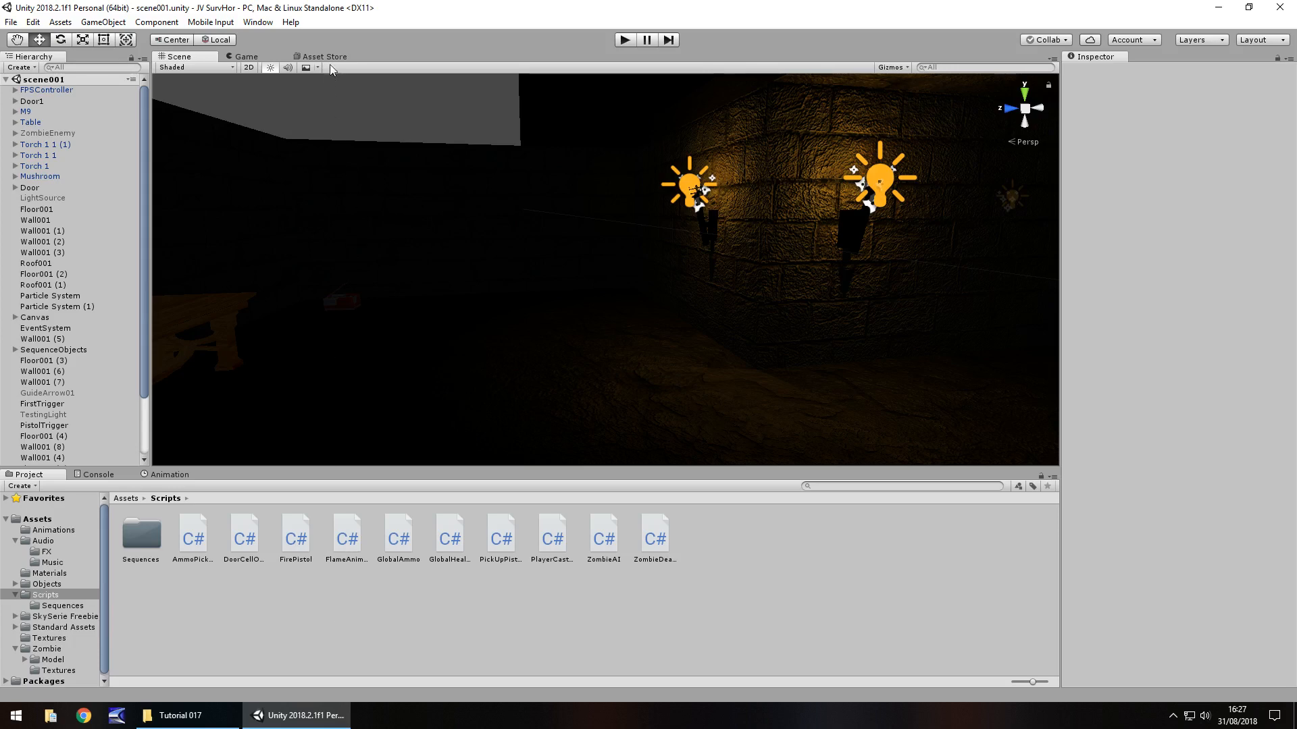
- Search the Asset Store for 'skybox', filter to Free Only, and open Skybox Series Free
left_click(323, 57)
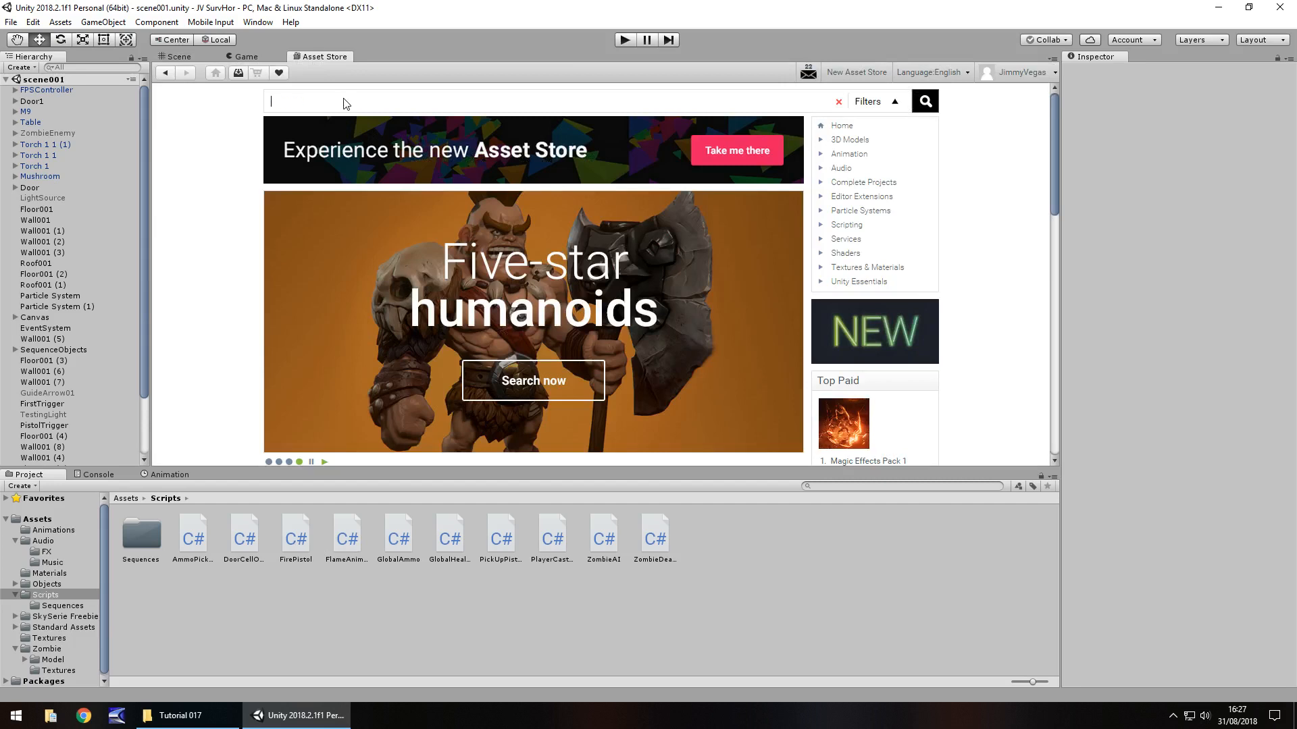
type("skybox")
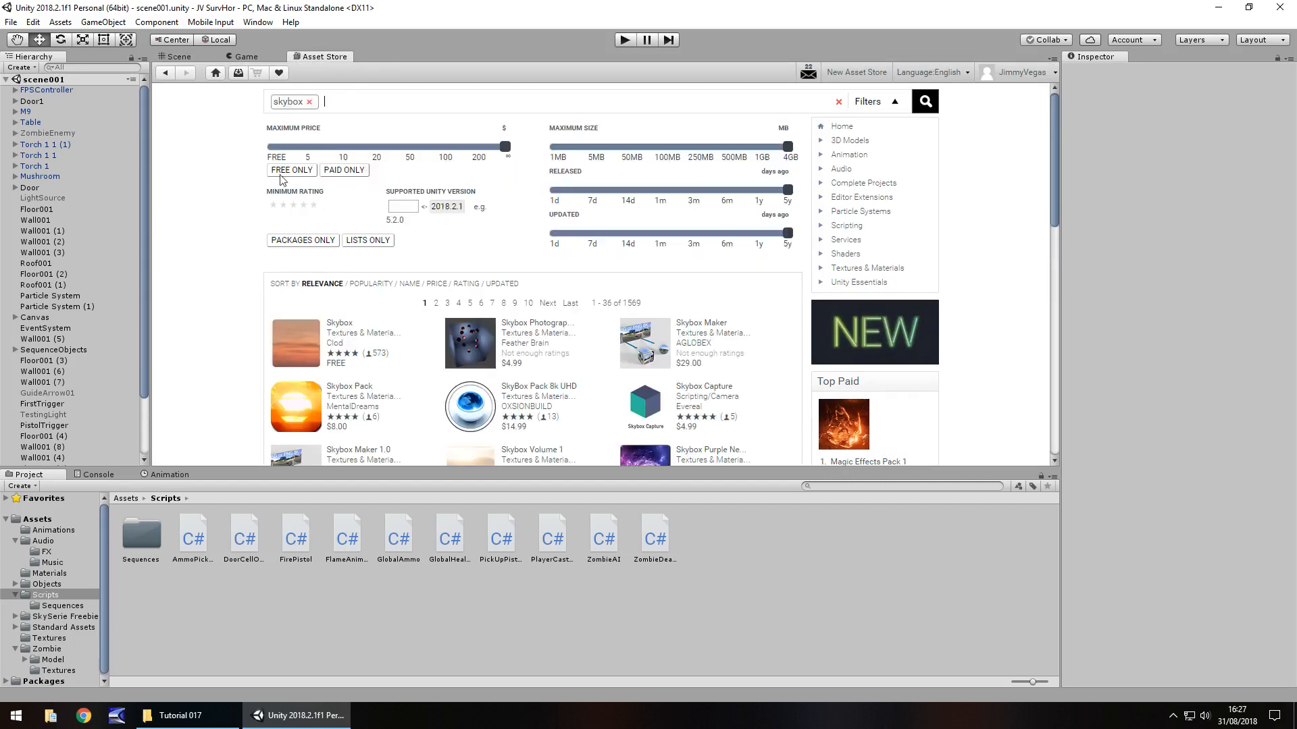
left_click(292, 171)
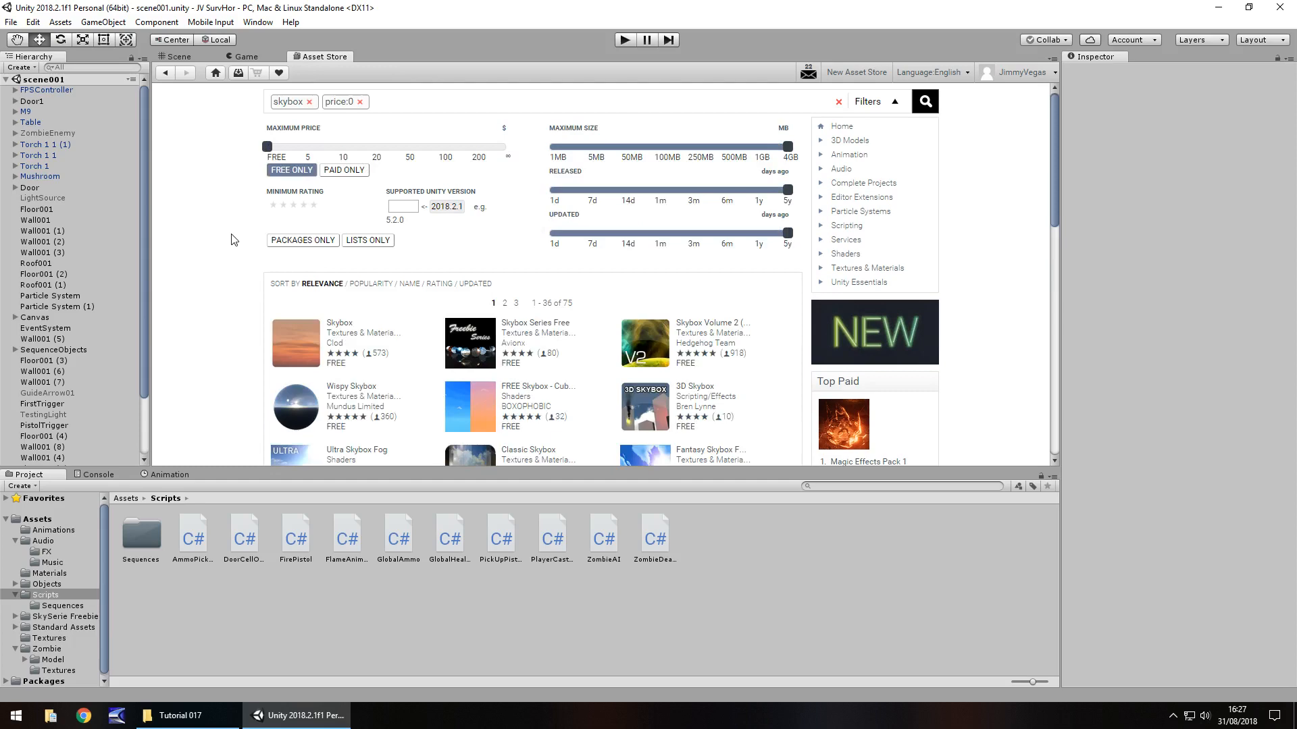
scroll("down", 3)
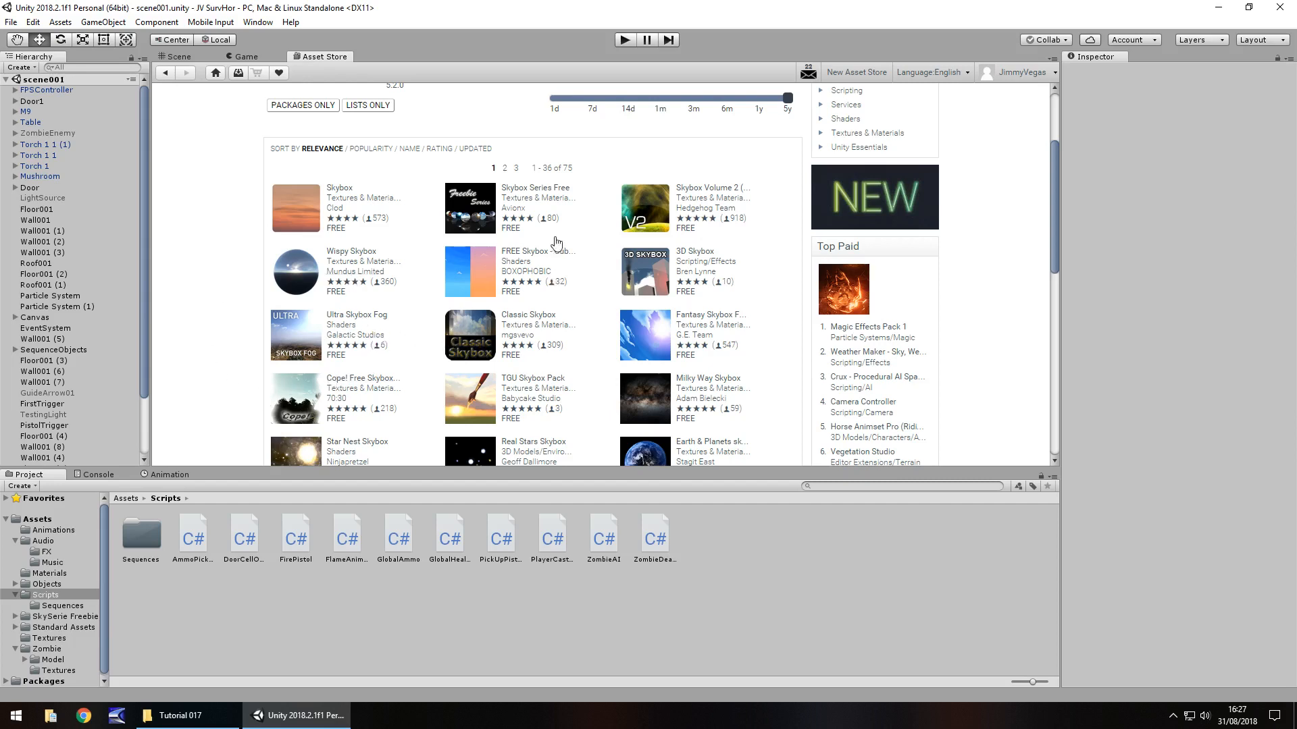
mouse_move(530, 191)
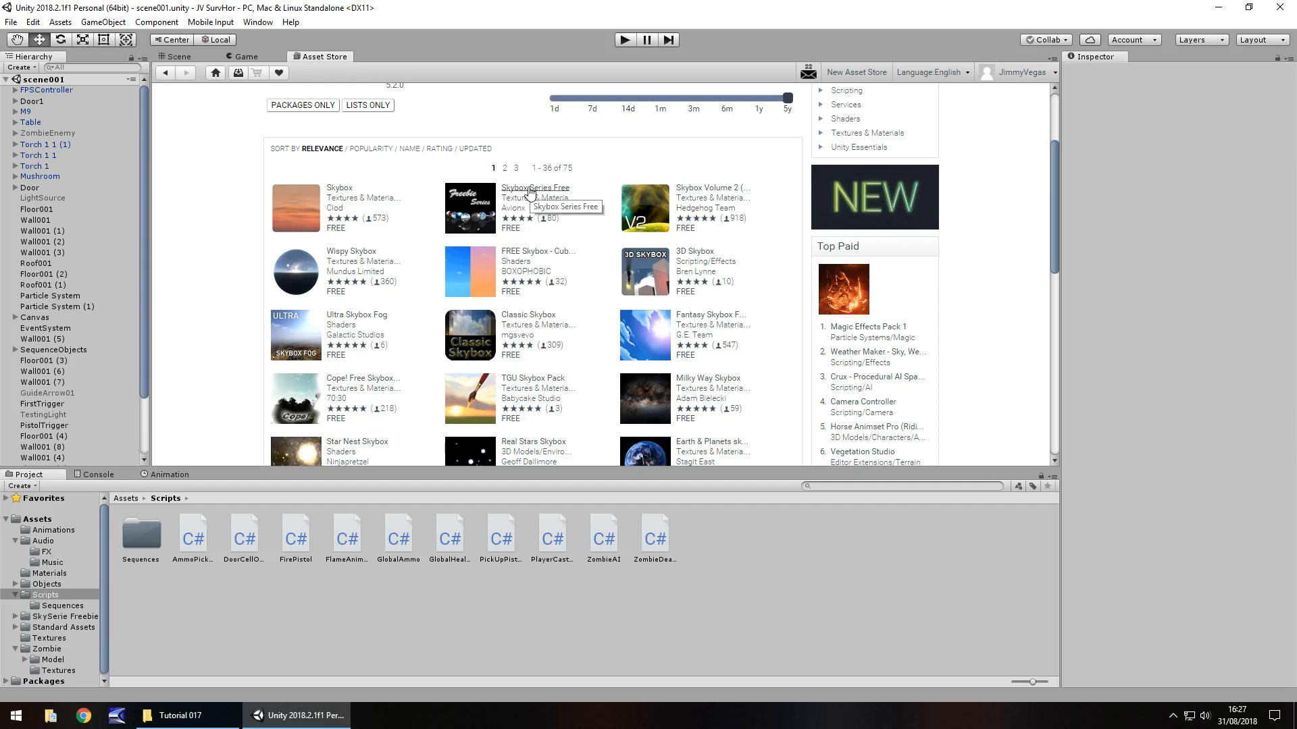
left_click(534, 188)
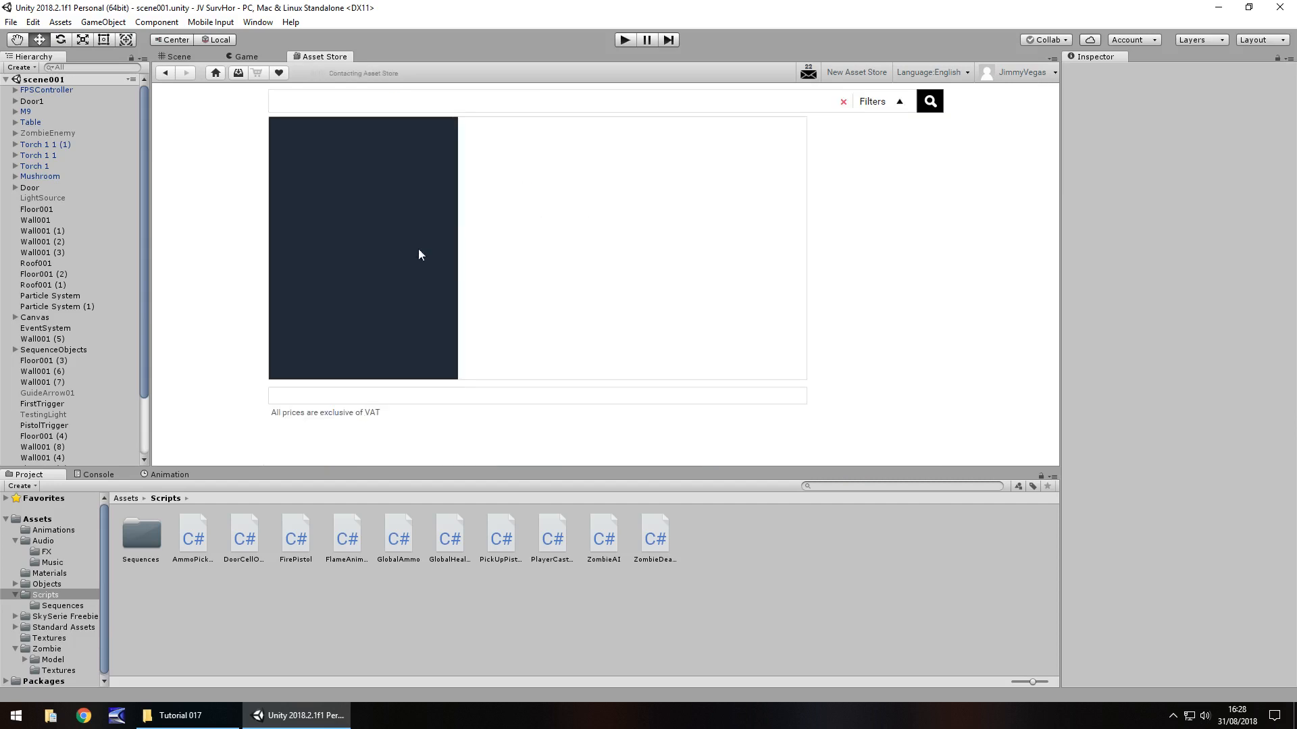
mouse_move(453, 374)
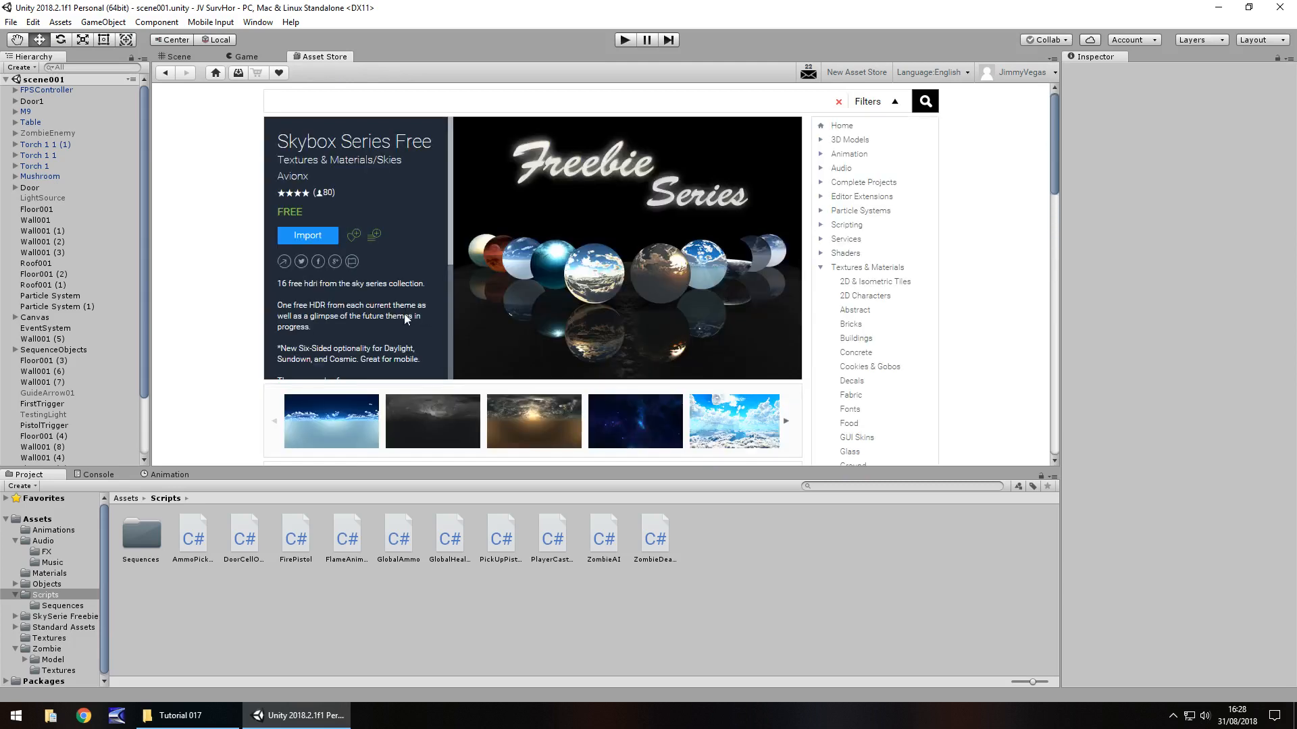
mouse_move(387, 303)
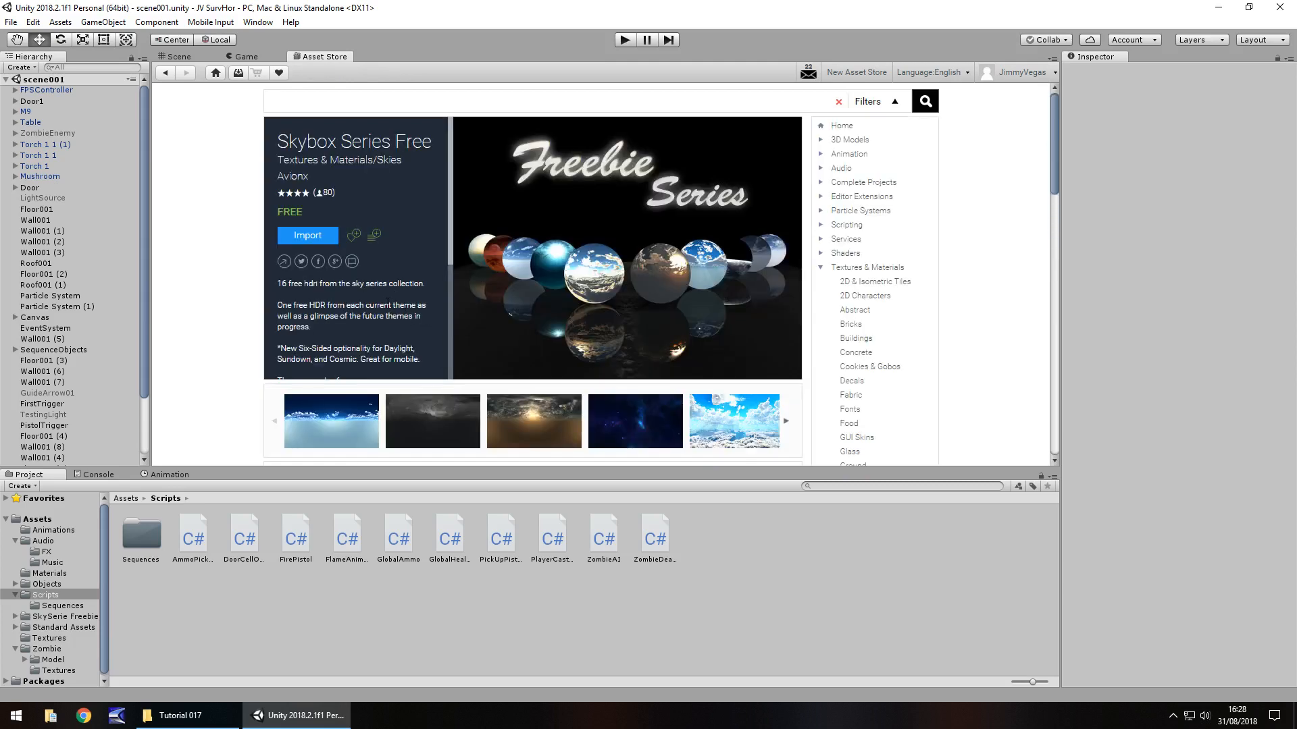
mouse_move(454, 200)
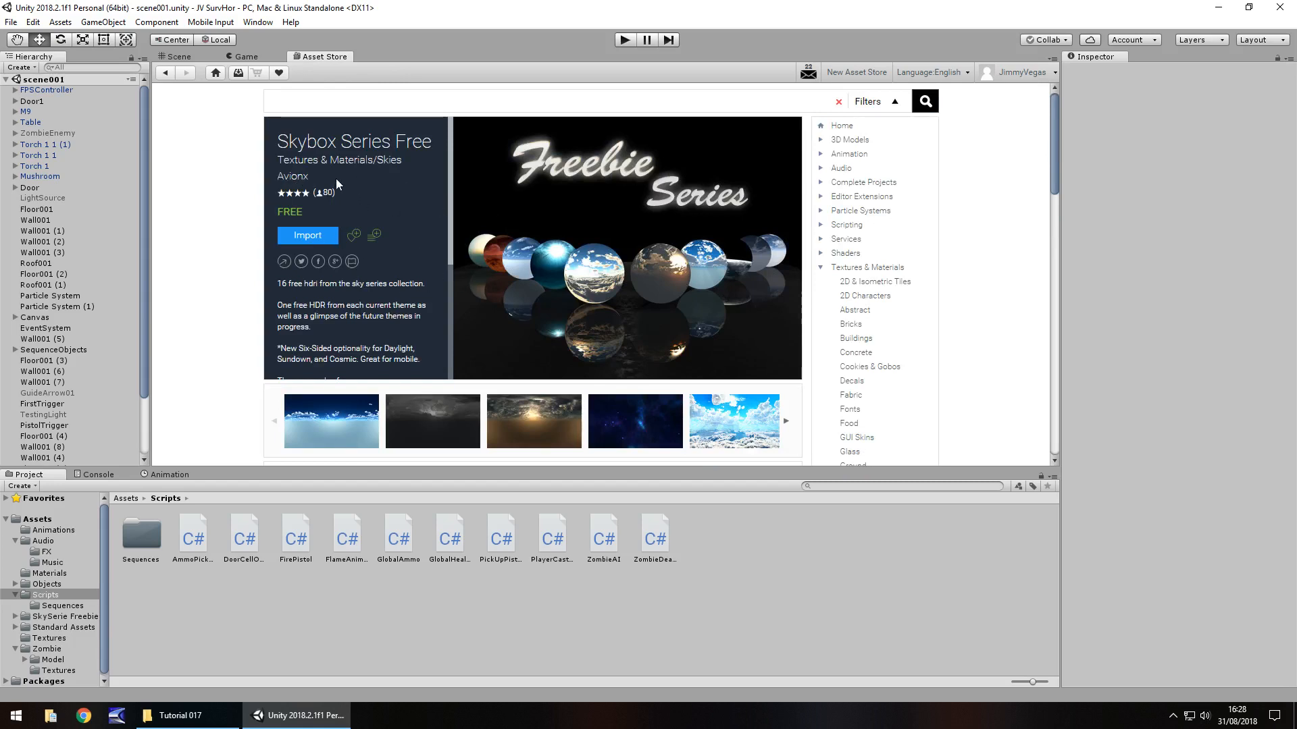
mouse_move(375, 185)
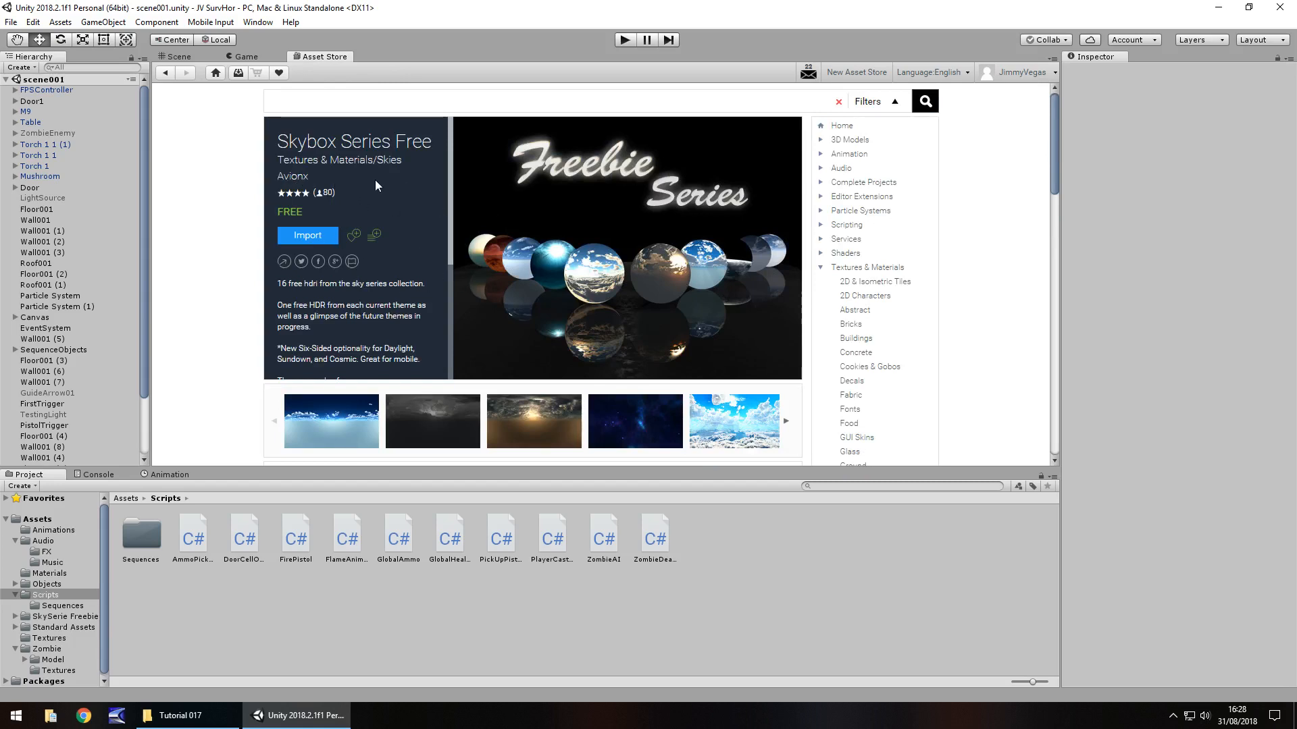
mouse_move(476, 282)
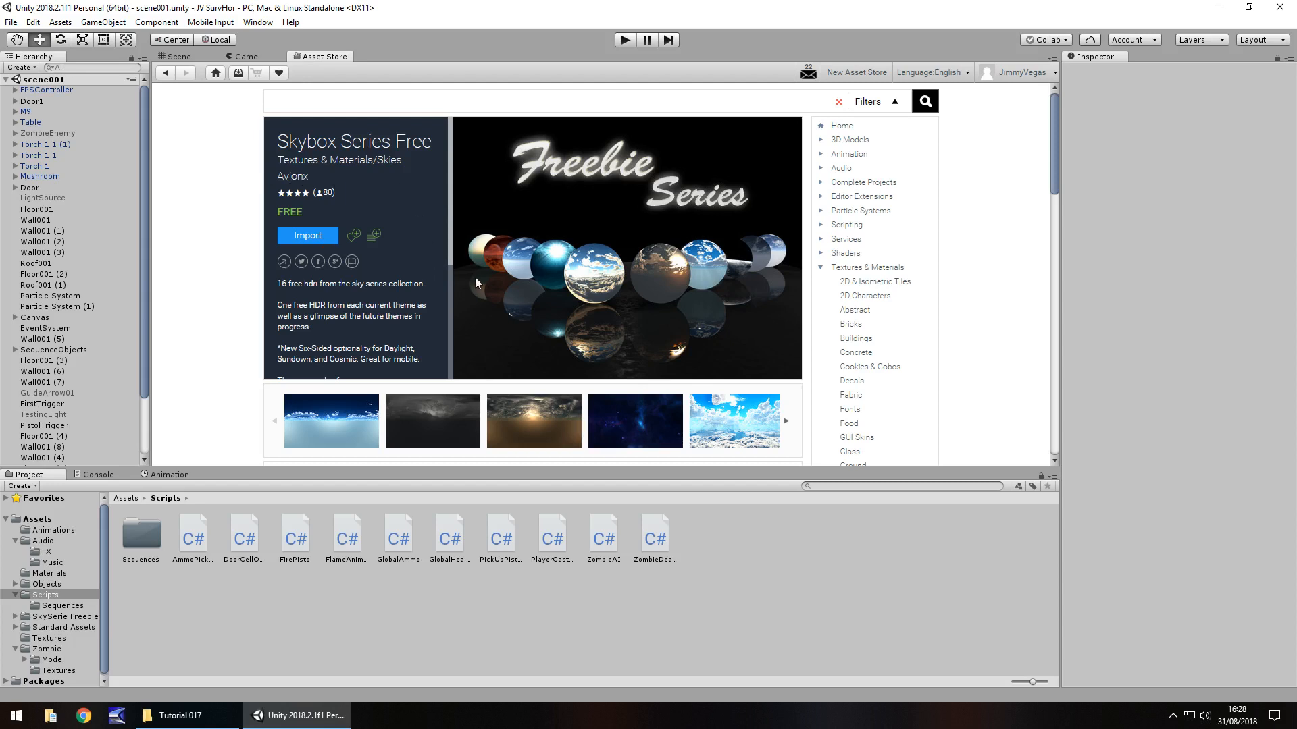
mouse_move(396, 264)
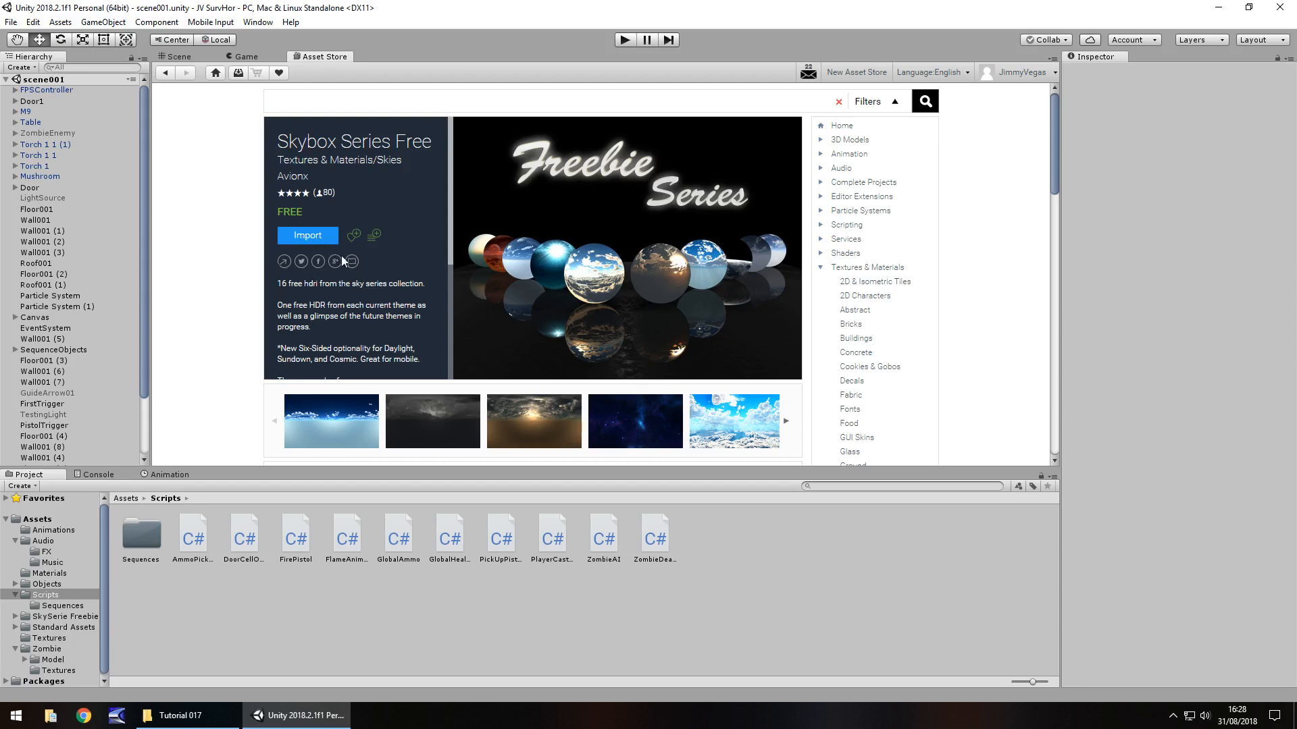
mouse_move(189, 73)
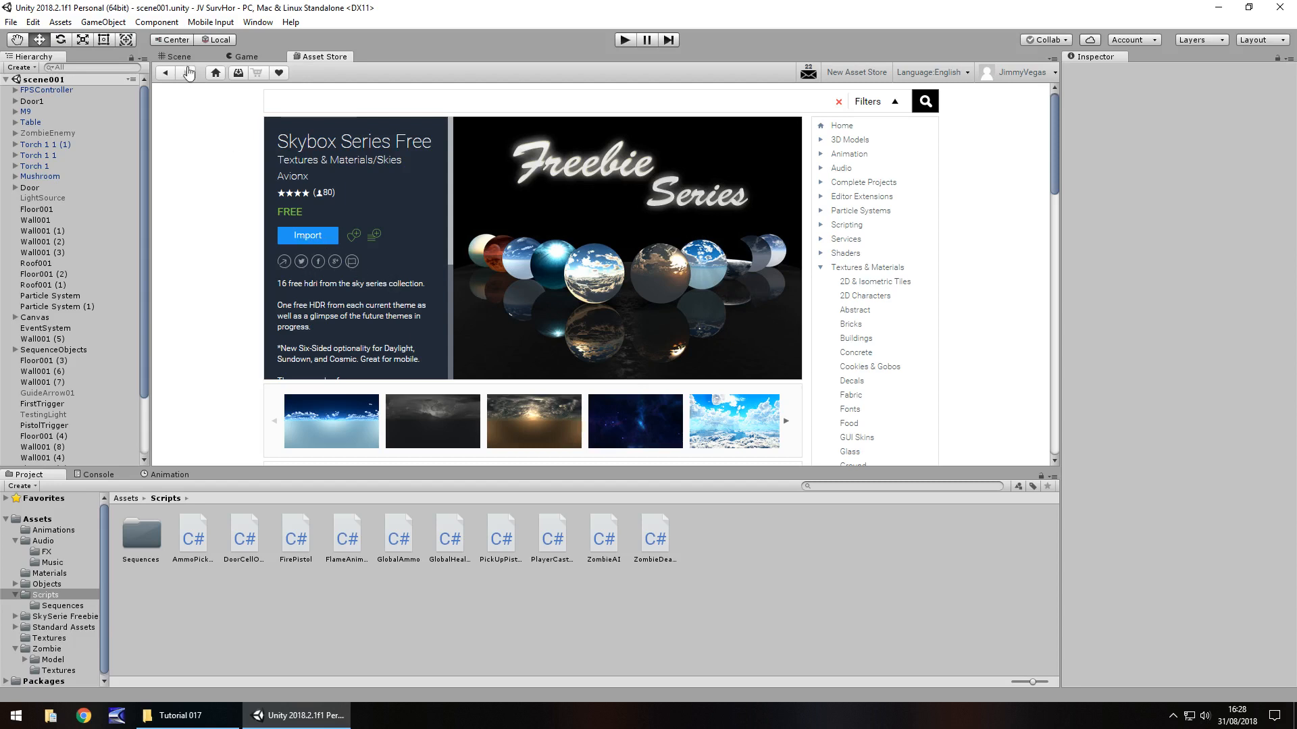
- Return to the dungeon scene, view the SkySerie Freebie folder, and bring up Lighting settings
left_click(176, 57)
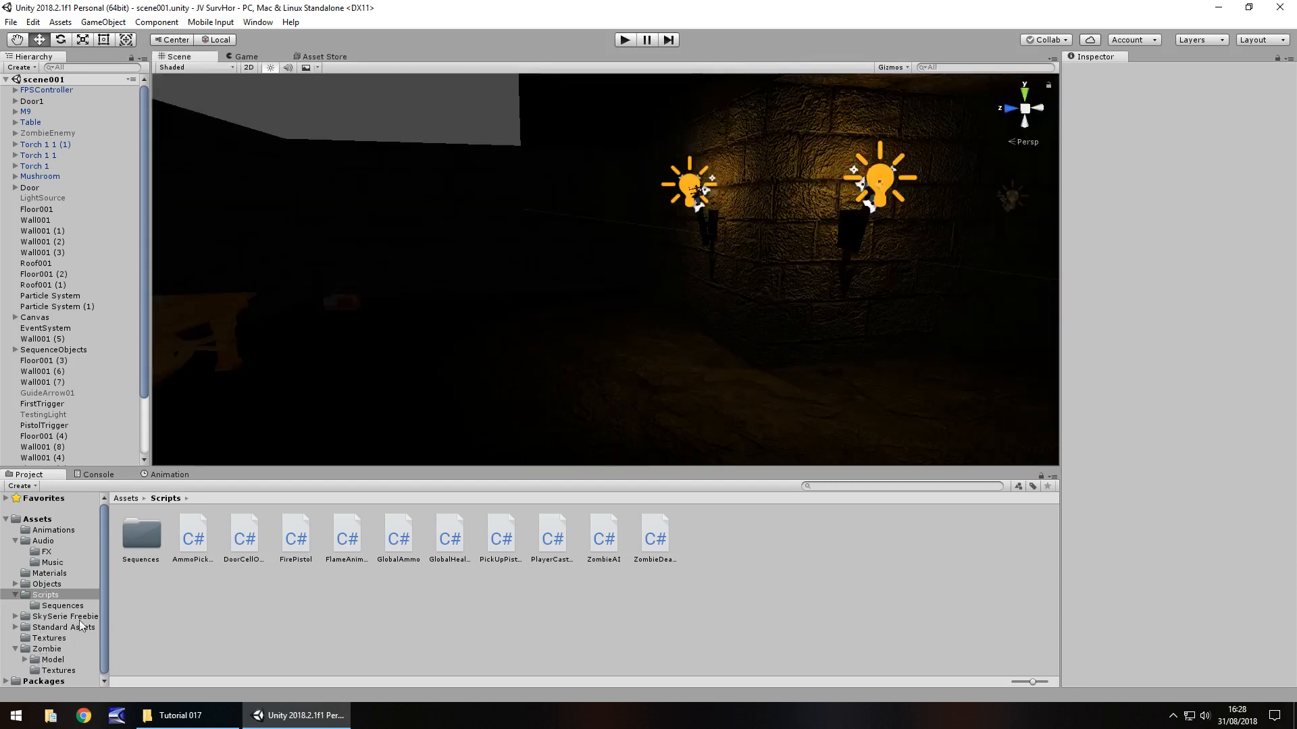
left_click(65, 616)
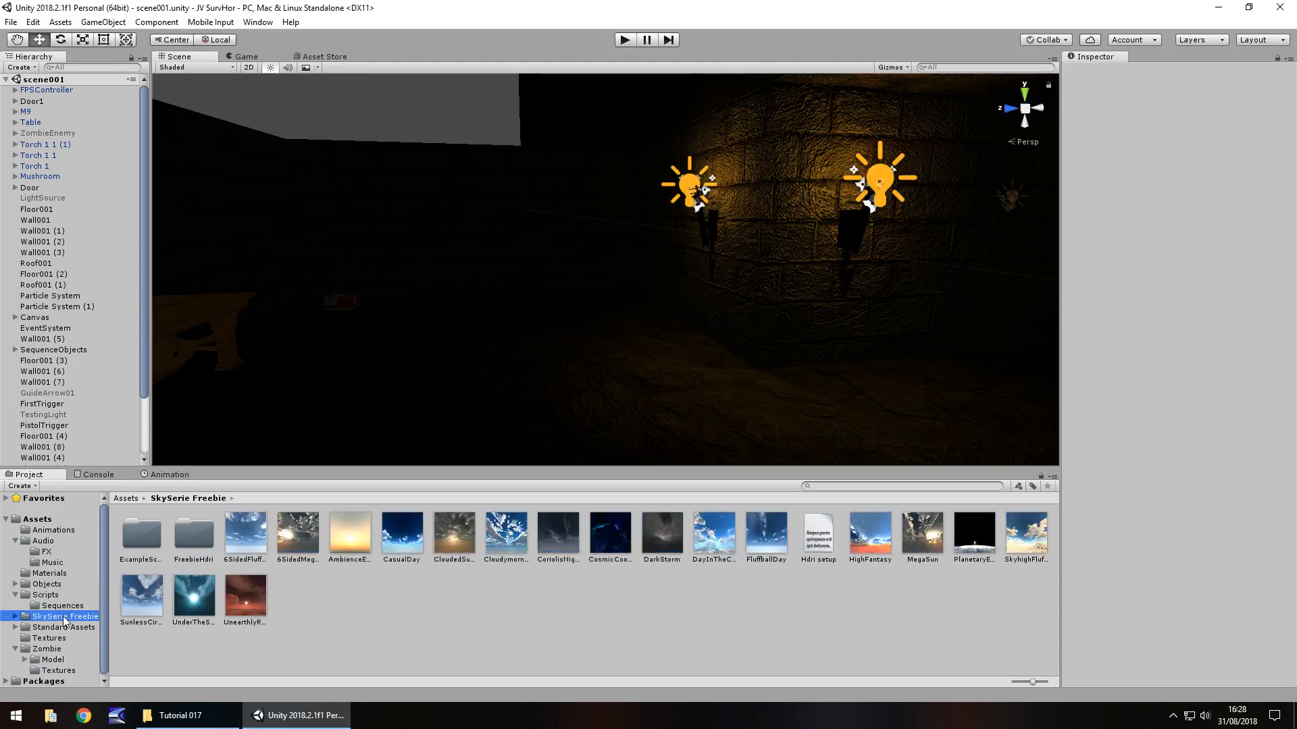
mouse_move(190, 668)
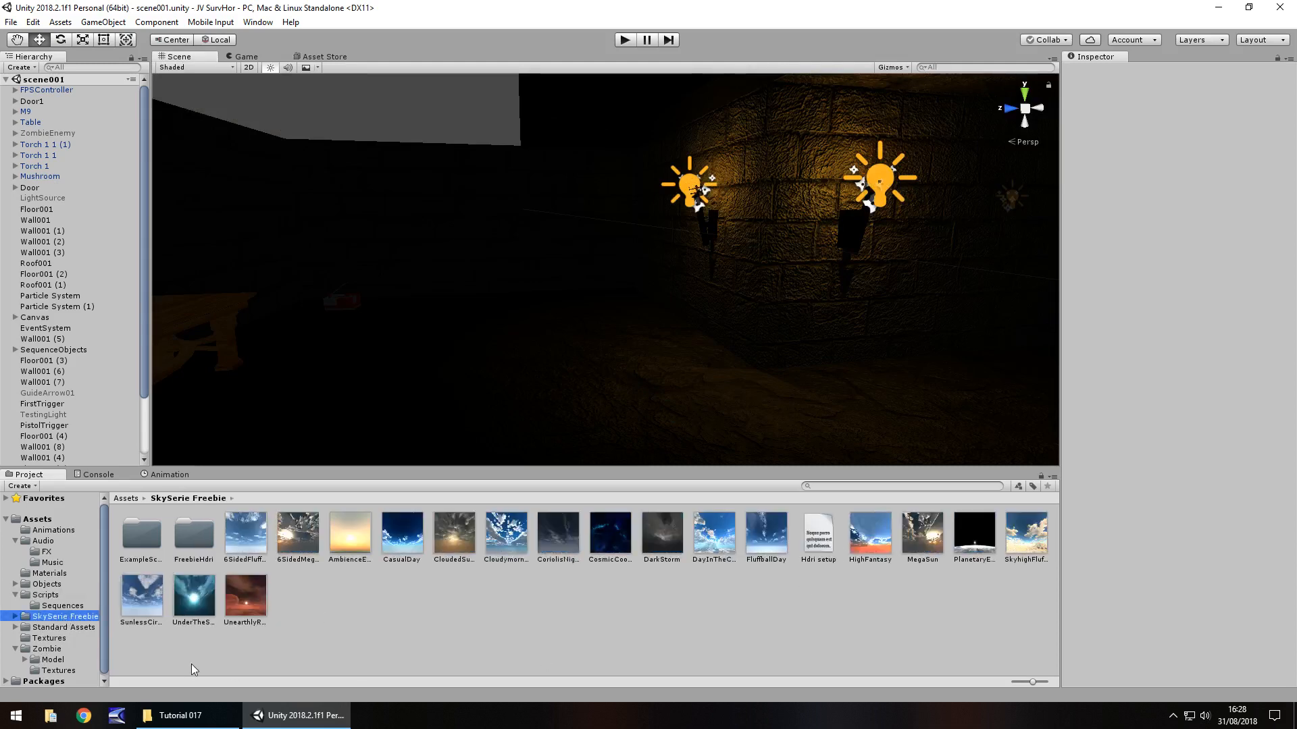
mouse_move(376, 131)
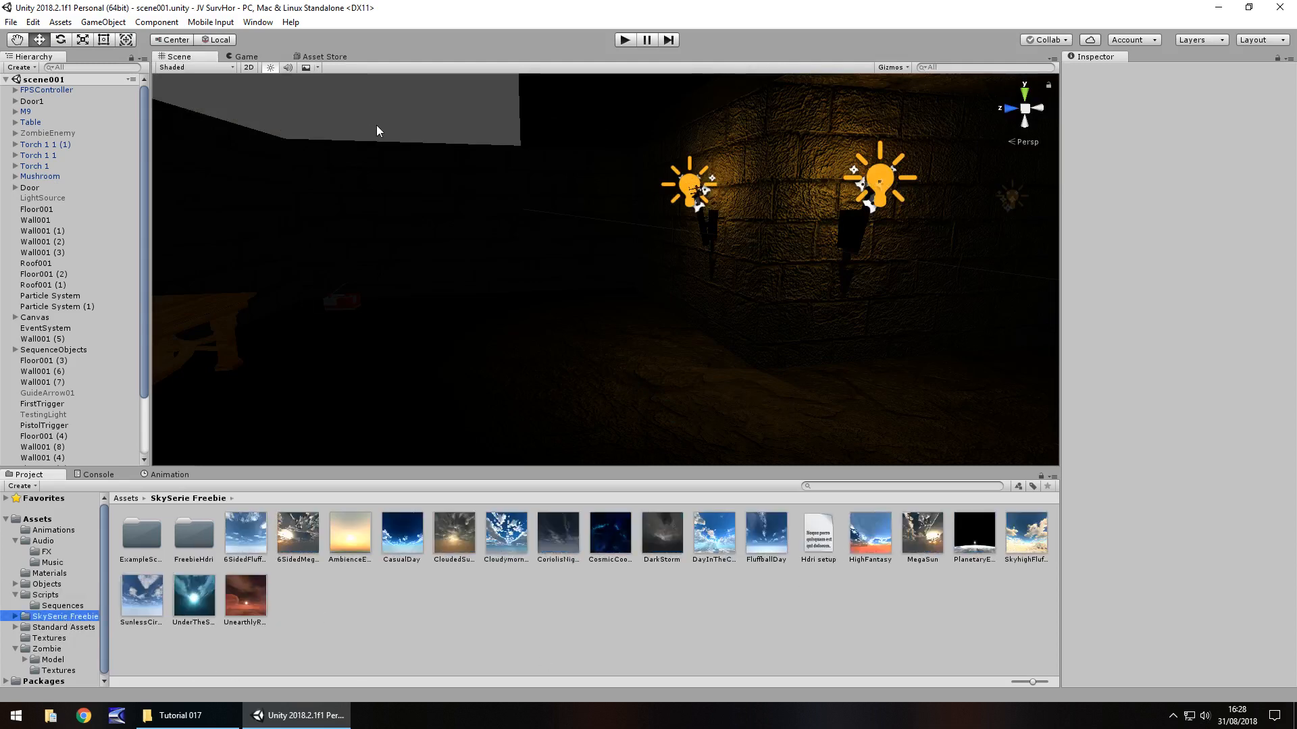
left_click(256, 21)
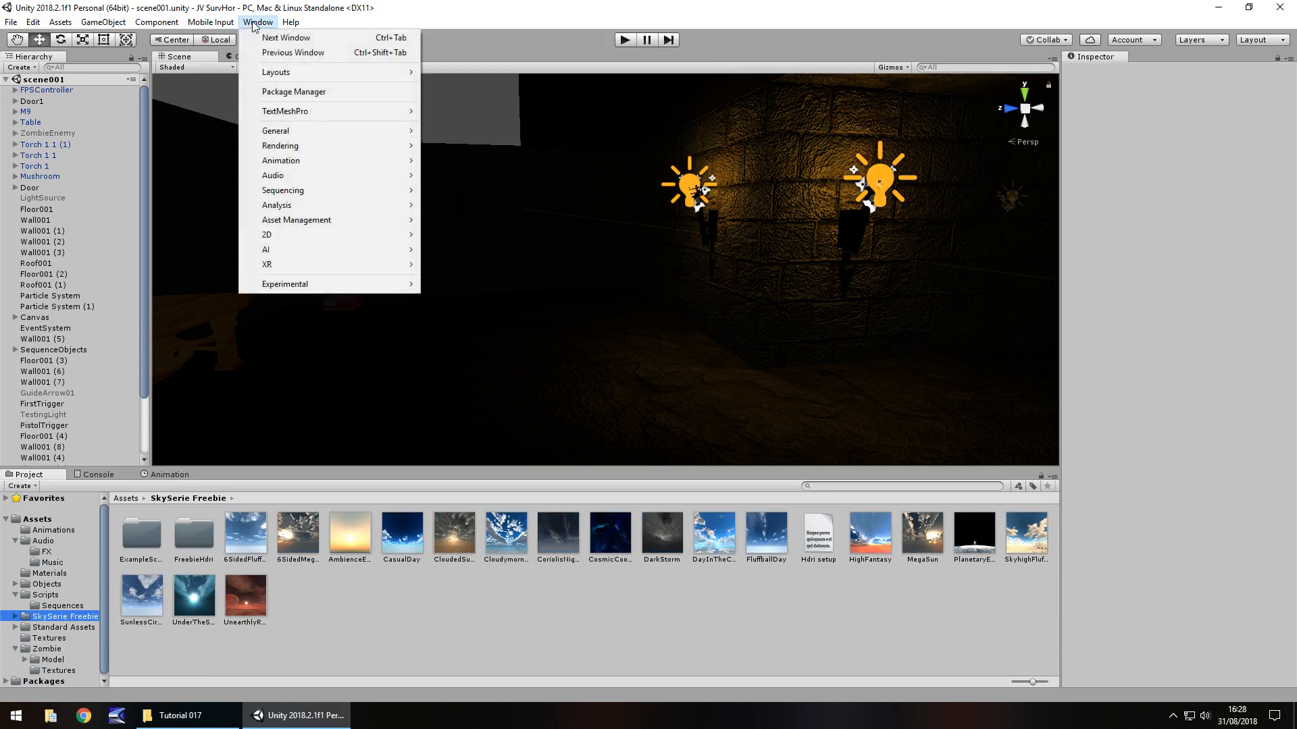
mouse_move(276, 131)
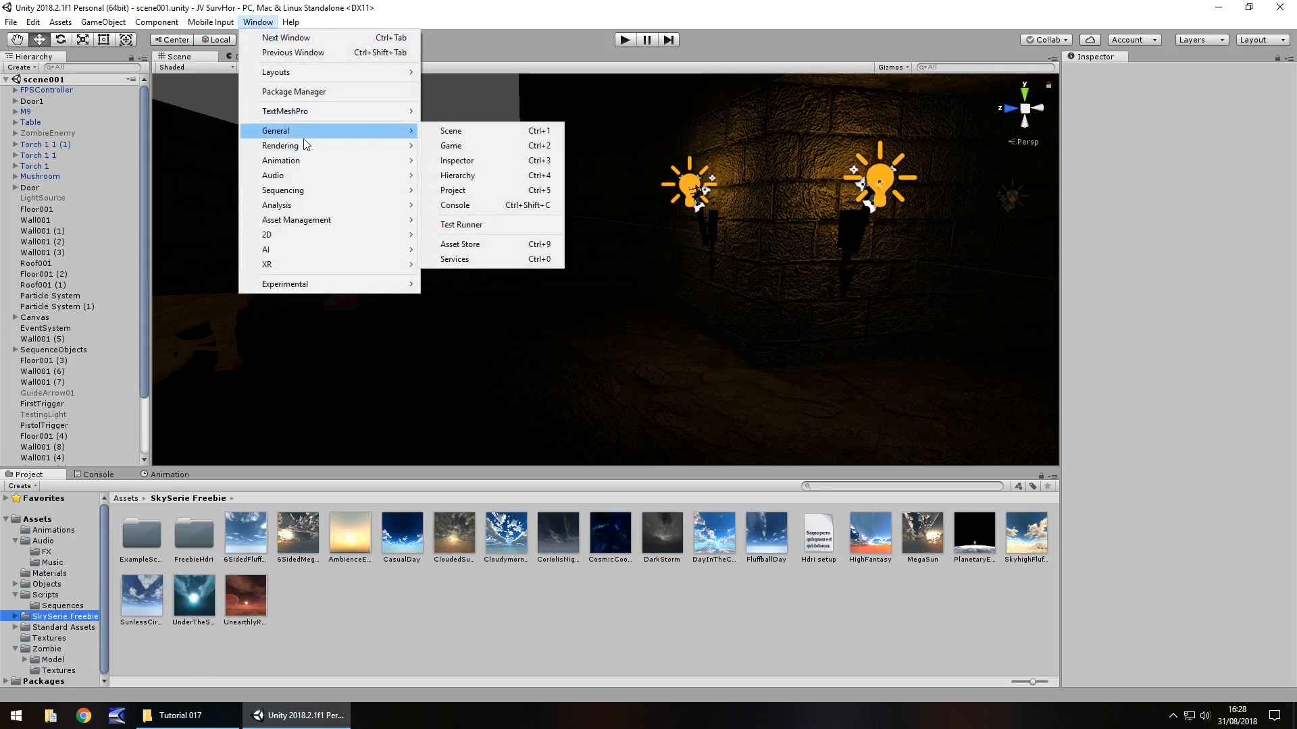
mouse_move(280, 146)
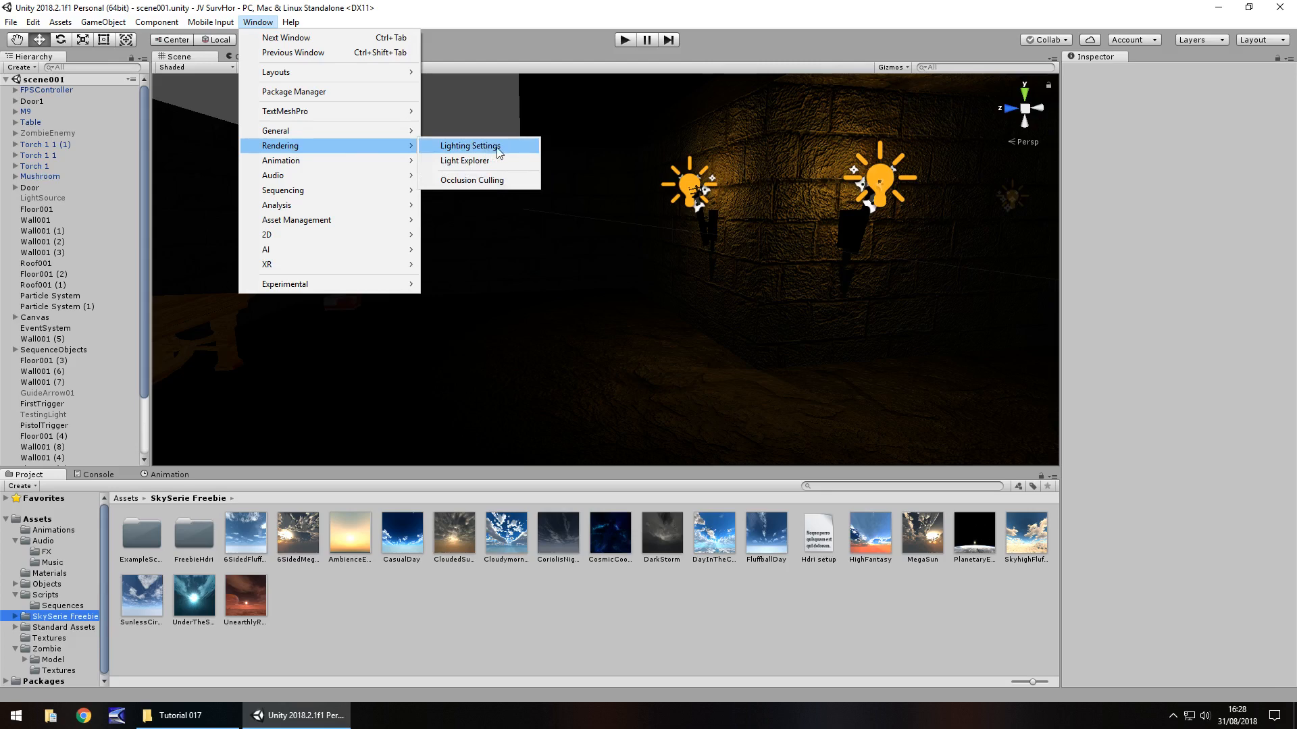
left_click(470, 146)
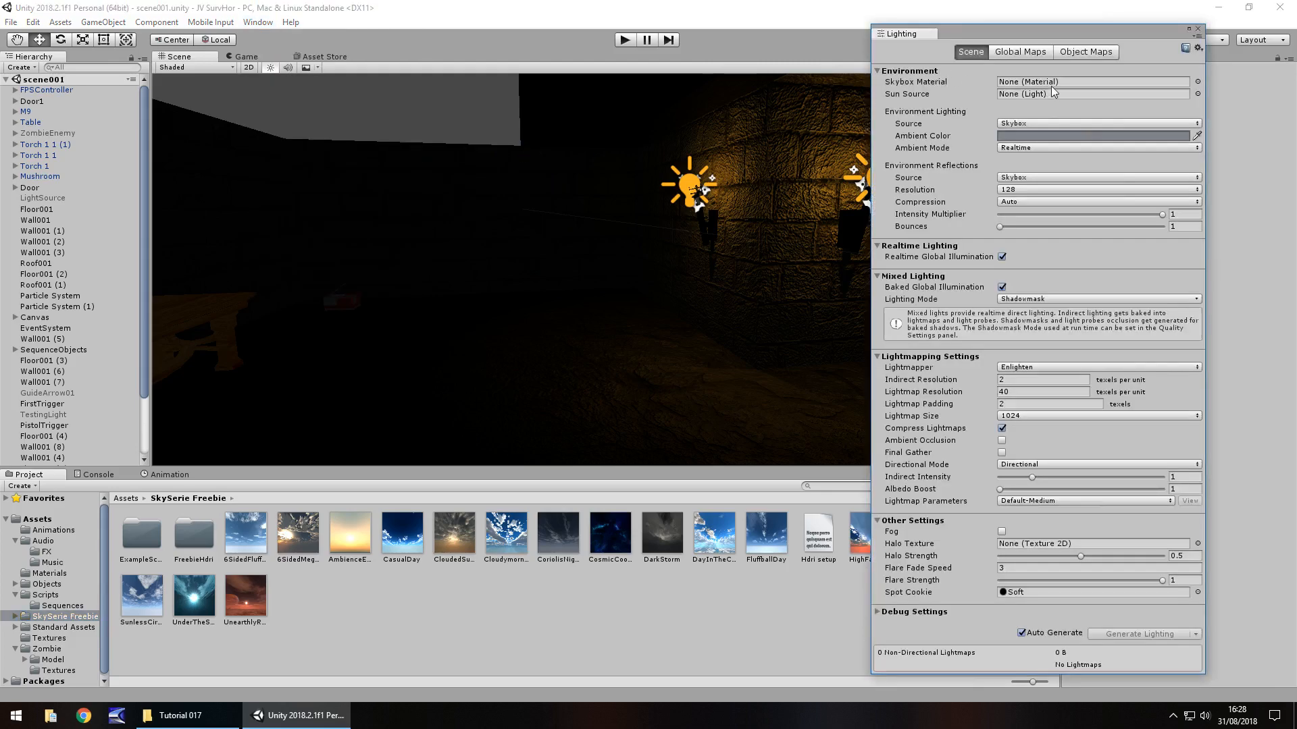
mouse_move(312, 47)
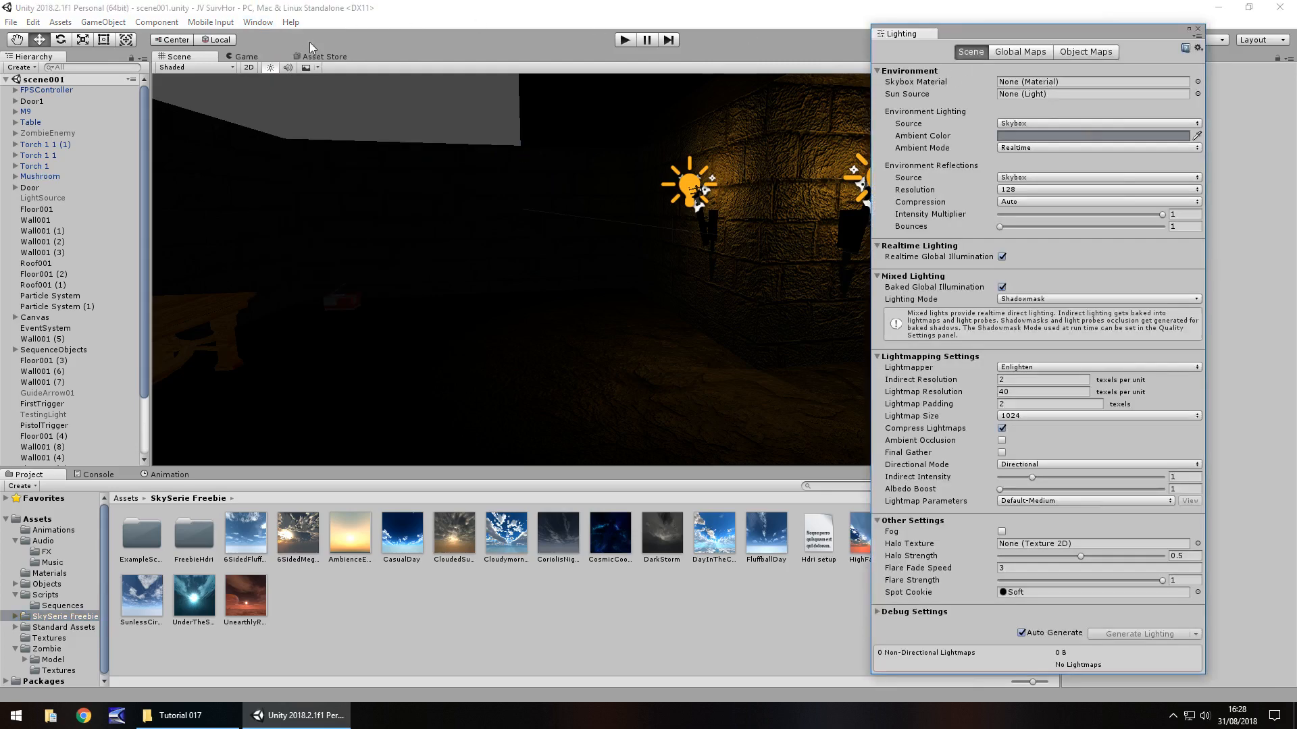
- Check the Skybox Material field in Lighting, leaving it at None
left_click(257, 21)
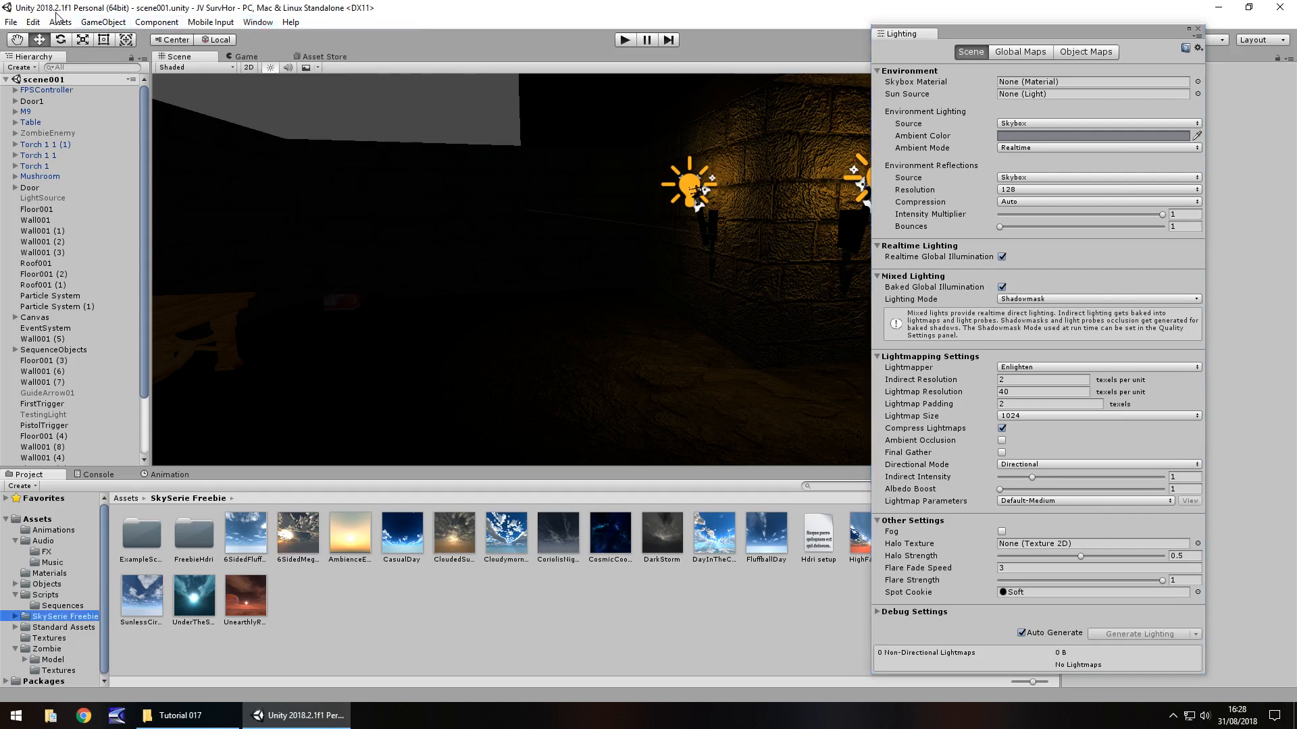
mouse_move(985, 97)
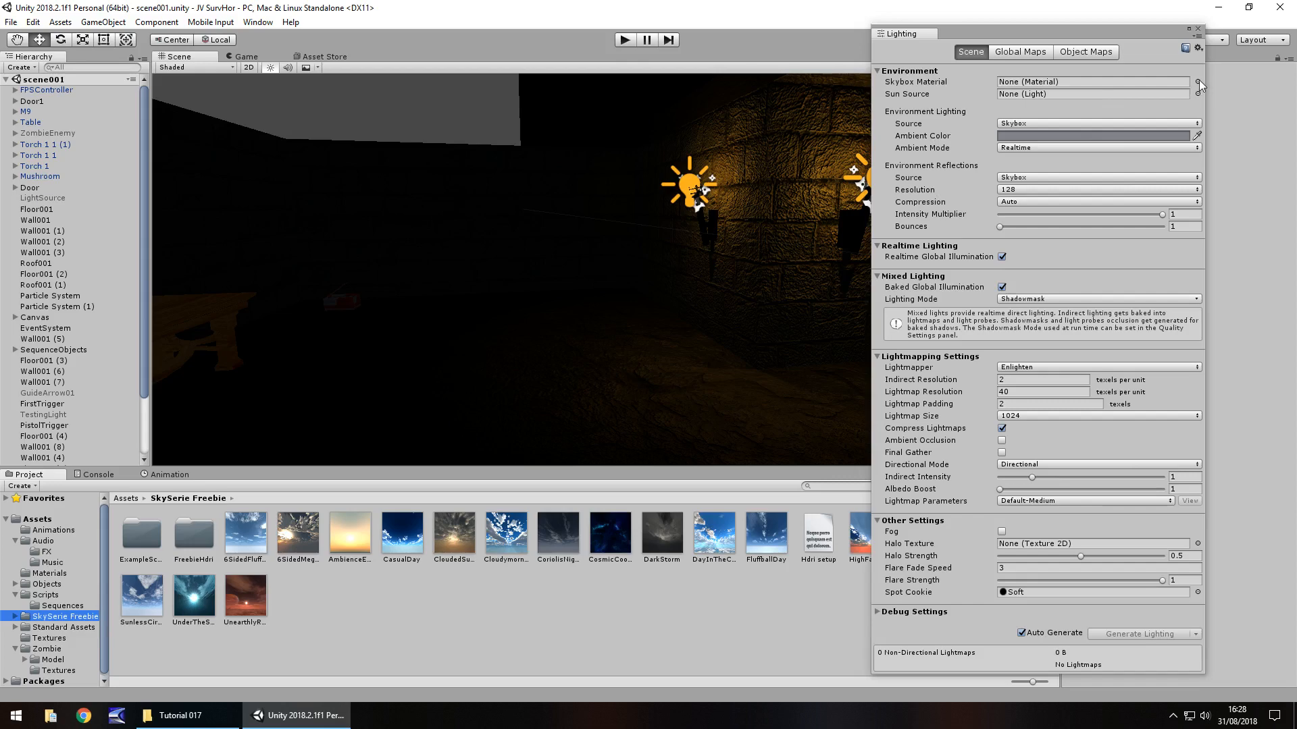
left_click(1197, 81)
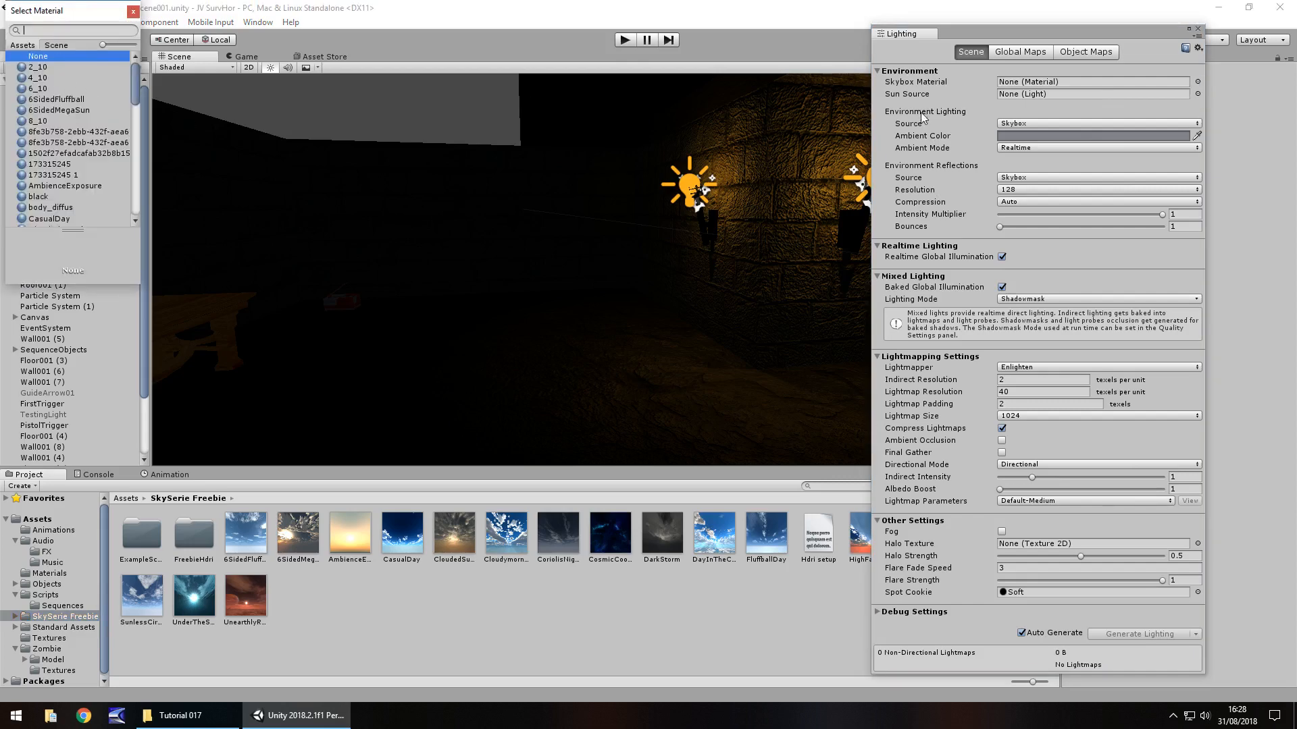
left_click(133, 11)
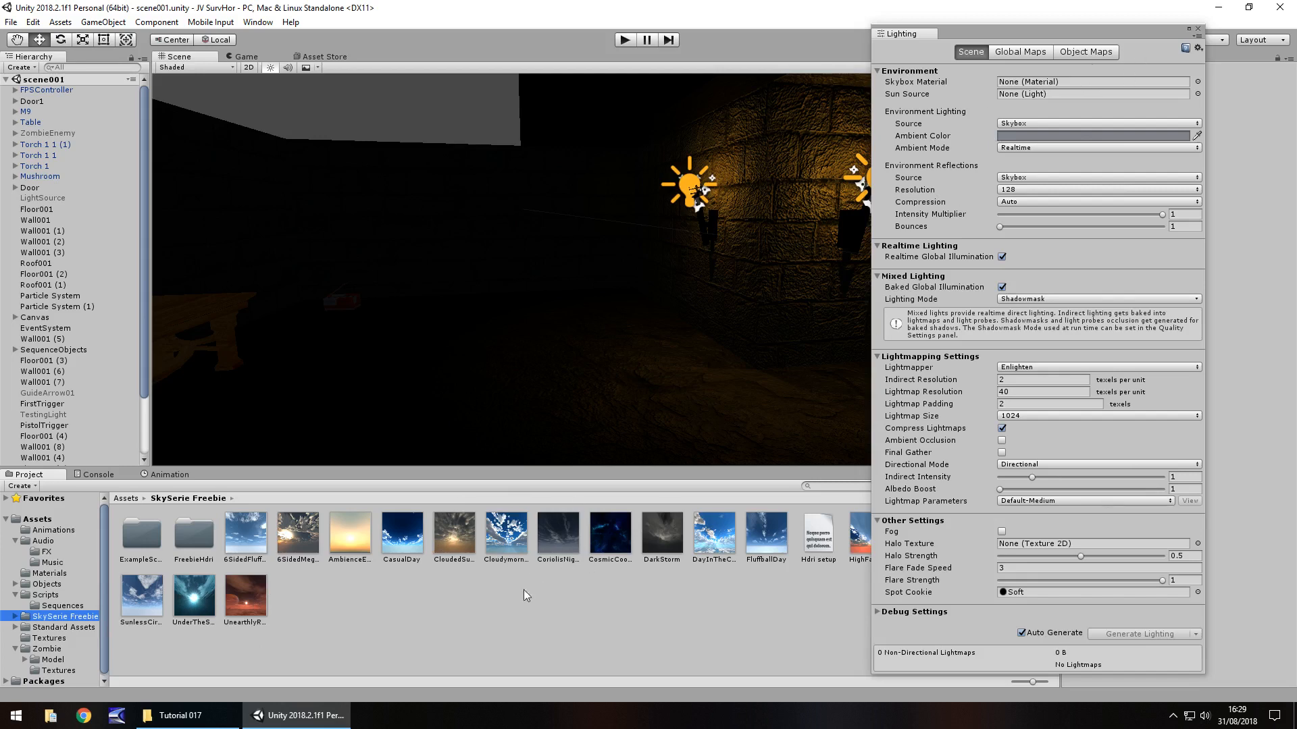
mouse_move(523, 585)
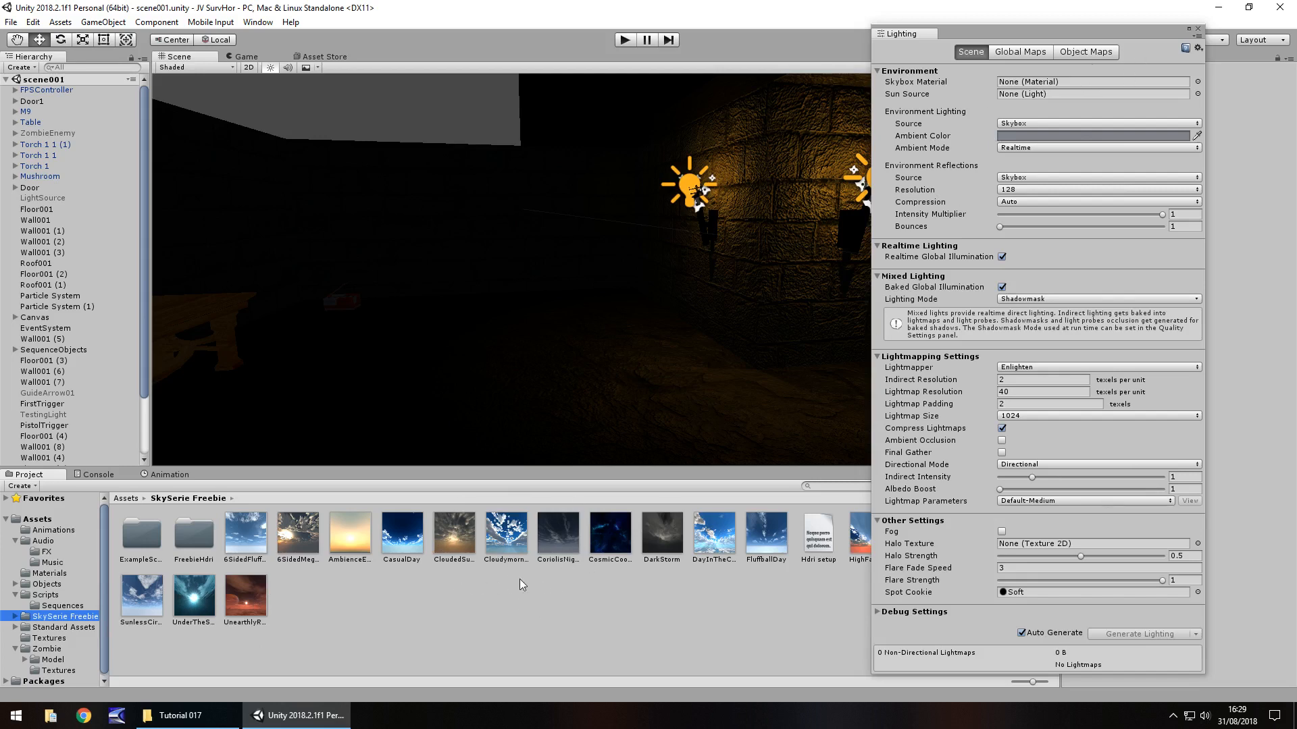
left_click(1091, 81)
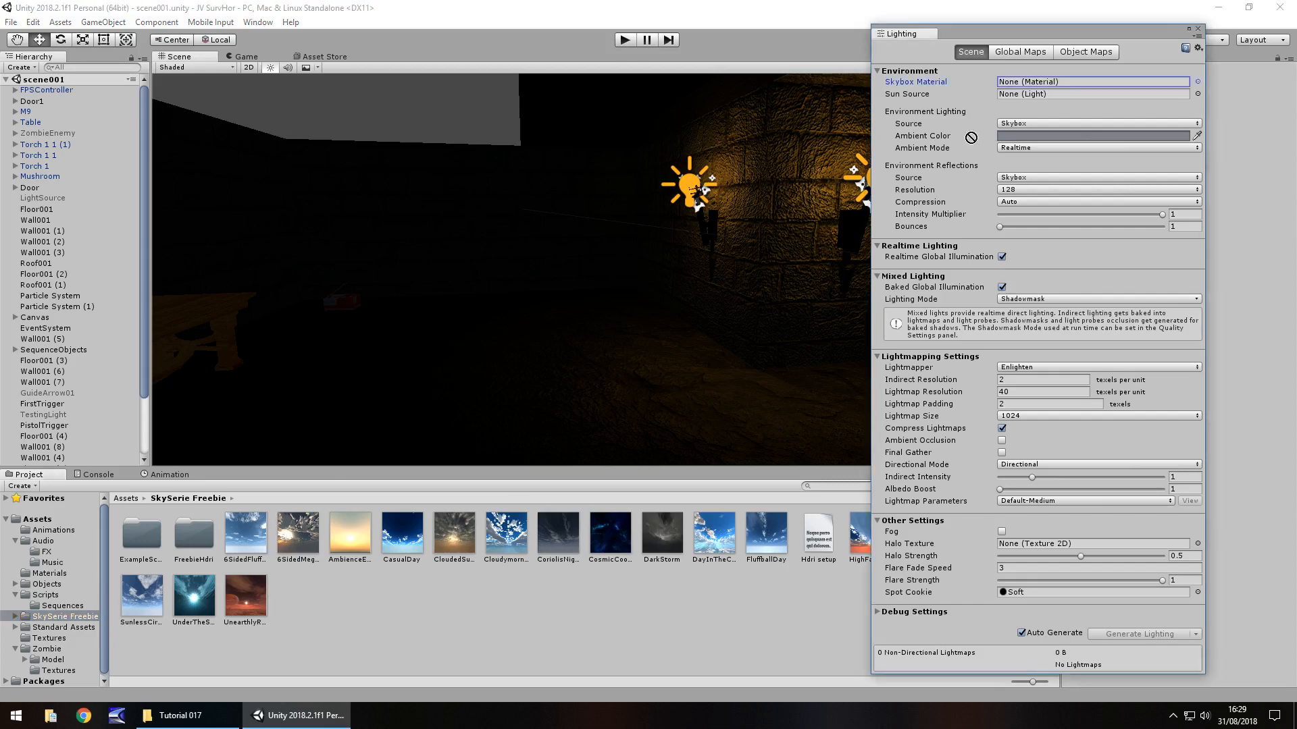
left_click(1091, 81)
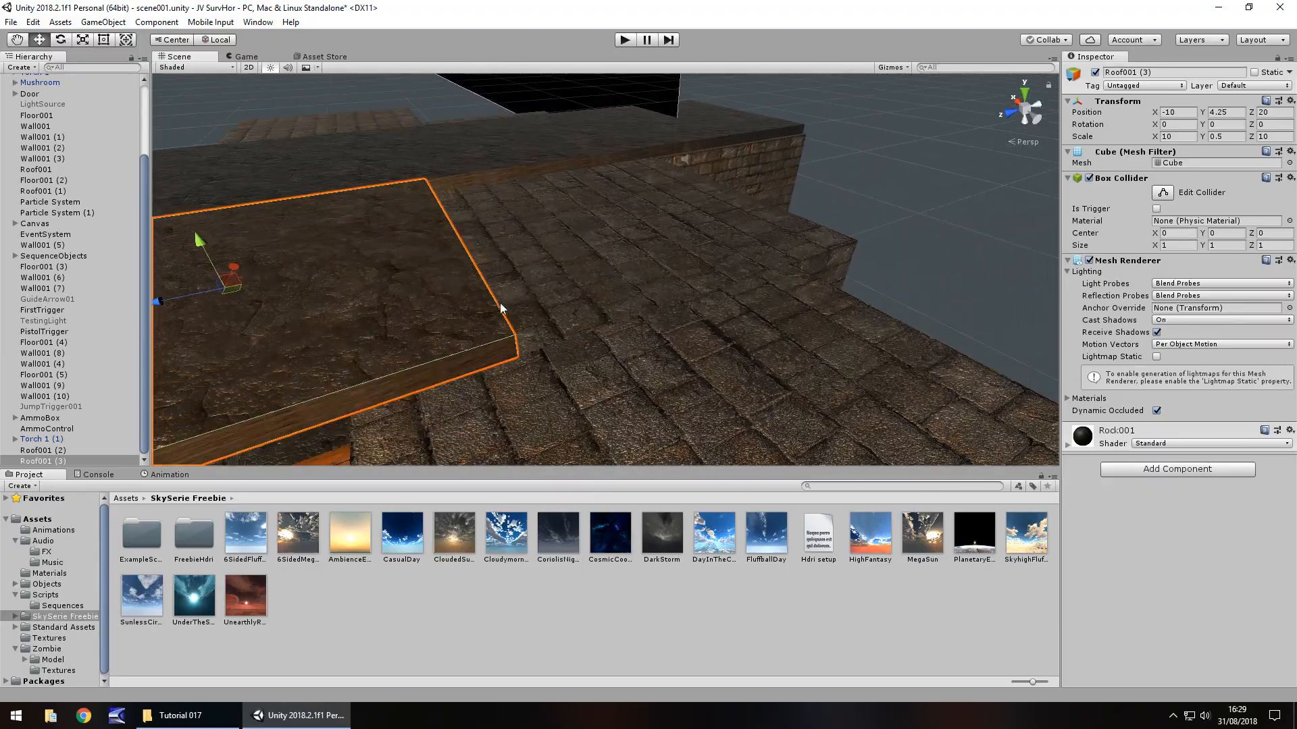
- Slide the new roof slab Roof001 (4) beside the first and pull the view back over the roof
left_click_drag(496, 307, 728, 218)
type("-20")
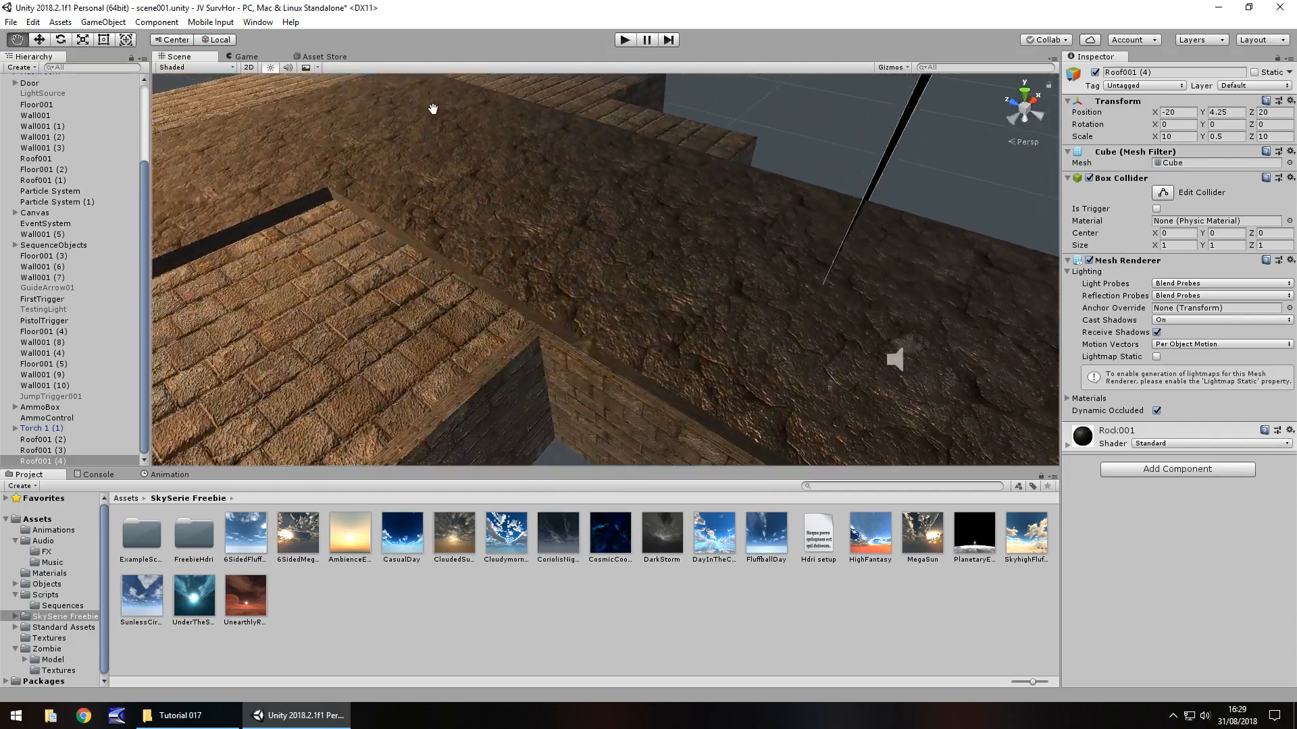
left_click_drag(432, 108, 694, 217)
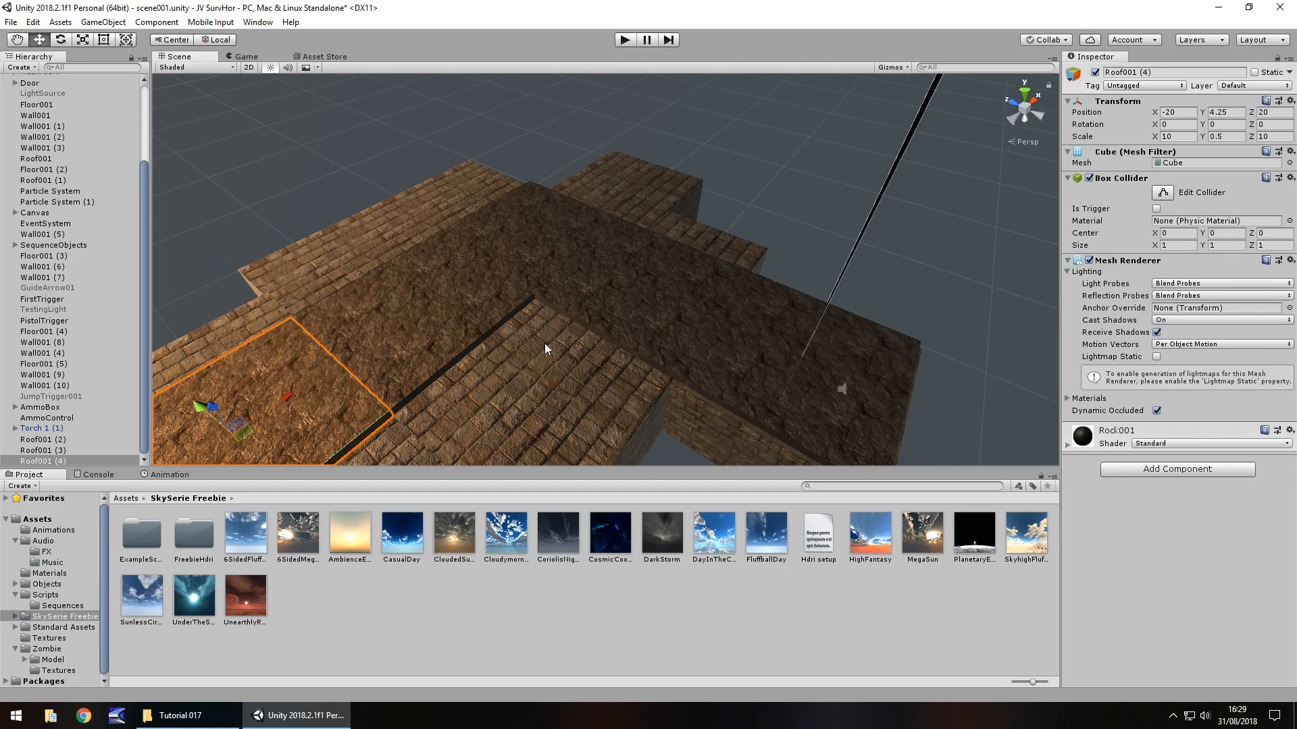
mouse_move(669, 195)
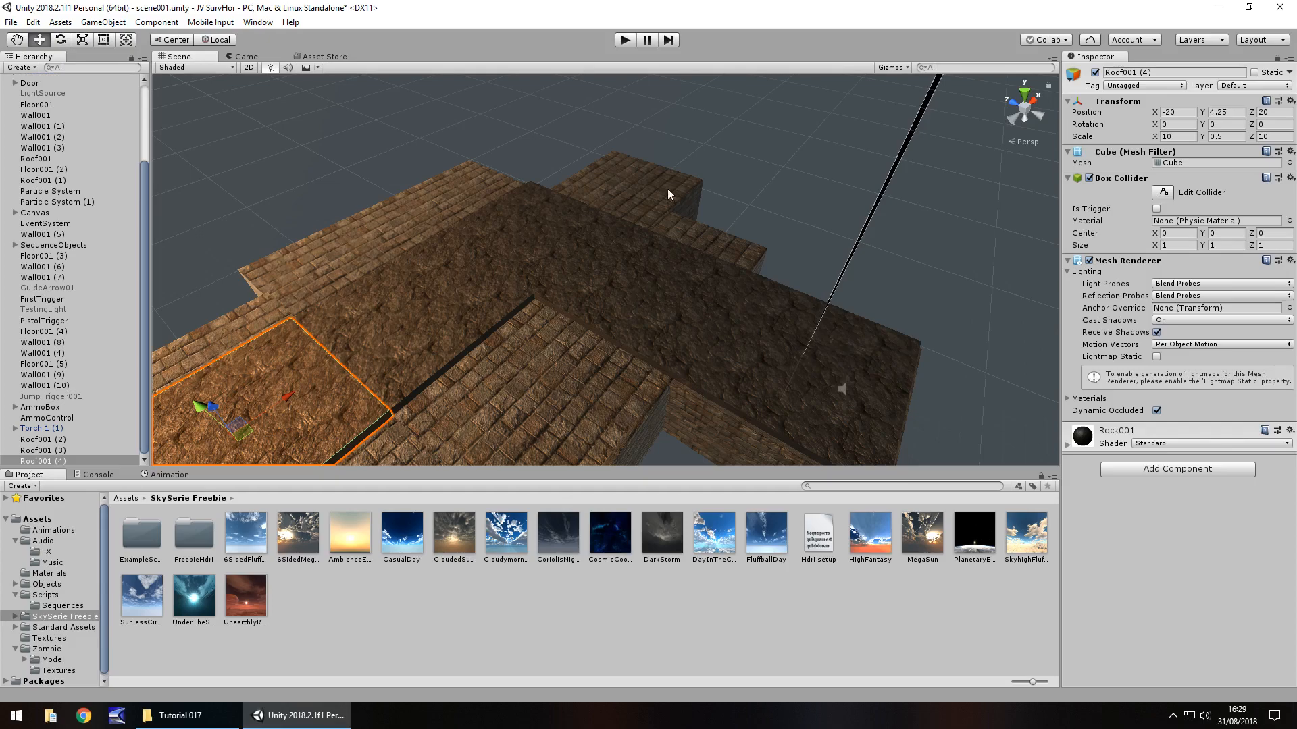
mouse_move(318, 316)
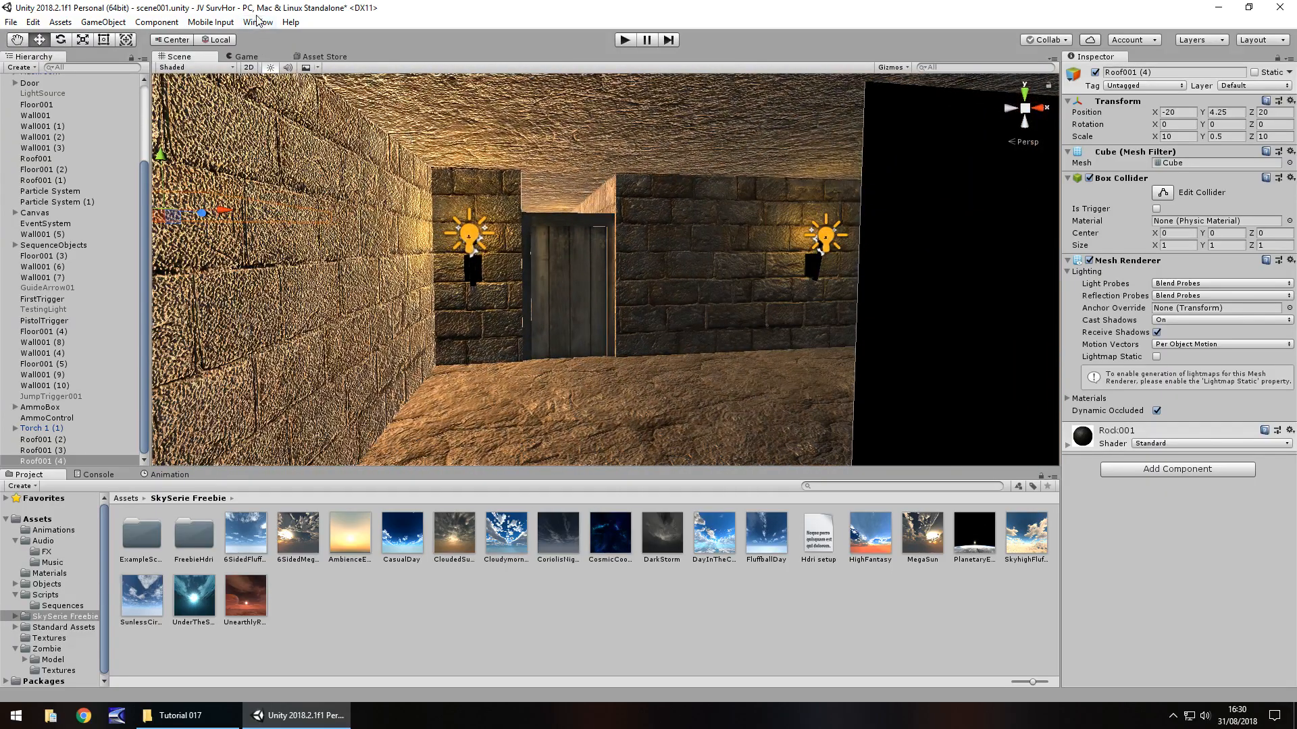
- Set Environment Lighting Source to Color with a black (000000) ambient colour
left_click(256, 22)
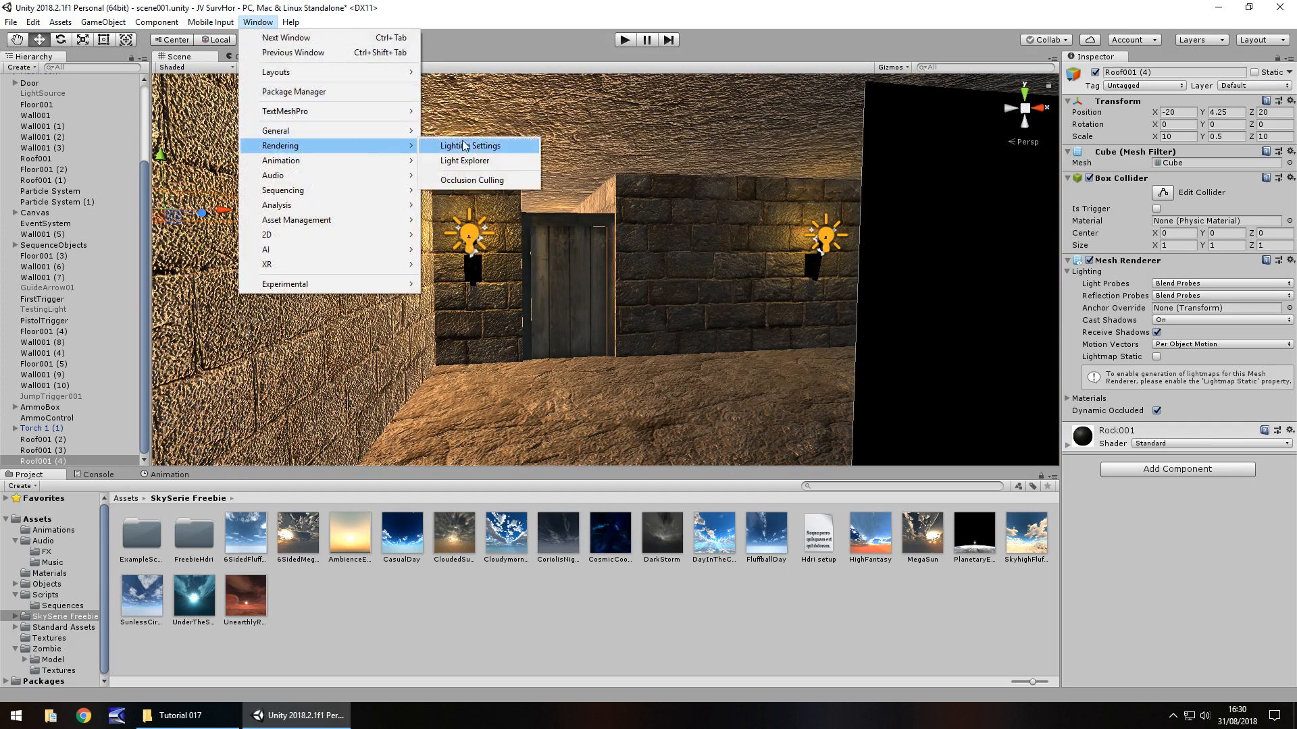
left_click(470, 146)
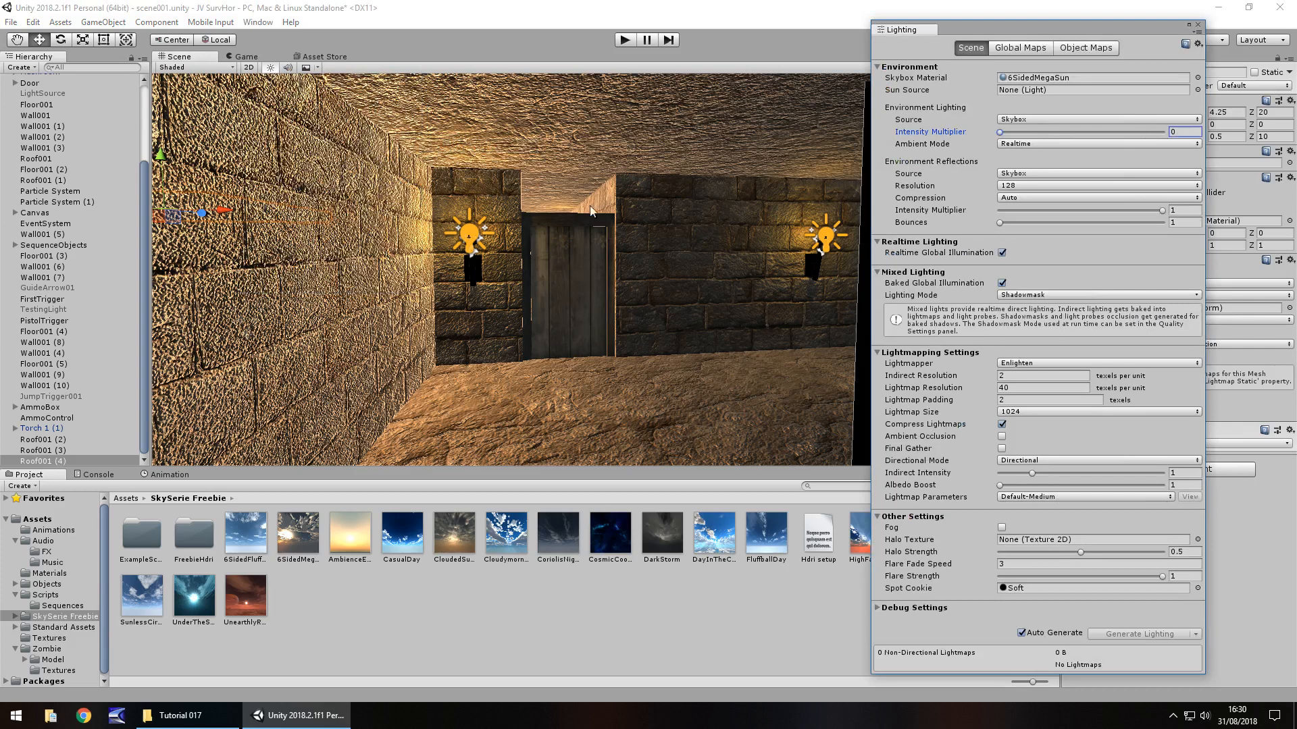
mouse_move(692, 244)
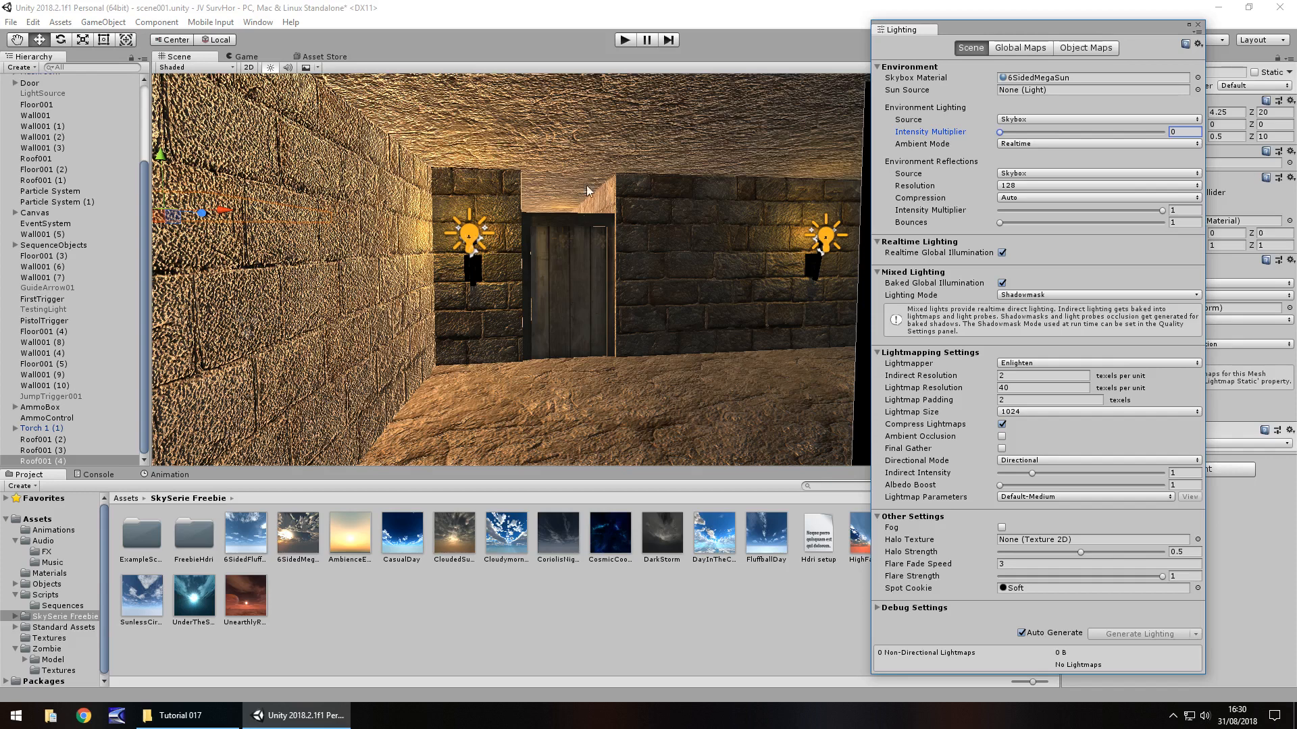
left_click(1096, 119)
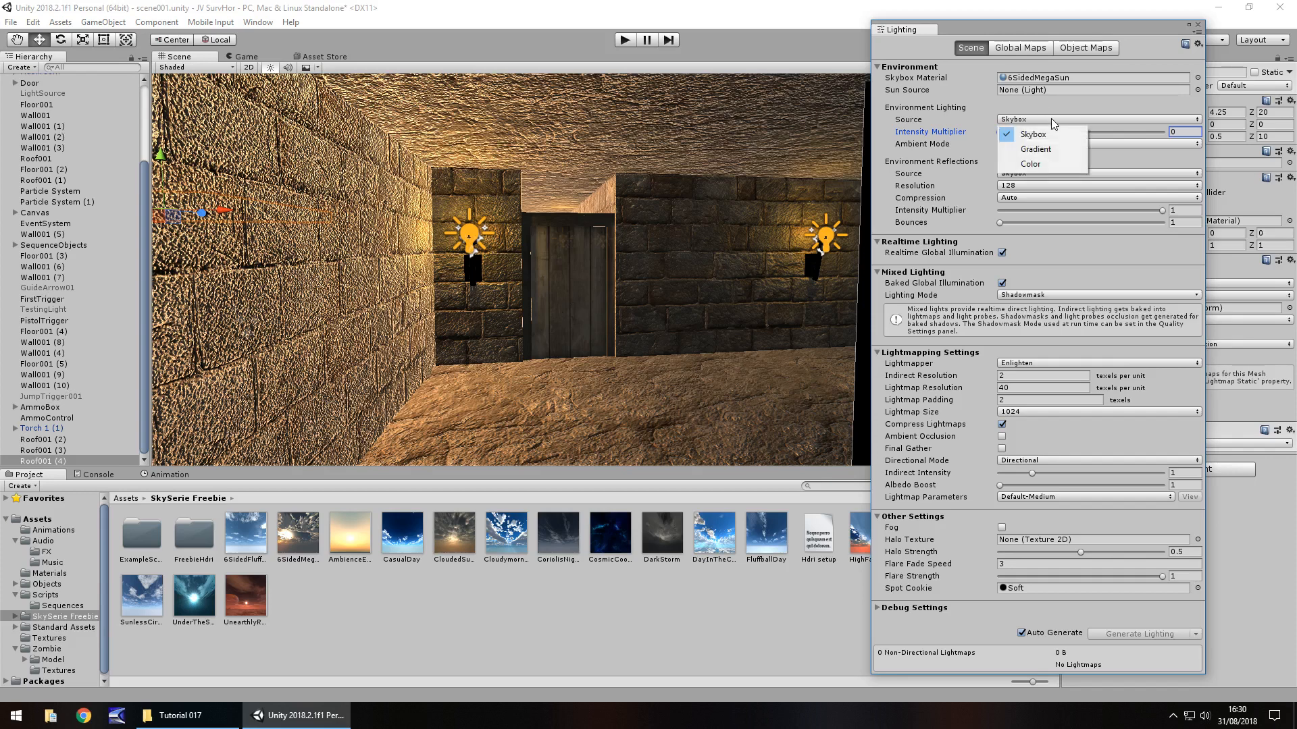
left_click(1030, 163)
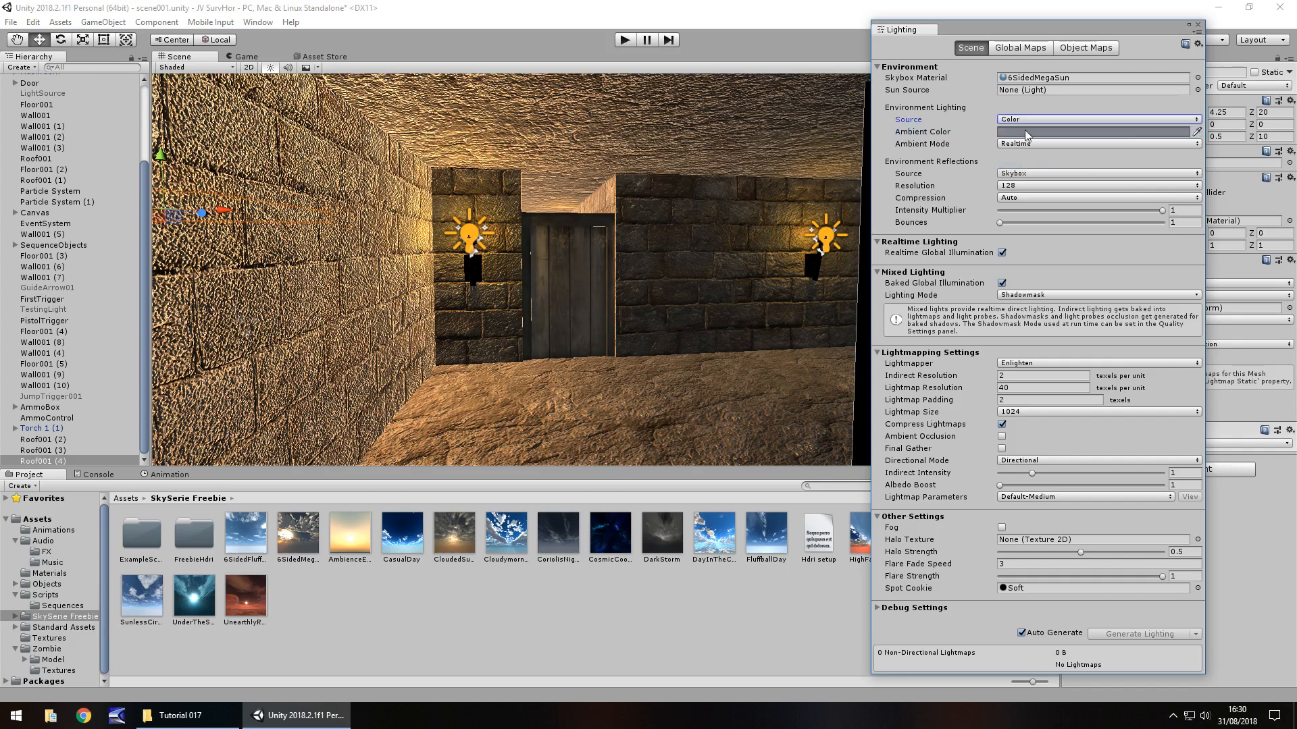
left_click(1091, 131)
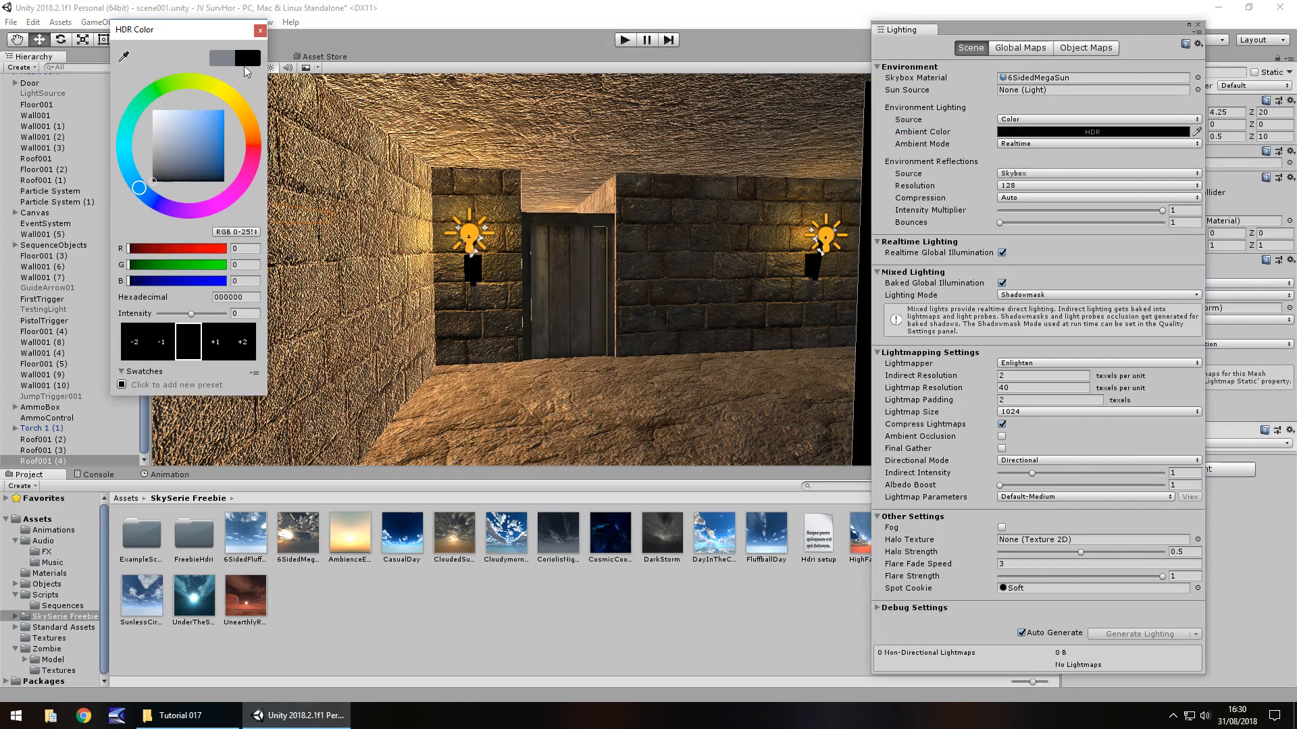
- Search the scene hierarchy for 'light'
left_click(259, 29)
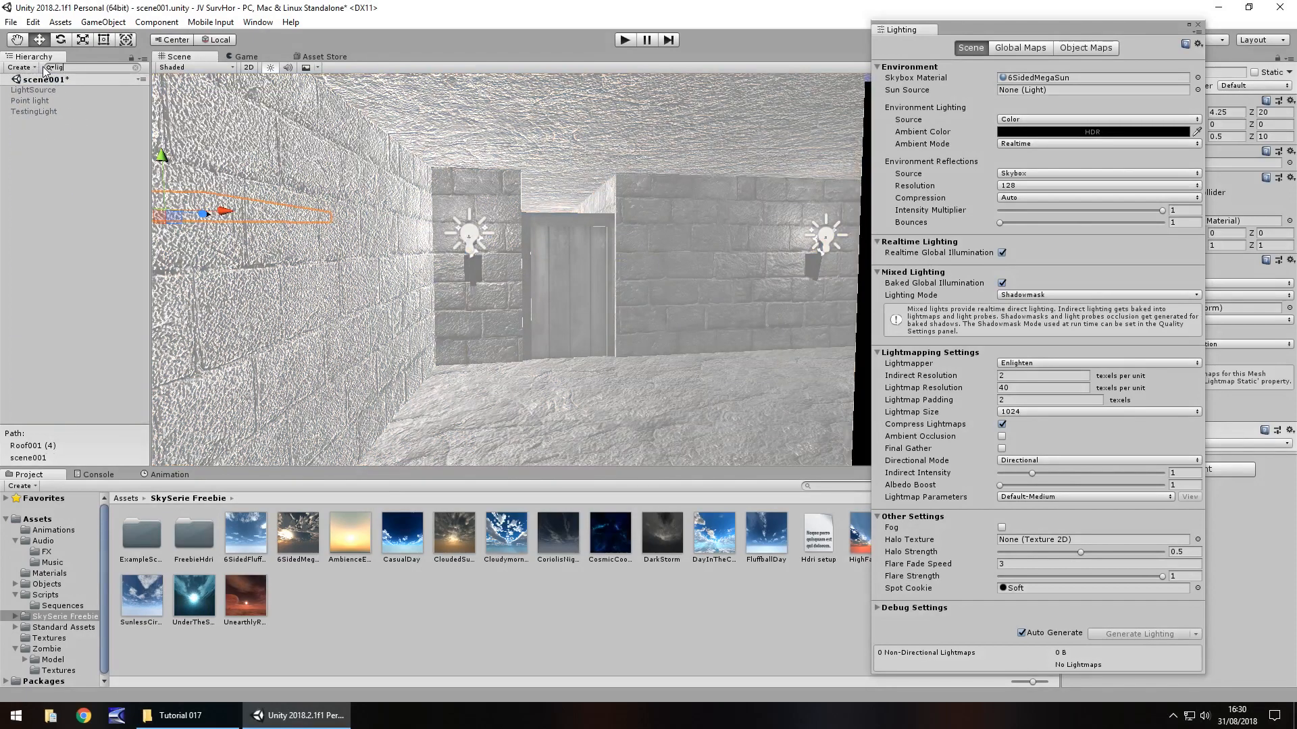
type("light")
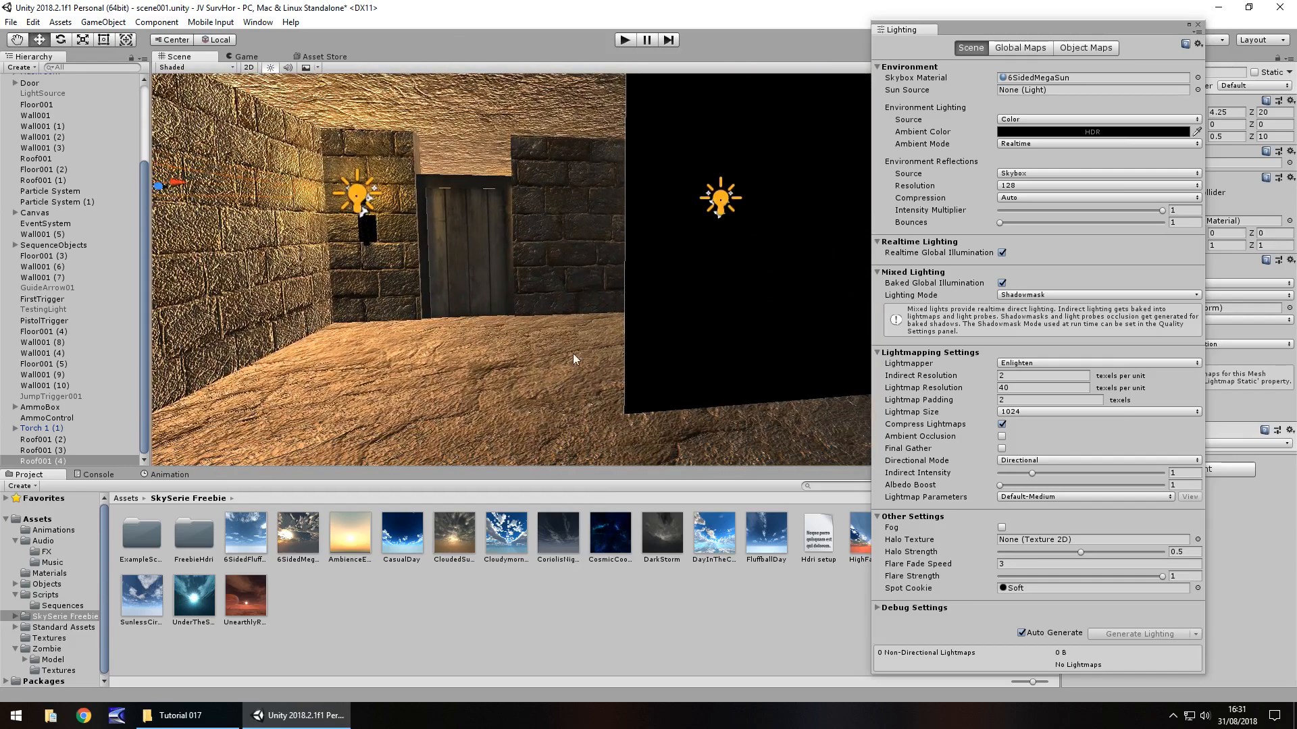
mouse_move(639, 529)
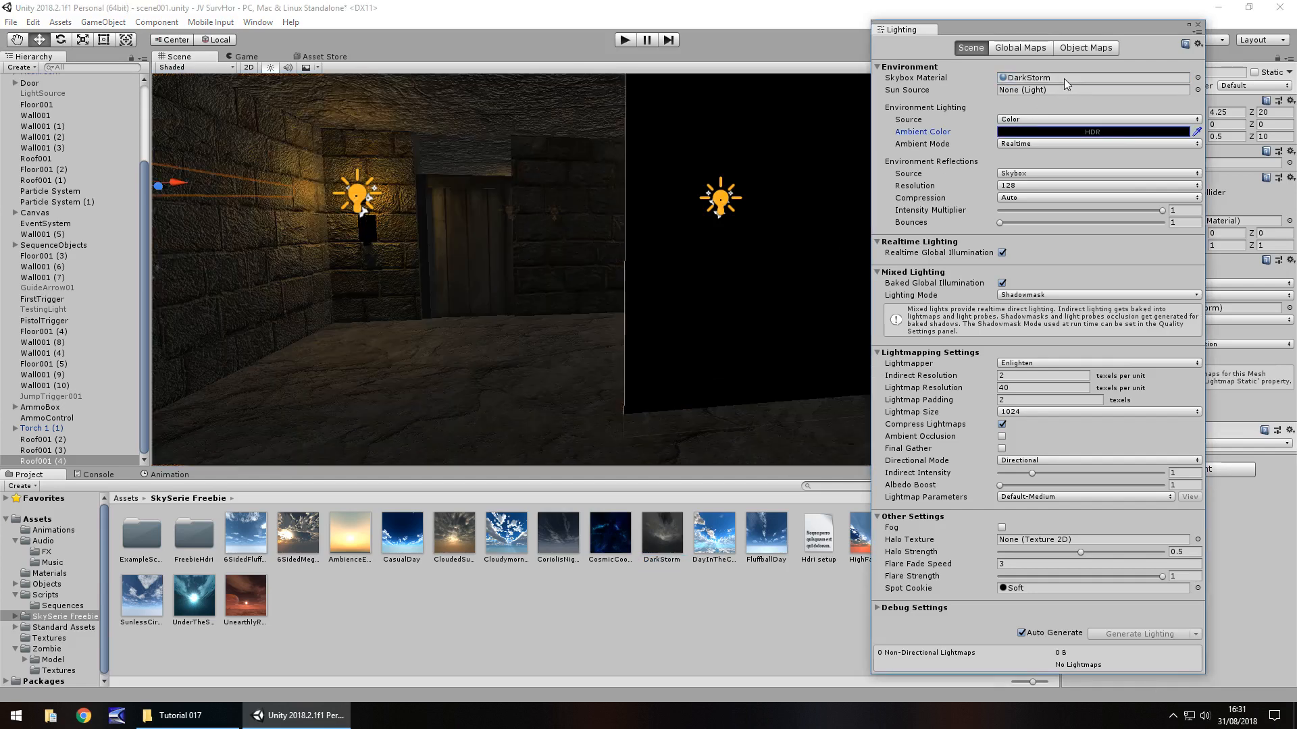
mouse_move(1021, 62)
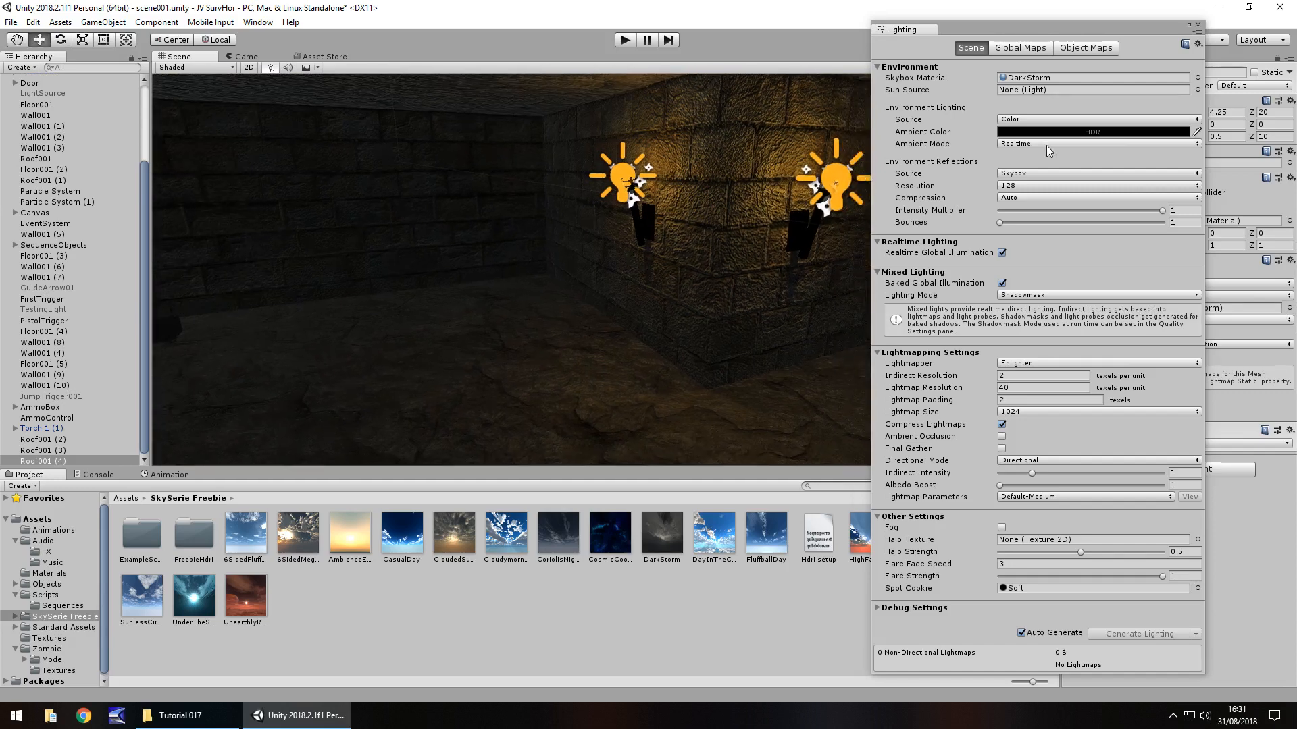
mouse_move(1056, 149)
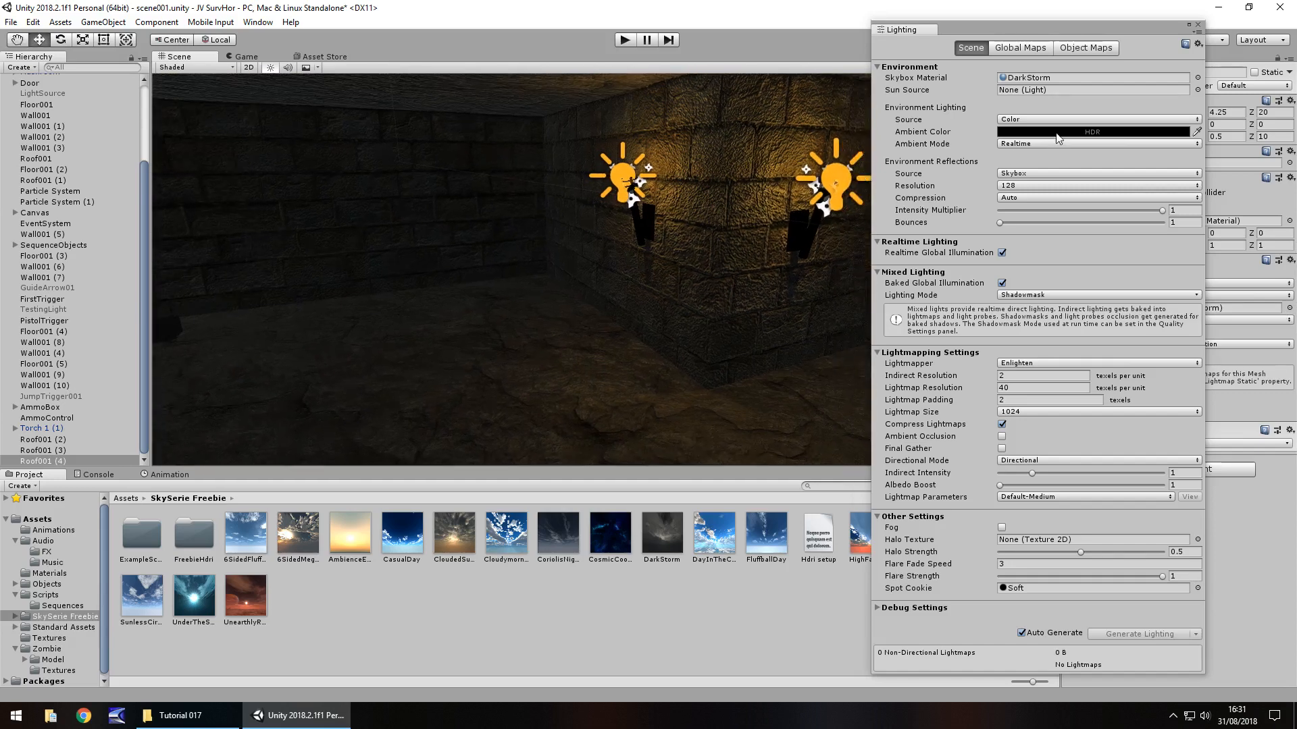
- Reopen the ambient colour picker and dismiss it, keeping black
left_click(1092, 131)
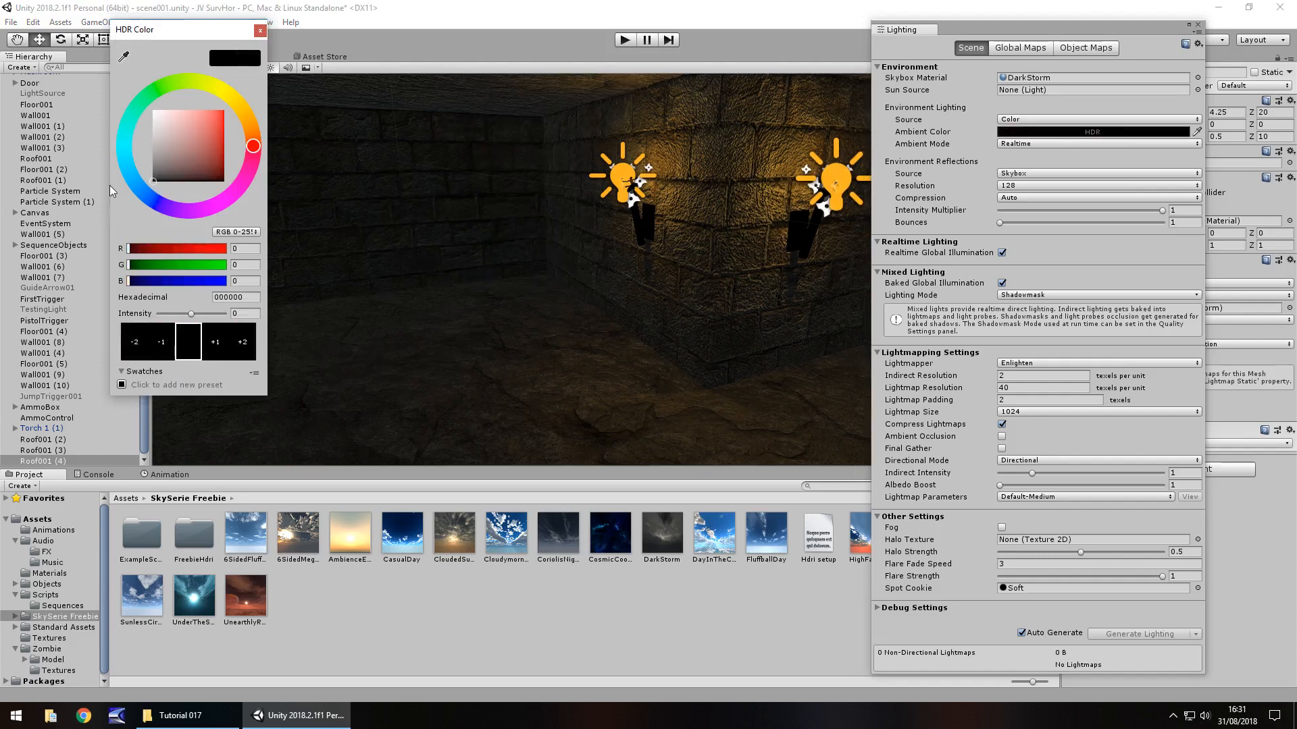
left_click(214, 342)
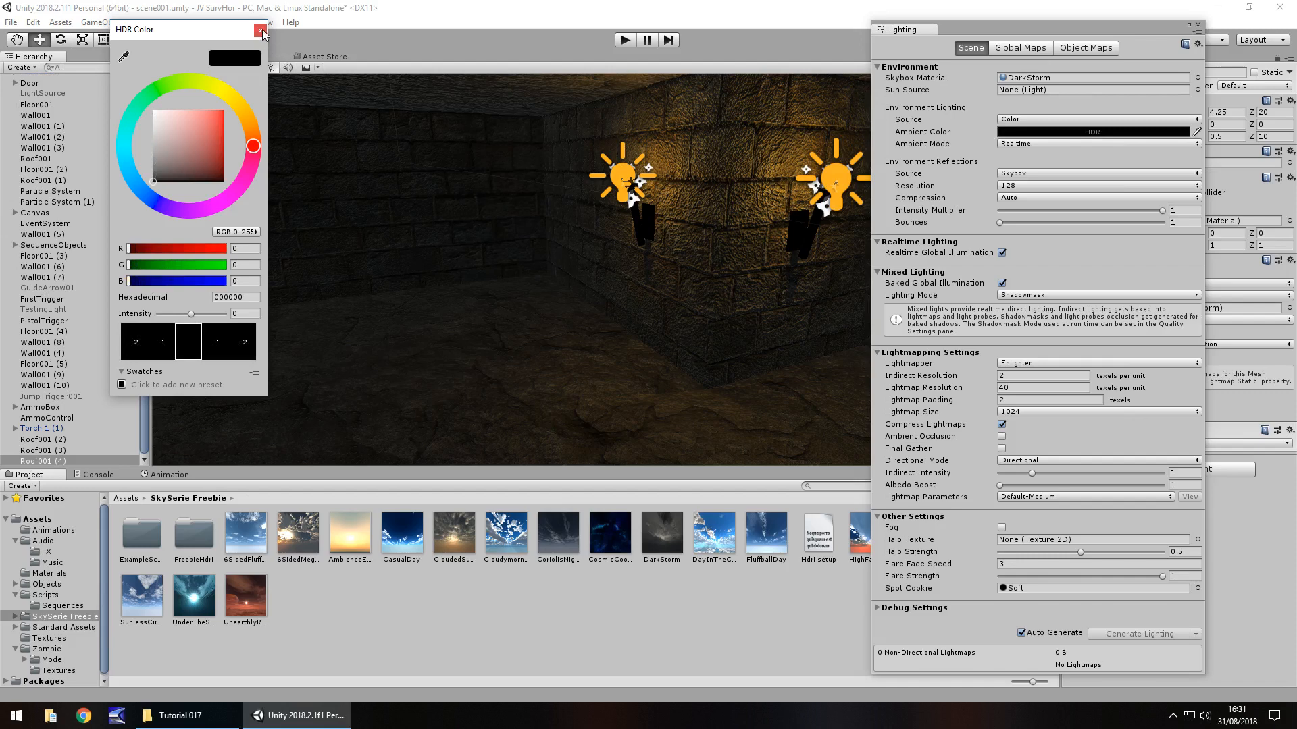
left_click(260, 28)
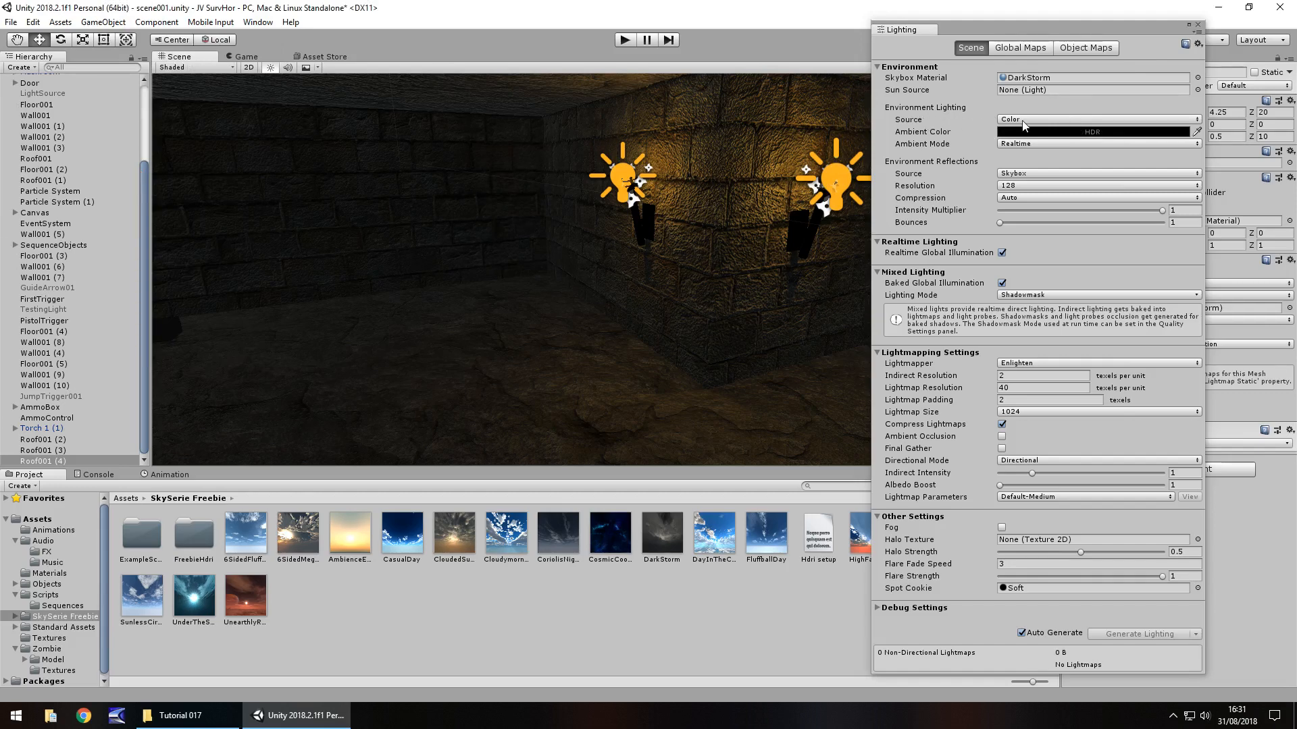
- Switch ambient lighting back to the DarkStorm skybox with Intensity Multiplier 0.5
left_click(1095, 119)
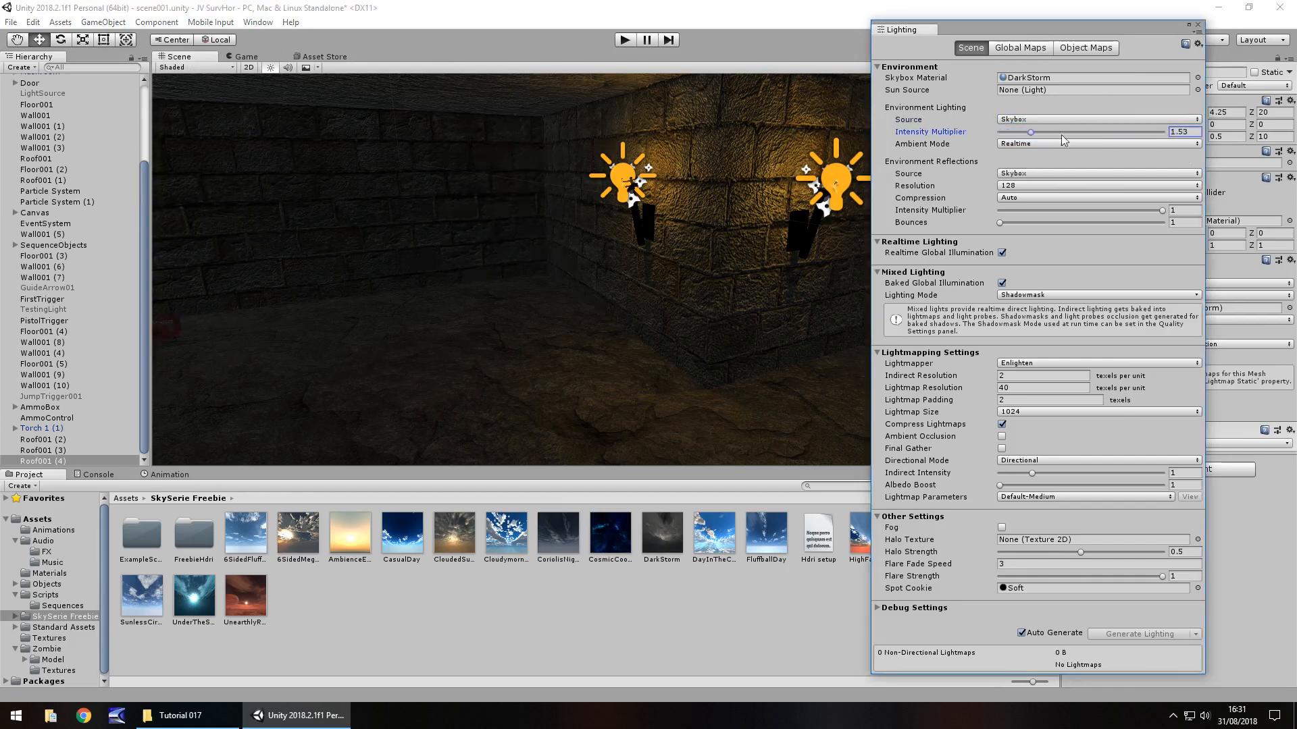
left_click_drag(1030, 132, 1075, 132)
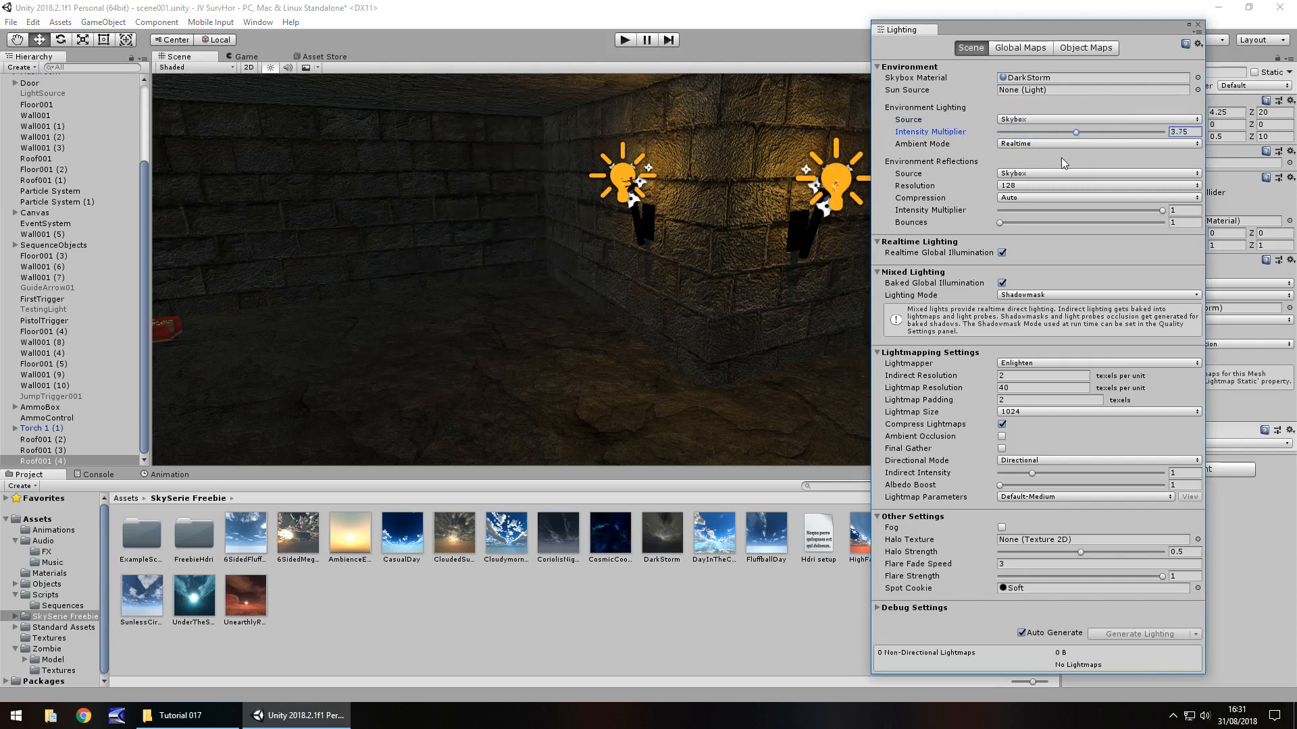
left_click_drag(1075, 133, 1000, 133)
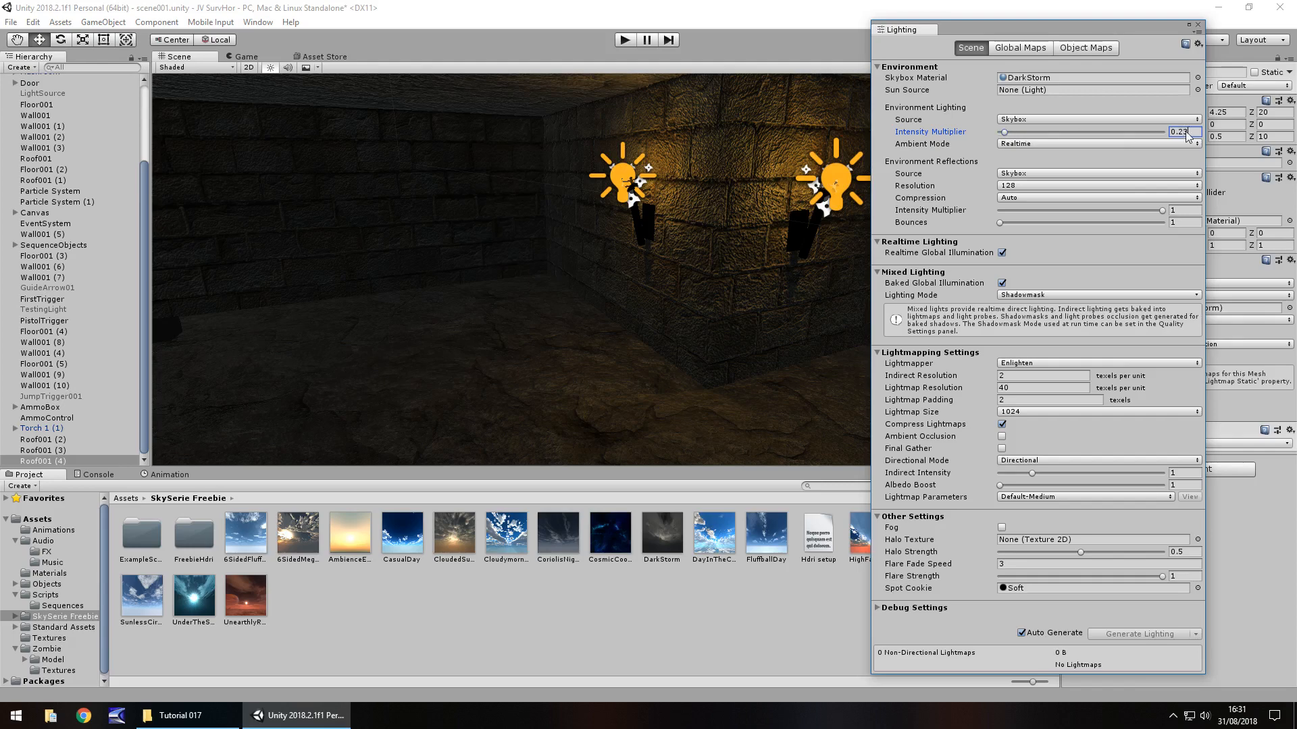
type("0.5")
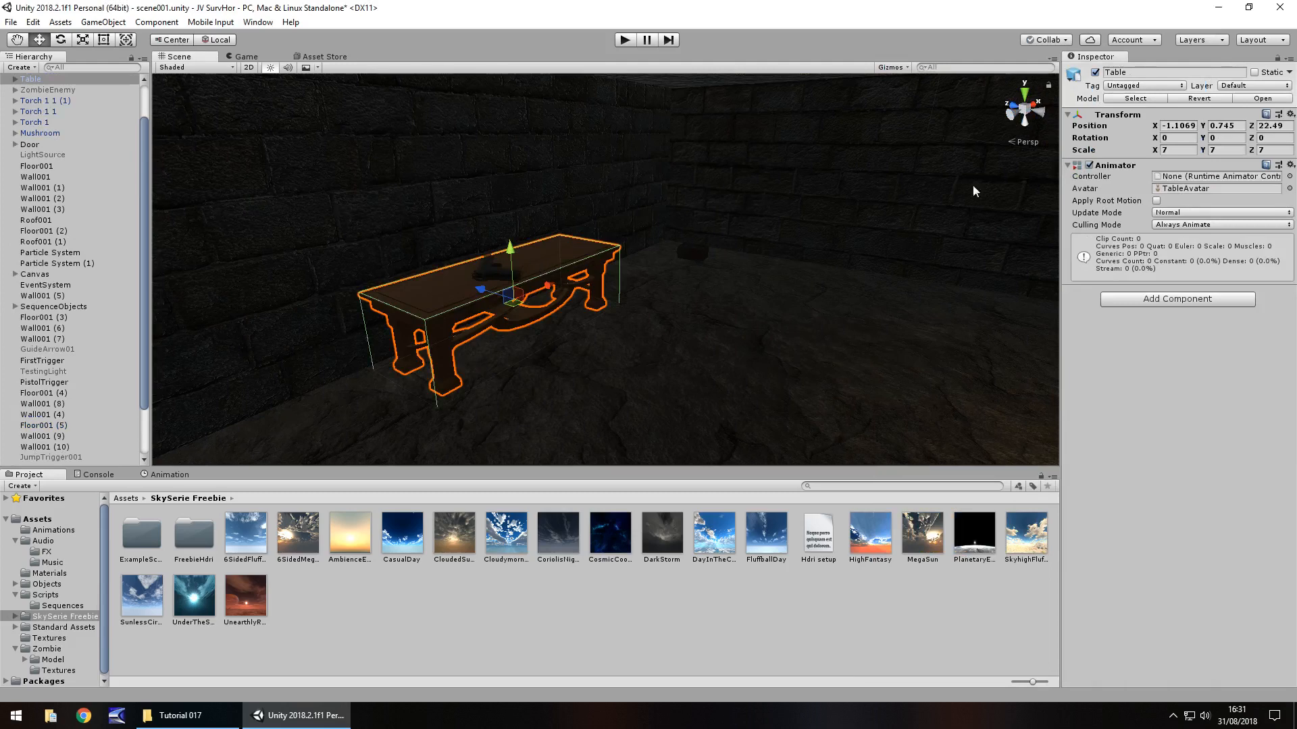
- Make Texture 1 a Normal map and assign it to the table mesh material's Normal Map slot
left_click(8, 78)
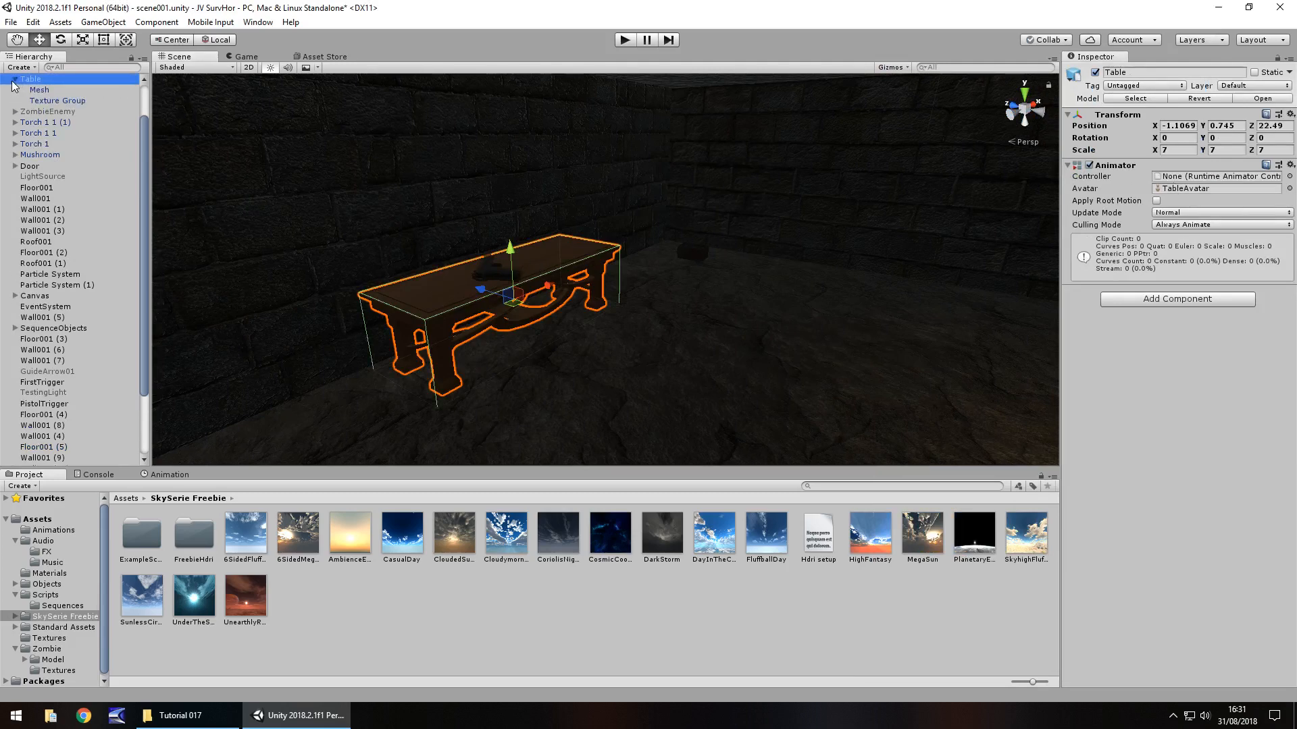
left_click(40, 90)
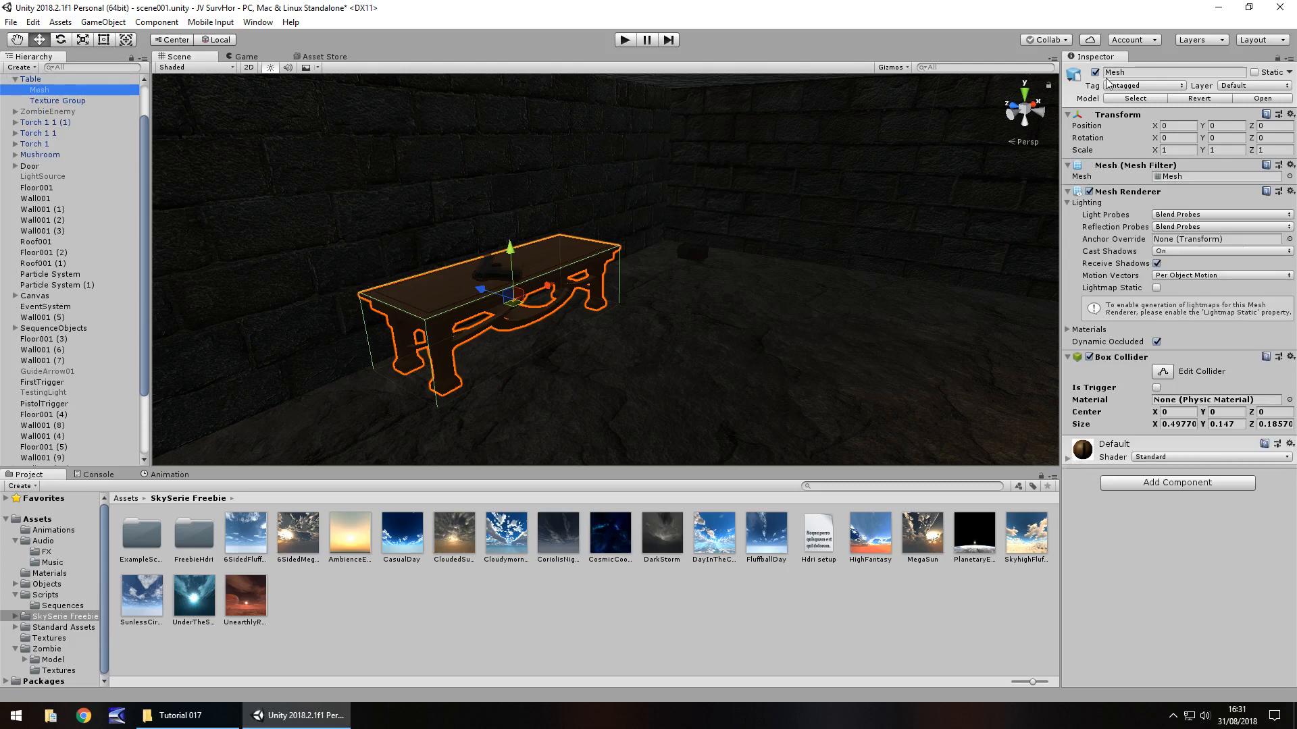
left_click(1082, 445)
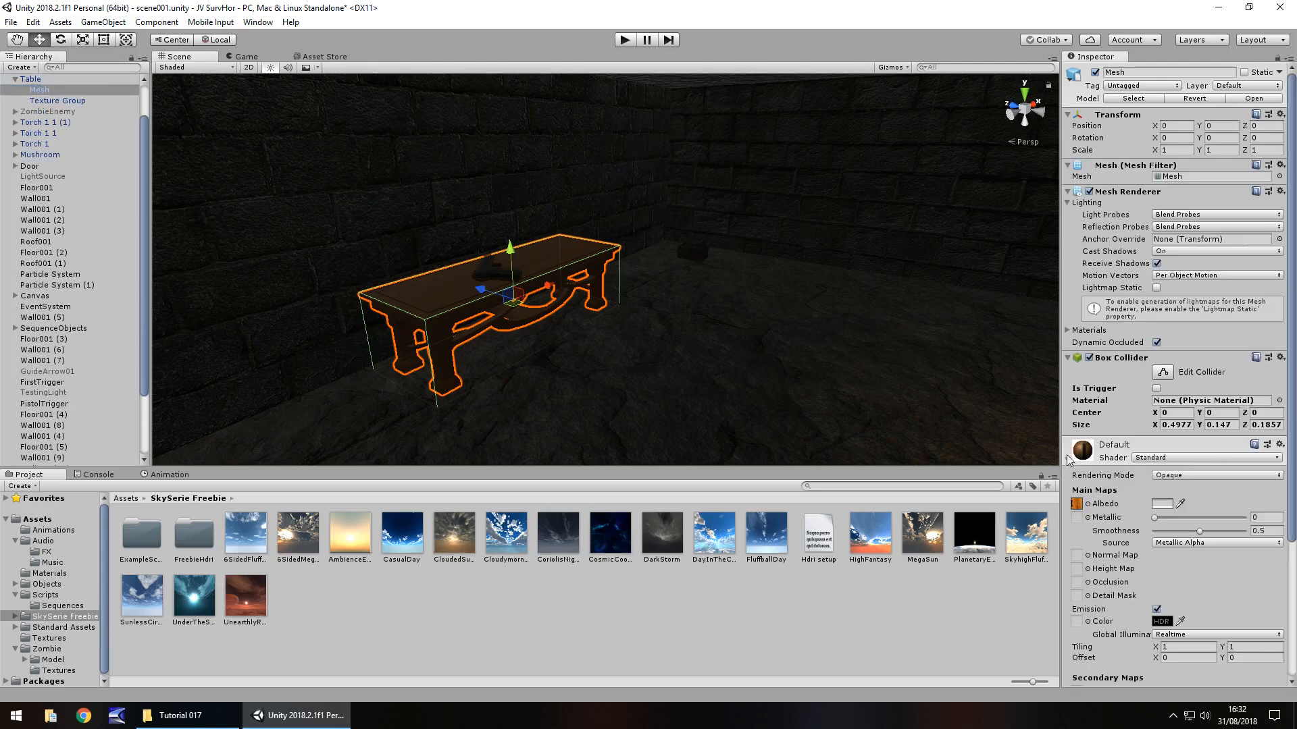
scroll("down", 3)
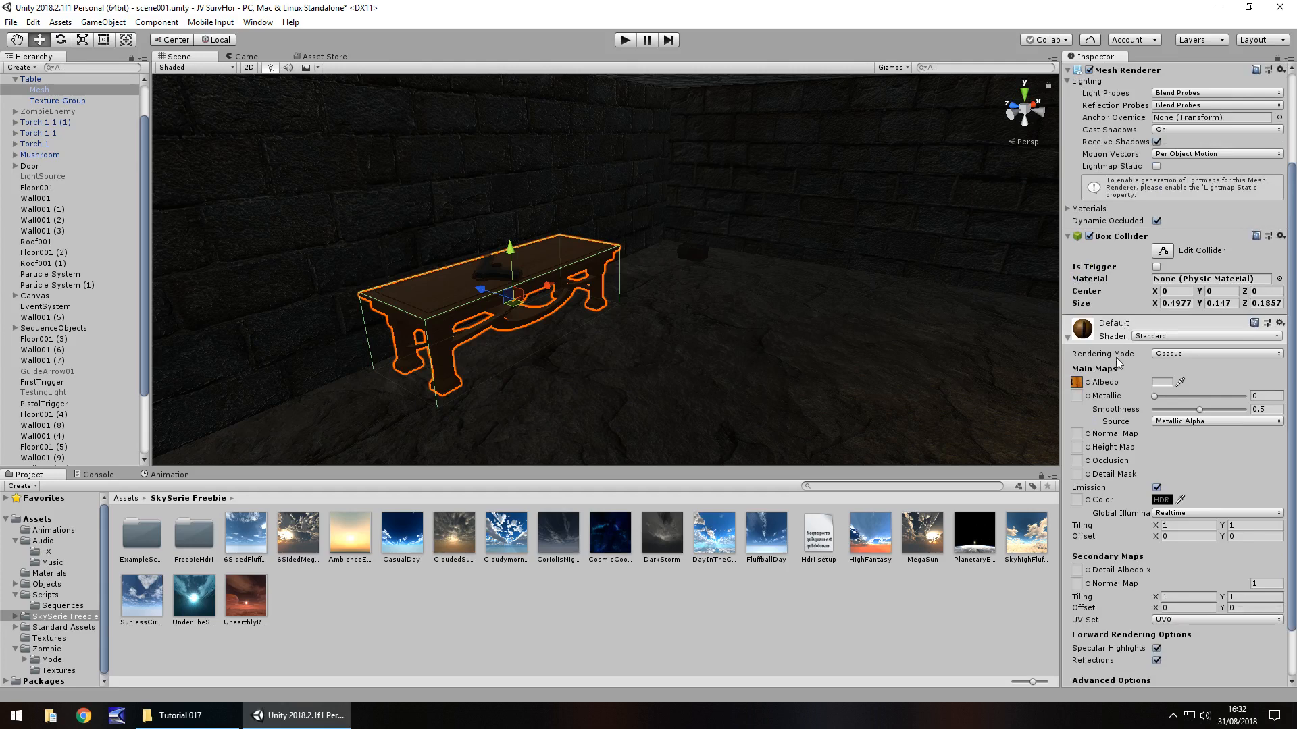
mouse_move(1076, 387)
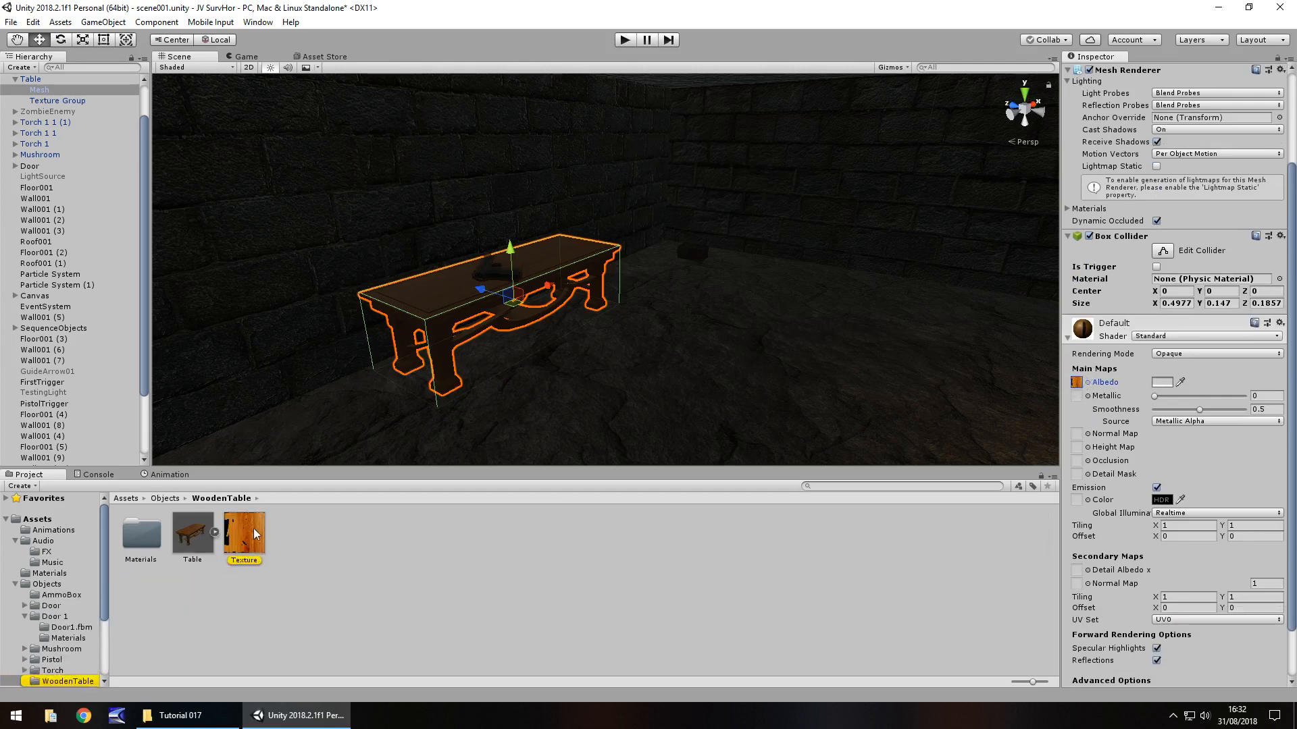
left_click(243, 534)
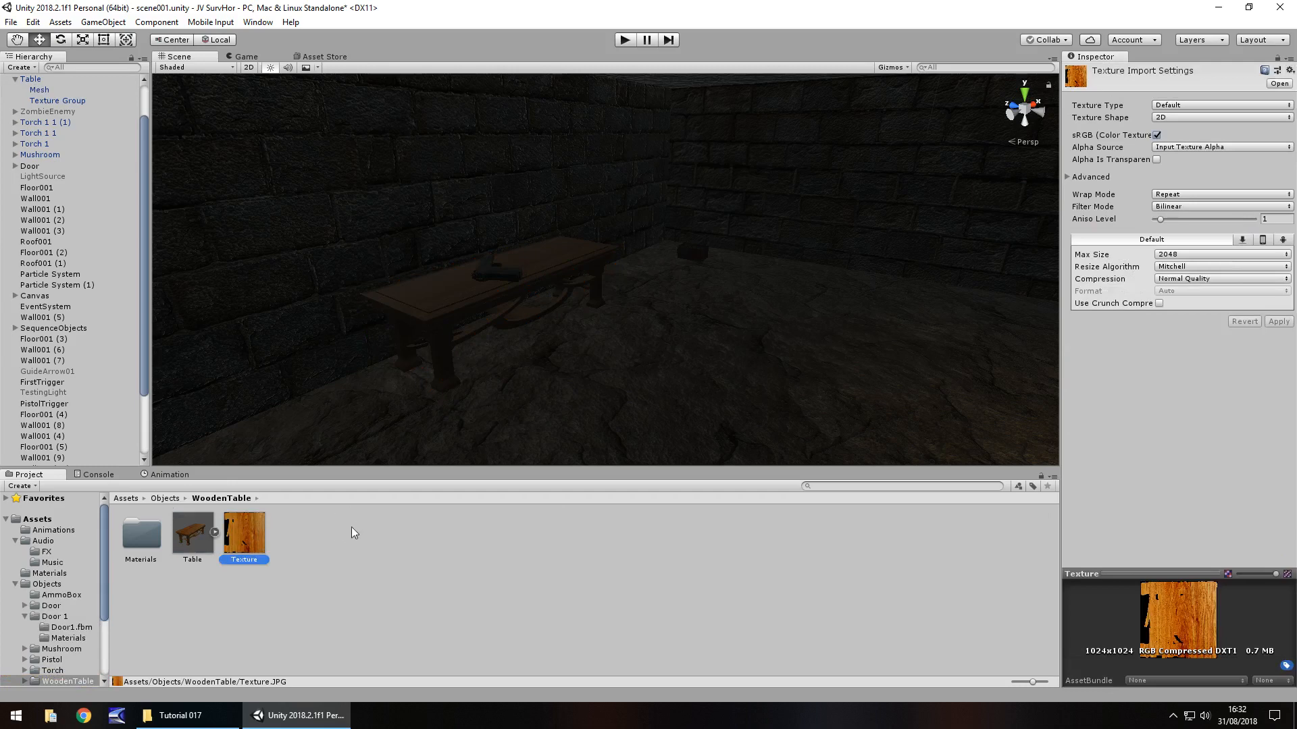
left_click(295, 534)
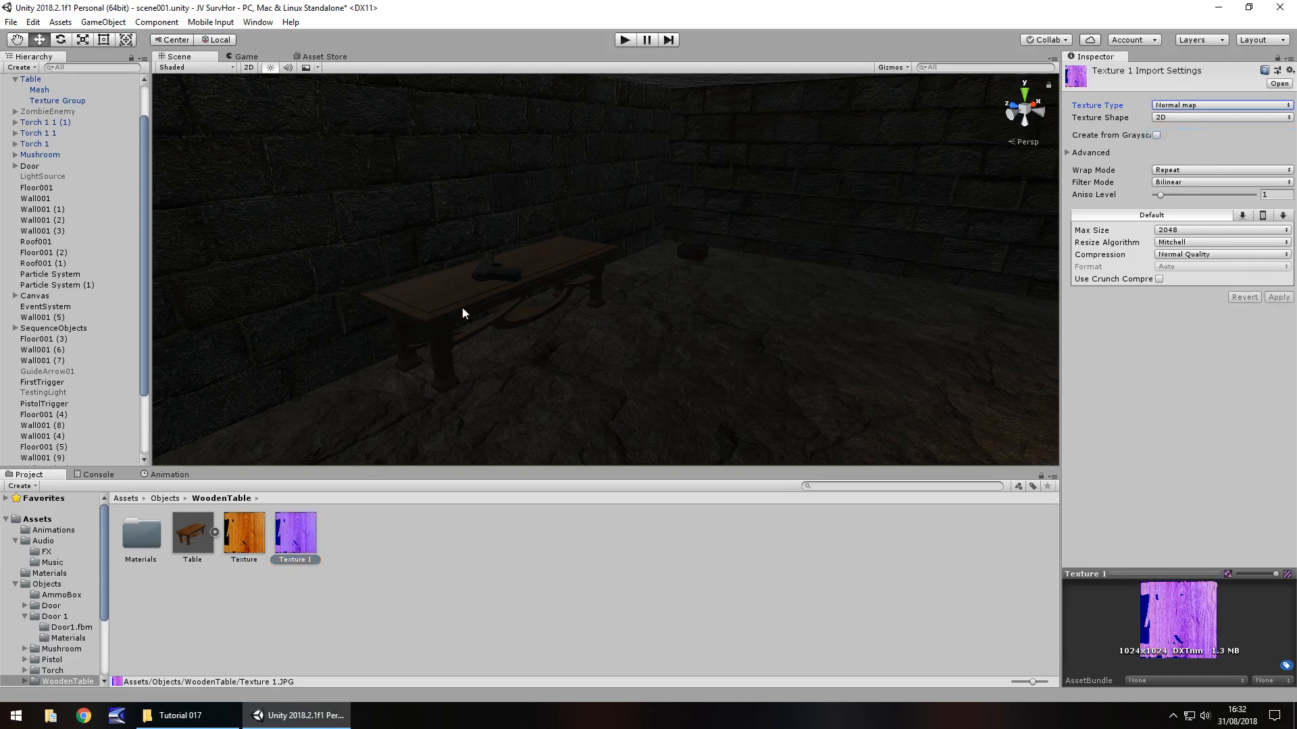
left_click(31, 79)
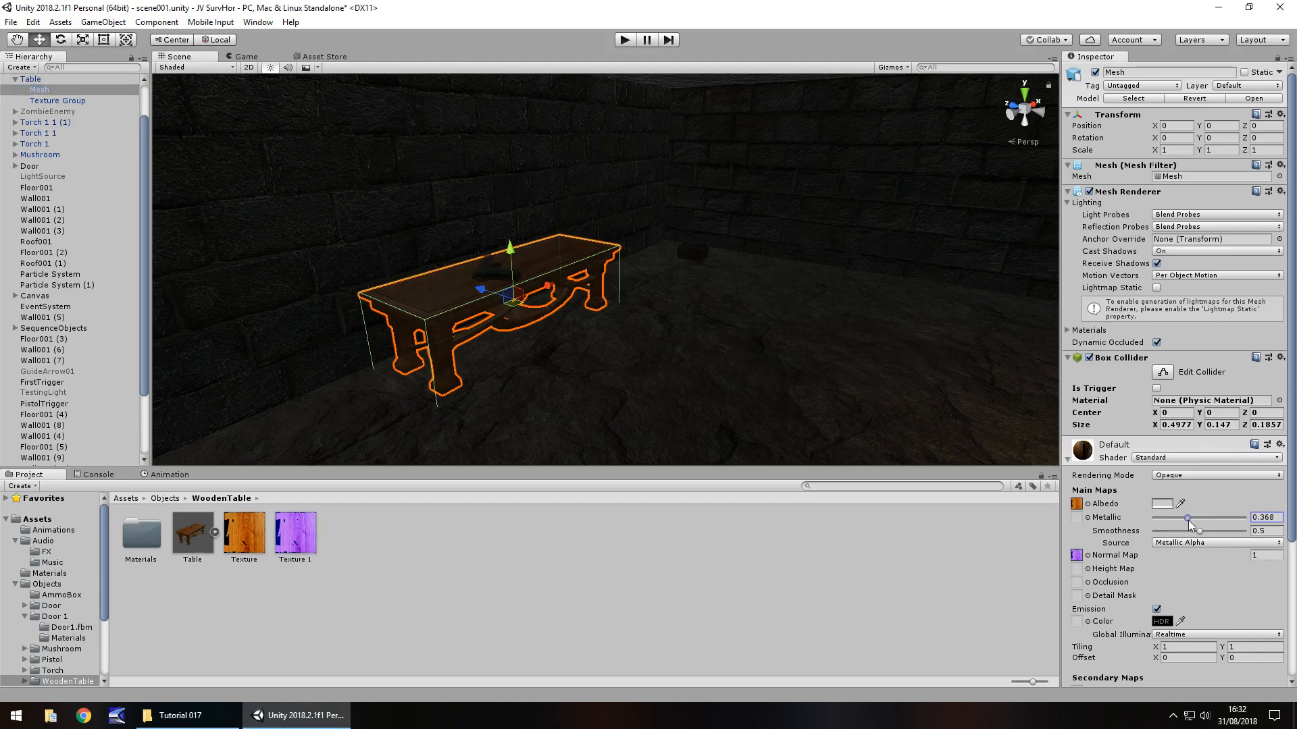
- Take smoothness from Albedo Alpha and raise the table's Metallic to about 0.58
left_click(1216, 543)
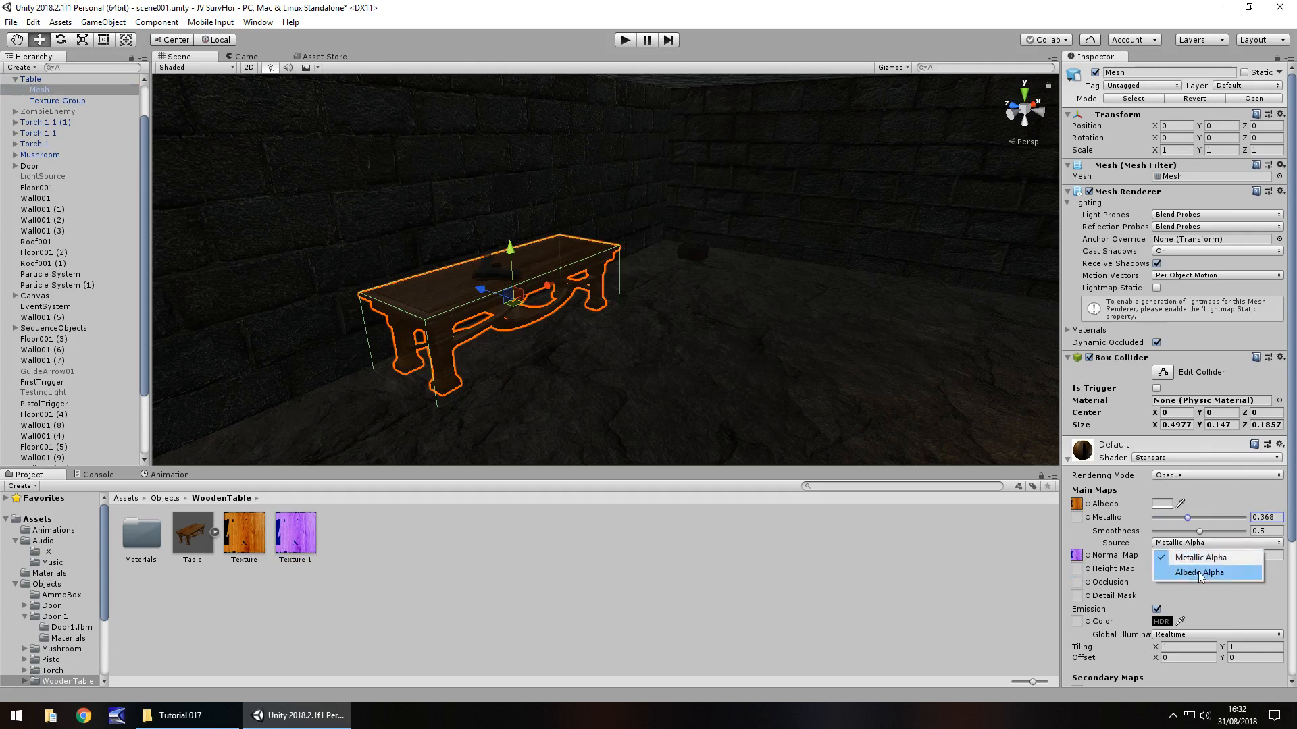
left_click(1199, 572)
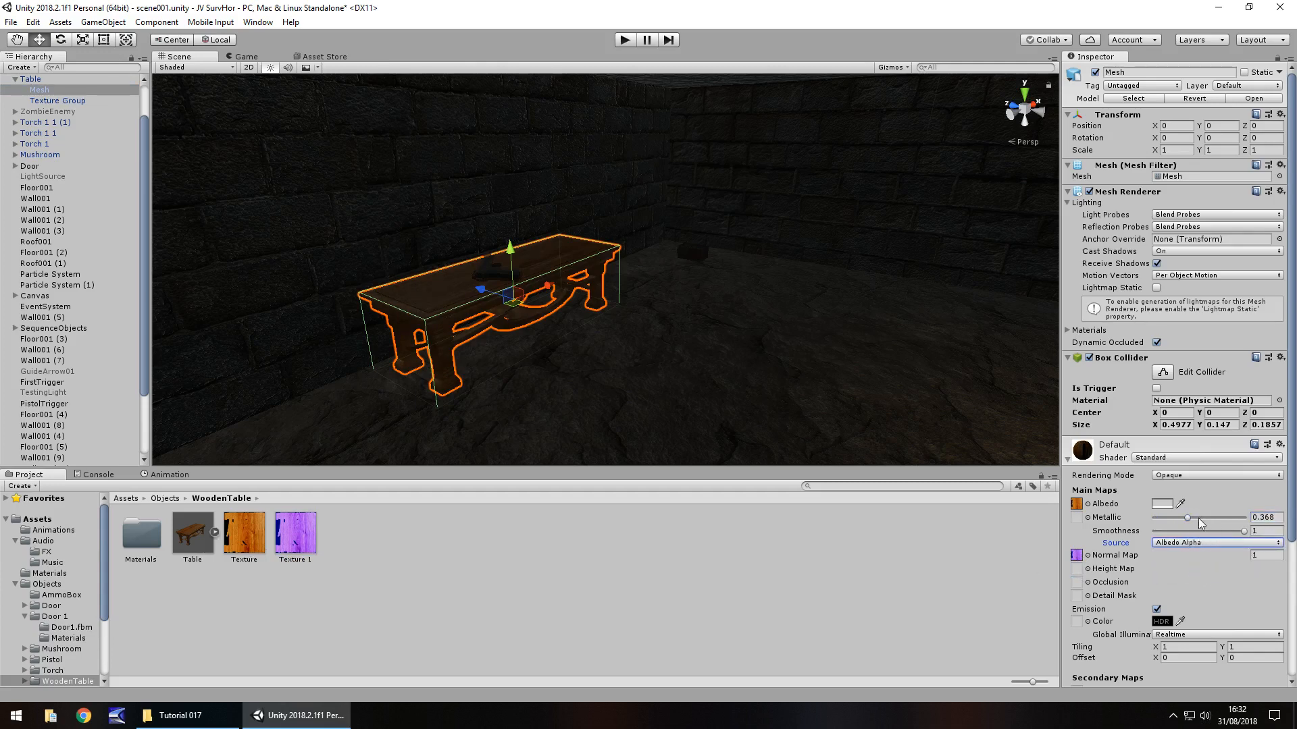
left_click_drag(1189, 517, 1206, 517)
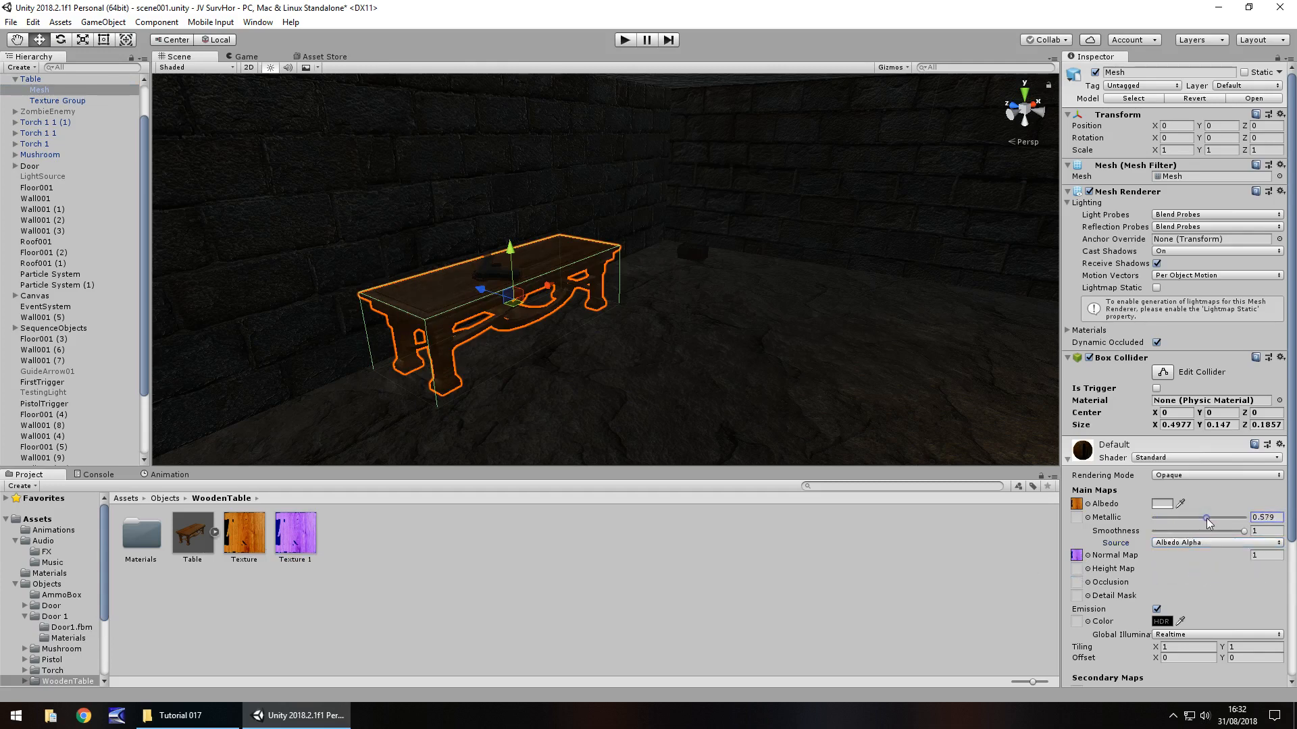
- Select the floor and walls, then bring the ammo box into the Scene view
left_click(43, 337)
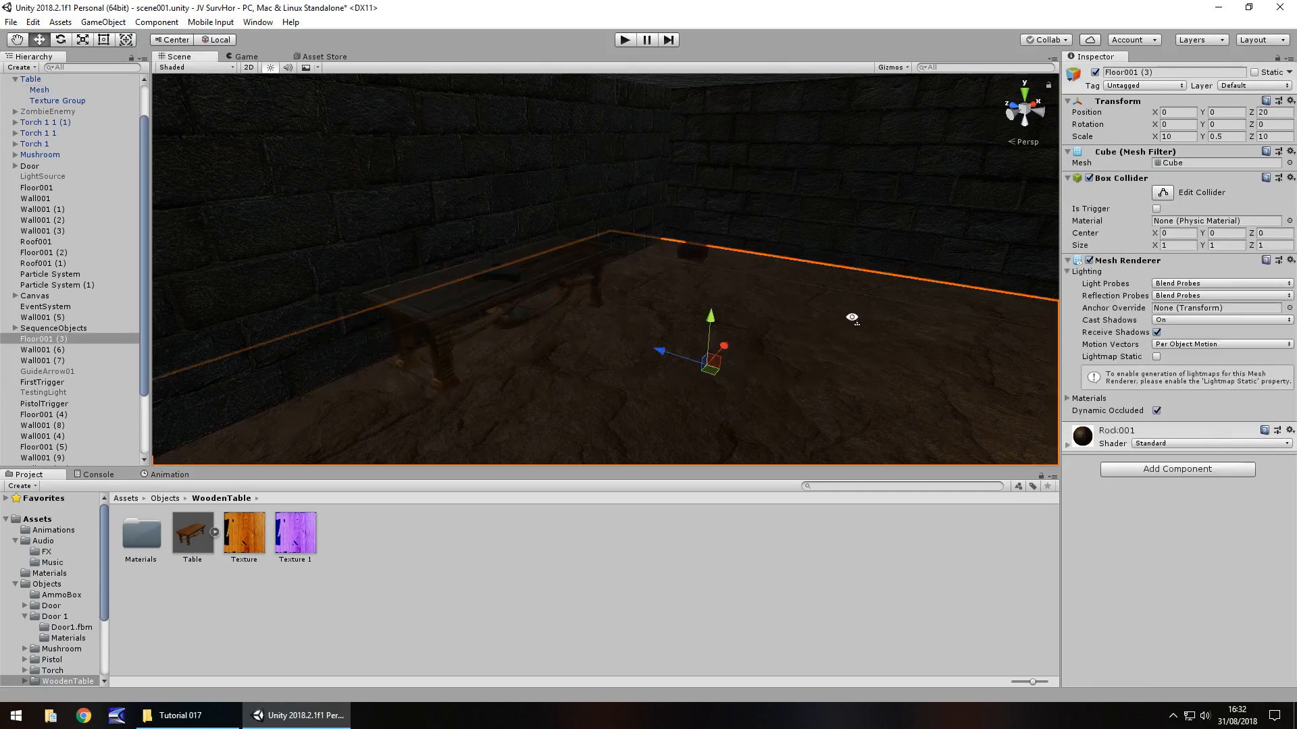
left_click(42, 361)
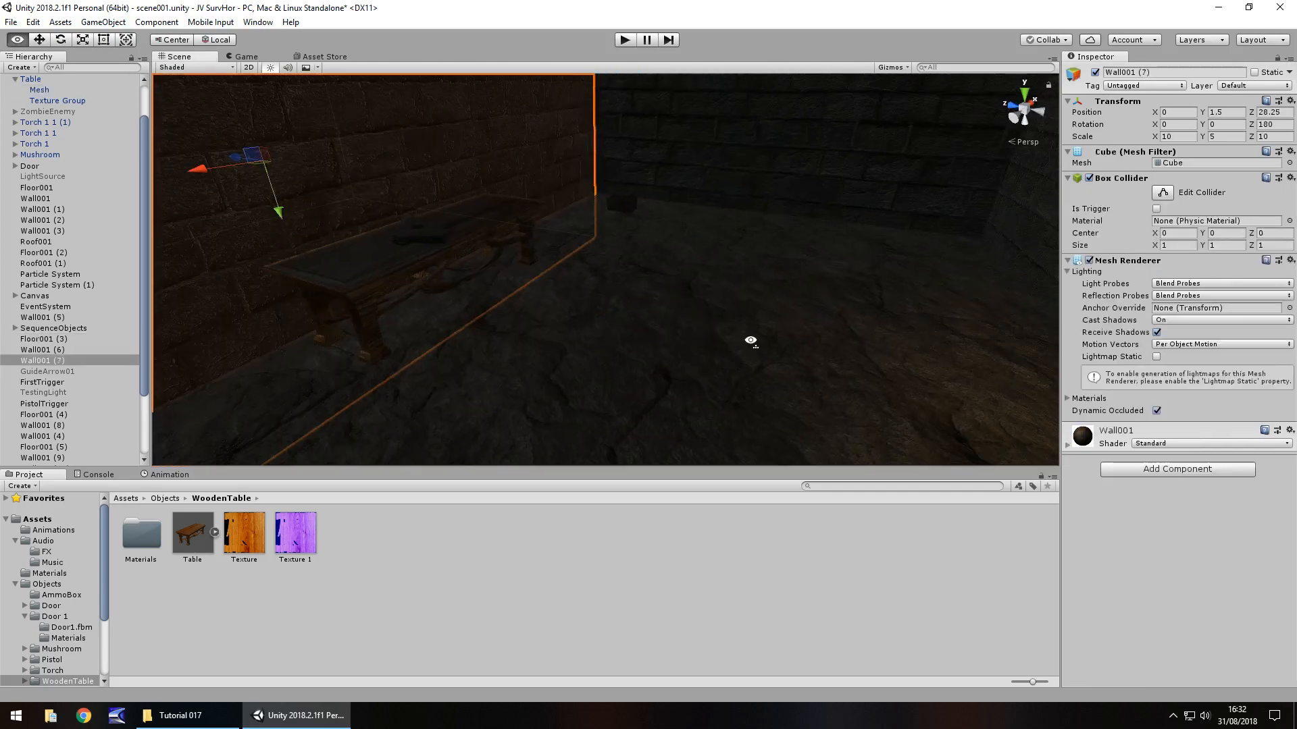
left_click(42, 349)
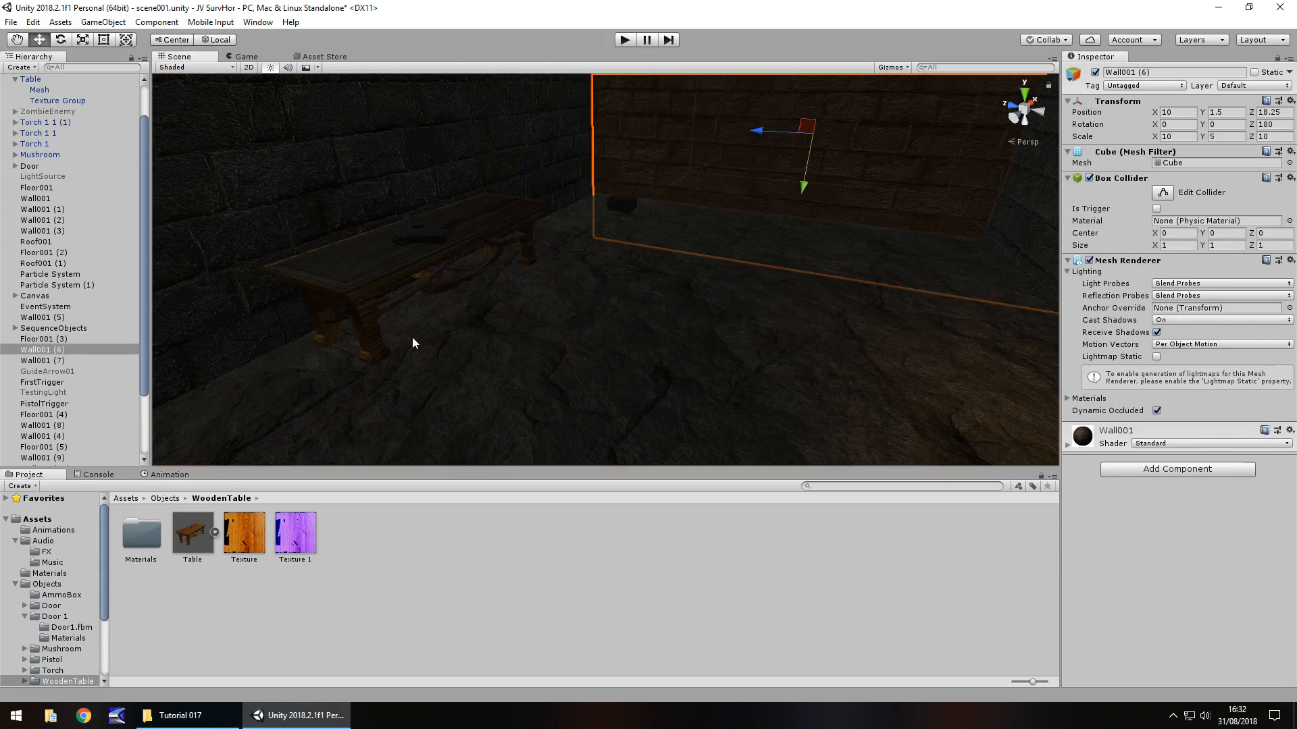
left_click_drag(414, 343, 603, 344)
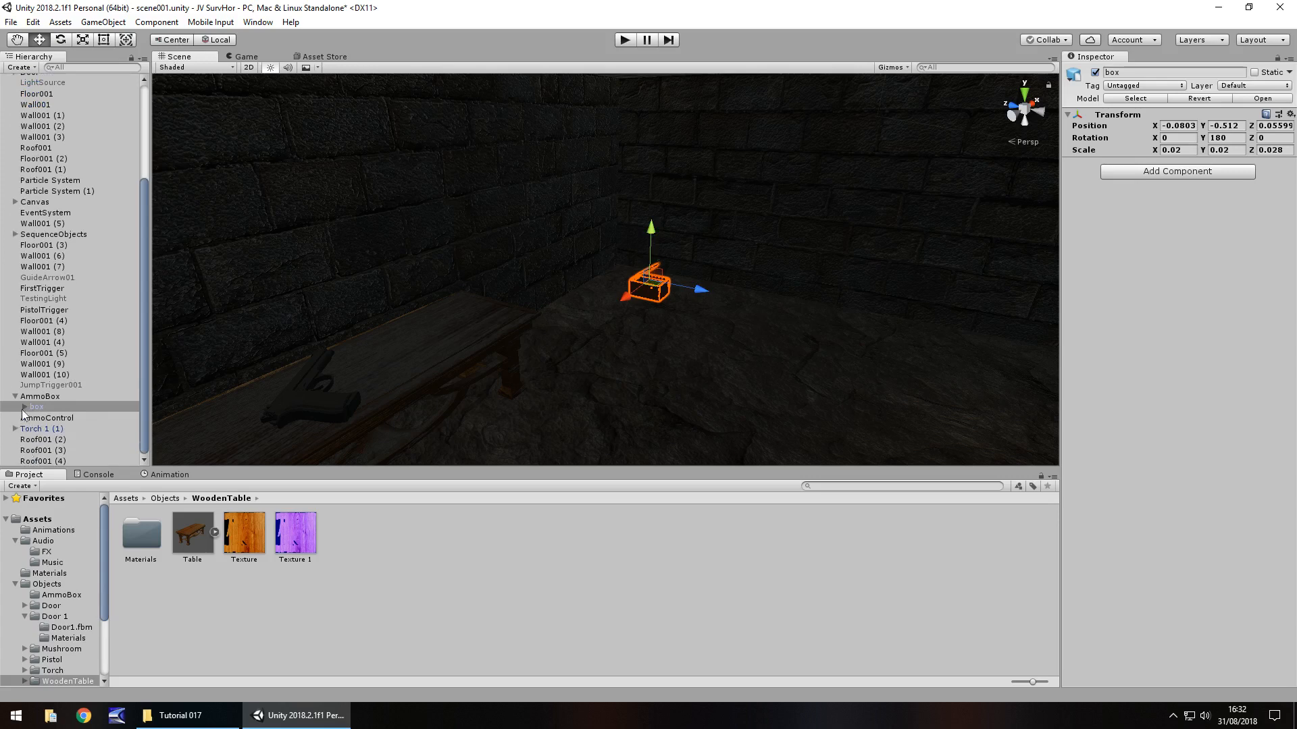
- Select the ammo box's Box001 part and locate its embedded Material__25 in the project
left_click(24, 407)
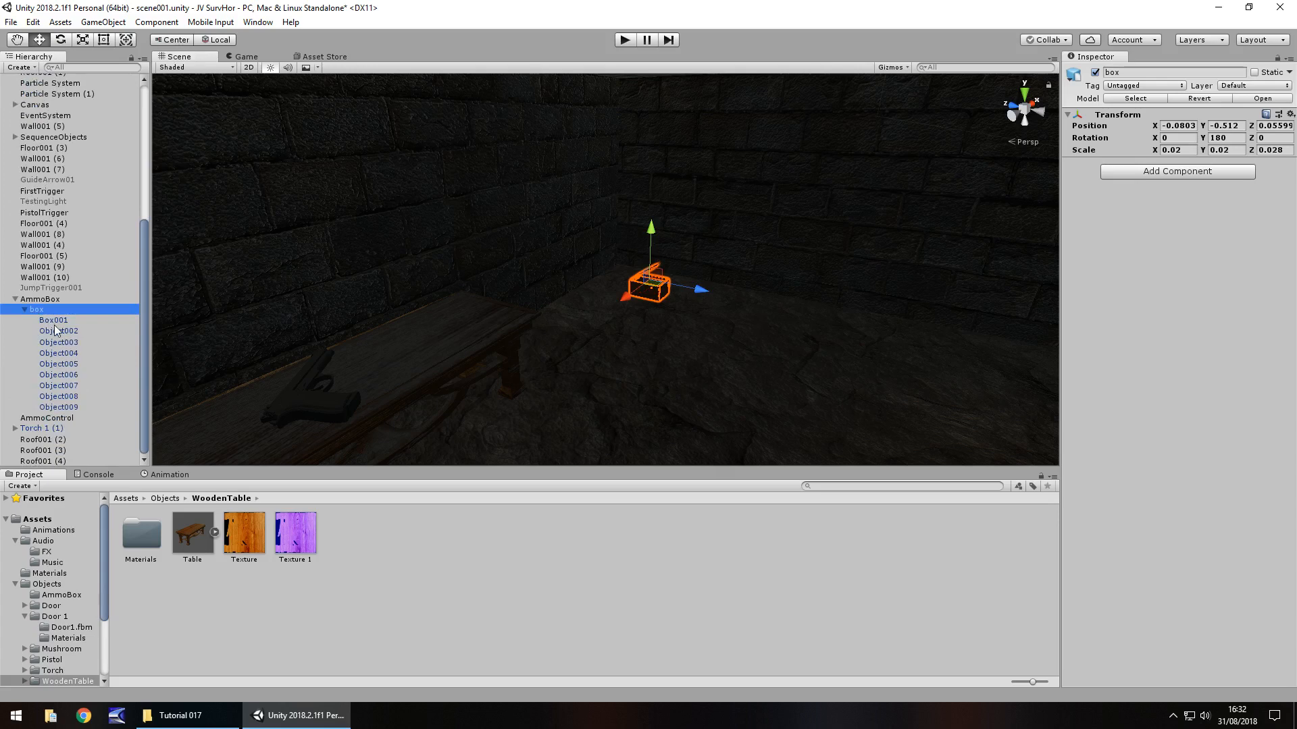
left_click(53, 320)
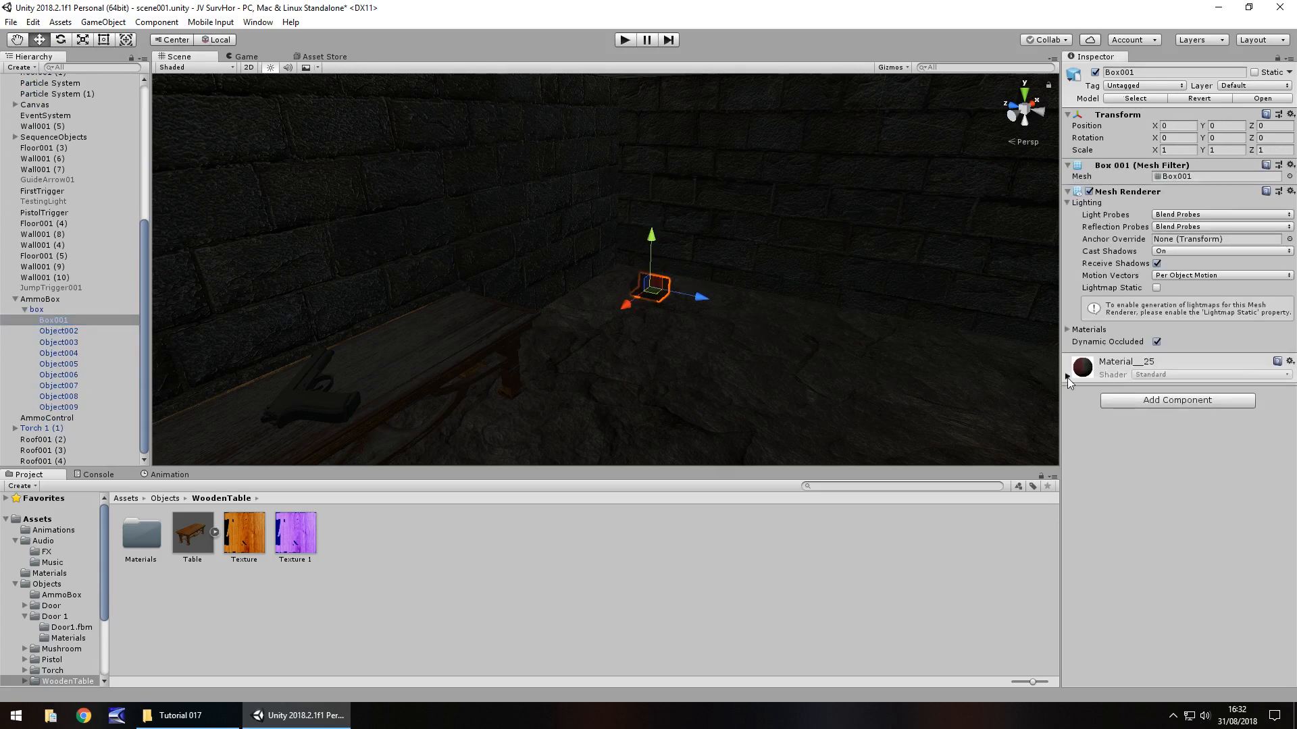
left_click(61, 594)
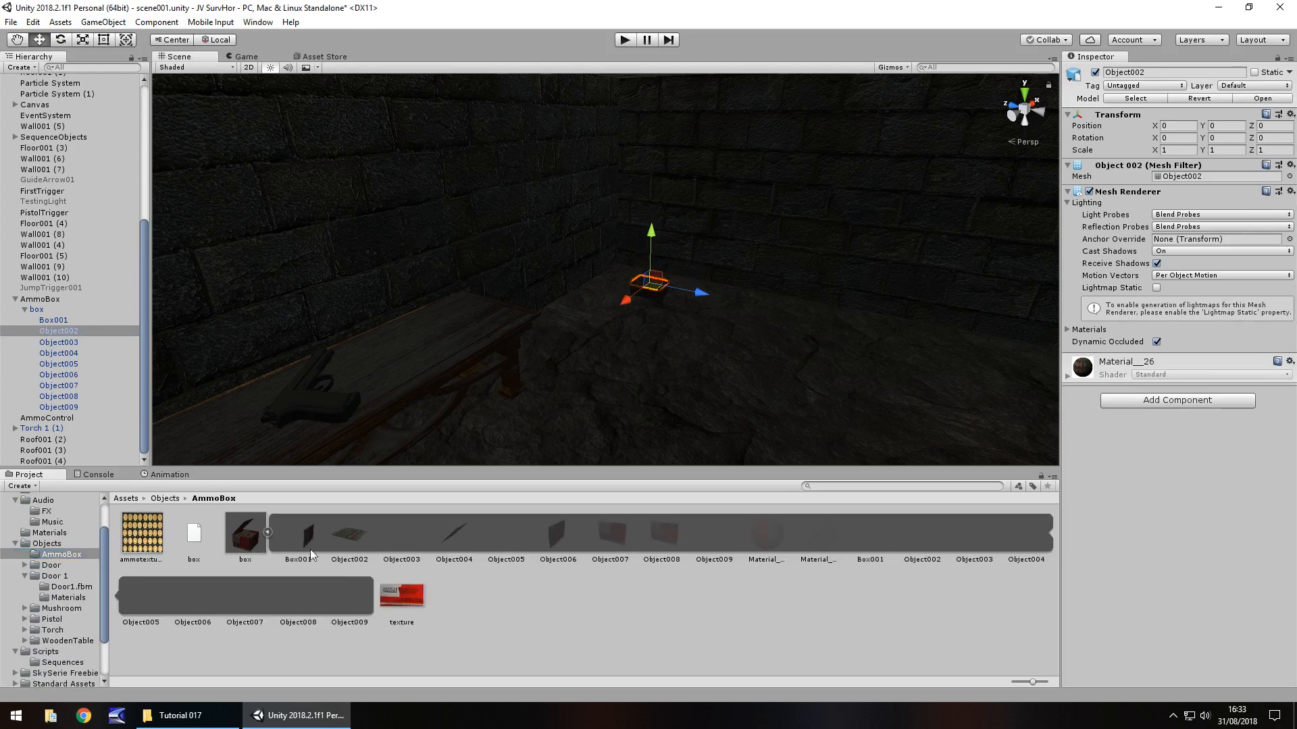
left_click(764, 534)
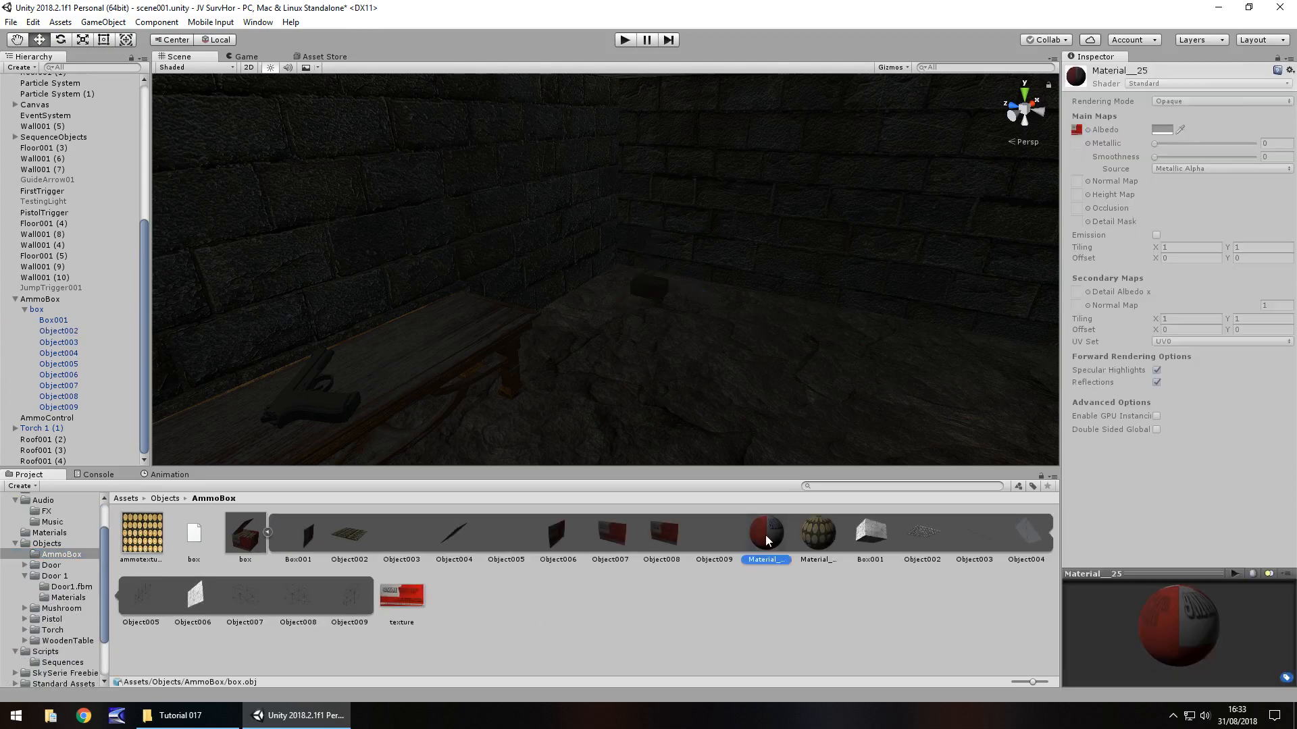
mouse_move(784, 538)
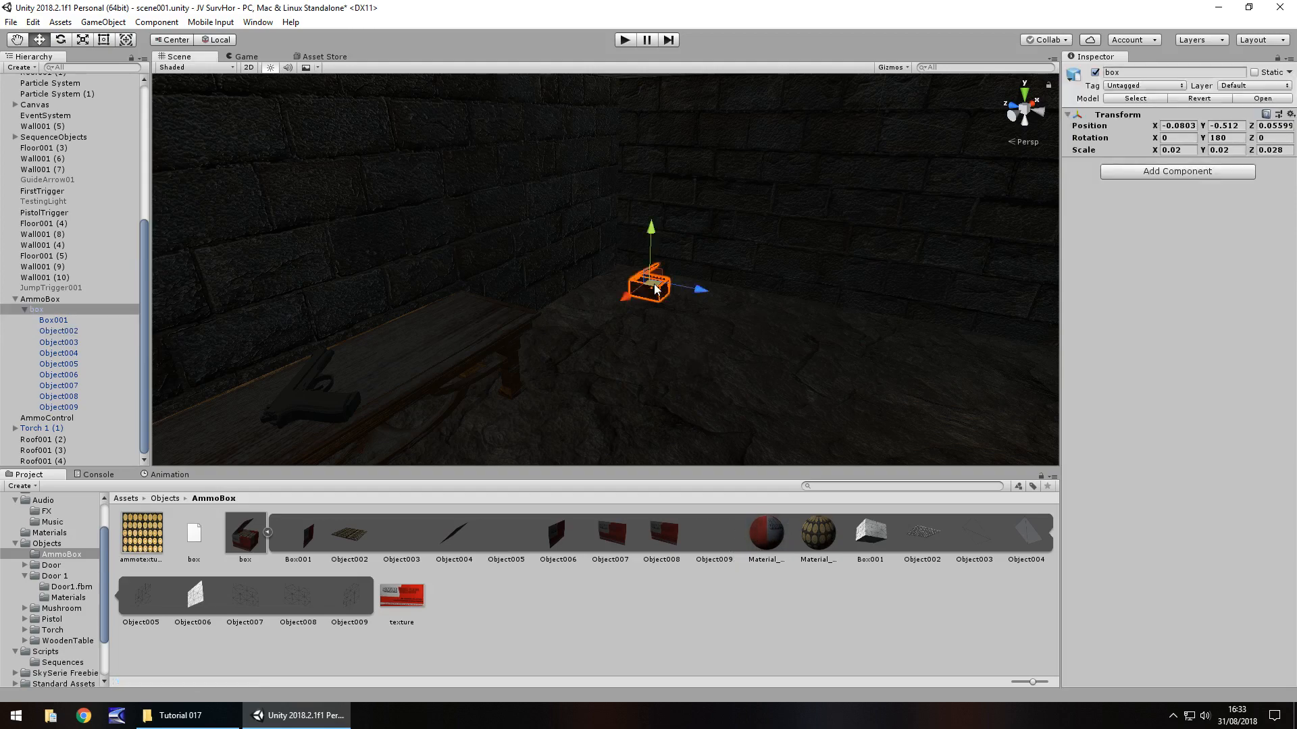
- Extract Material__25 into its own asset in the AmmoBox folder and reselect Box001
left_click(764, 534)
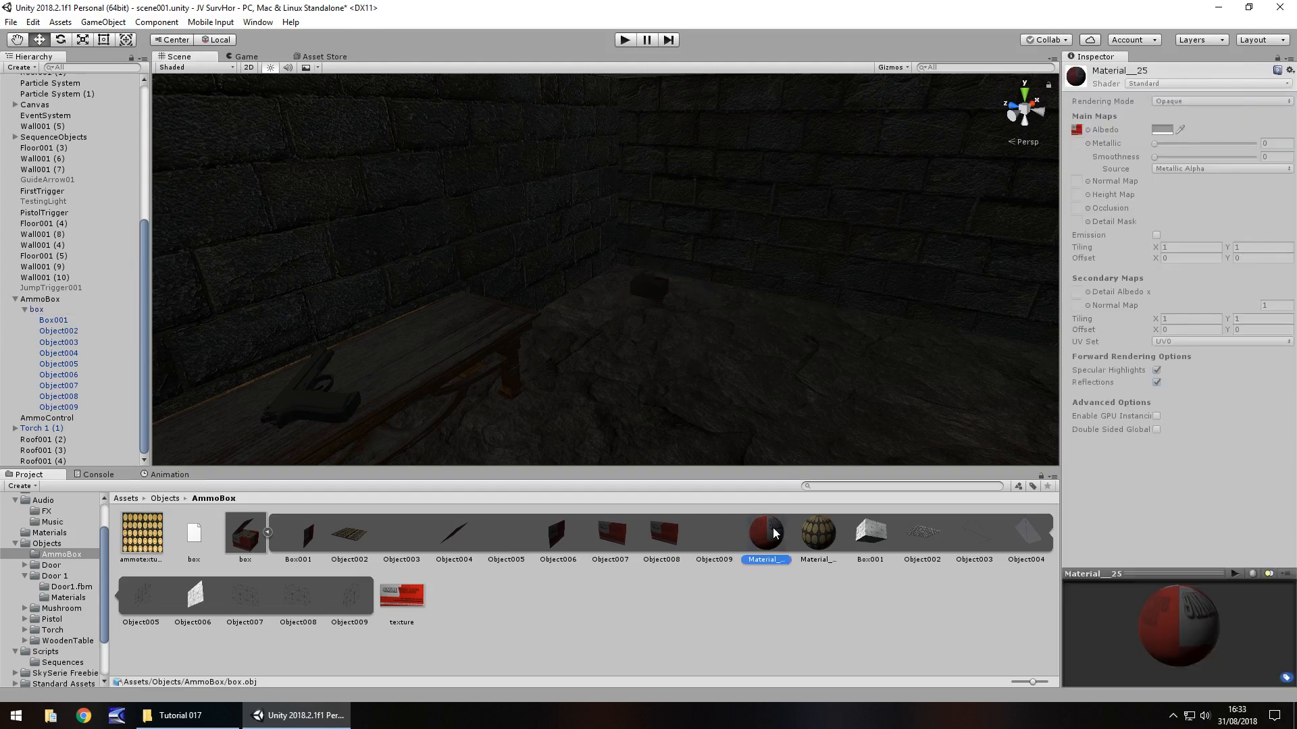
left_click(401, 596)
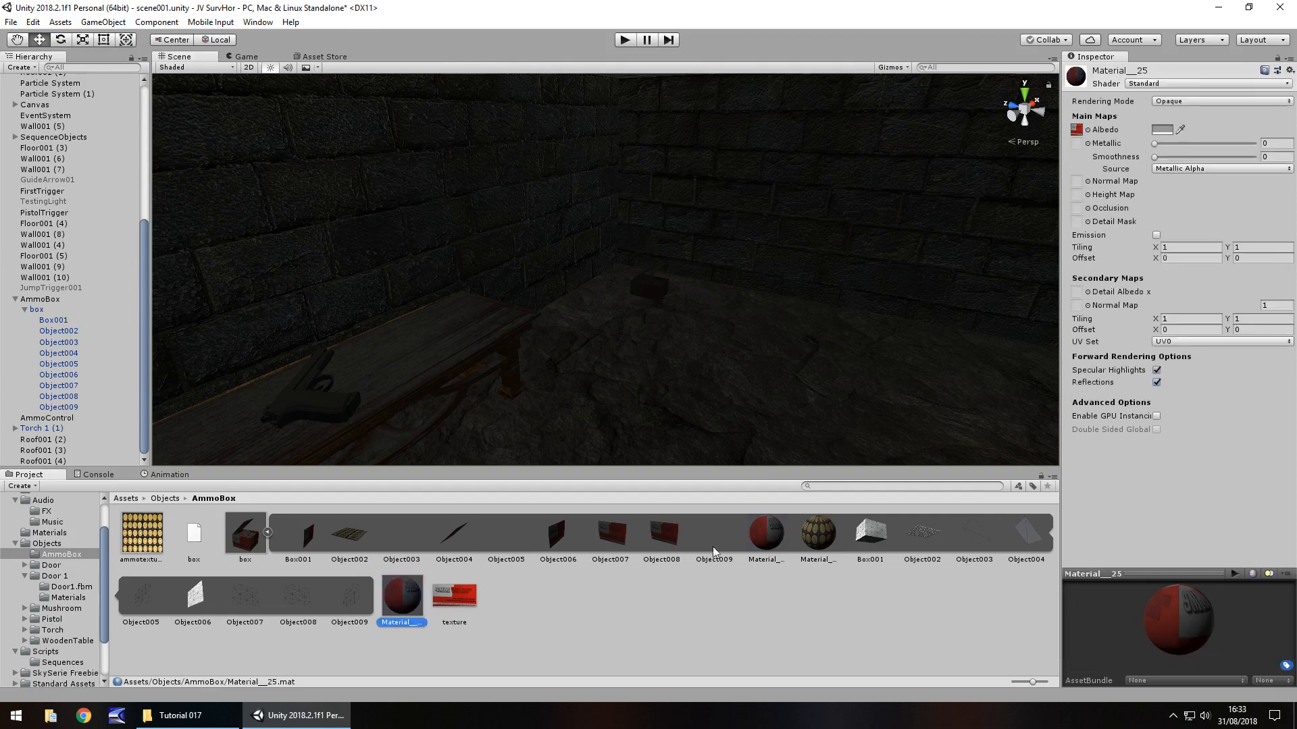
left_click(53, 320)
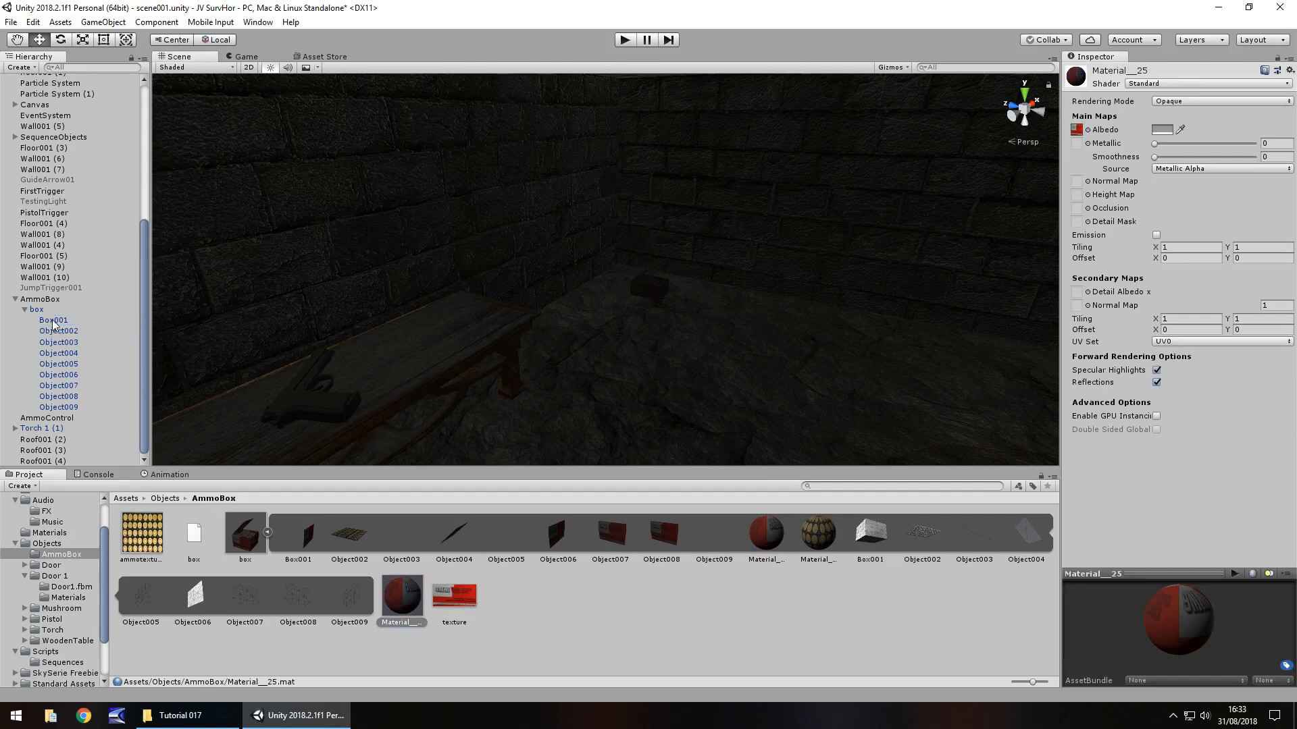
left_click(53, 320)
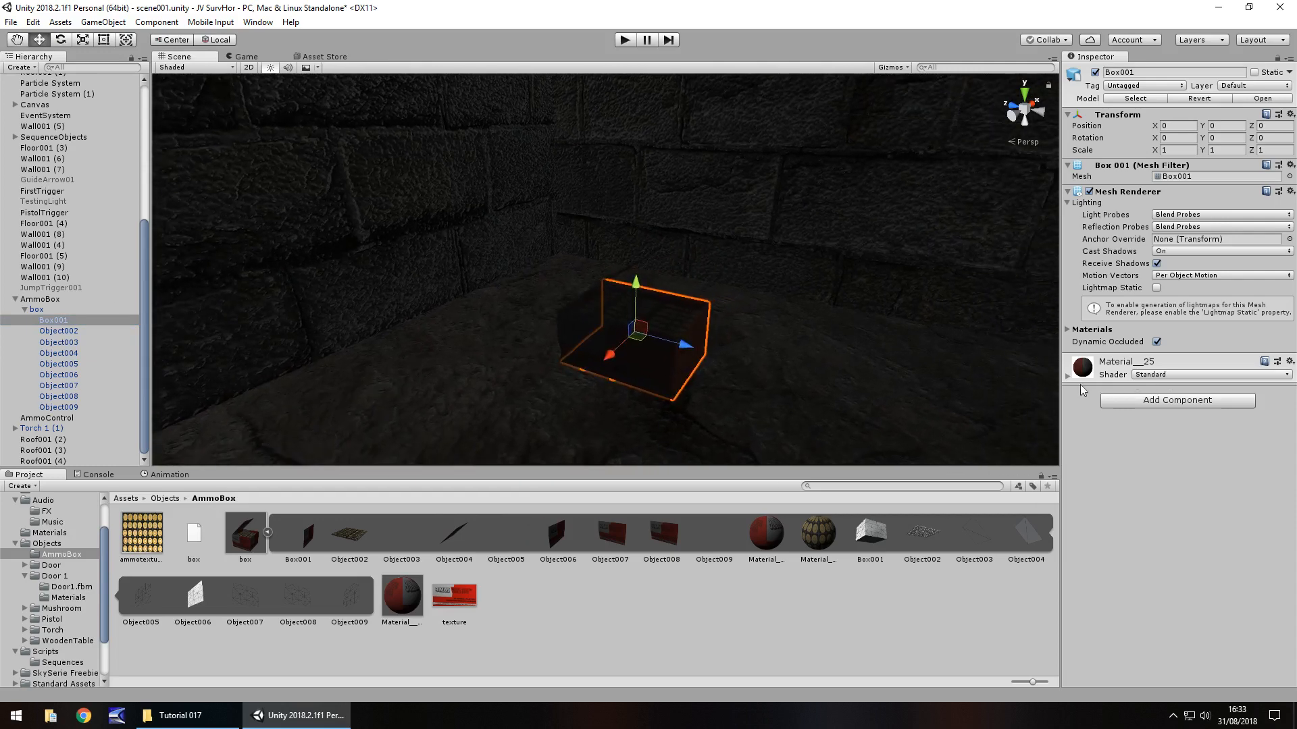
- Give the ammo box material smoothness 1, metallic about 0.71, leaving the albedo tint white
left_click(1067, 374)
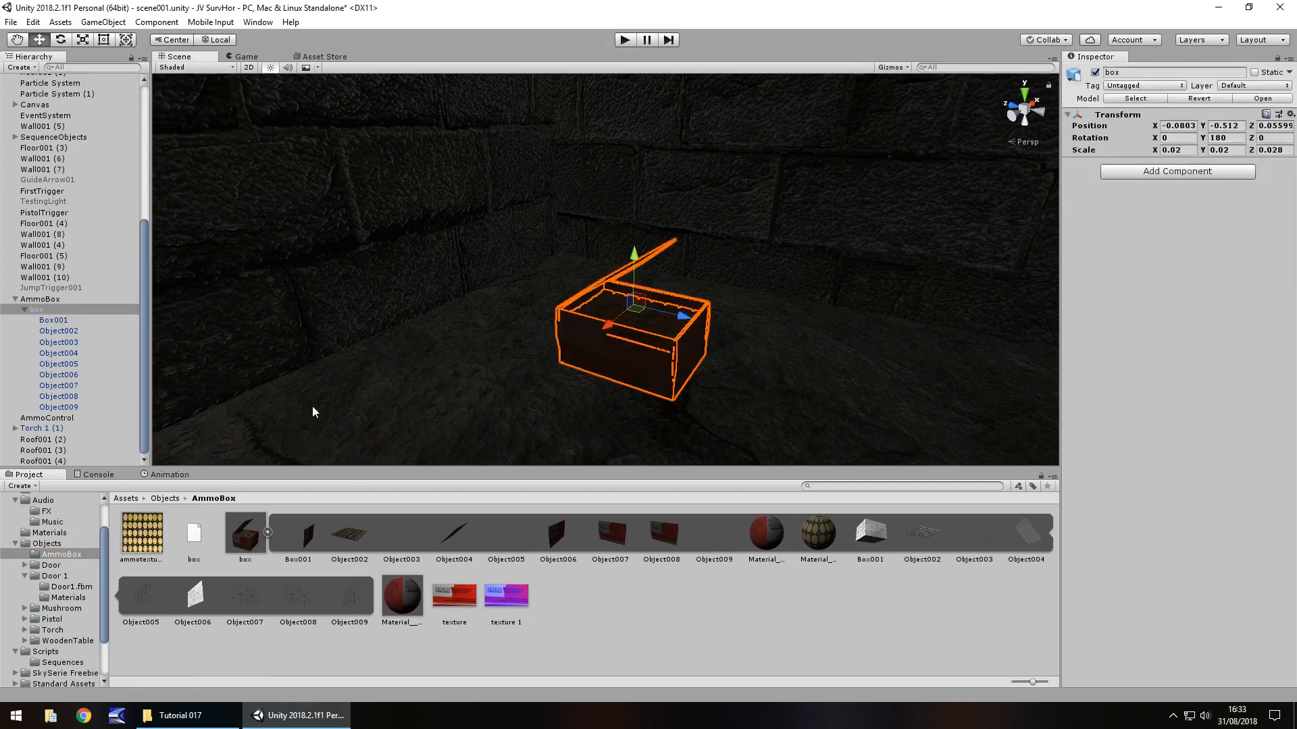
left_click(52, 320)
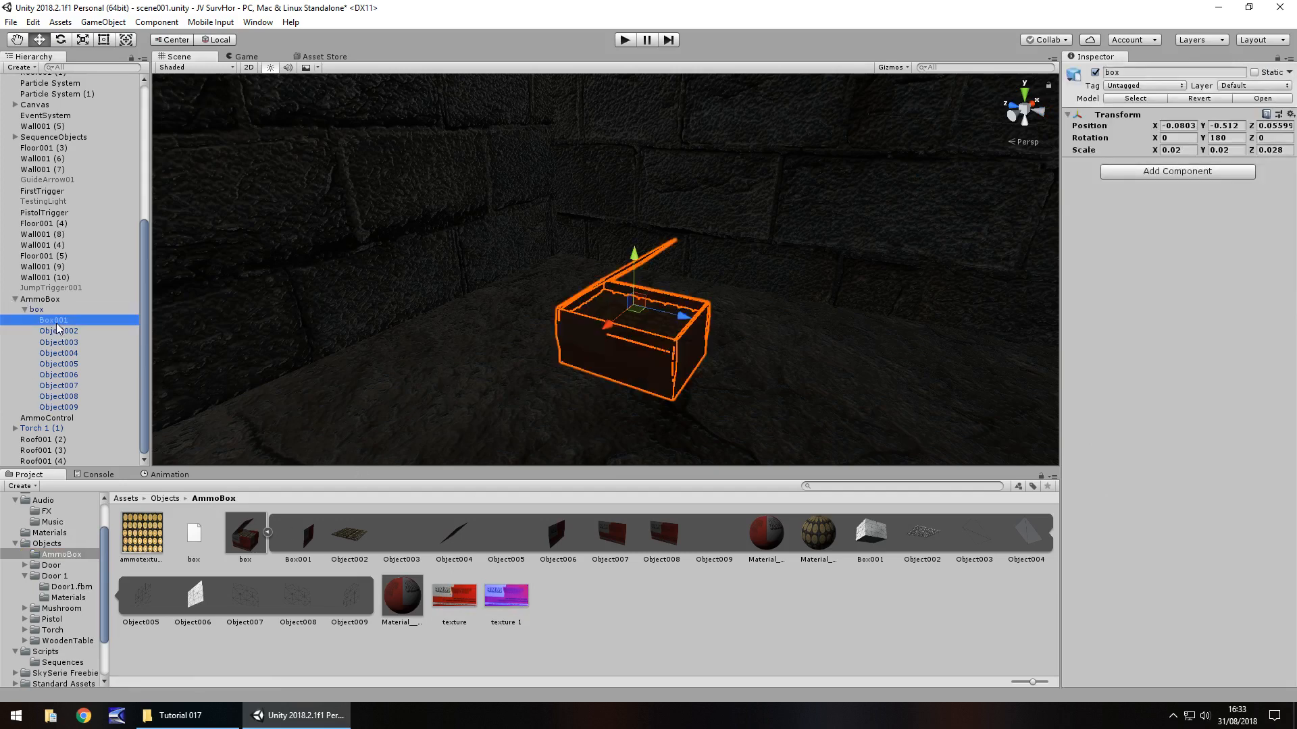
left_click(53, 320)
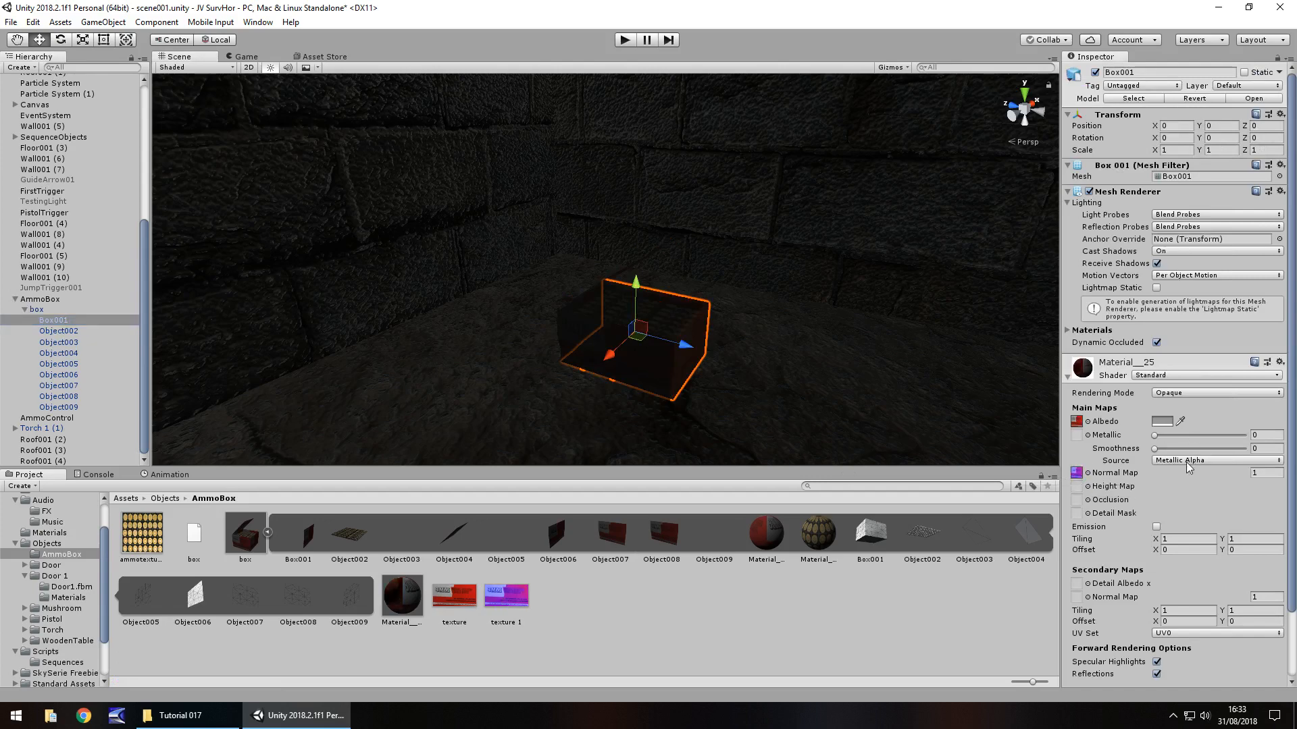
left_click_drag(1155, 449, 1171, 449)
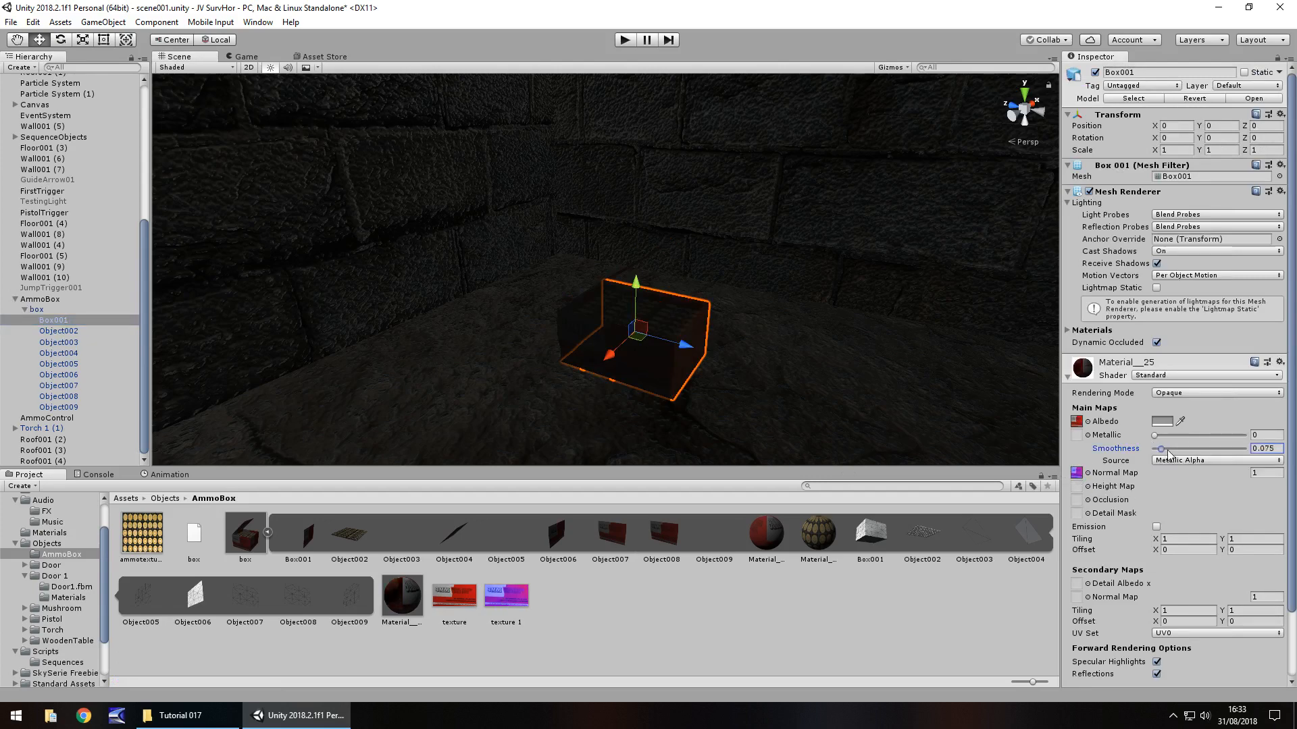
left_click_drag(1153, 436, 1217, 436)
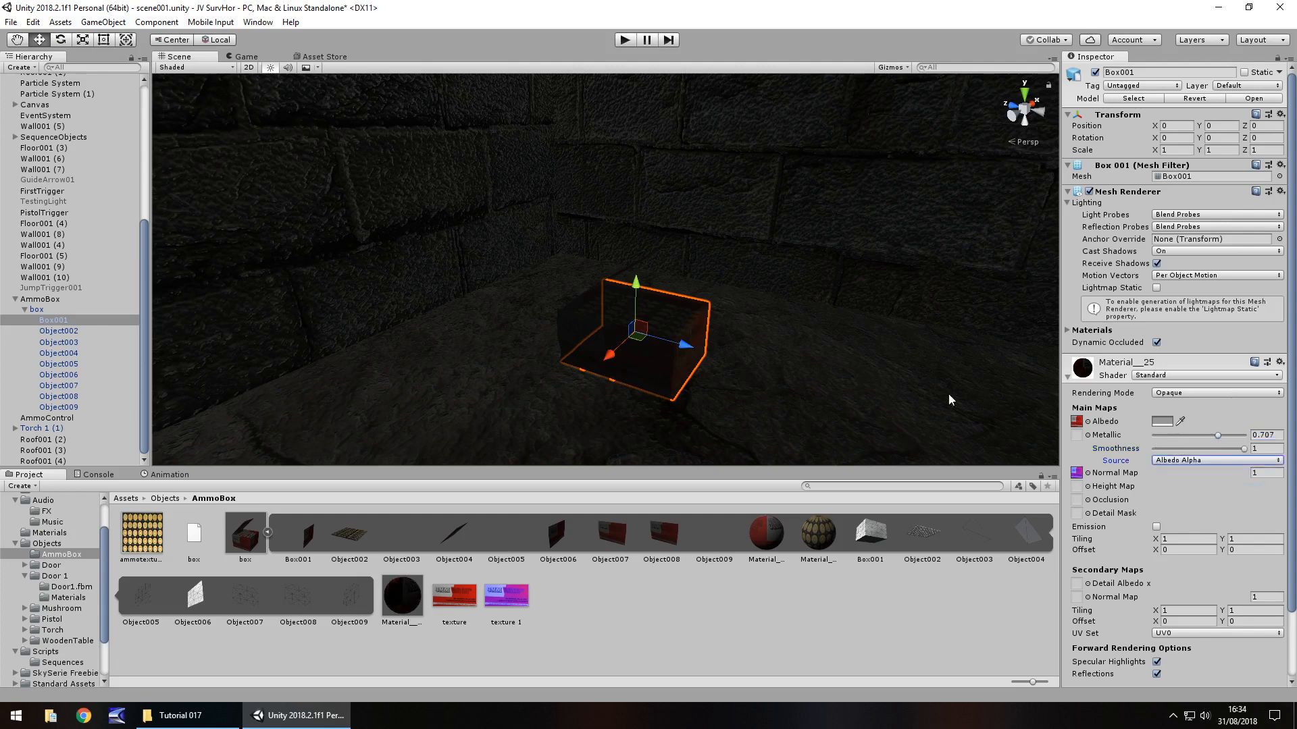
left_click(1162, 421)
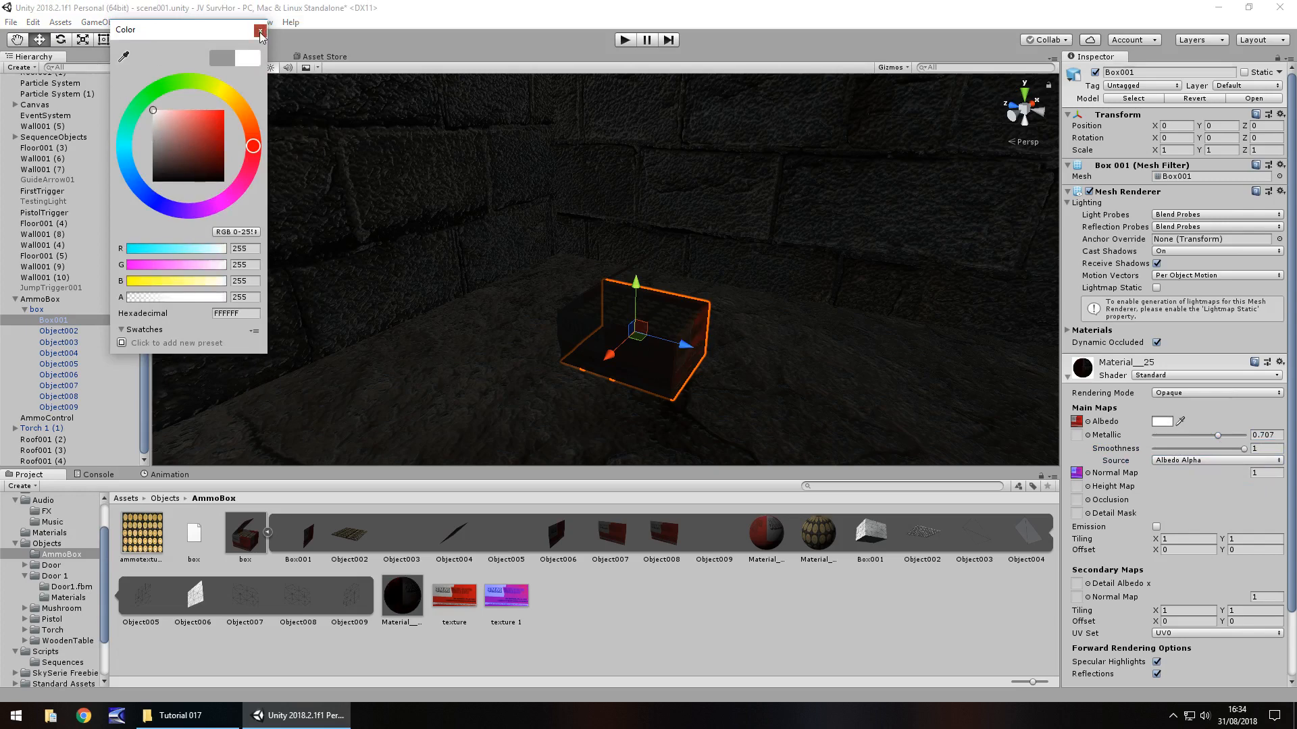
left_click(261, 29)
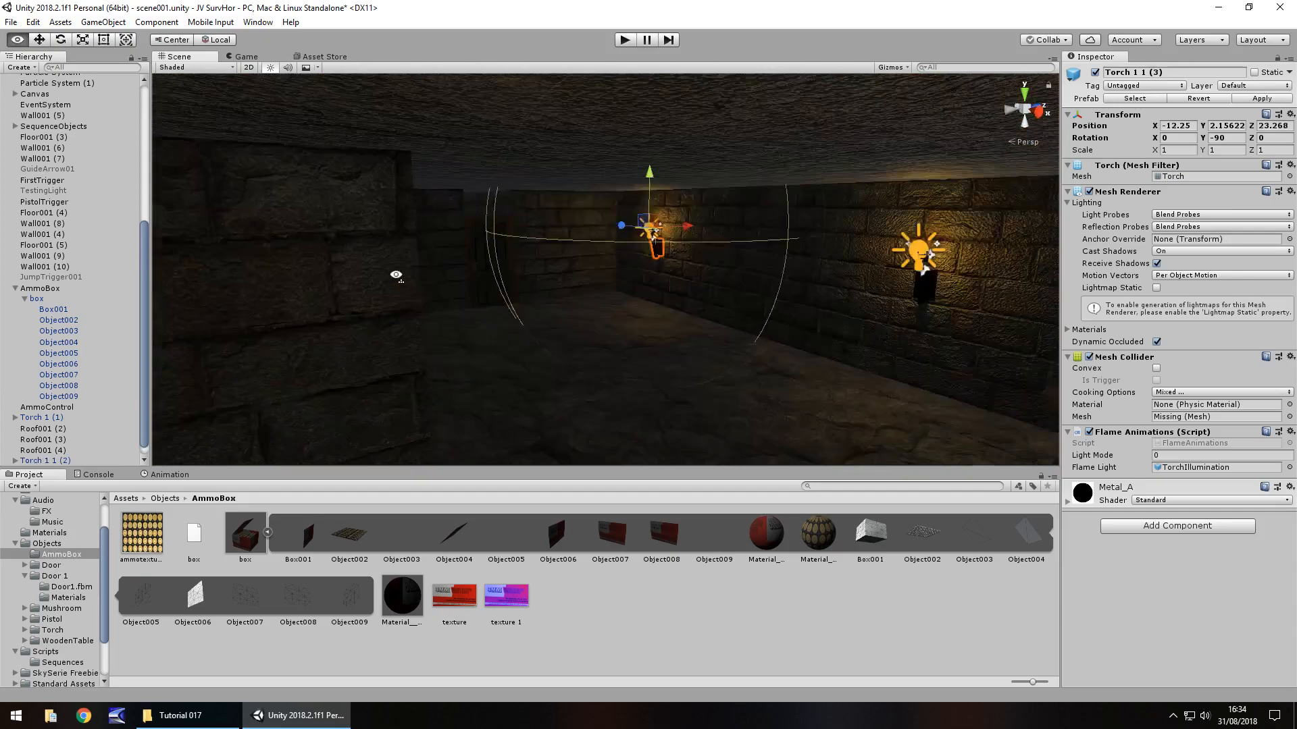
- Look along the corridor at the torches and select the newest copy, Torch 1 1 (4)
left_click_drag(650, 235, 718, 316)
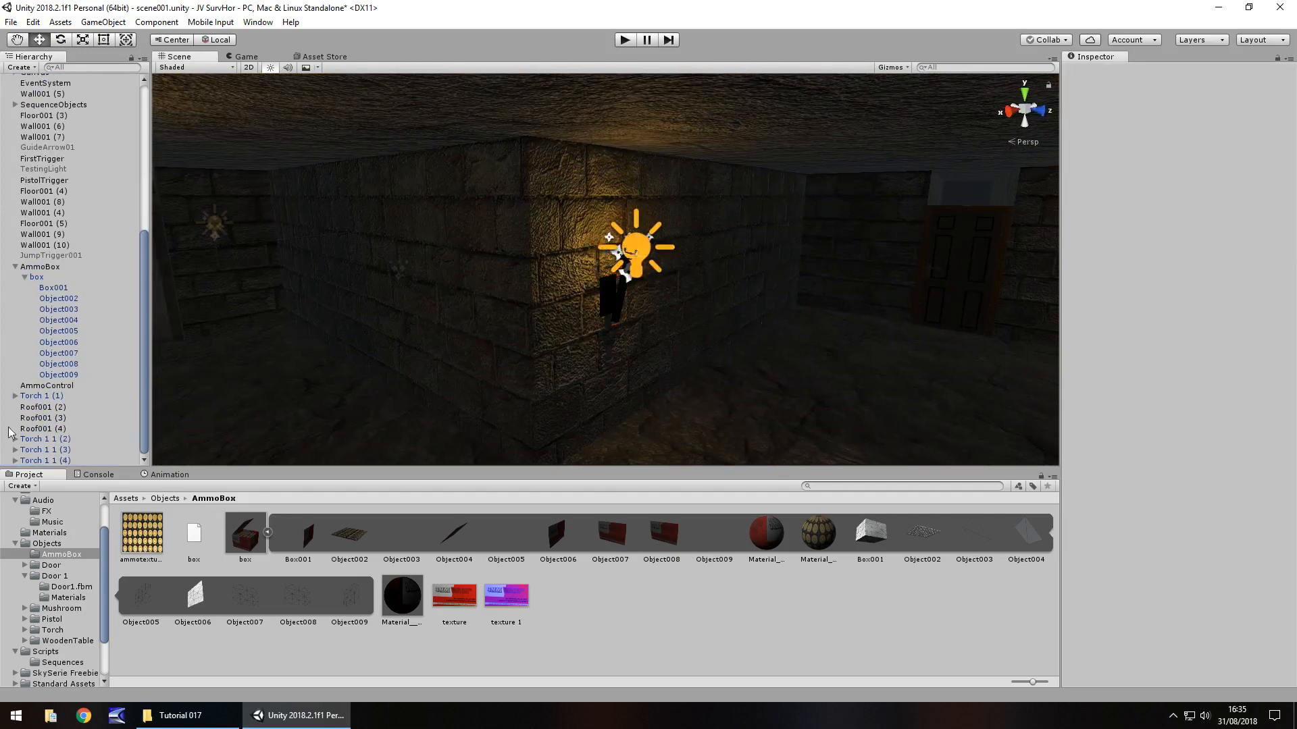
left_click(46, 461)
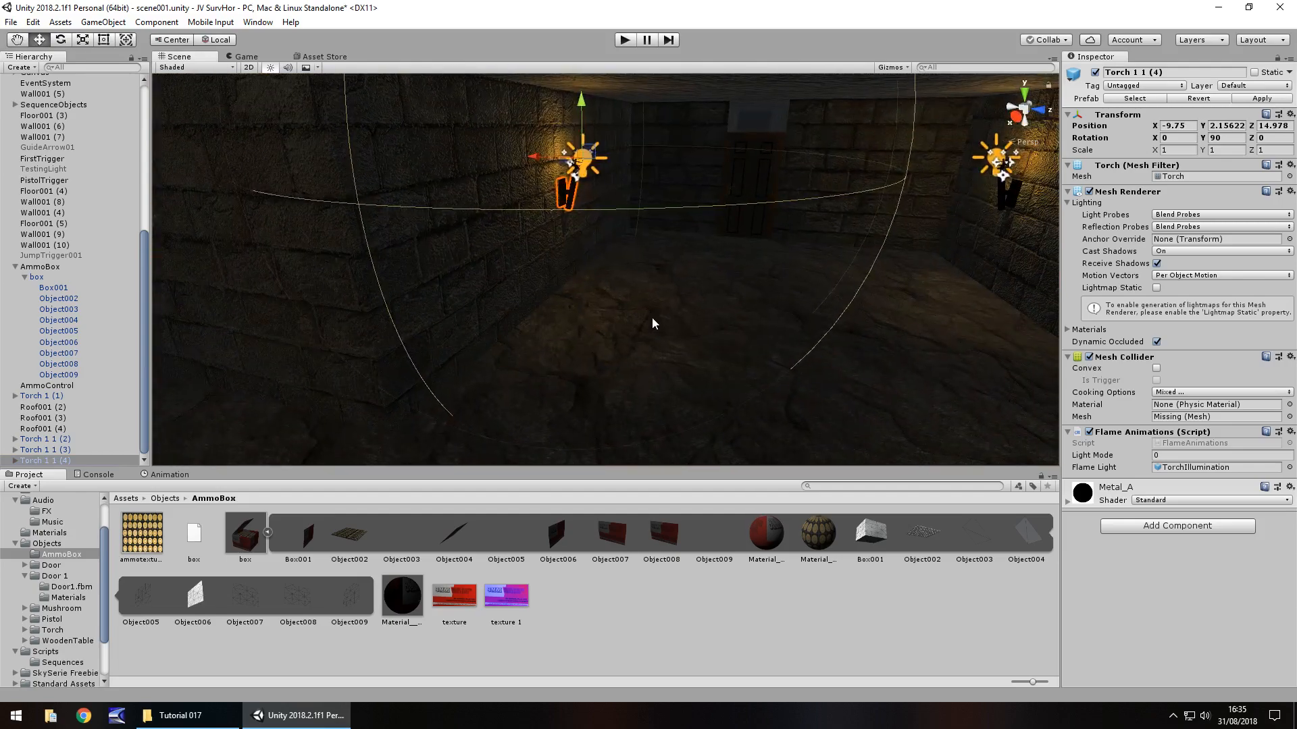
mouse_move(614, 323)
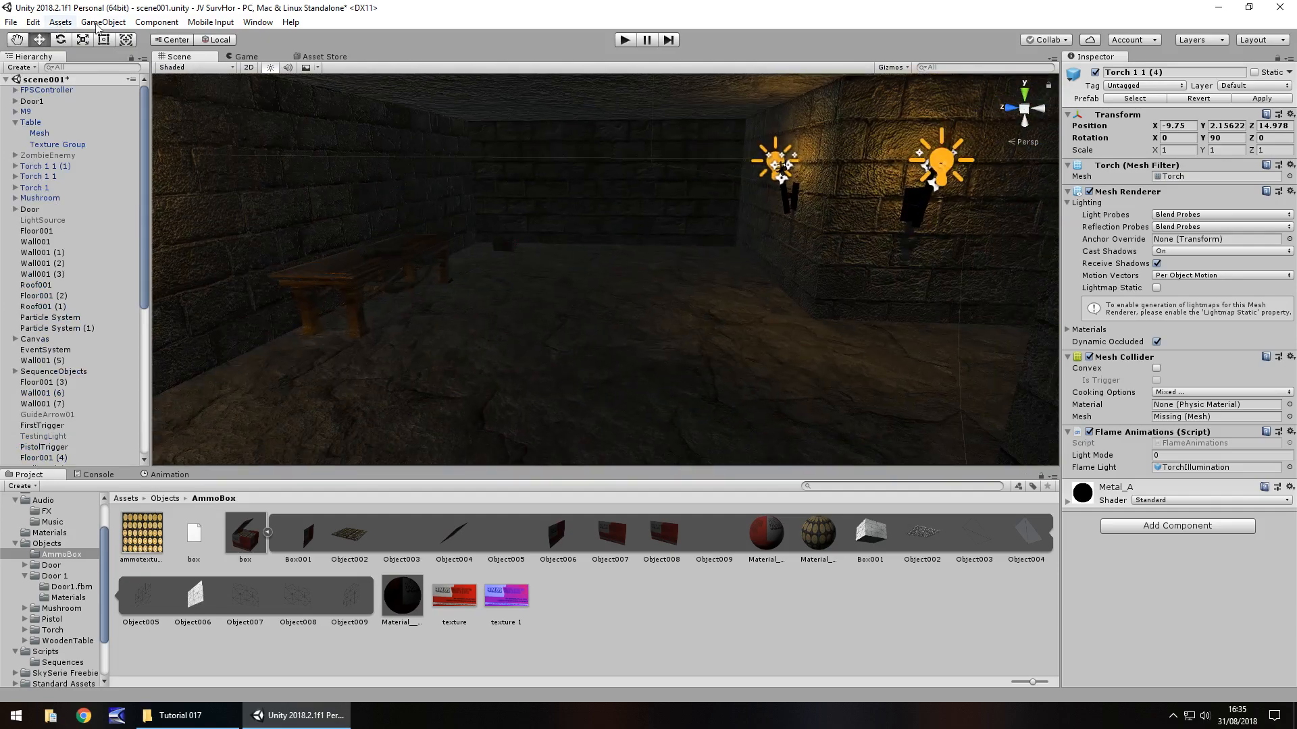
mouse_move(114, 22)
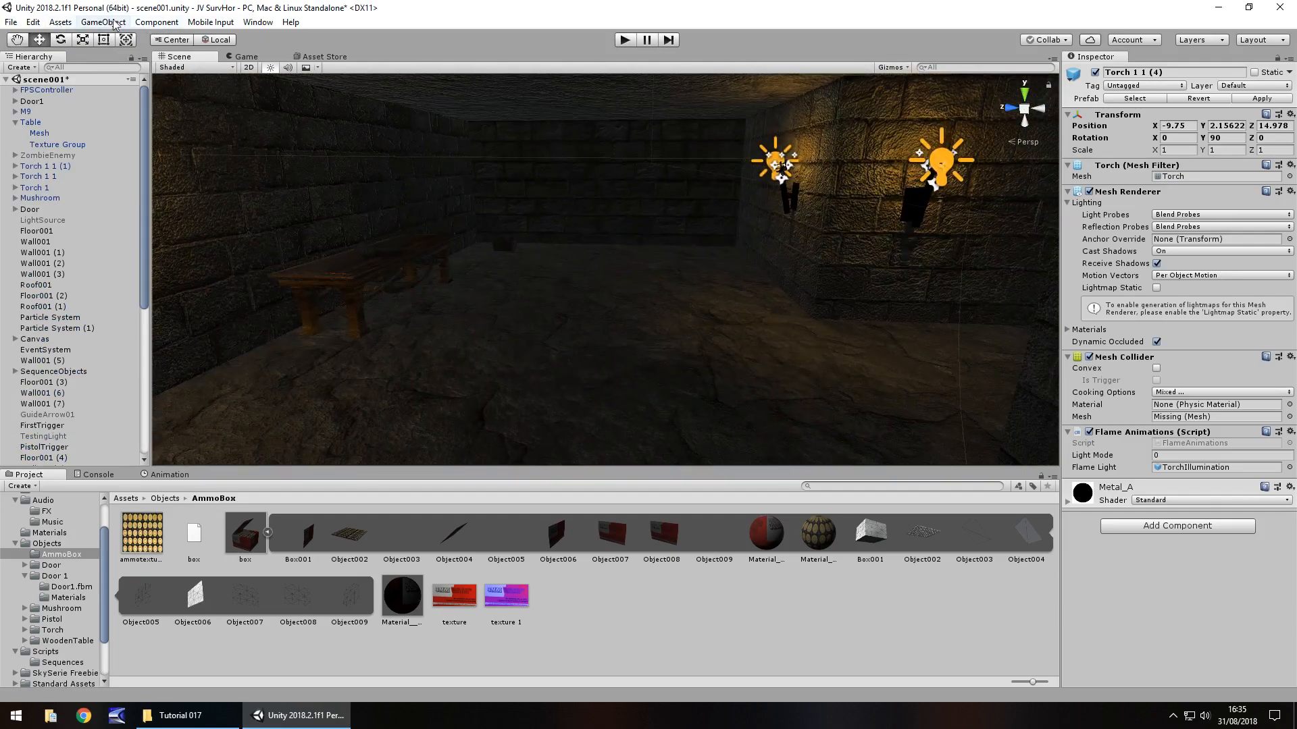
- Add a Reflection Probe to the scene and set its type to Realtime
left_click(102, 22)
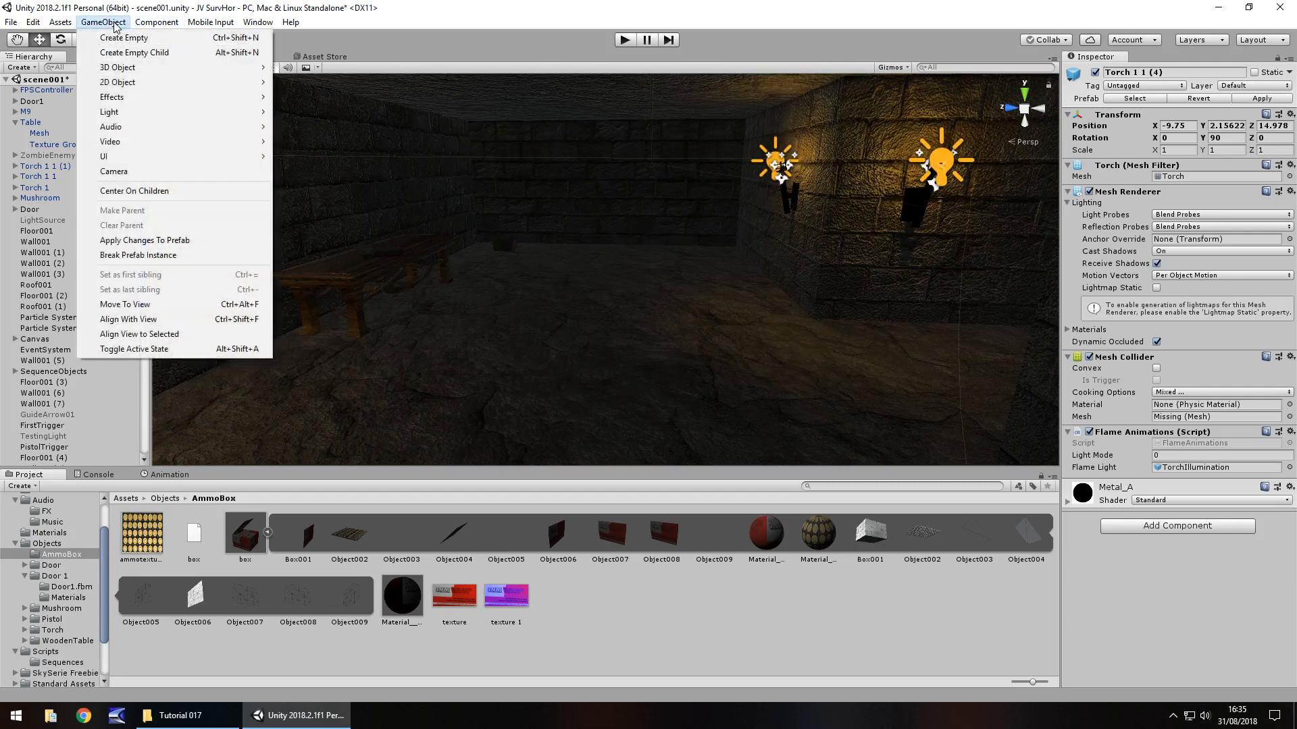
mouse_move(113, 98)
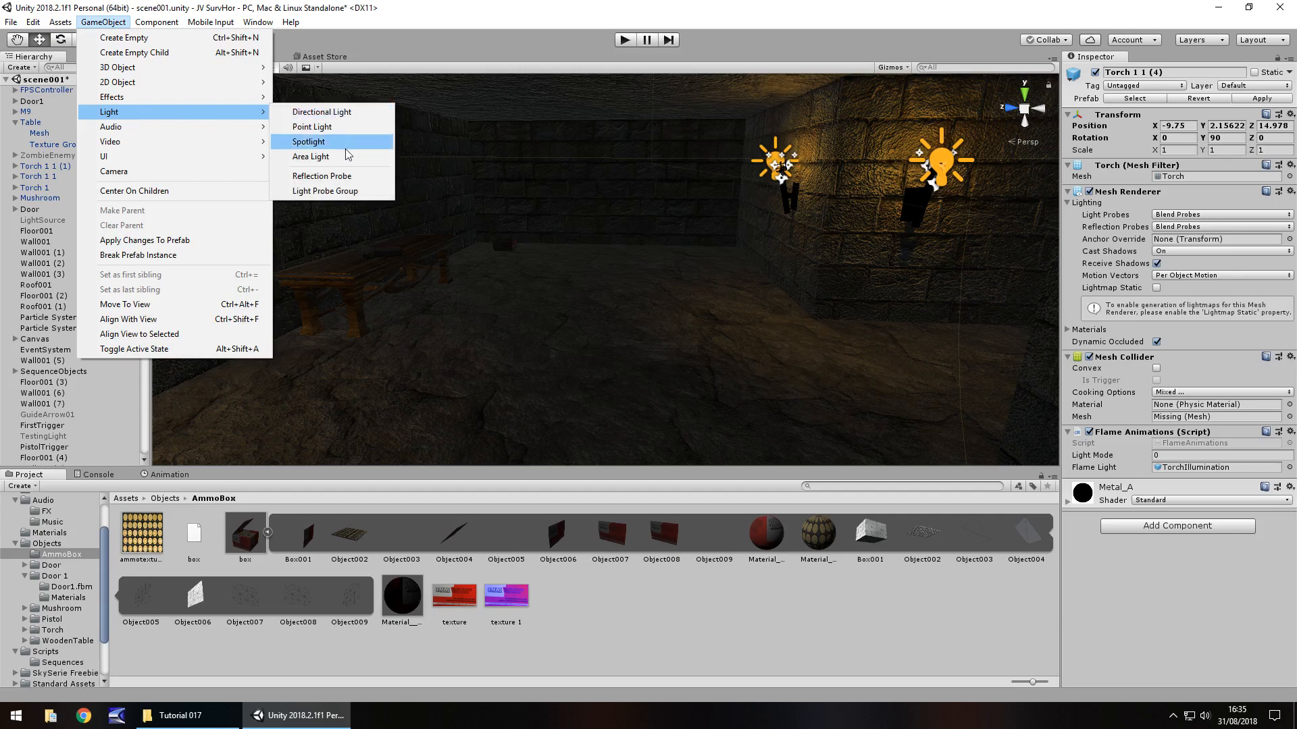
left_click(321, 175)
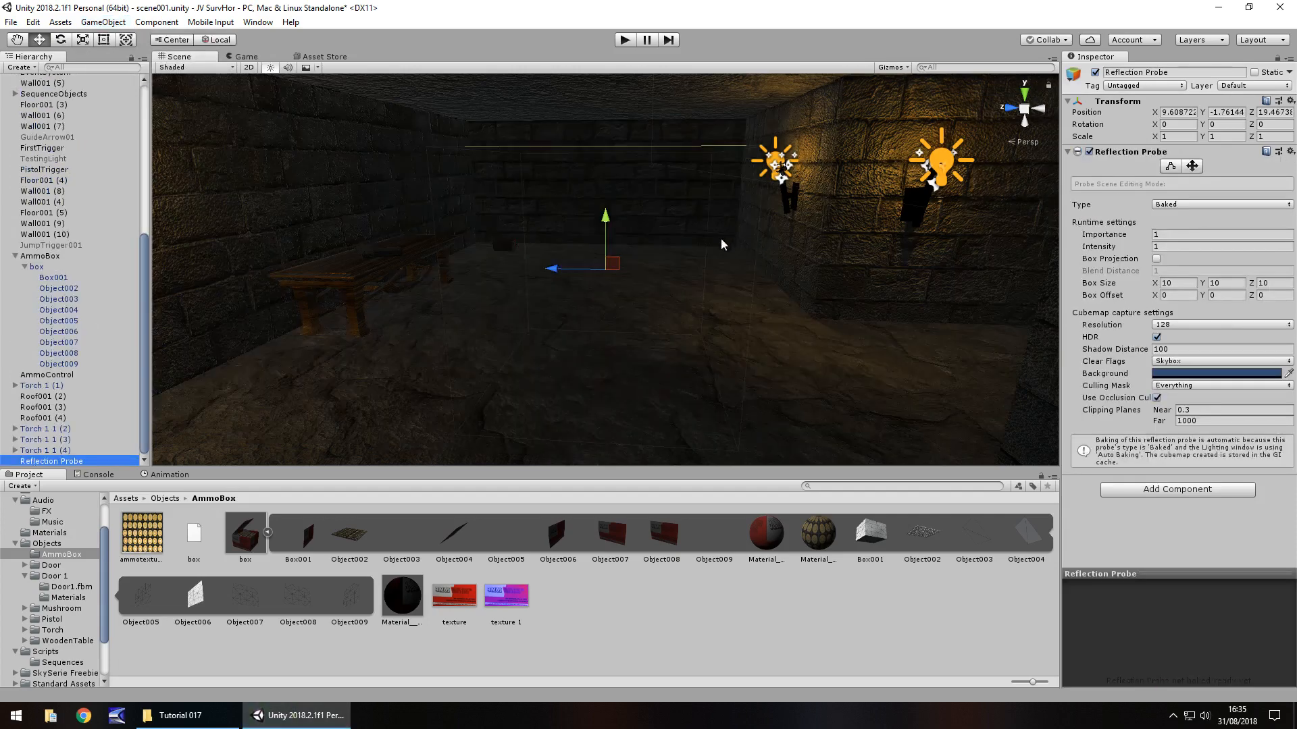
left_click(1216, 203)
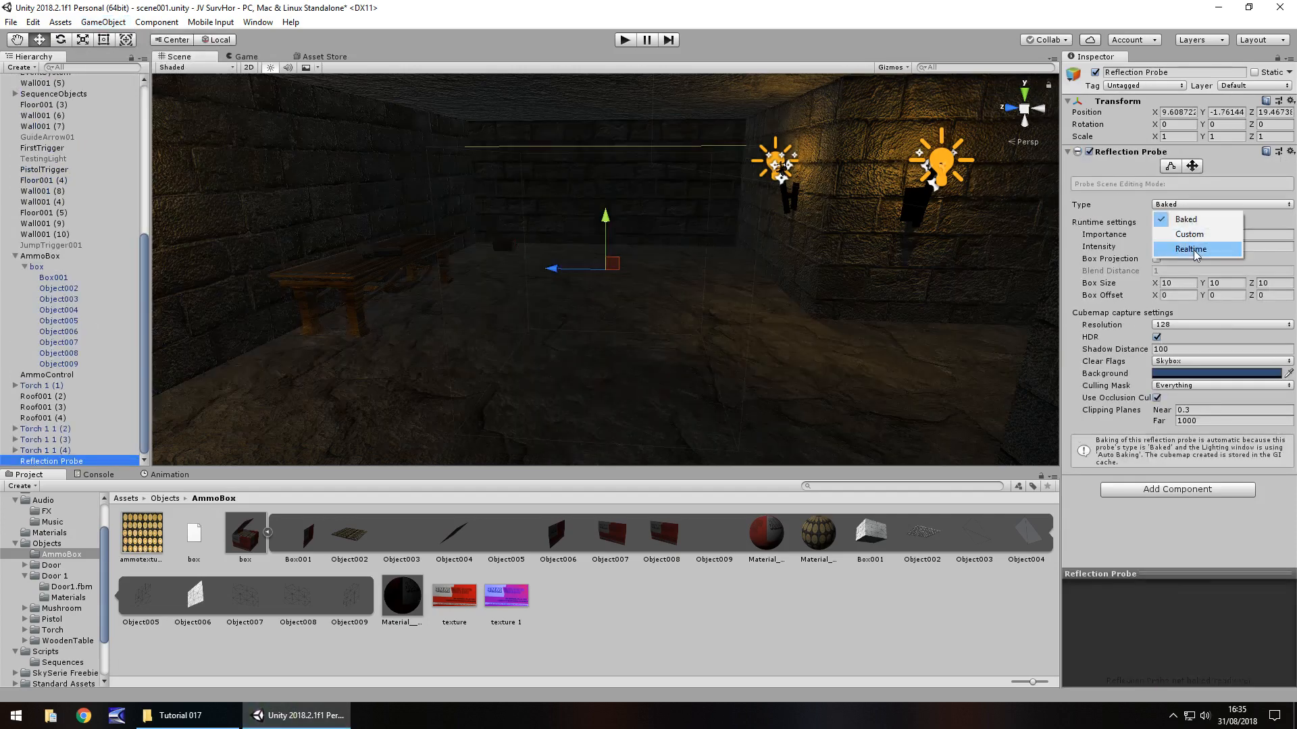
left_click(1189, 249)
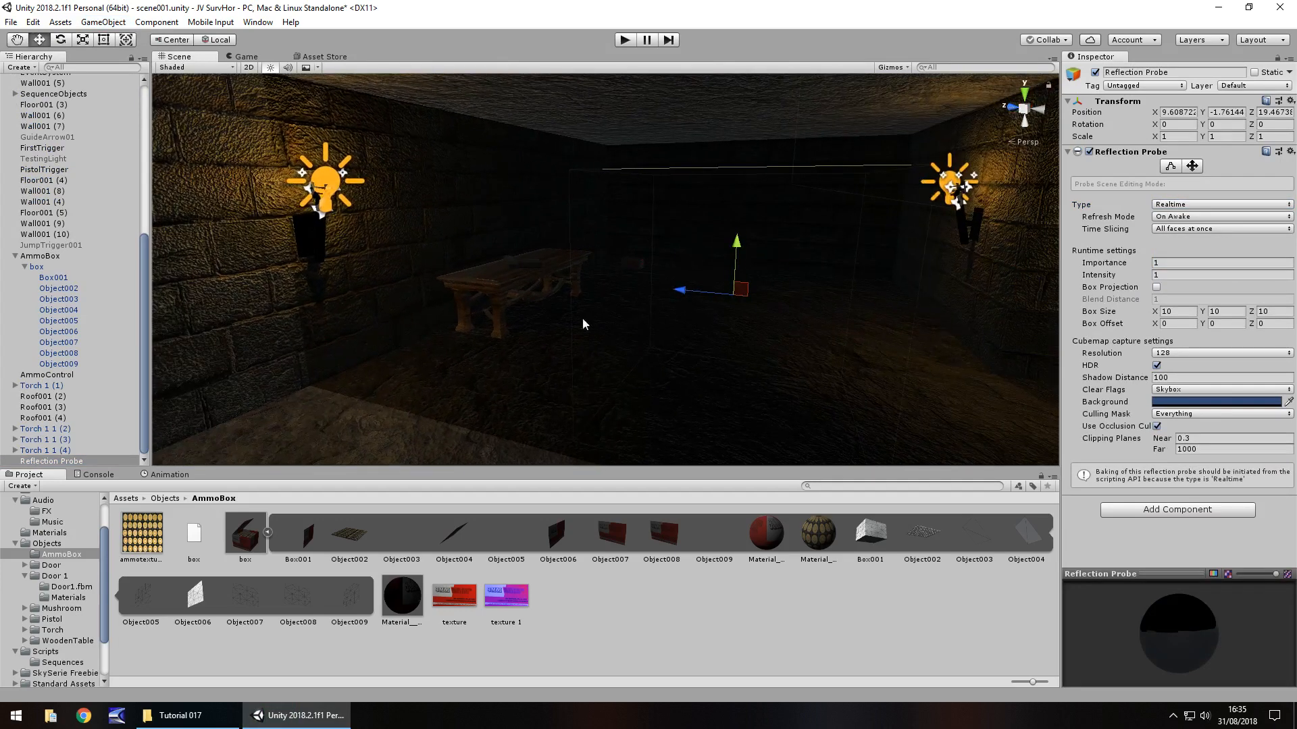
mouse_move(802, 236)
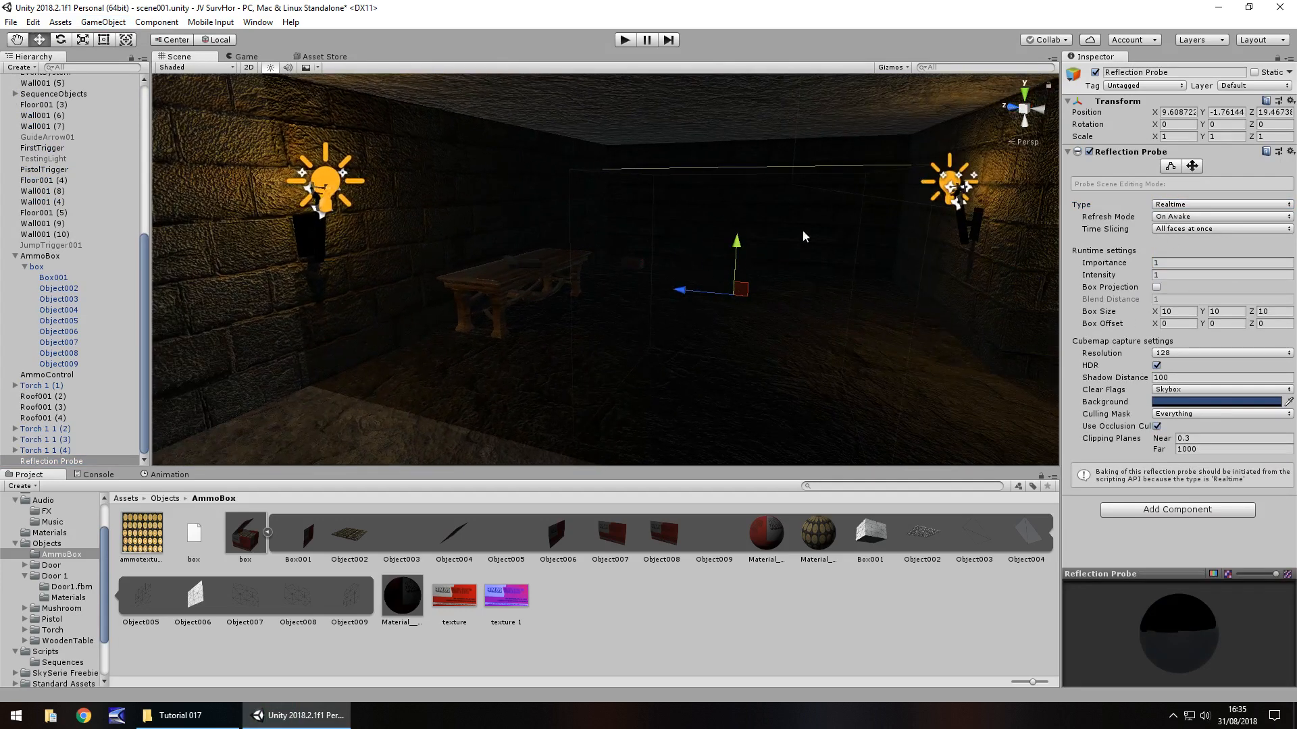
mouse_move(1123, 254)
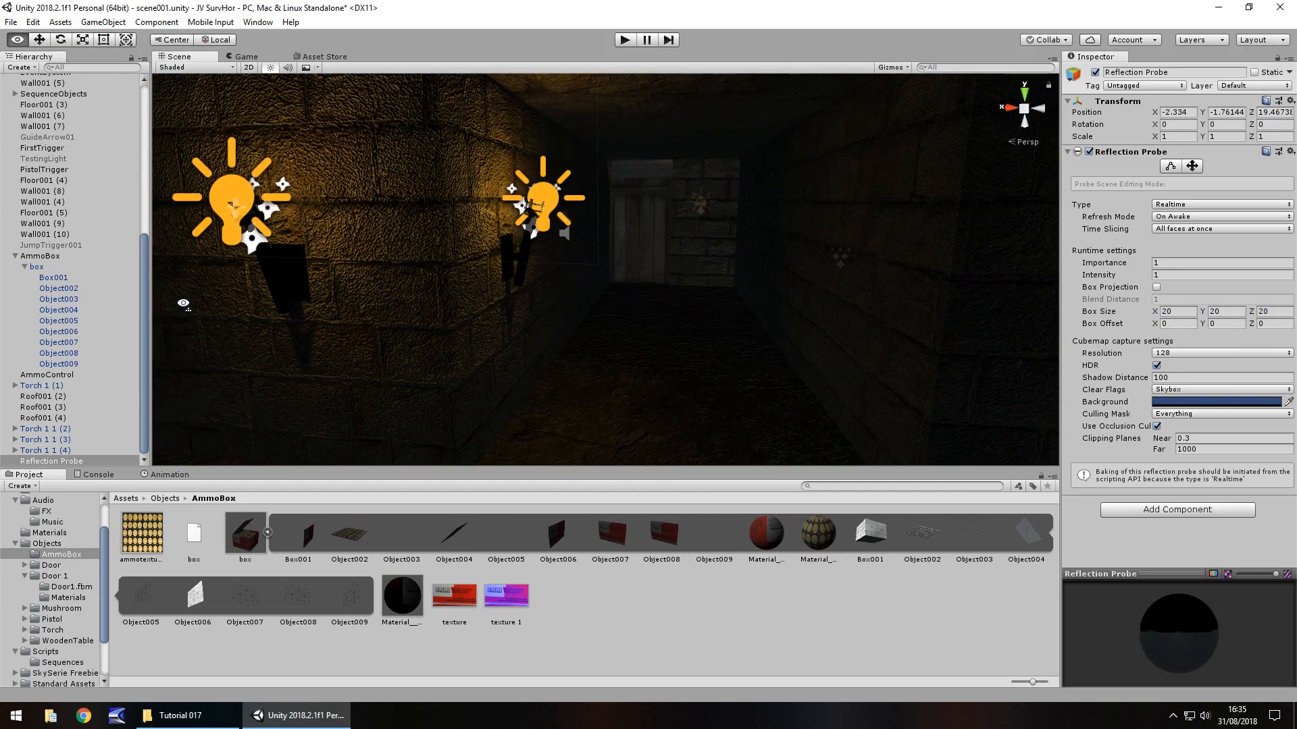
- Enlarge the probe's box size to 30 on every axis, then select the FPSController
left_click(1174, 311)
type("30")
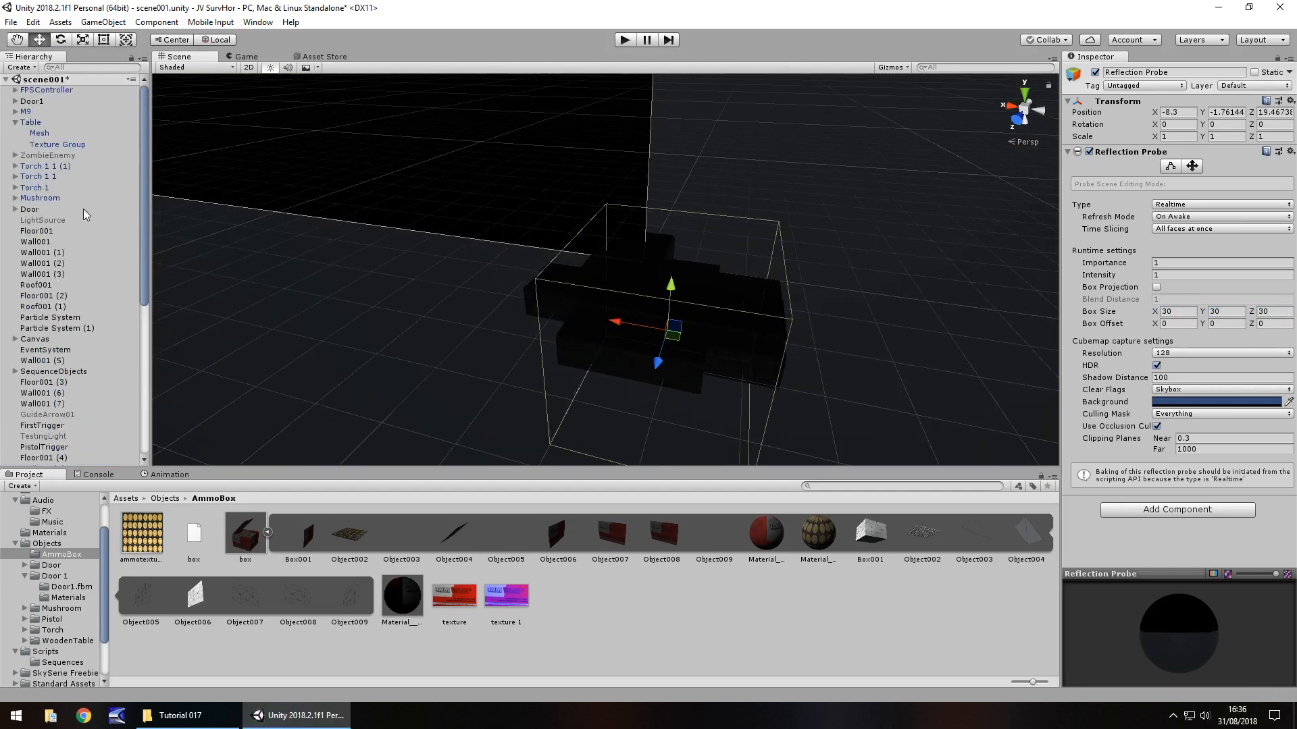
left_click(46, 89)
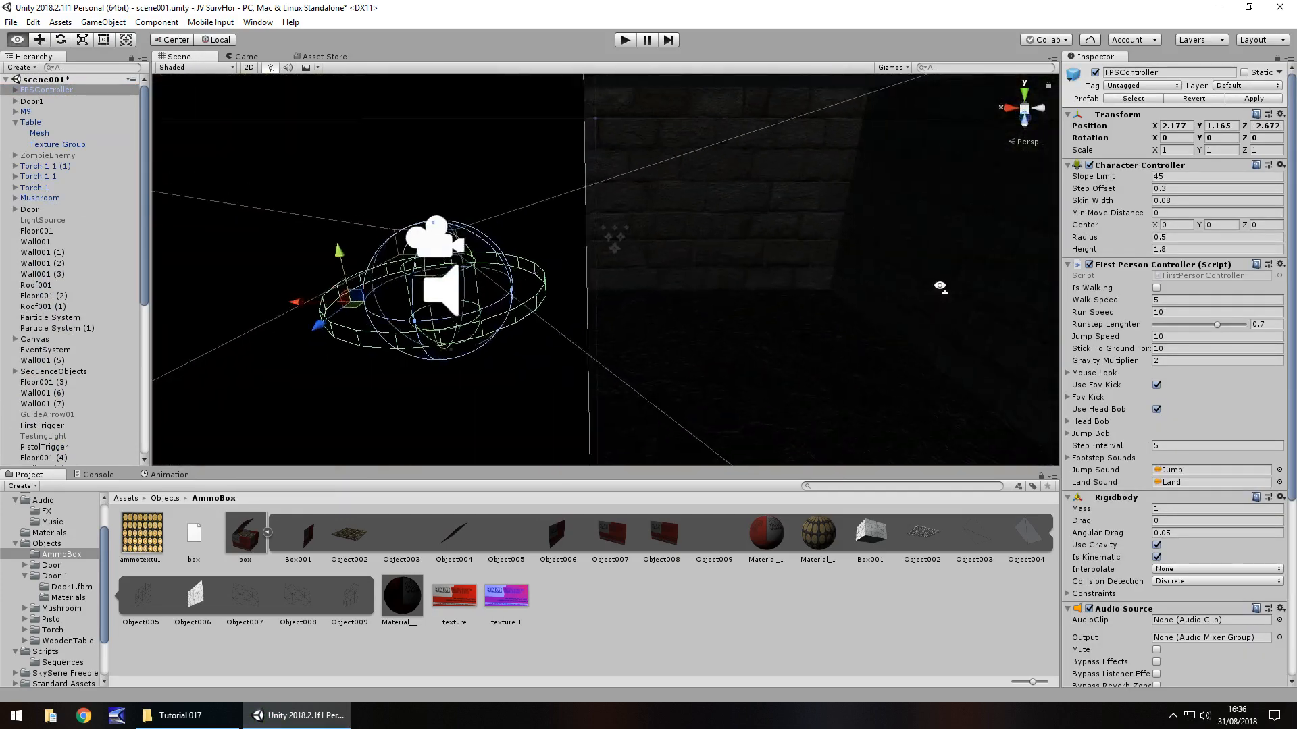
- Give the Particle System start size 1 and a grey start colour with alpha 10
left_click(50, 316)
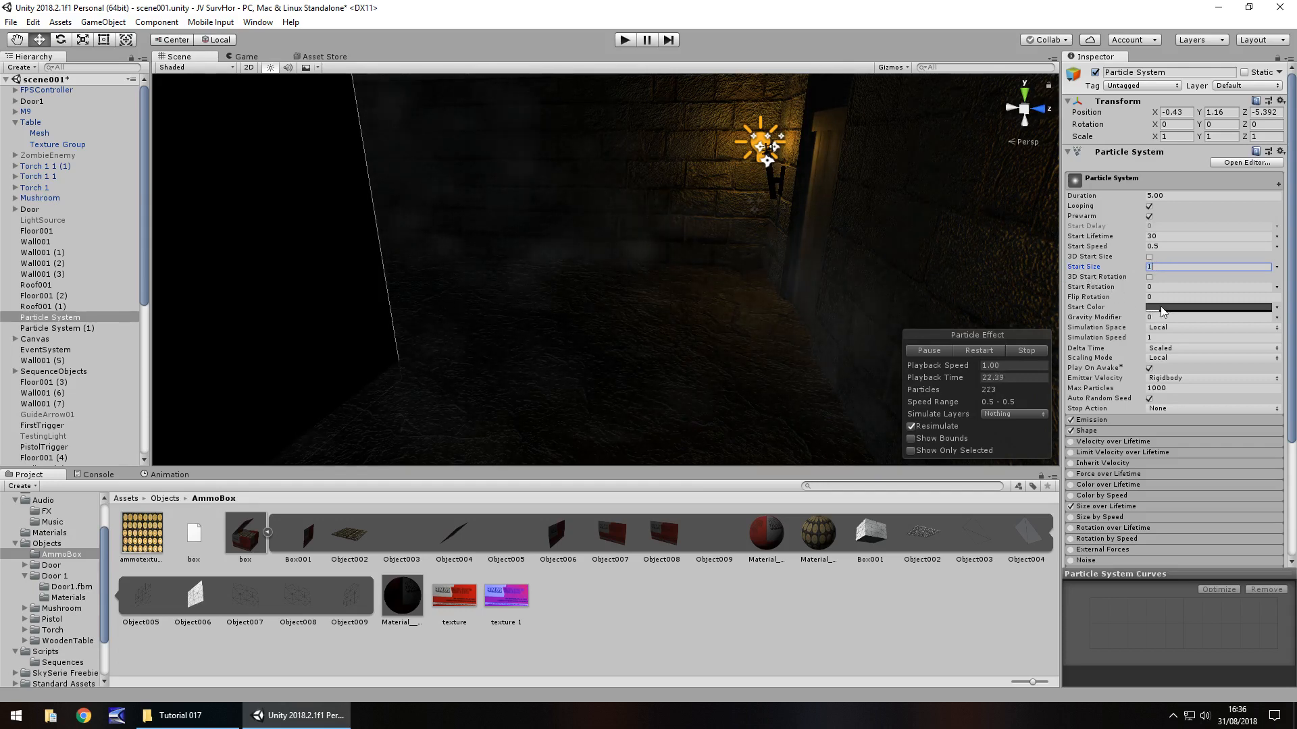
left_click(1208, 307)
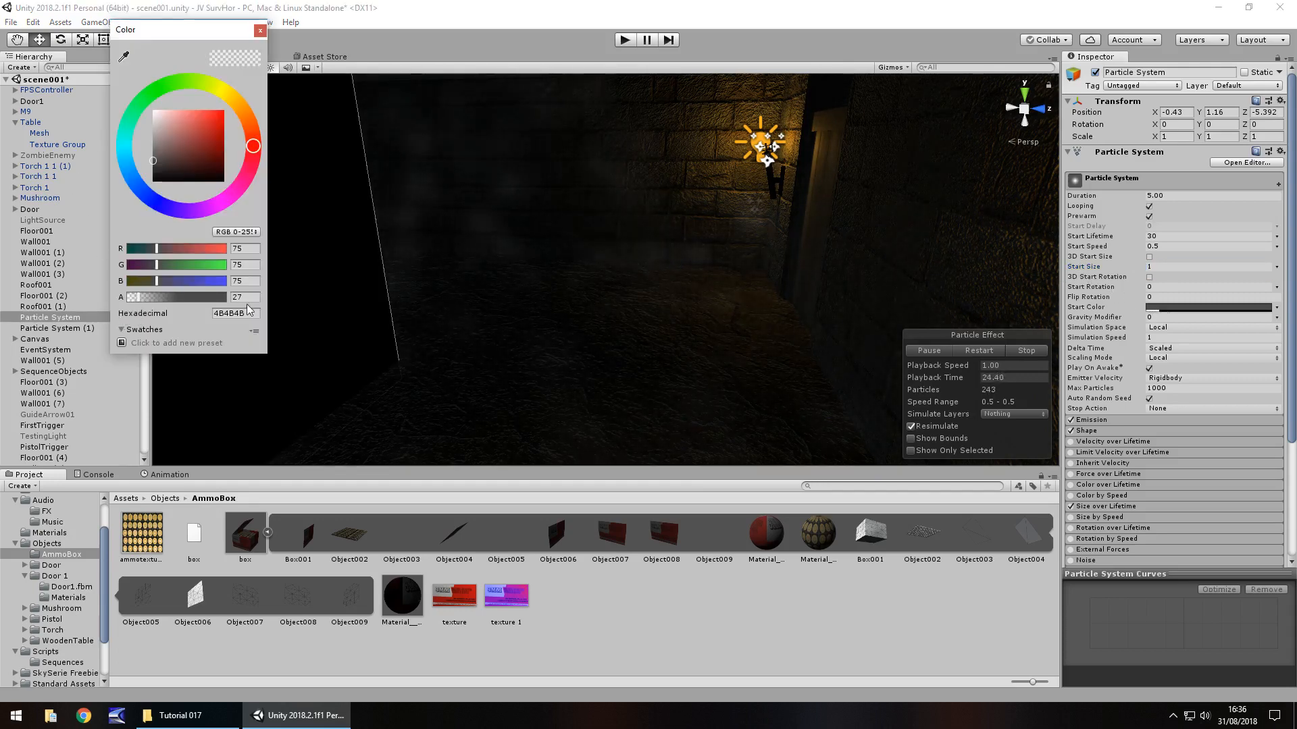
left_click(240, 298)
type("10")
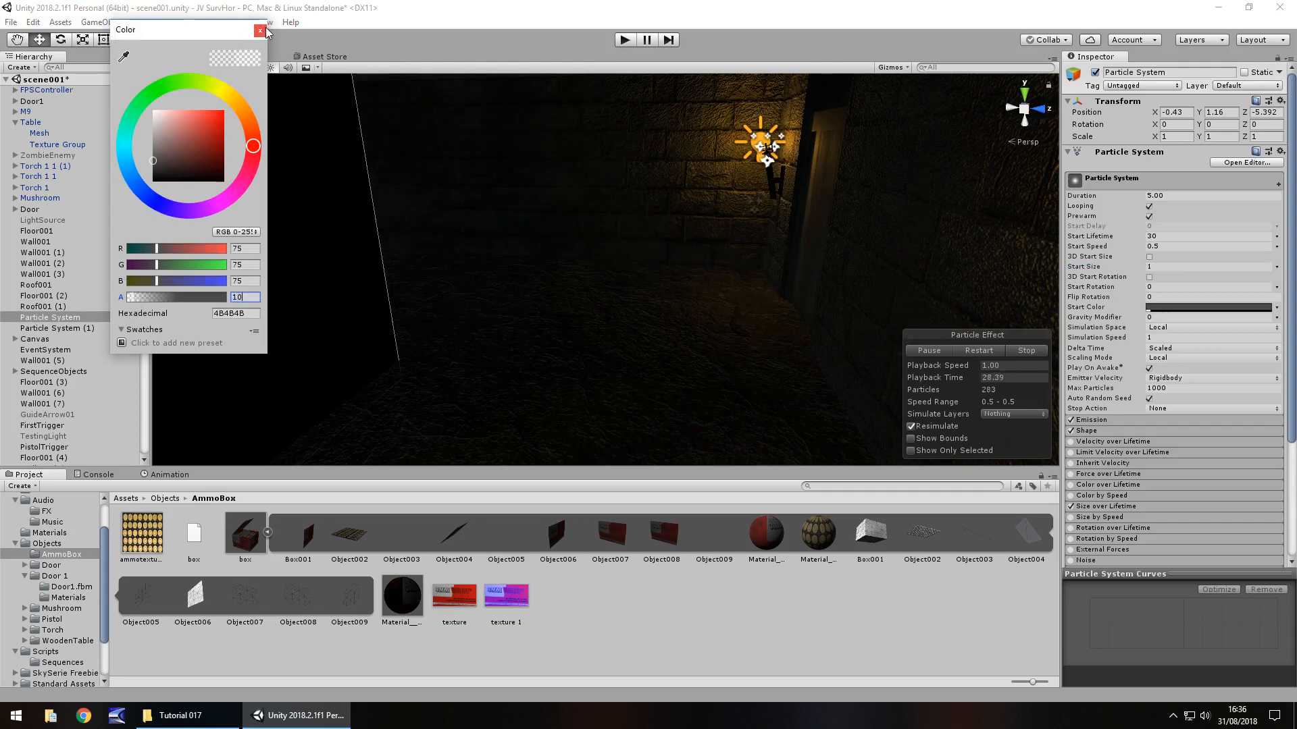
left_click(261, 30)
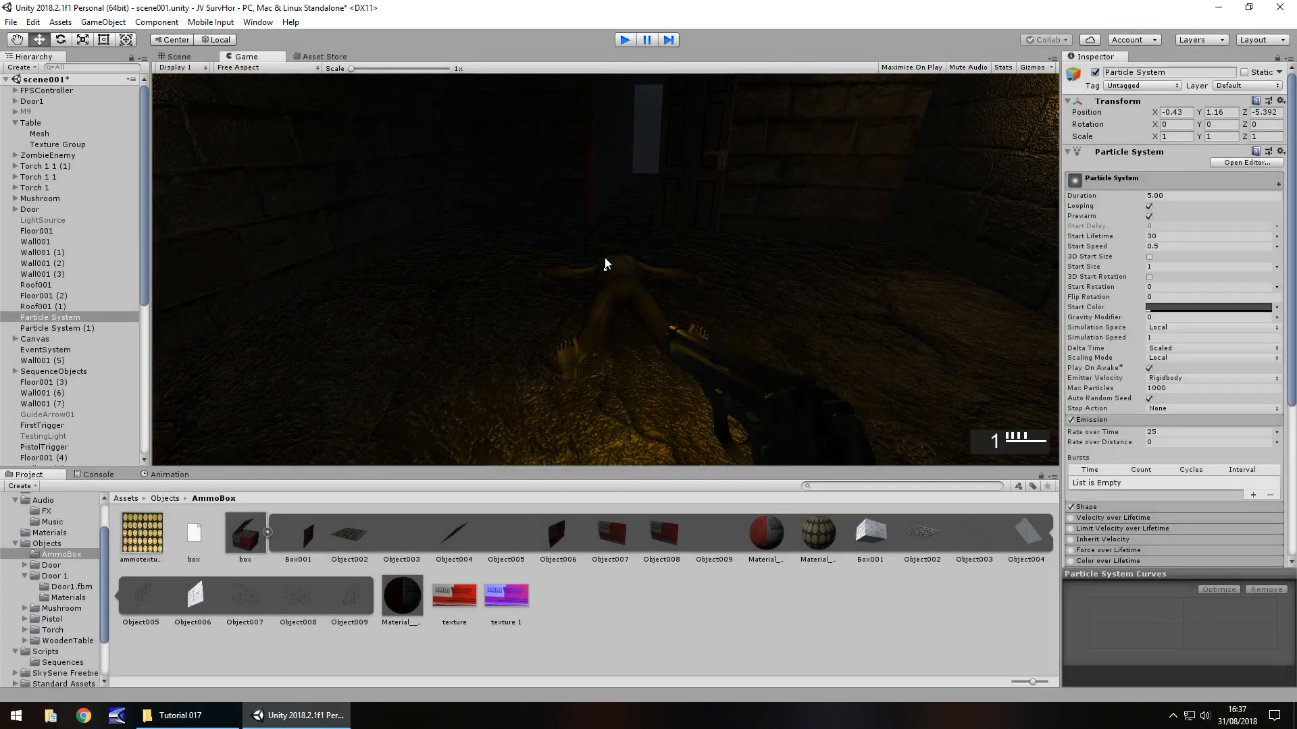
- Stop the play test and duplicate JumpMusic under the player's Music group with the SHAmb clip
left_click(178, 57)
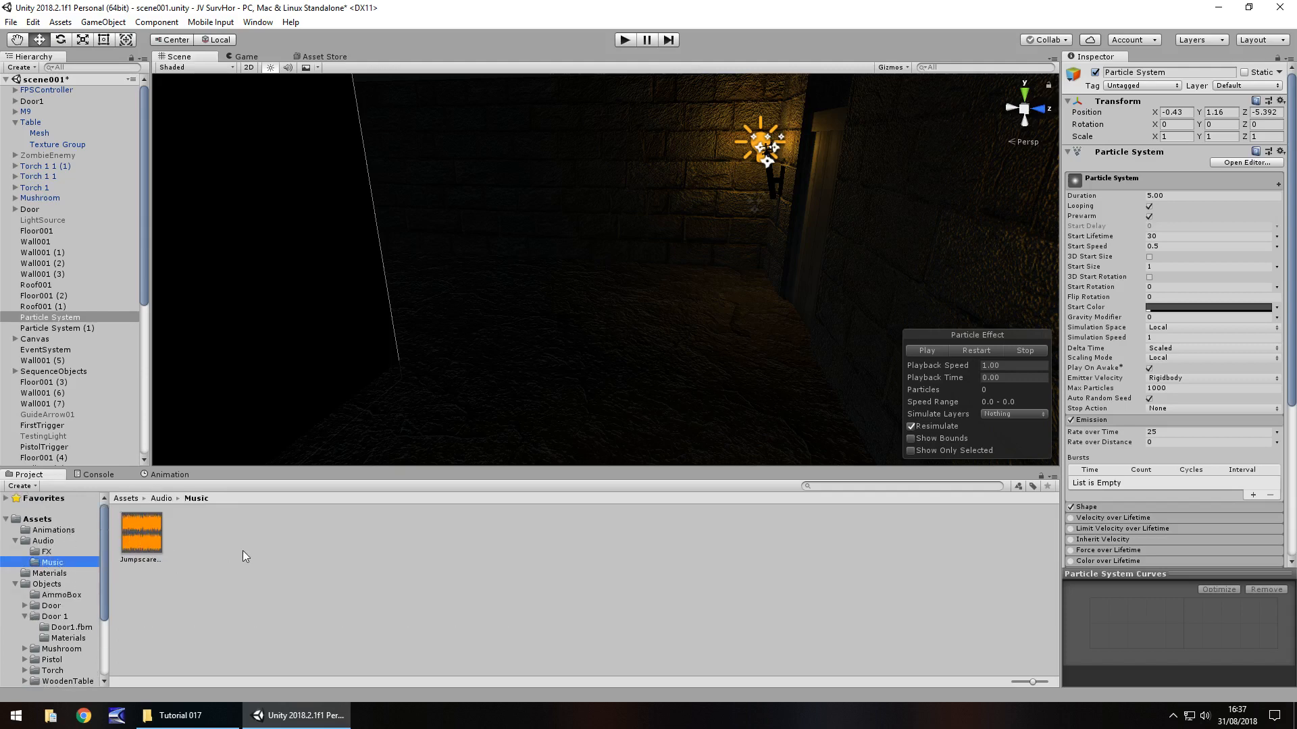
mouse_move(221, 646)
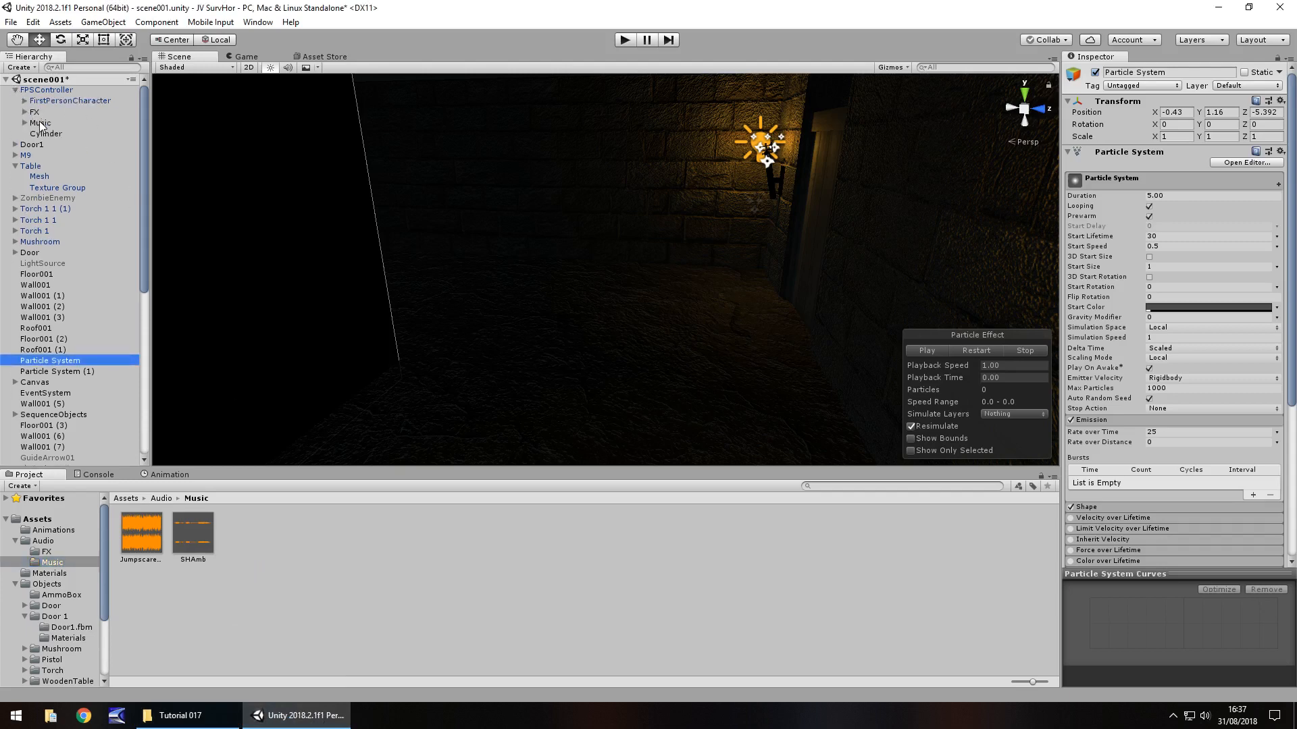
left_click(16, 123)
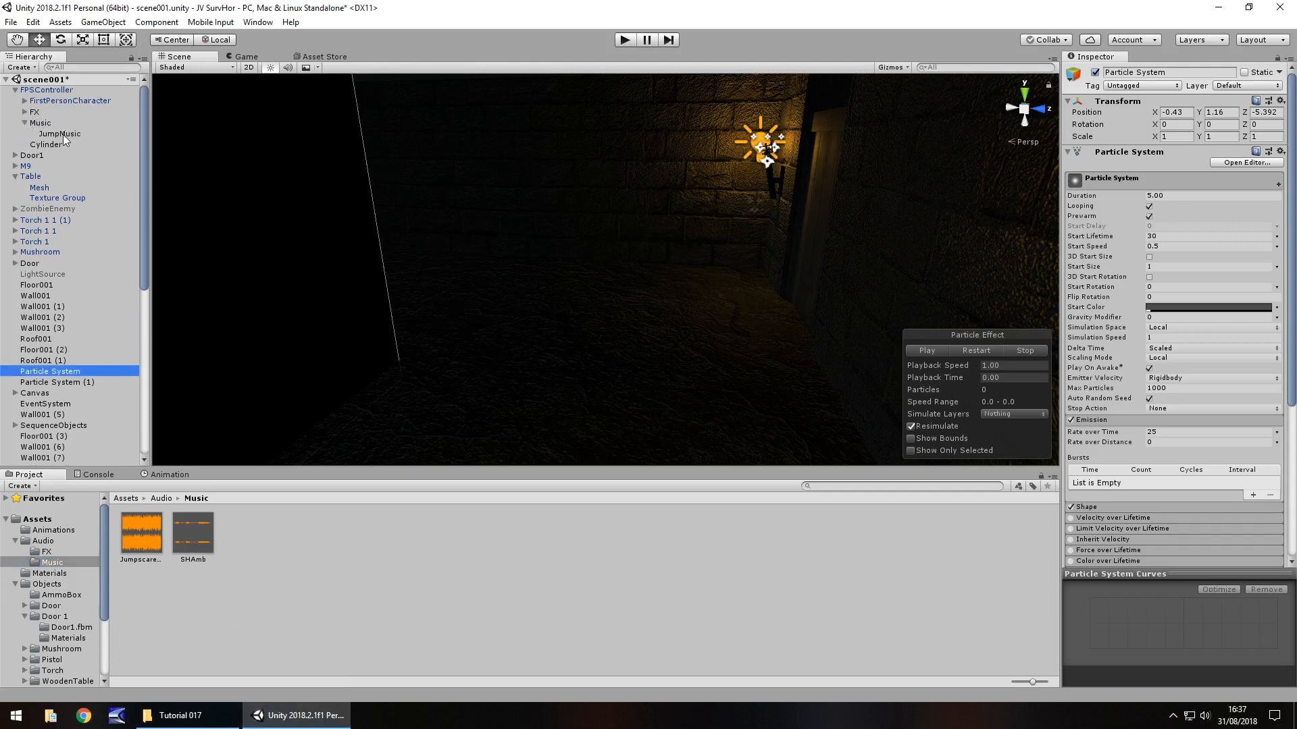
left_click(58, 134)
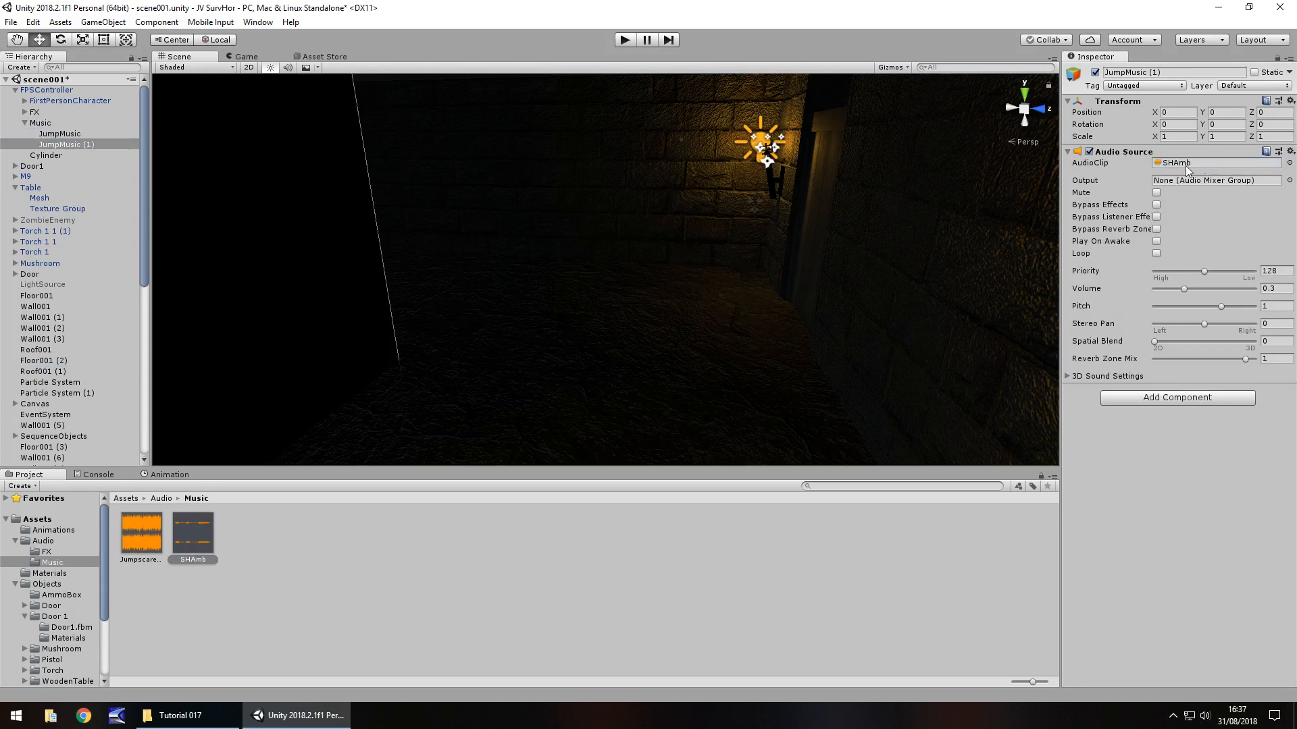
left_click(1156, 240)
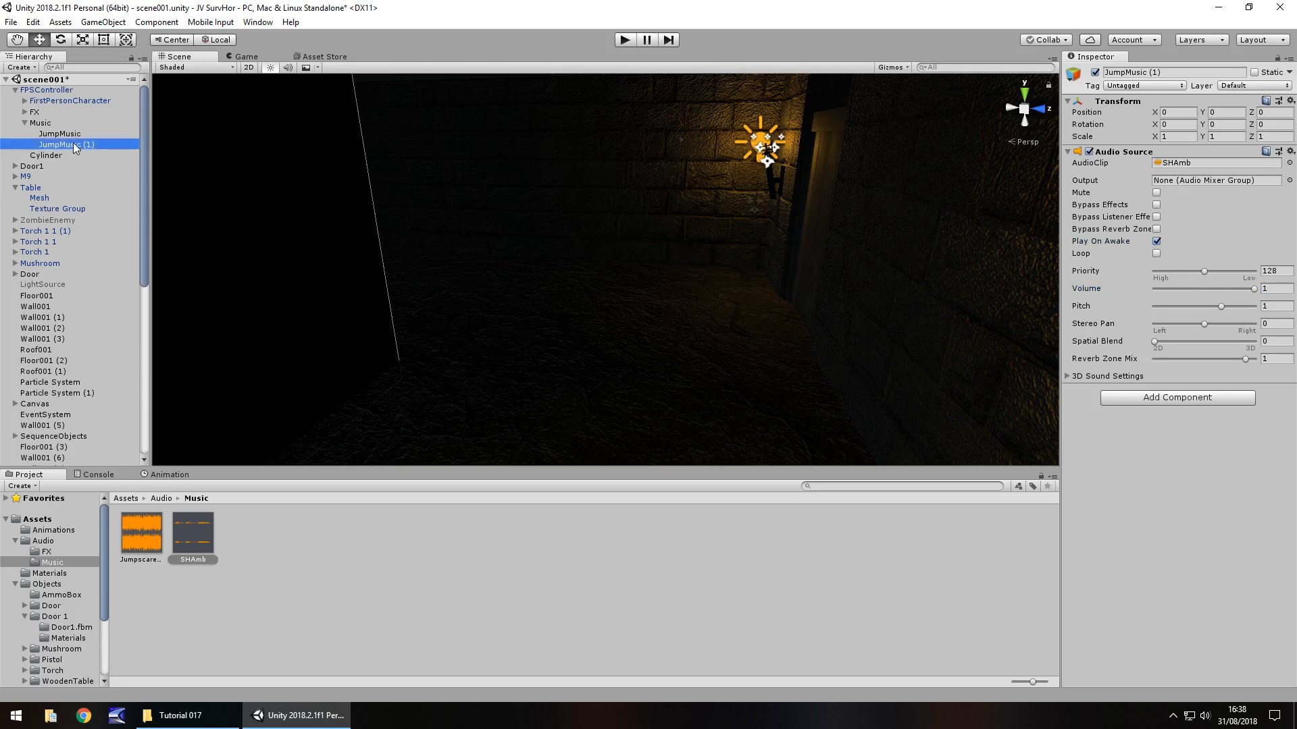
- Rename the duplicated audio object to AmbMusic
double_click(64, 144)
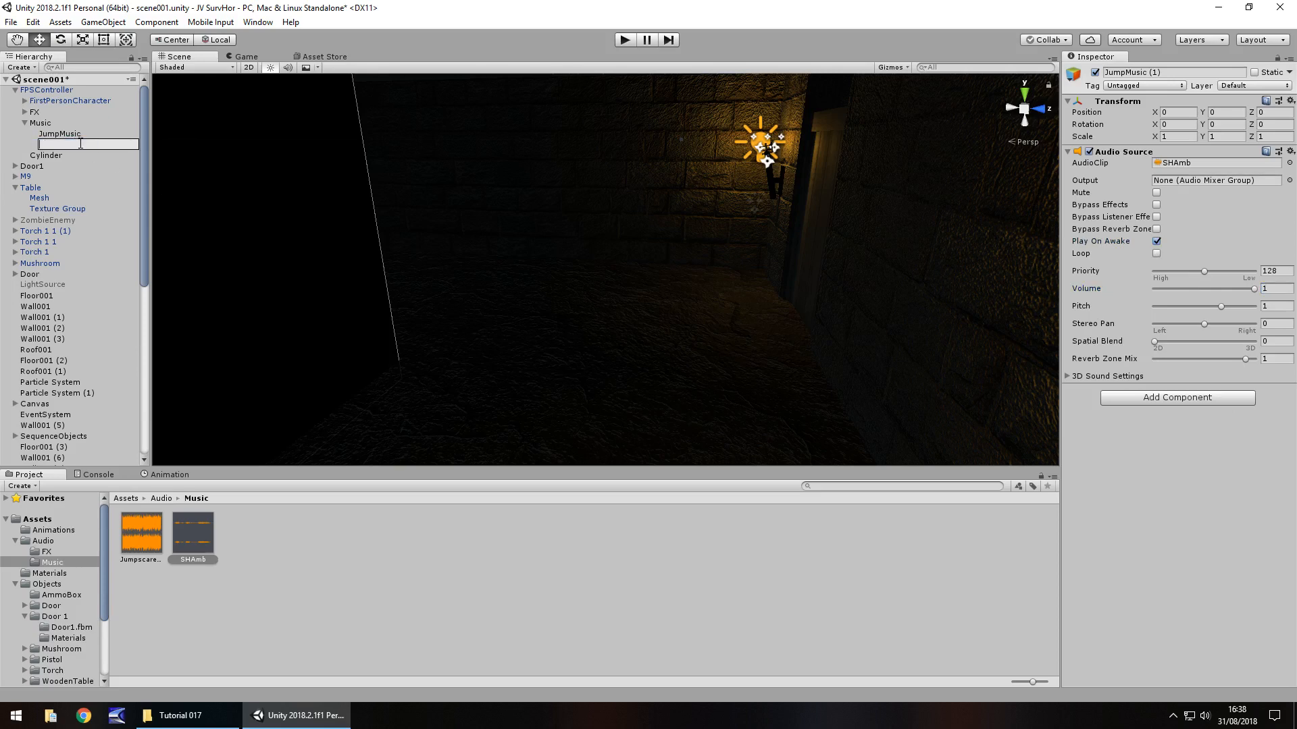
type("AmbMusic")
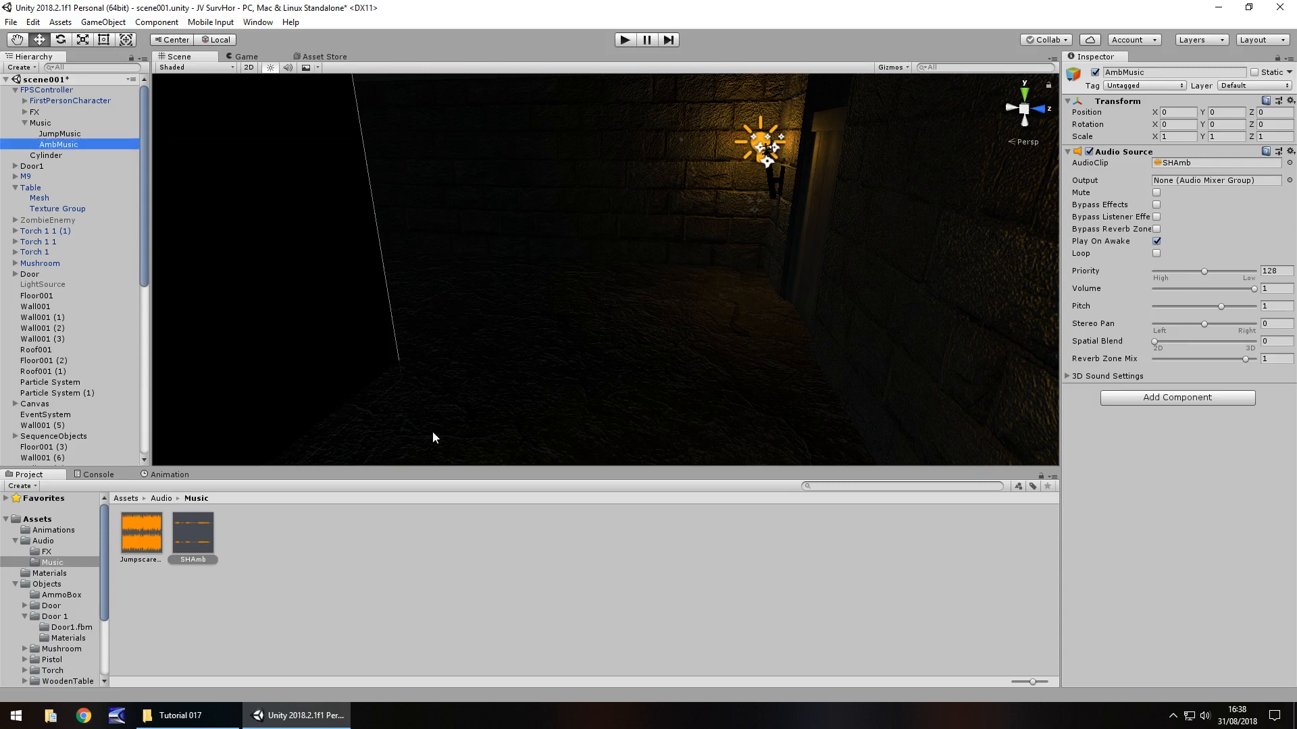
mouse_move(360, 353)
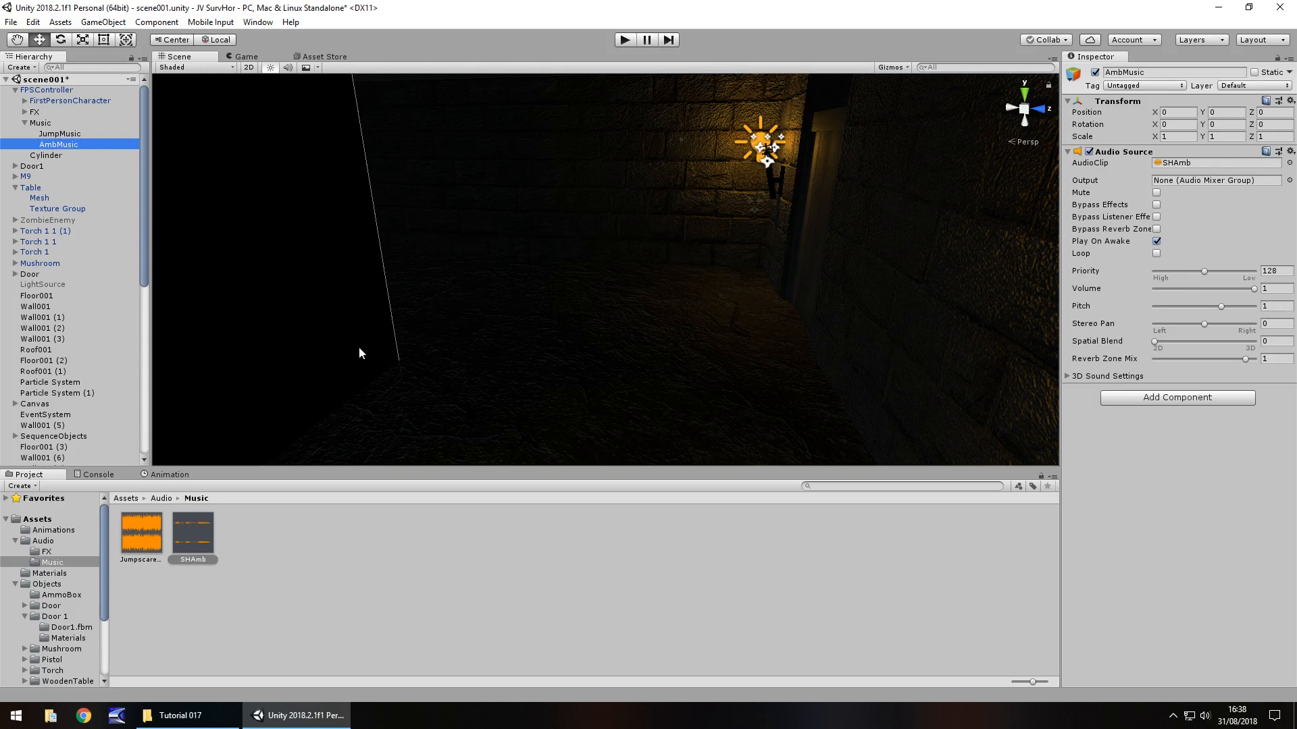
mouse_move(493, 410)
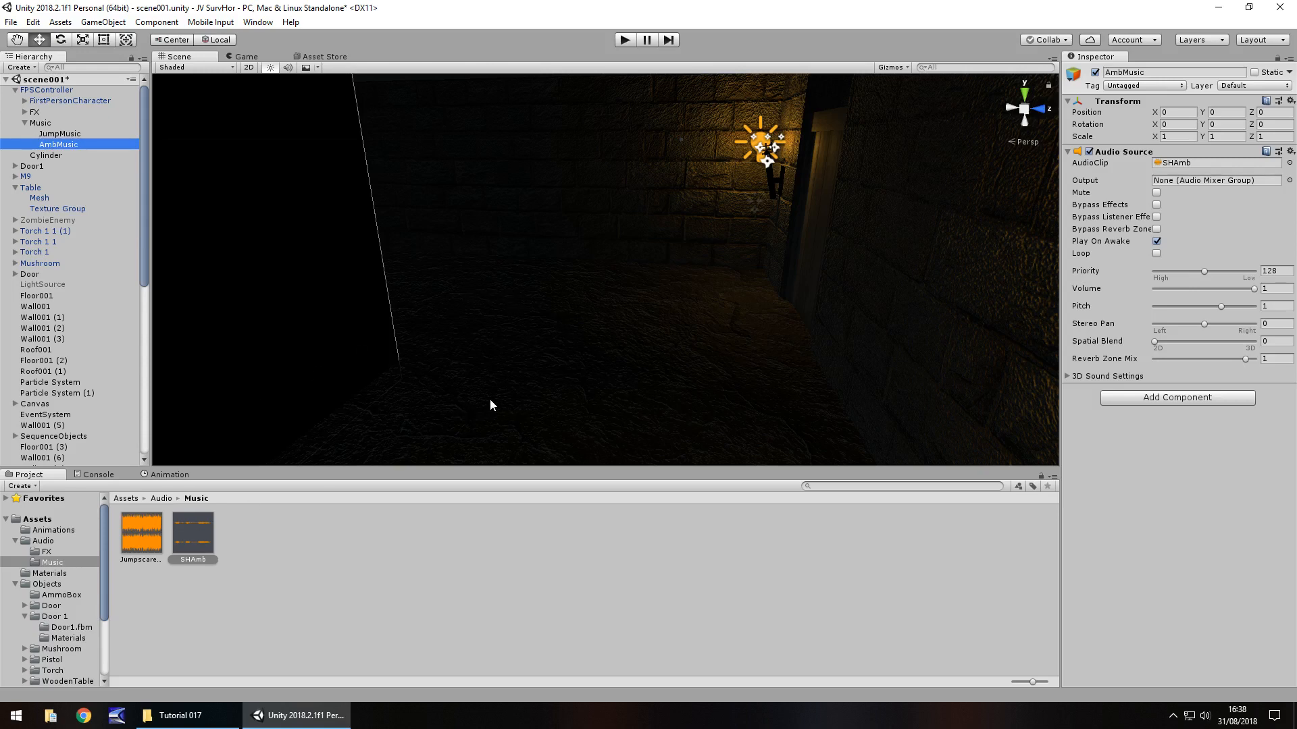
mouse_move(522, 373)
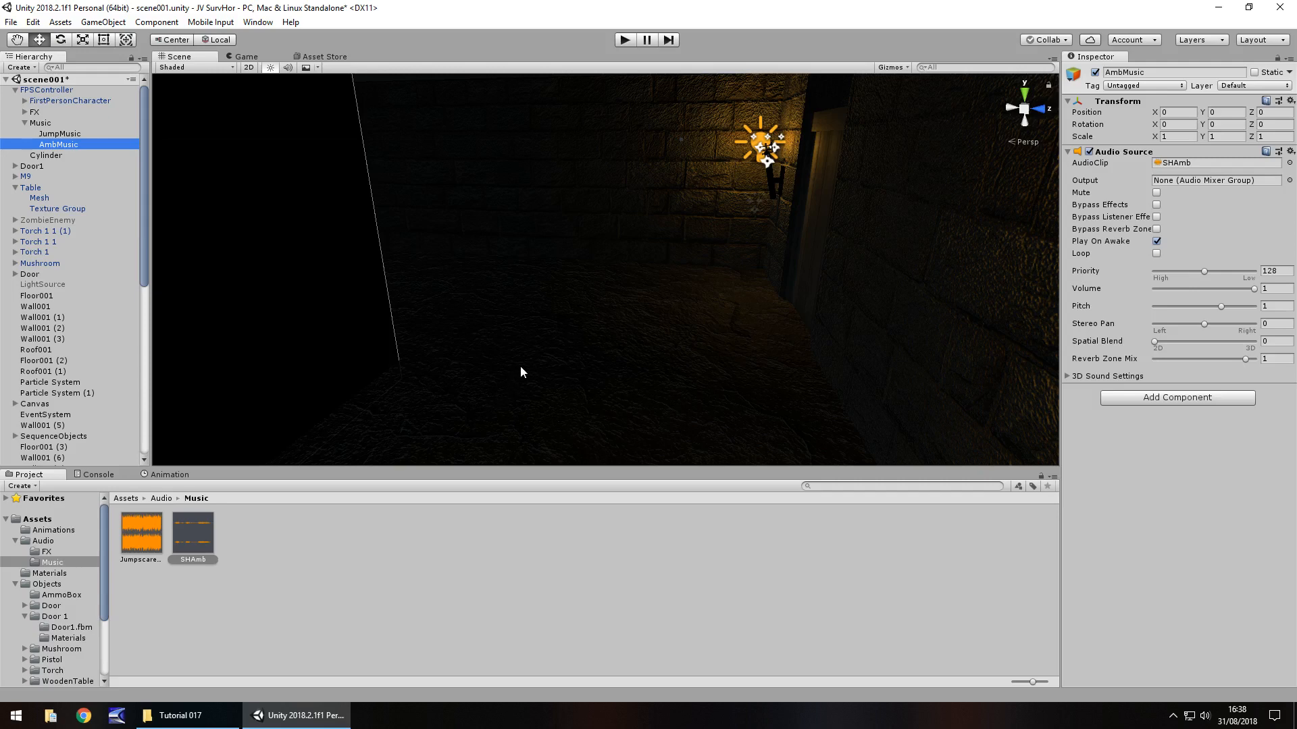
mouse_move(482, 357)
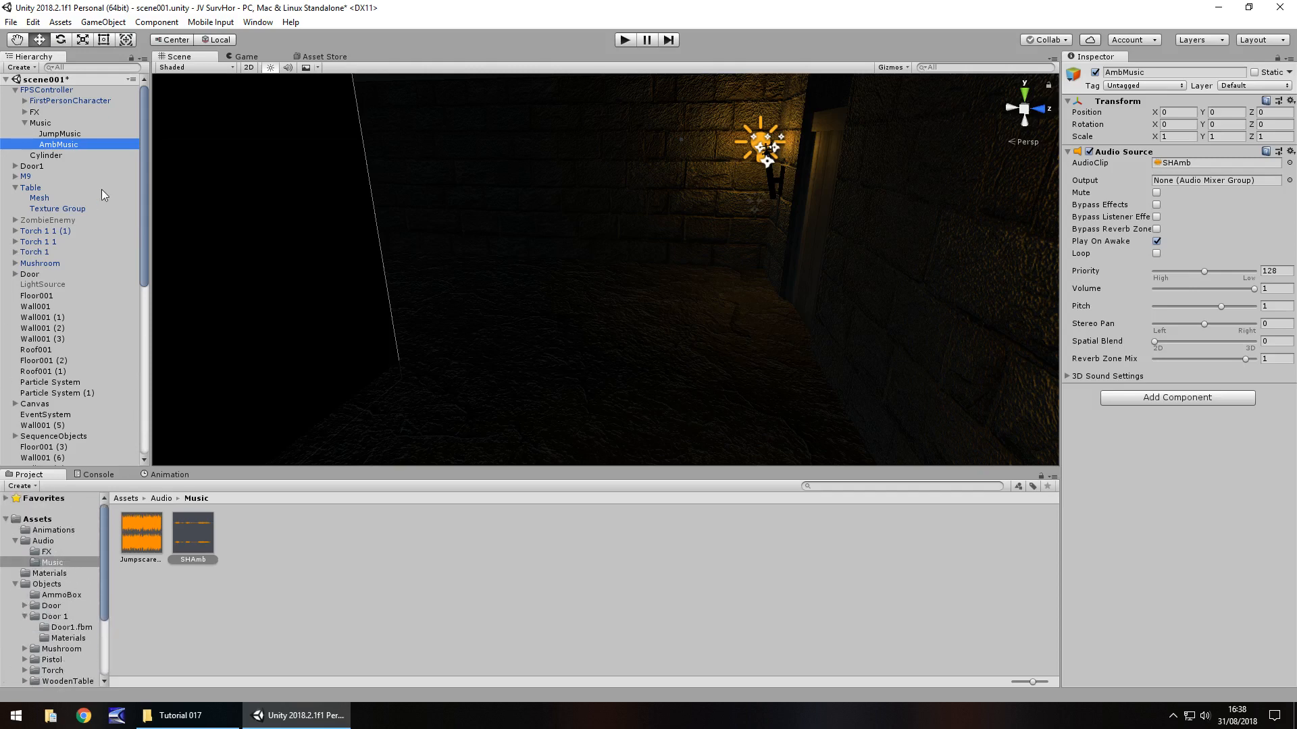
scroll("down", 3)
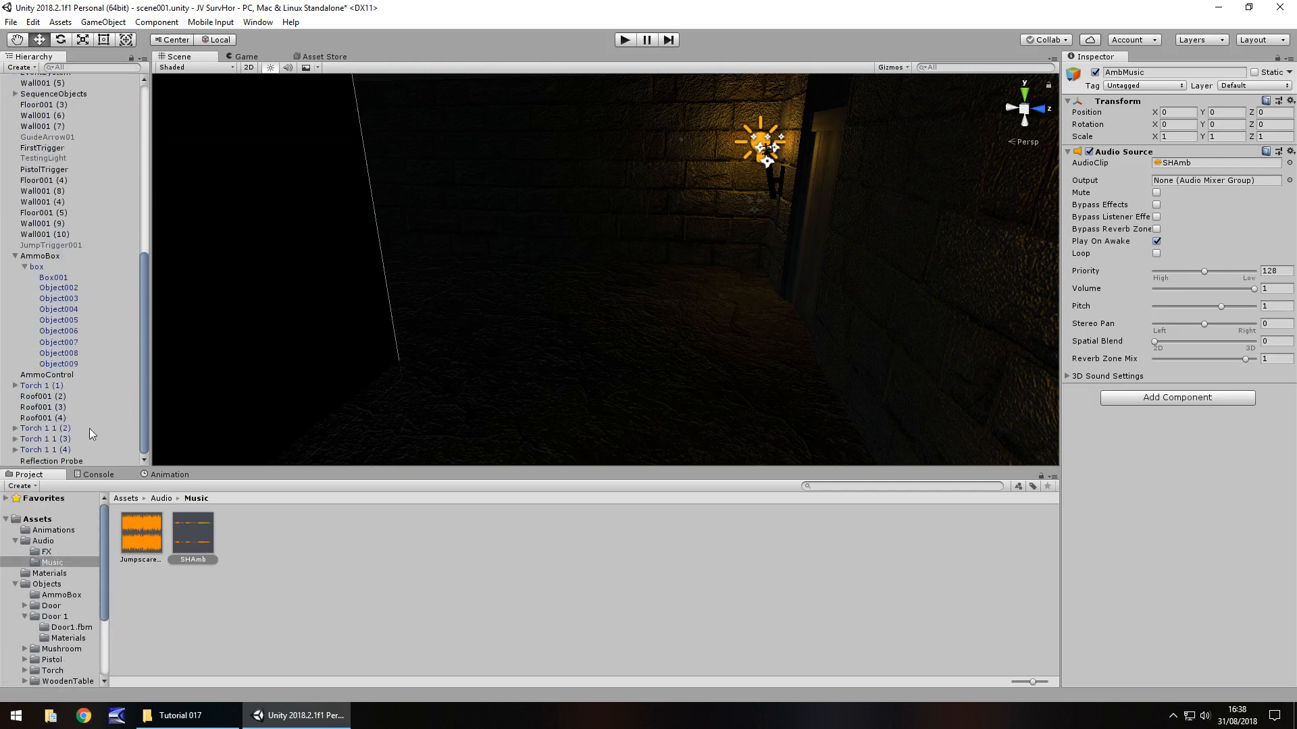
- Open the BZJumpTrigger script from the jump trigger object in Visual Studio
left_click(50, 352)
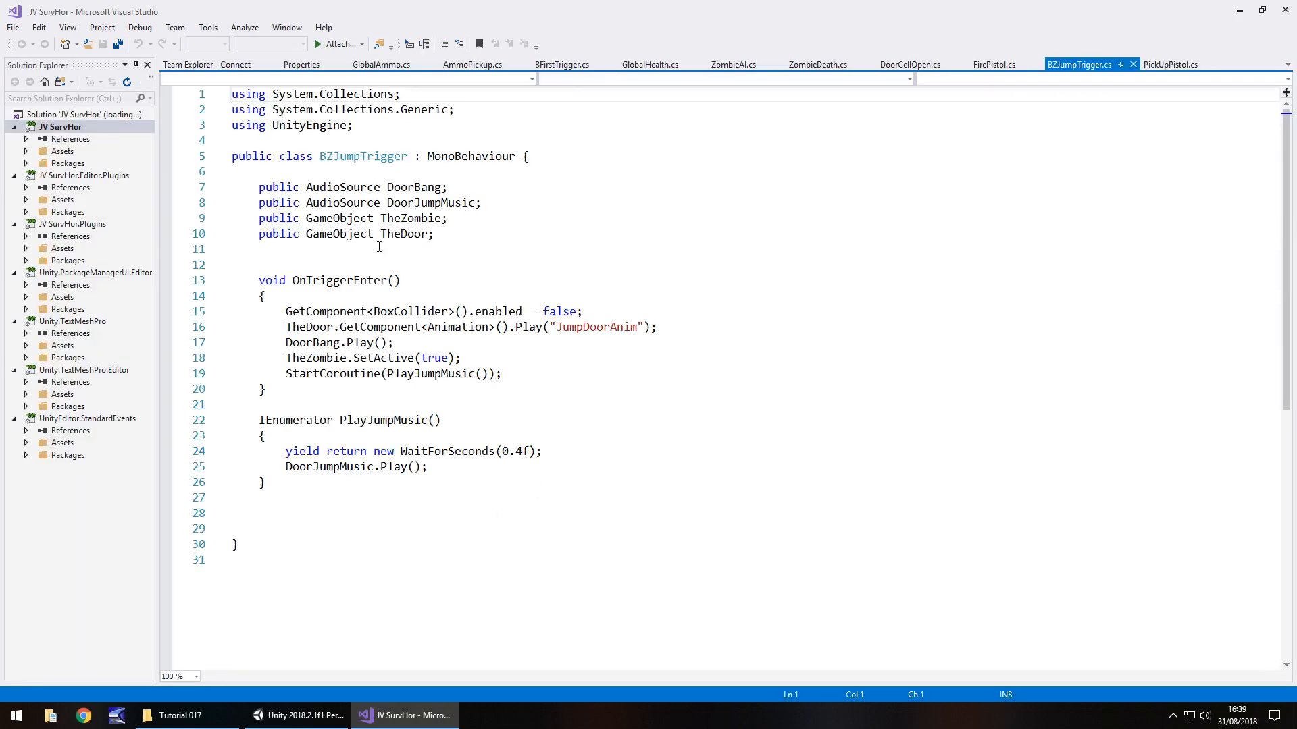
- Declare 'public AudioSource AmbMusic;' in BZJumpTrigger
left_click(259, 248)
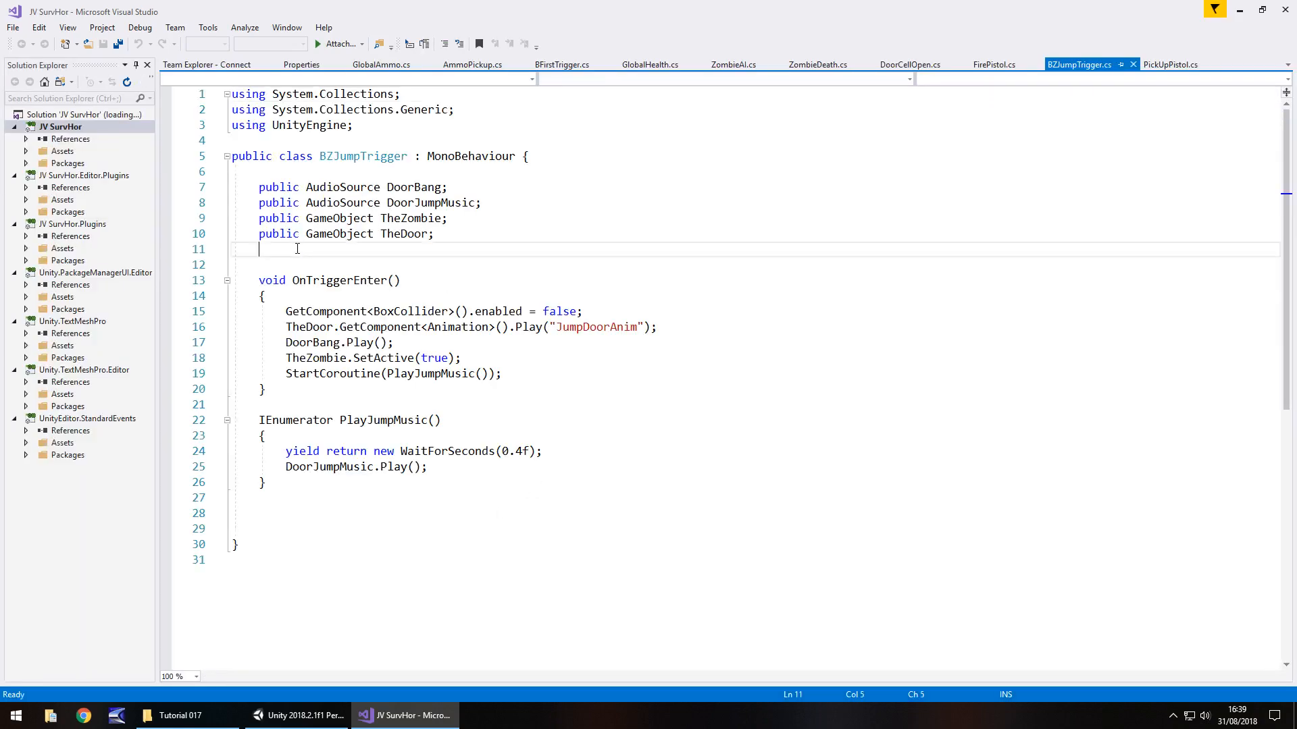
type("pu")
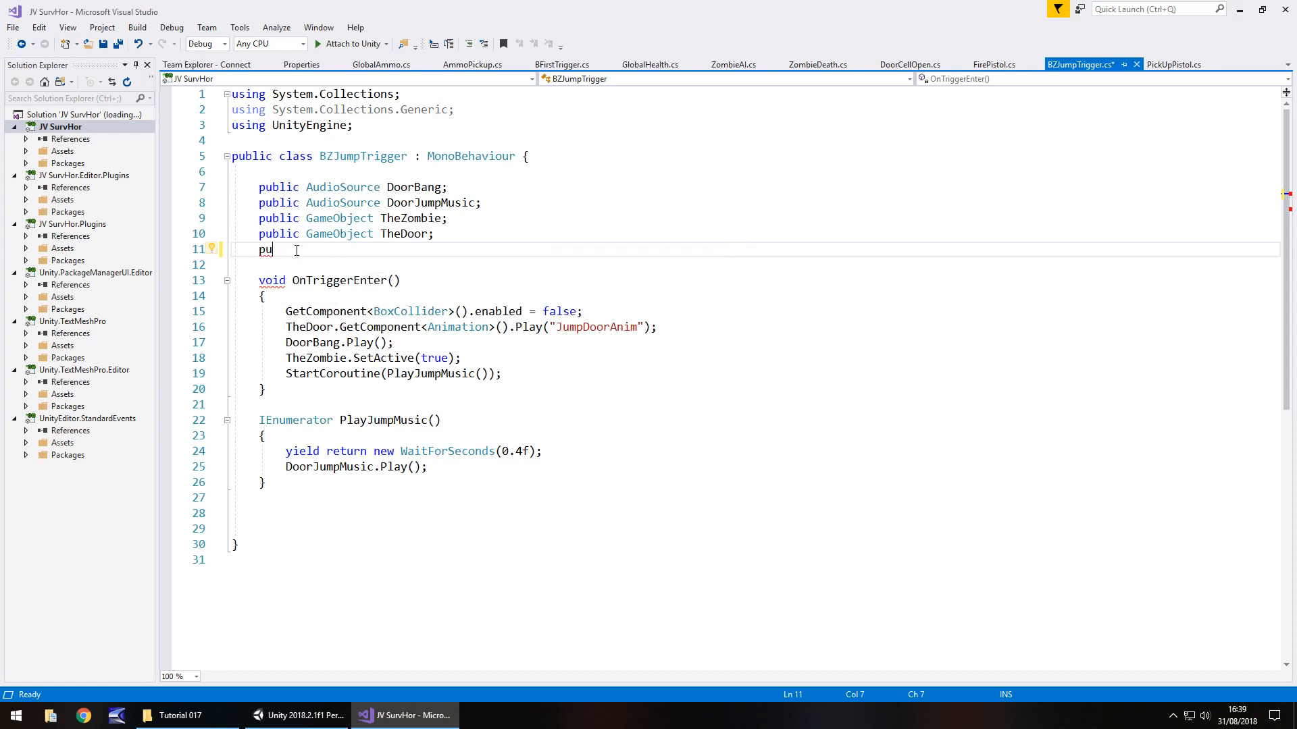
type("blic A")
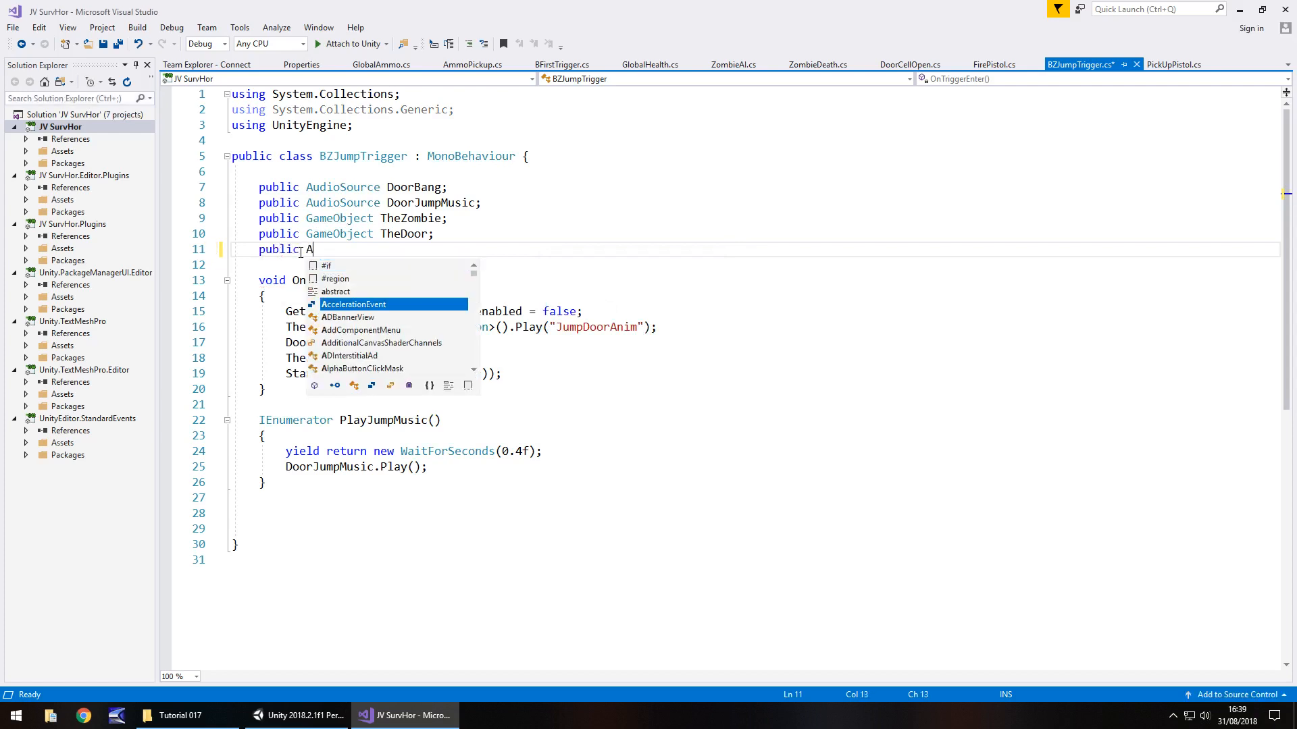
type("udioSource")
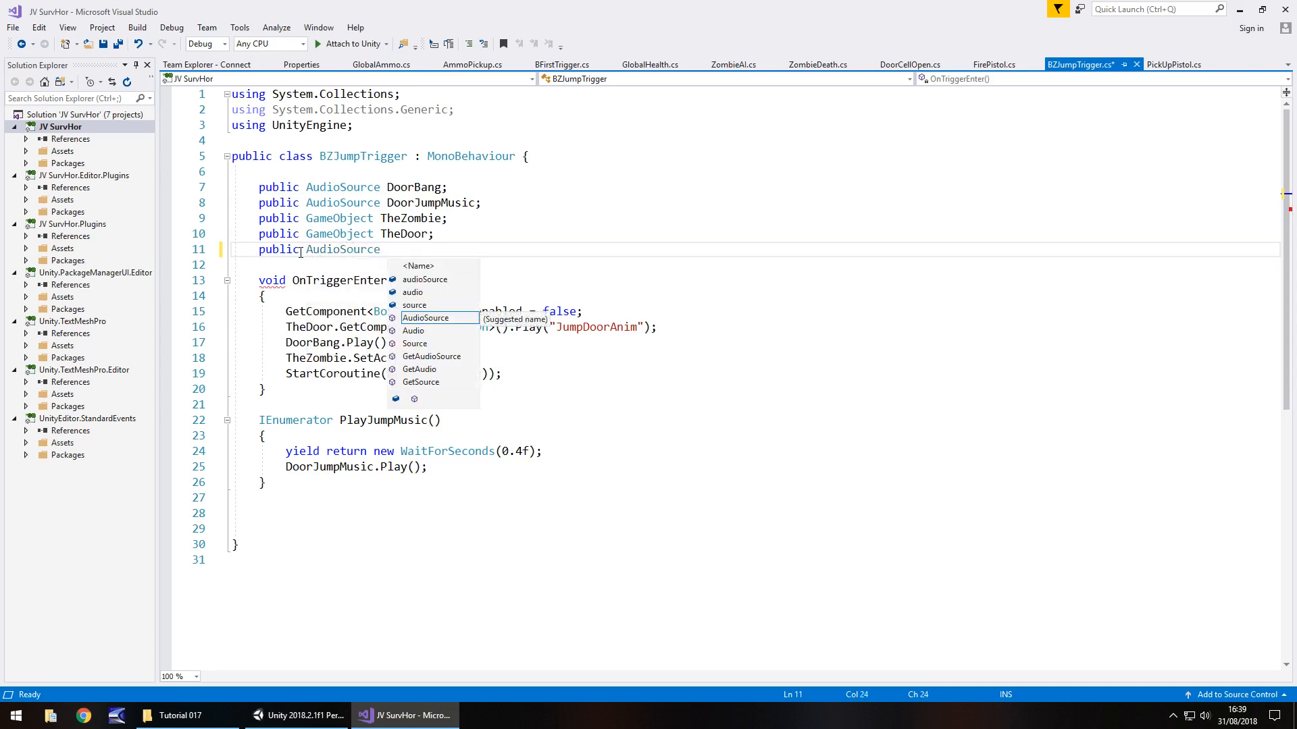
type("AmbMusic;")
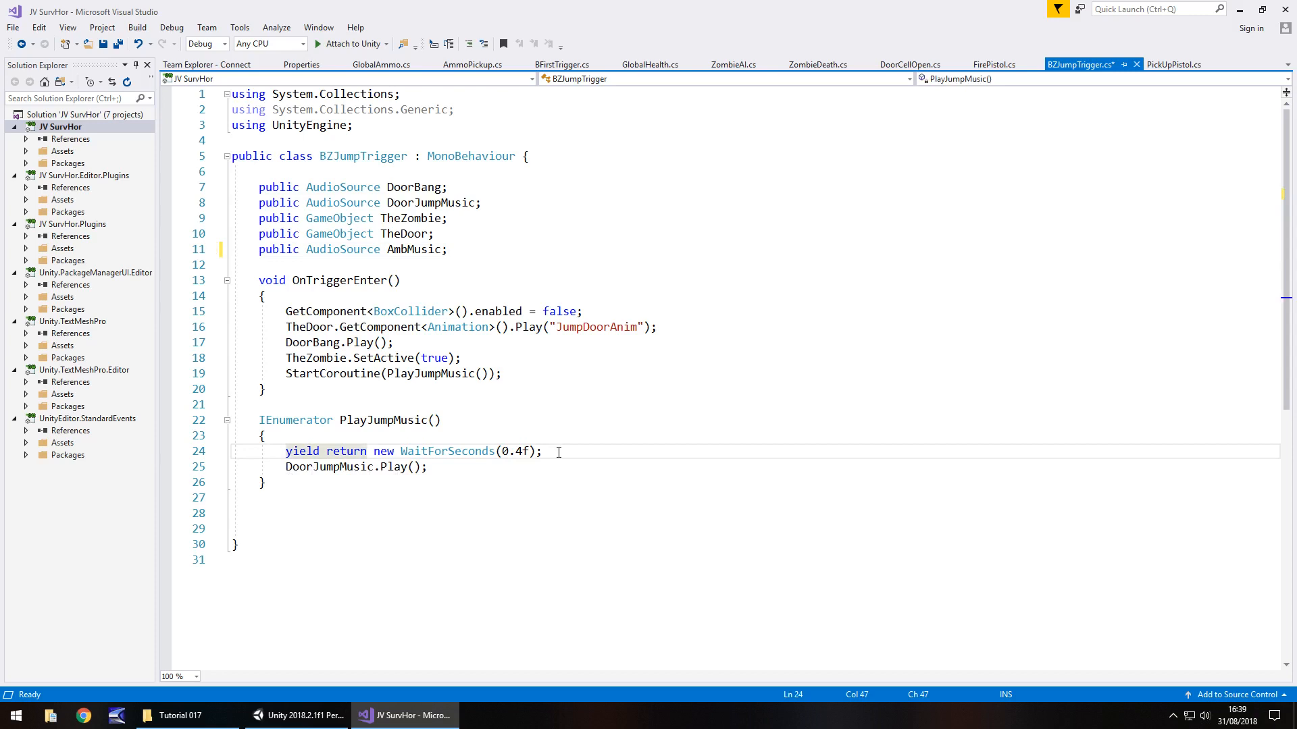
- Insert 'AmbMusic.Stop();' before DoorJumpMusic.Play() in PlayJumpMusic
key("enter")
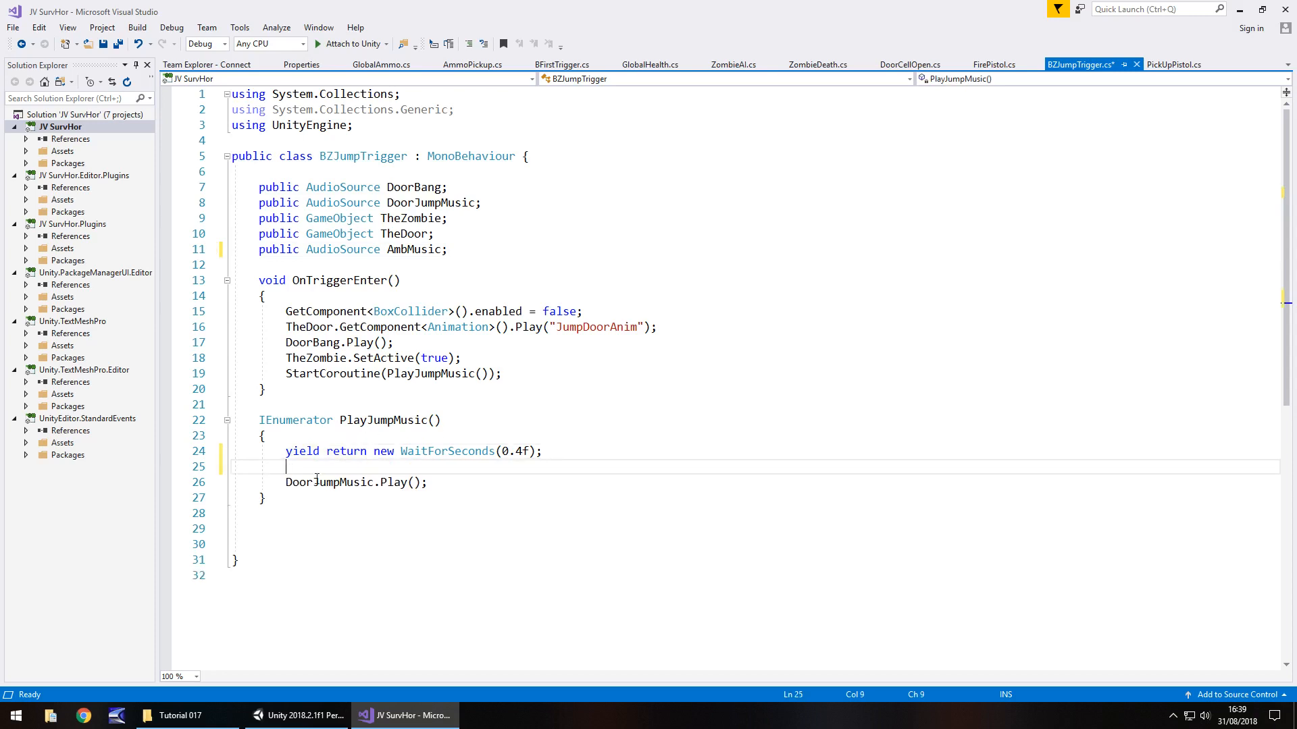
type("Am")
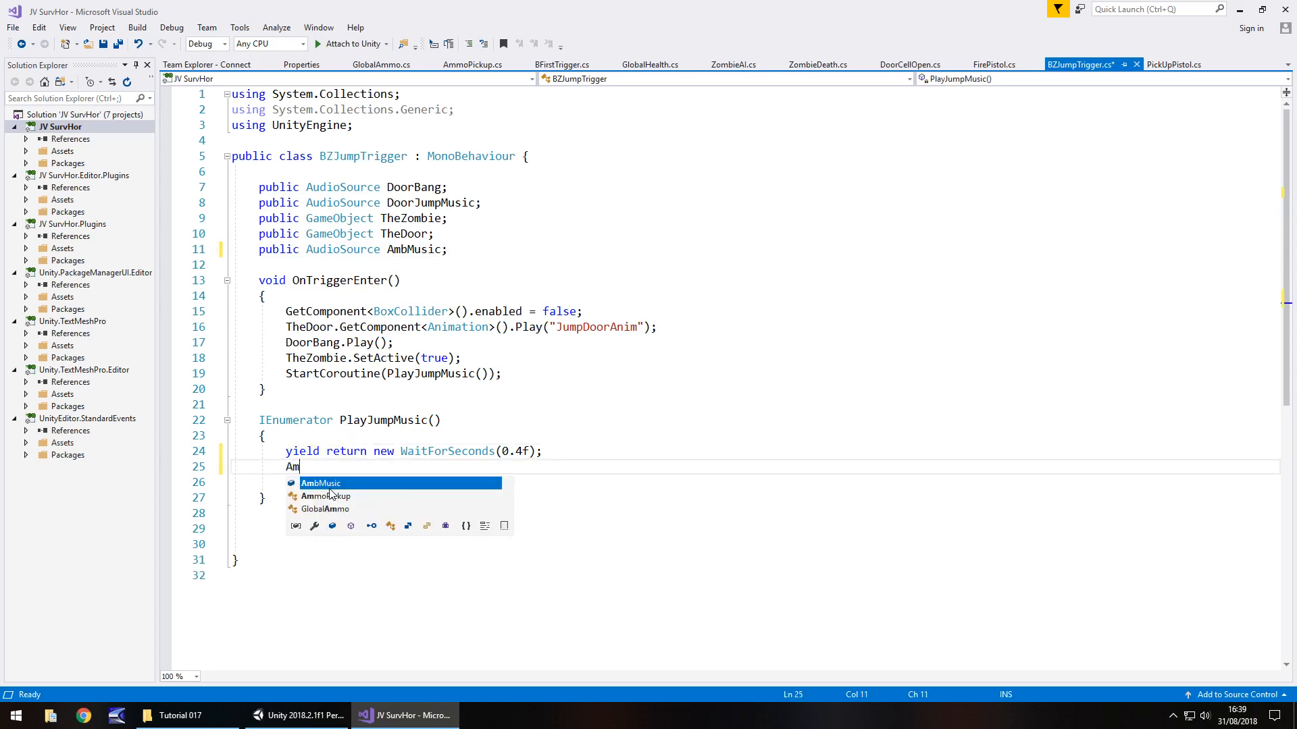
type("bMusic.")
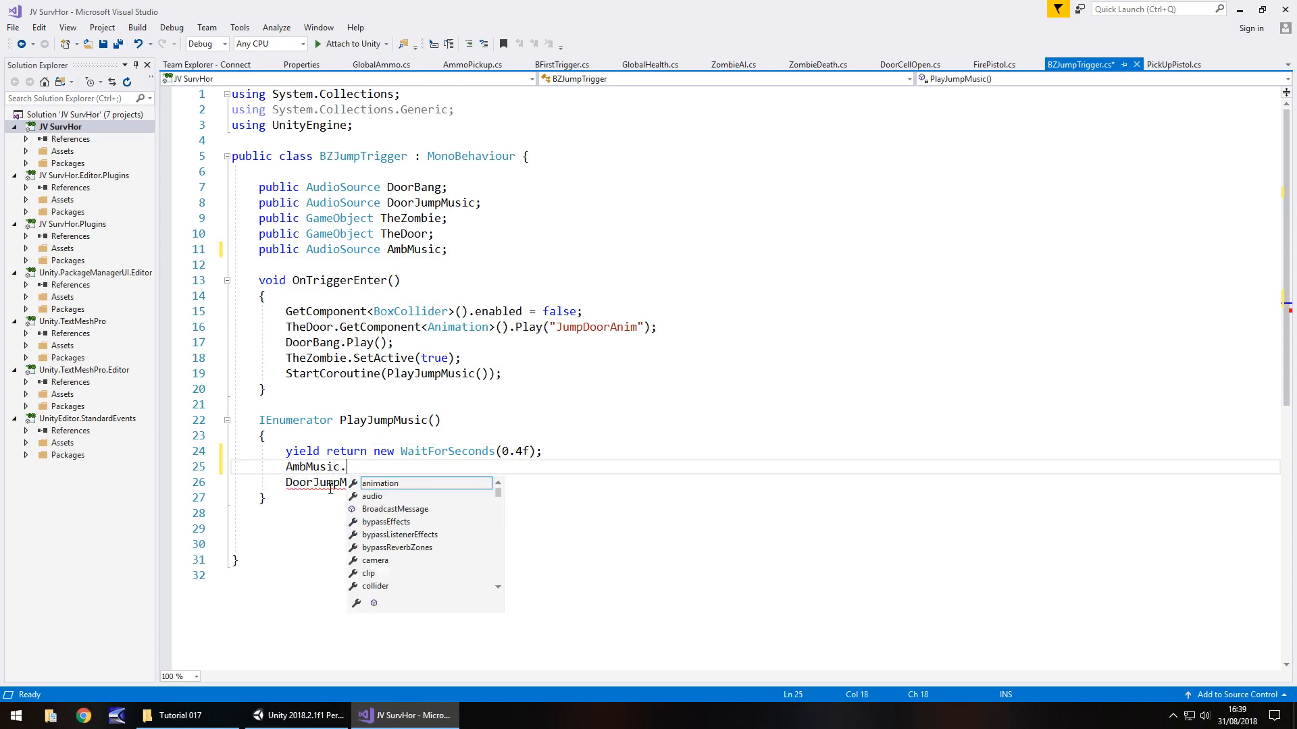
type("Stop")
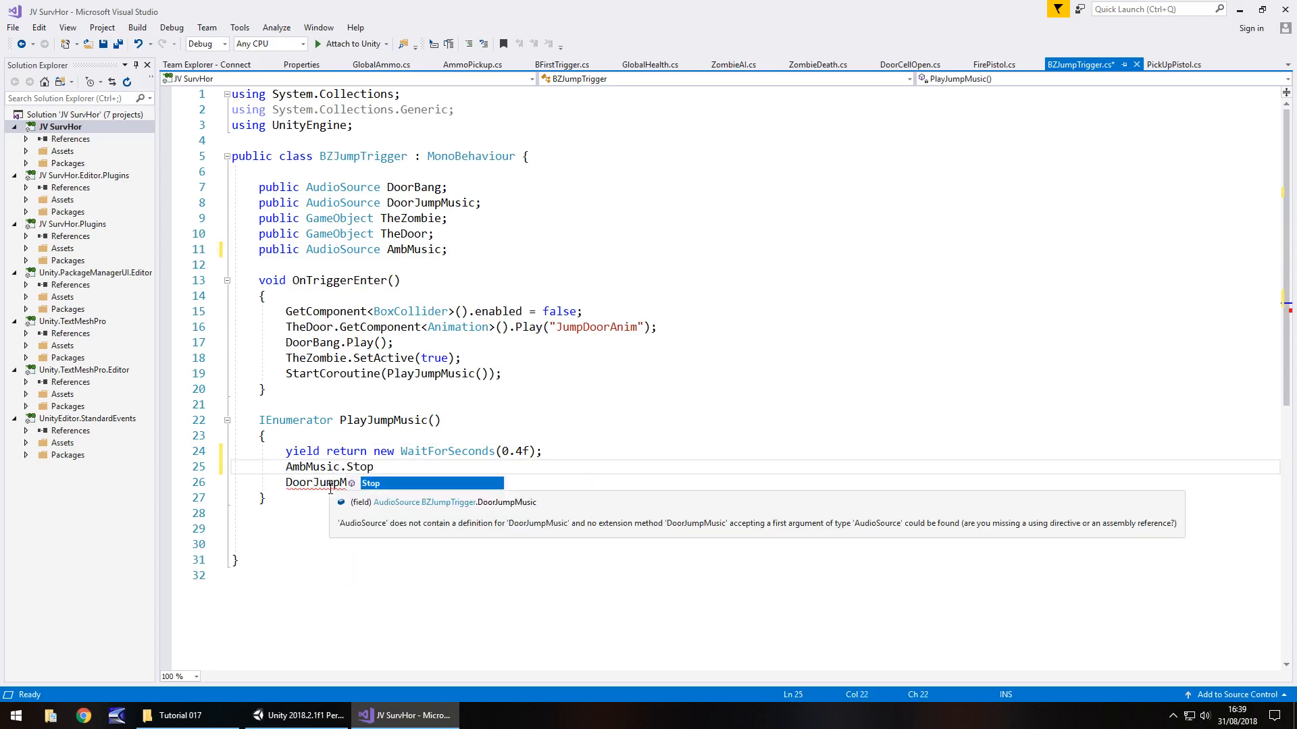
type("Paus")
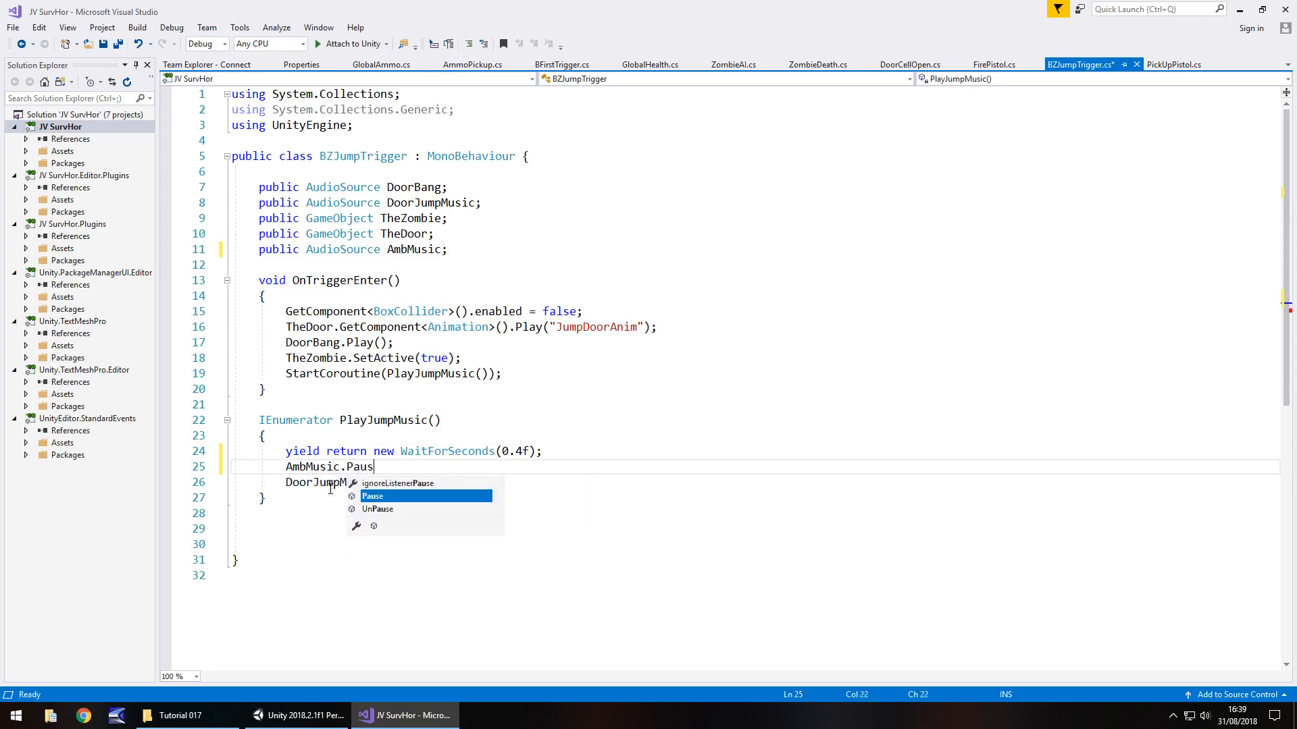
type("e")
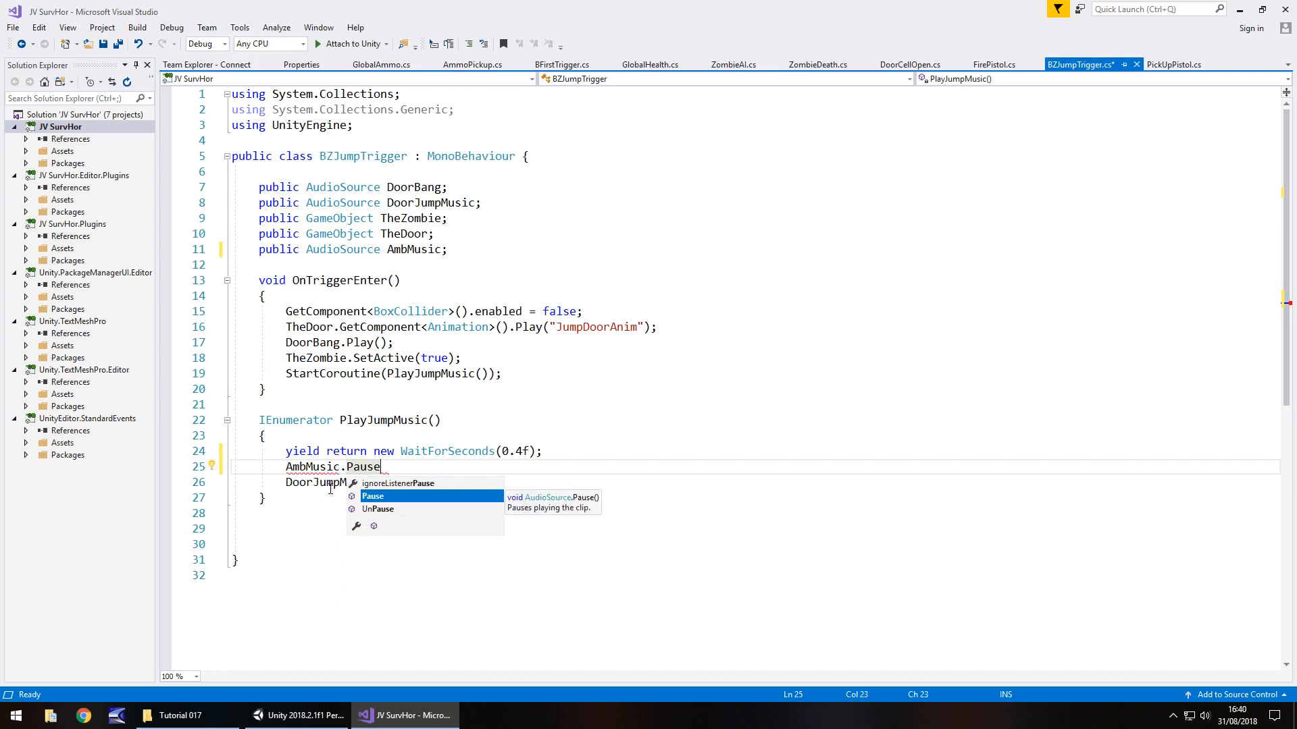
type("();")
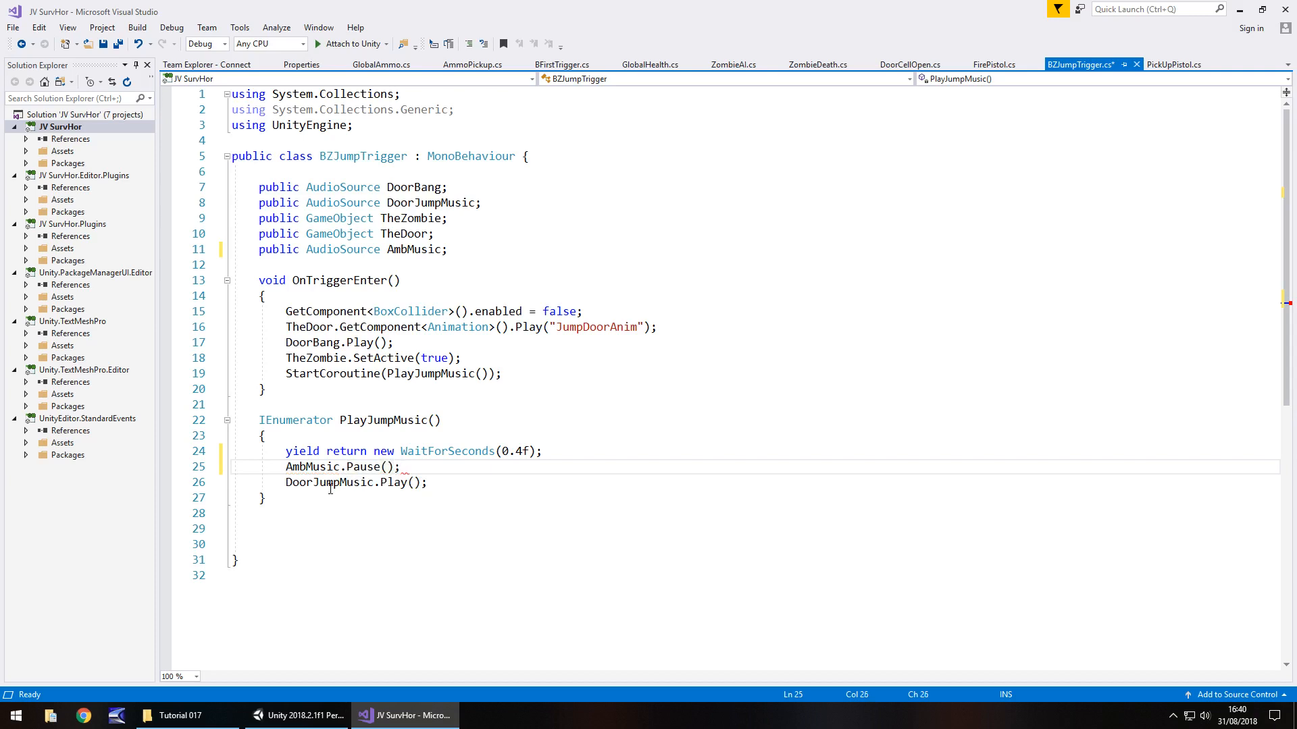
double_click(362, 466)
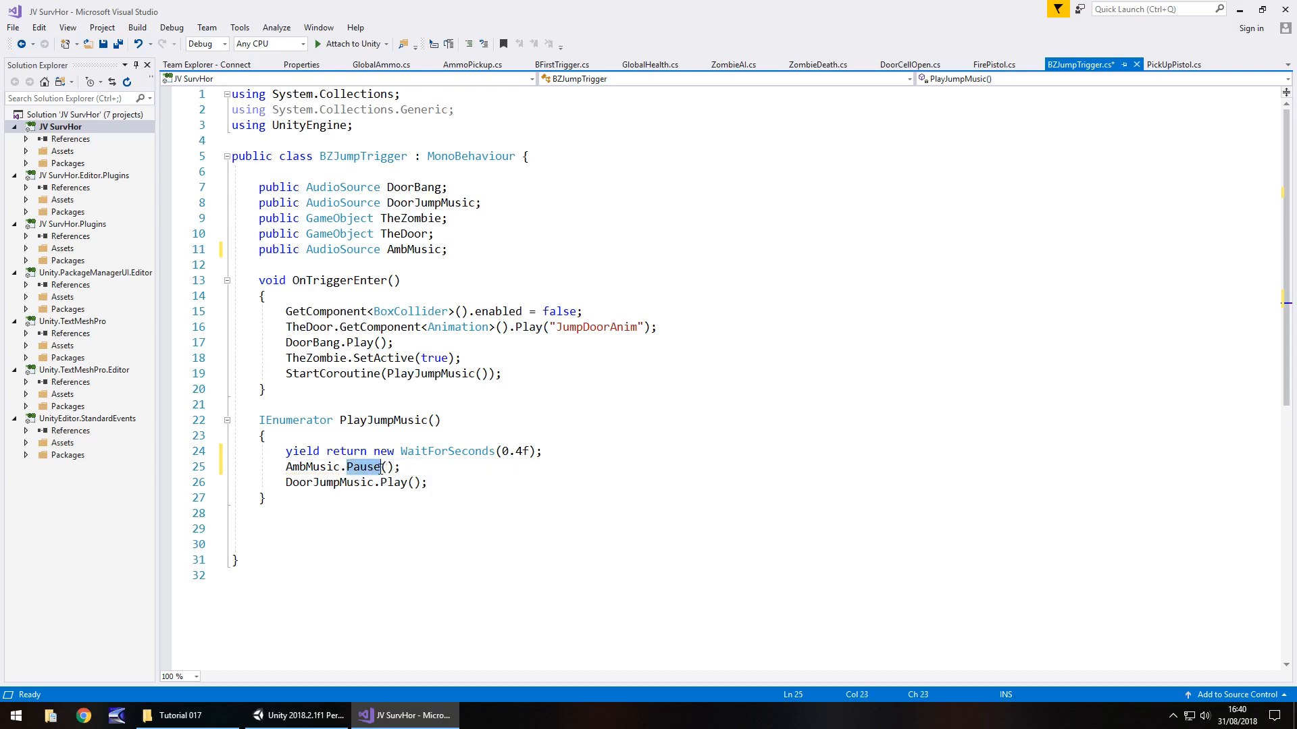
type("St")
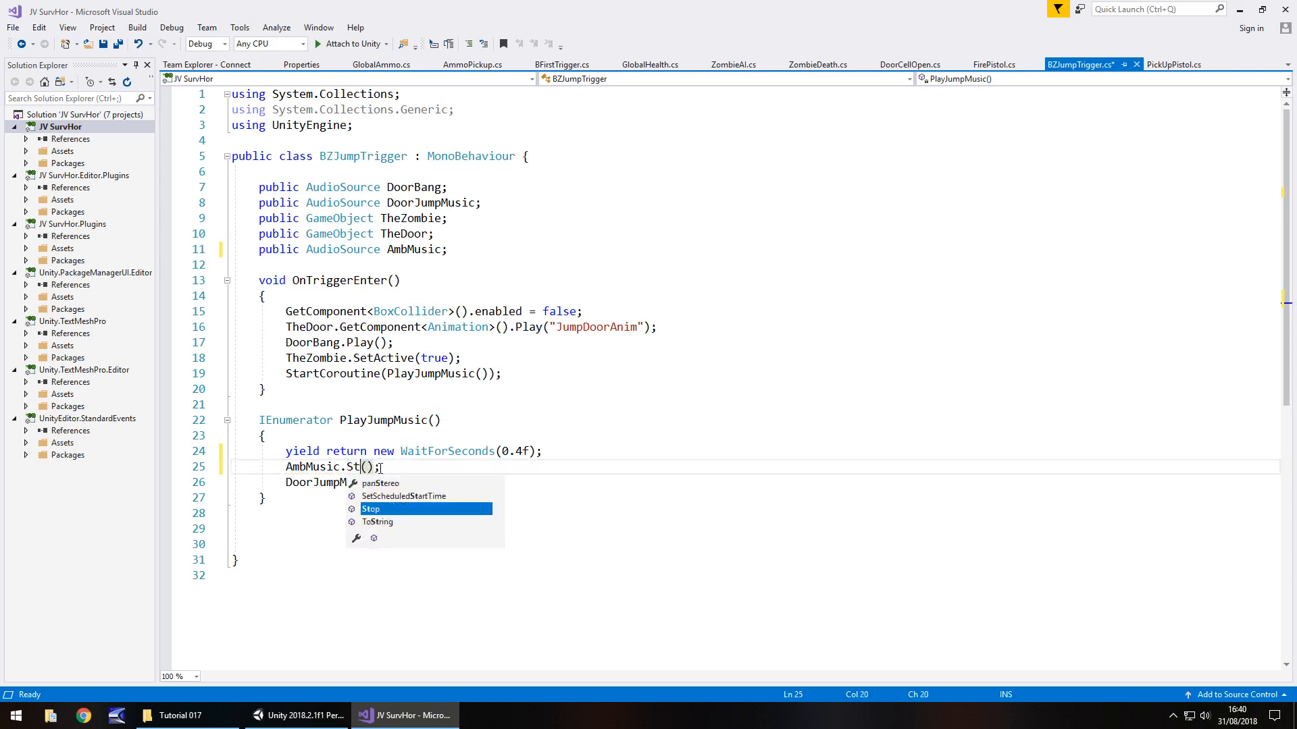
key("Tab")
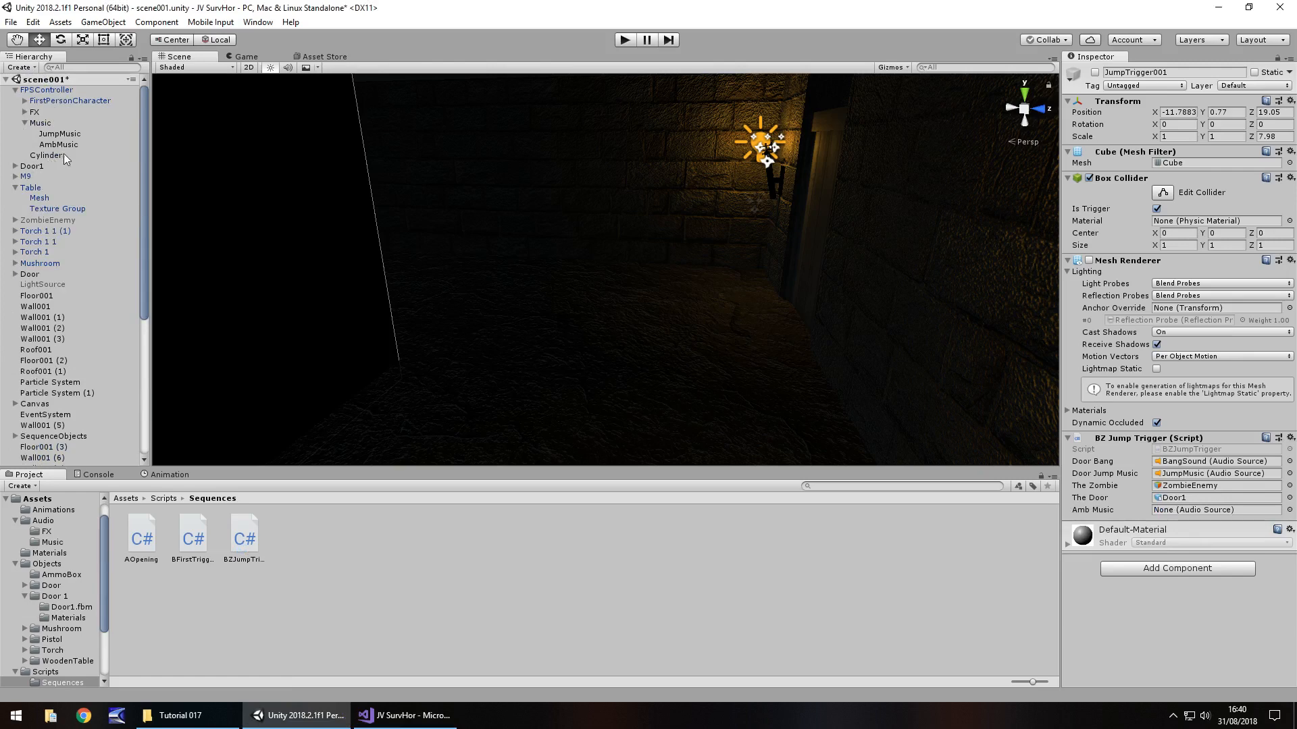
- Assign AmbMusic to the jump trigger's Amb Music slot and select ZombieEnemy
left_click(1216, 509)
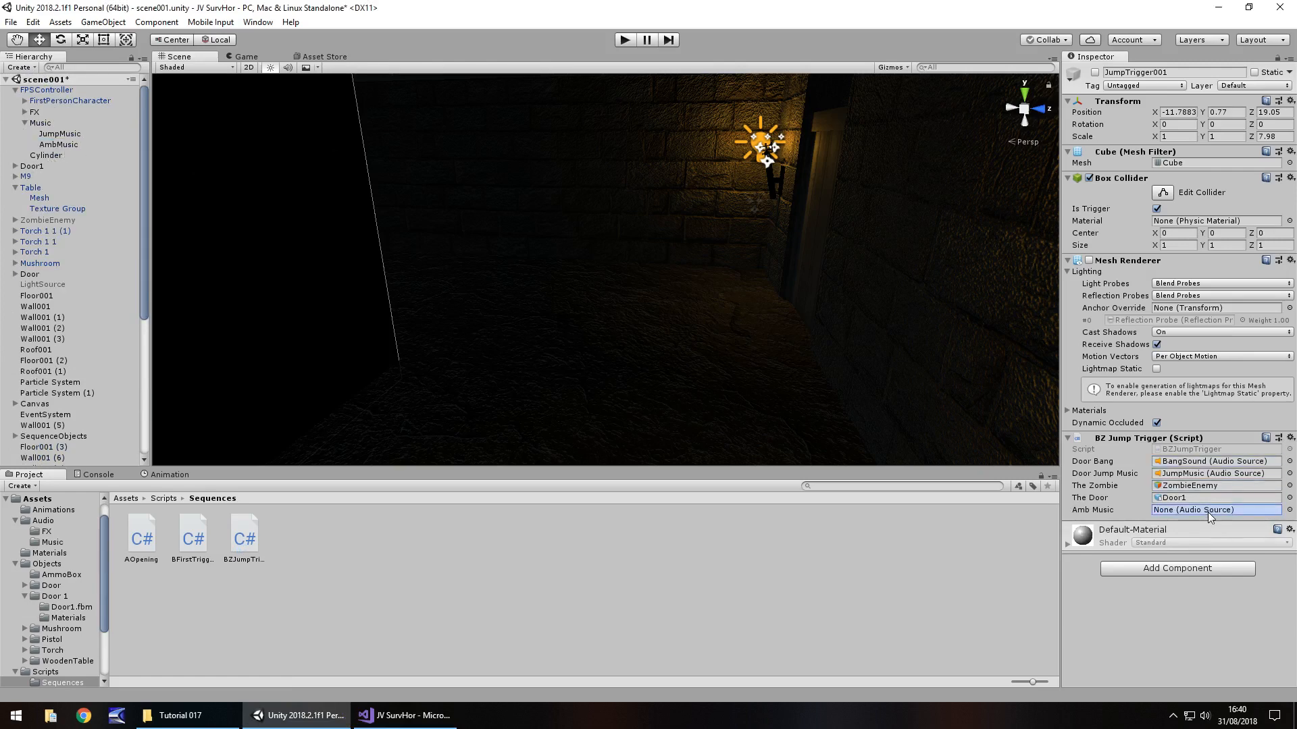
left_click(1214, 509)
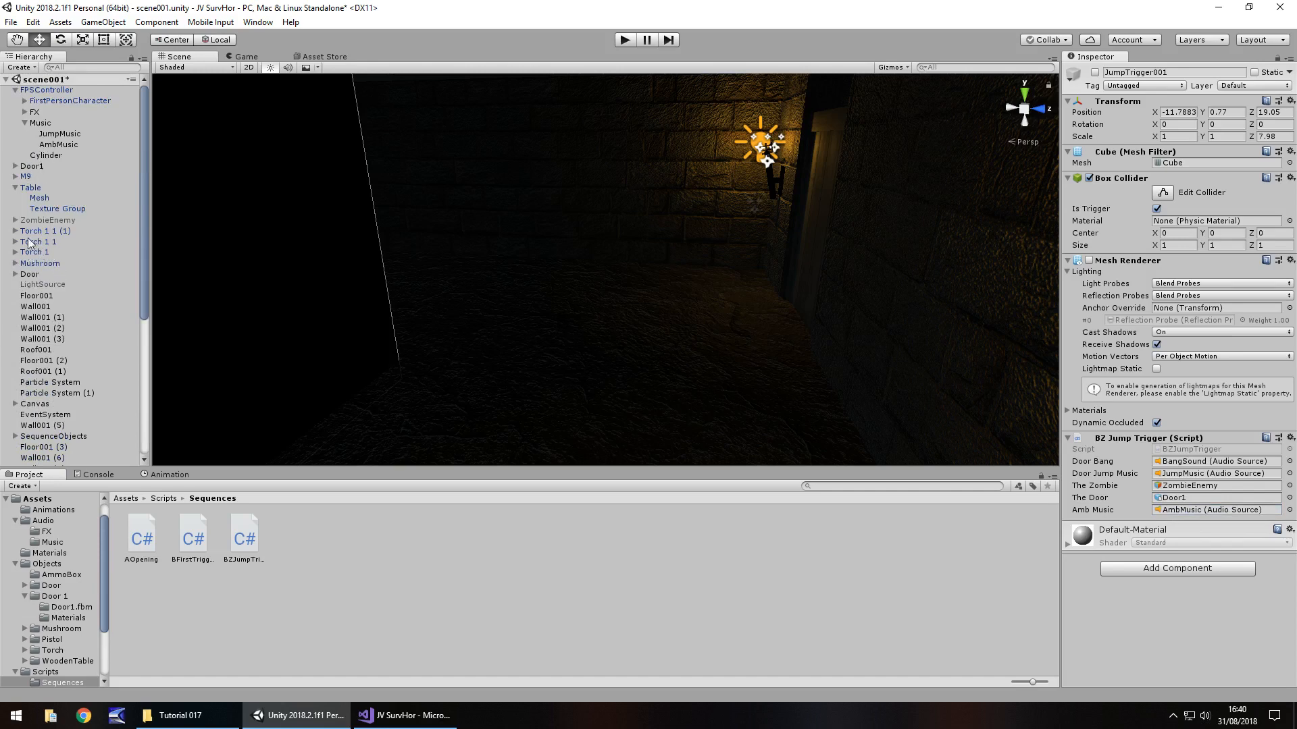
left_click(47, 220)
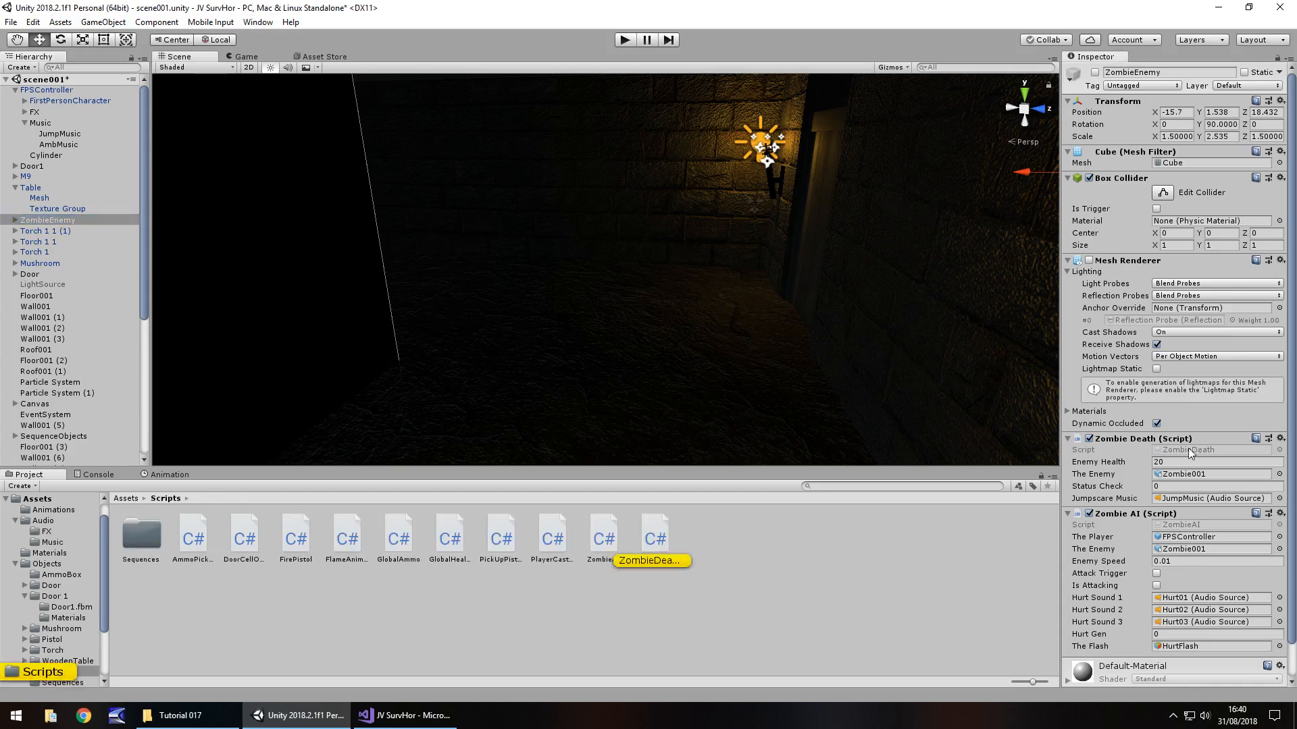
- Declare 'public AudioSource AmbMusic;' in ZombieDeath
left_click(404, 716)
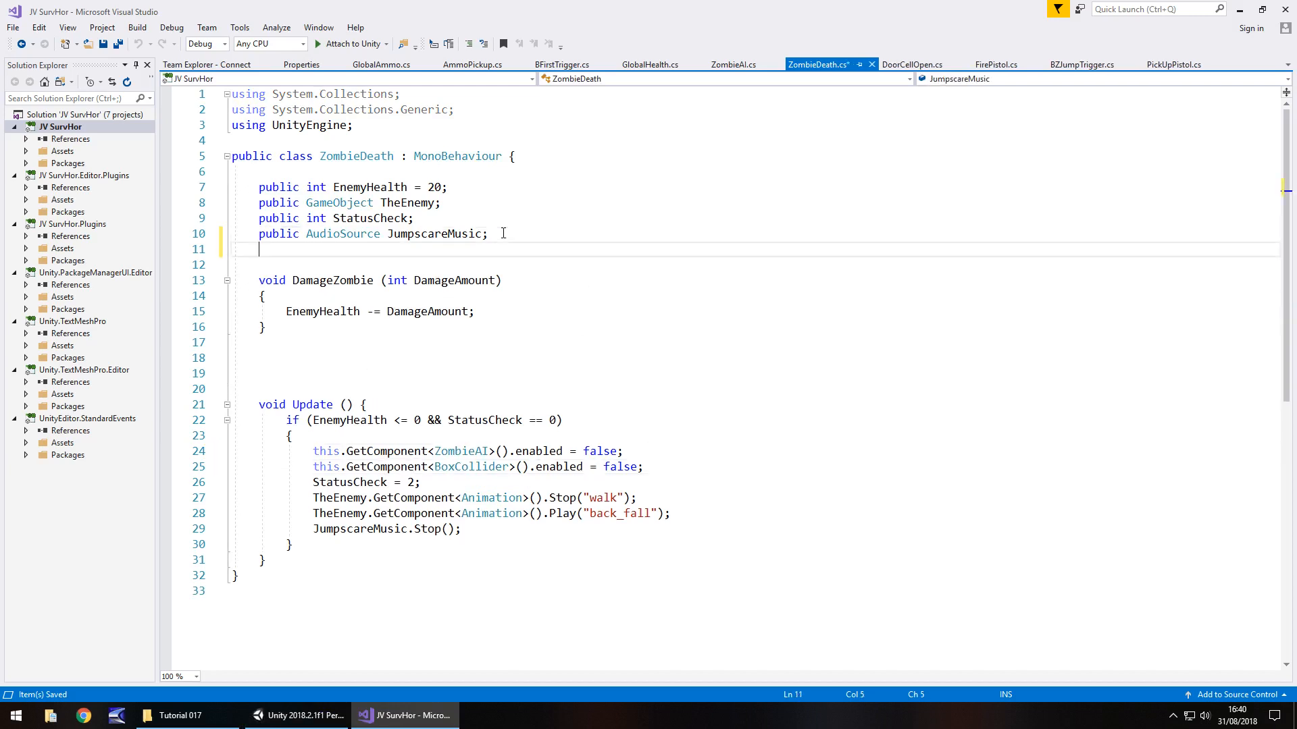
type("public")
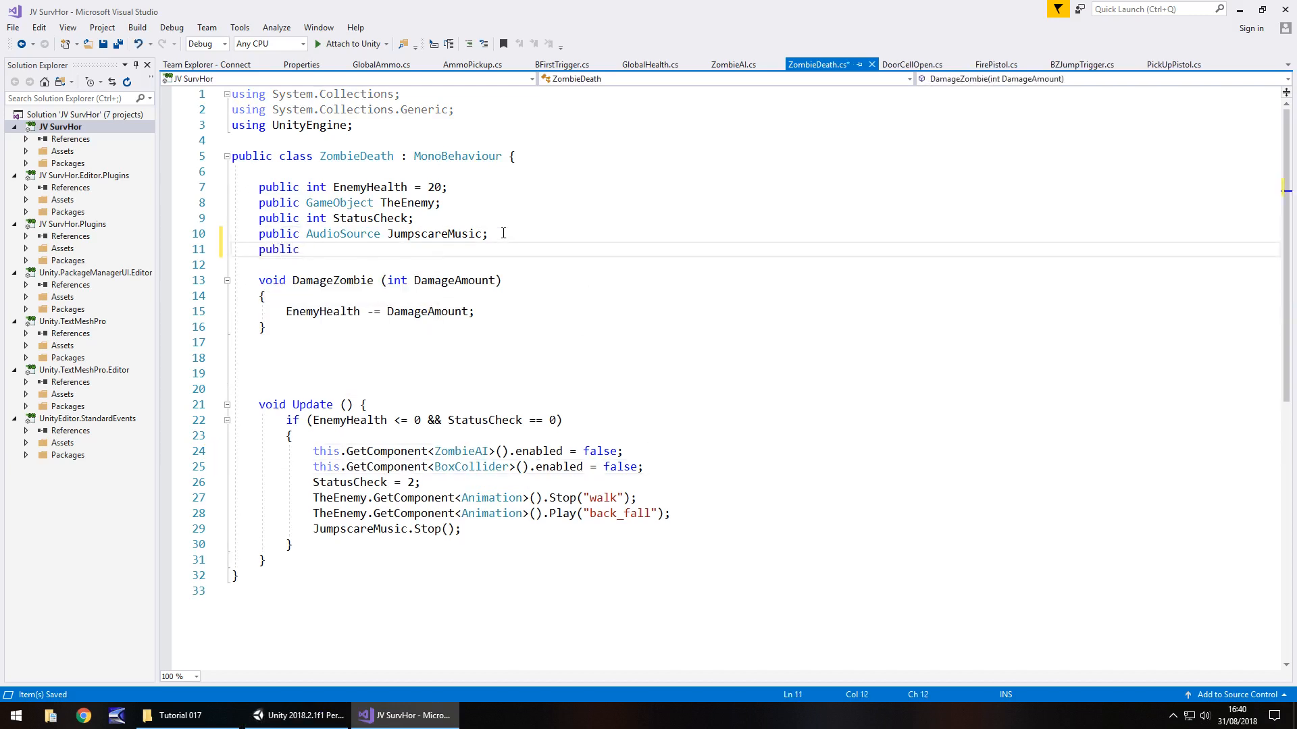
type("AudioSource")
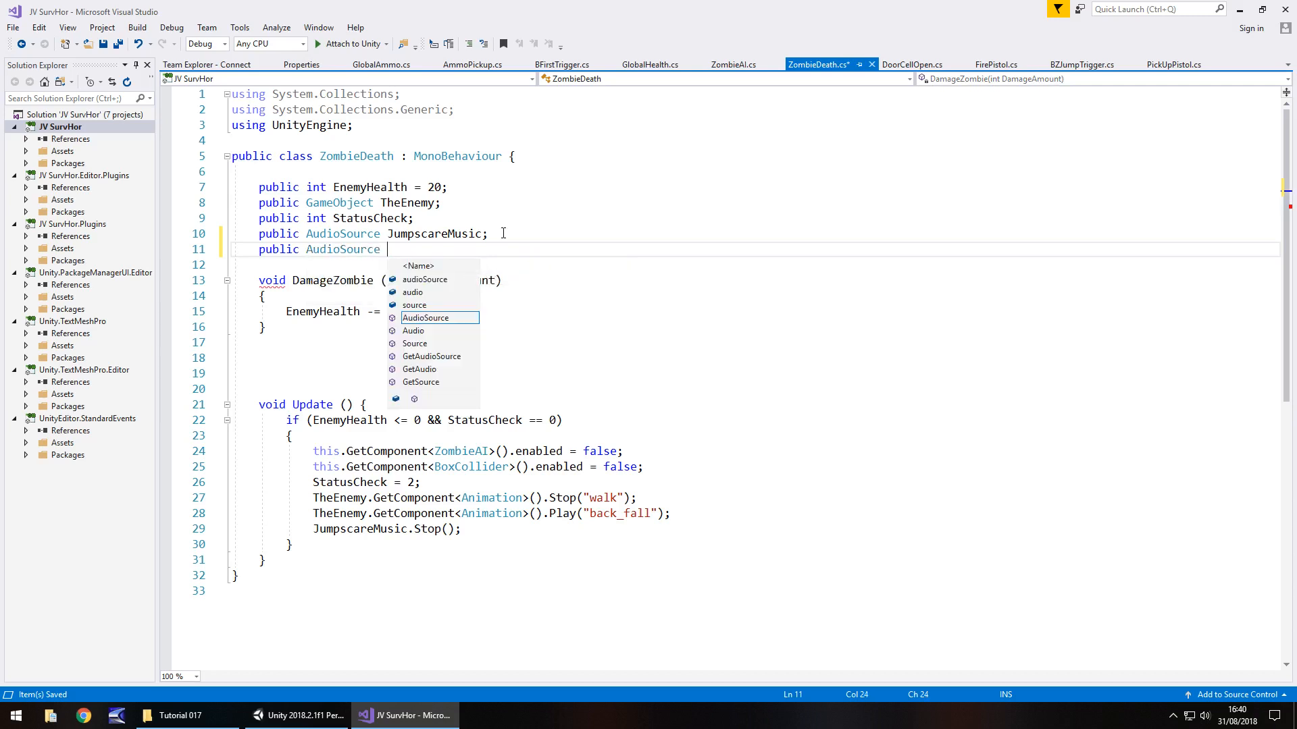
type("AmbMusic;")
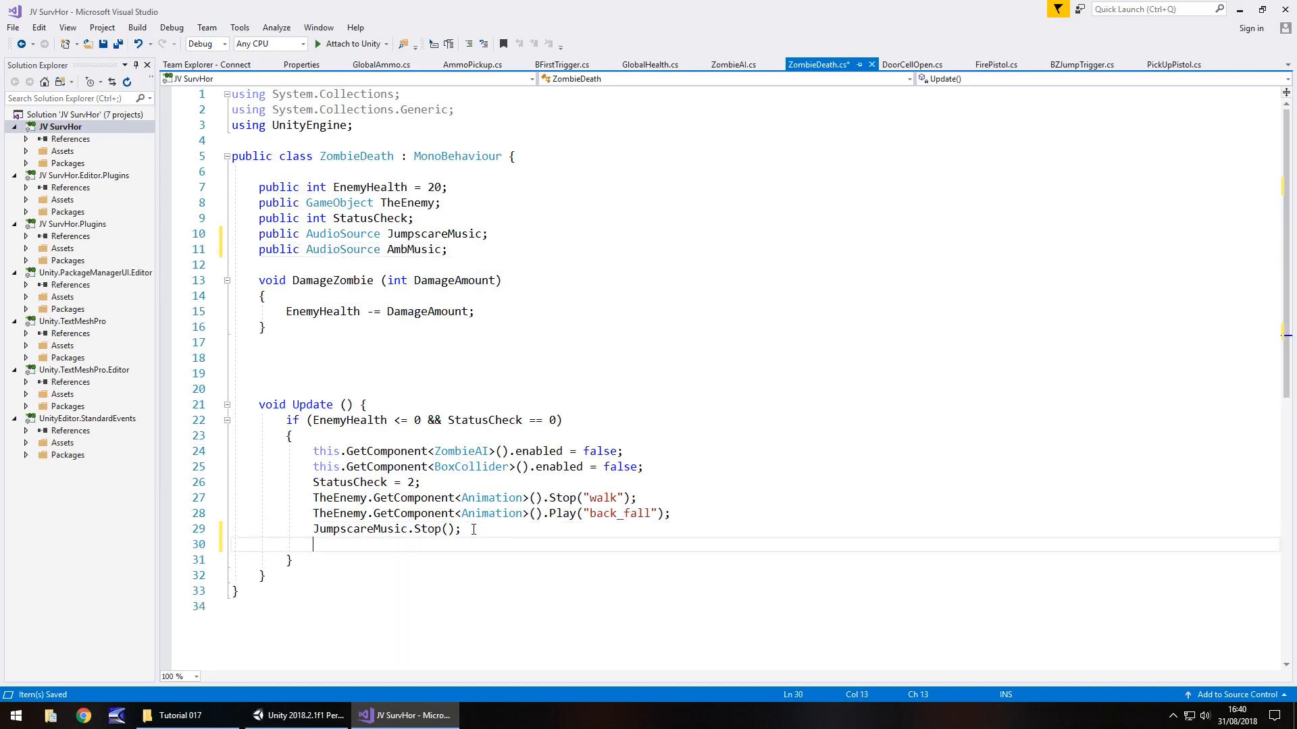
- Add 'AmbMusic.Play();' after JumpscareMusic.Stop() in Update and save the script
type("AmbMusic.")
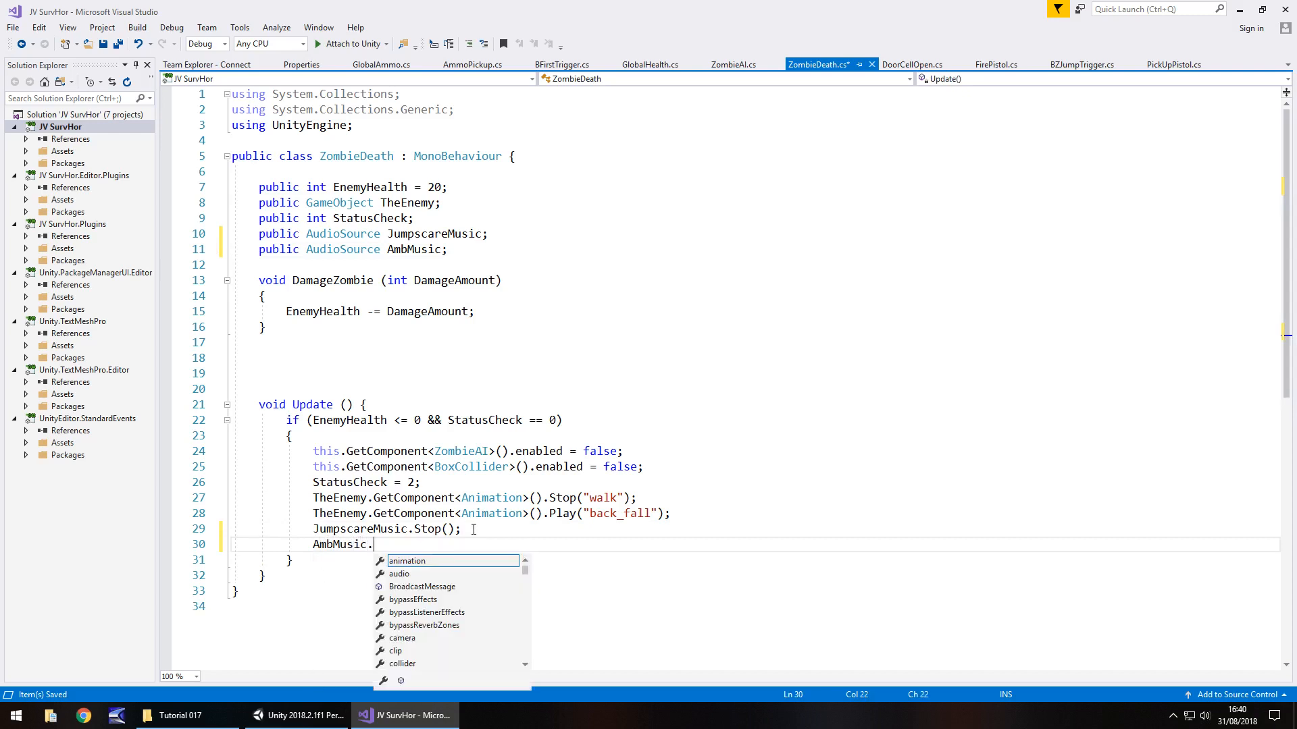
type("Play();")
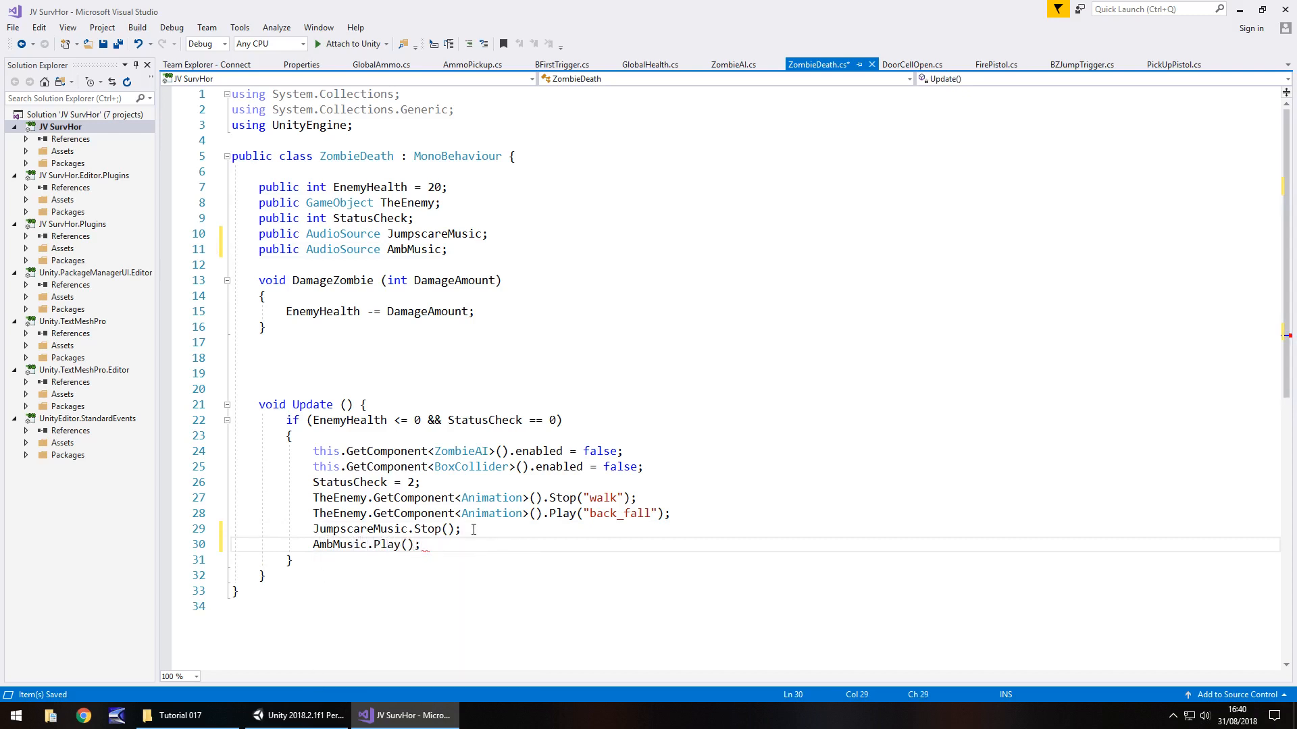
key("ctrl+s")
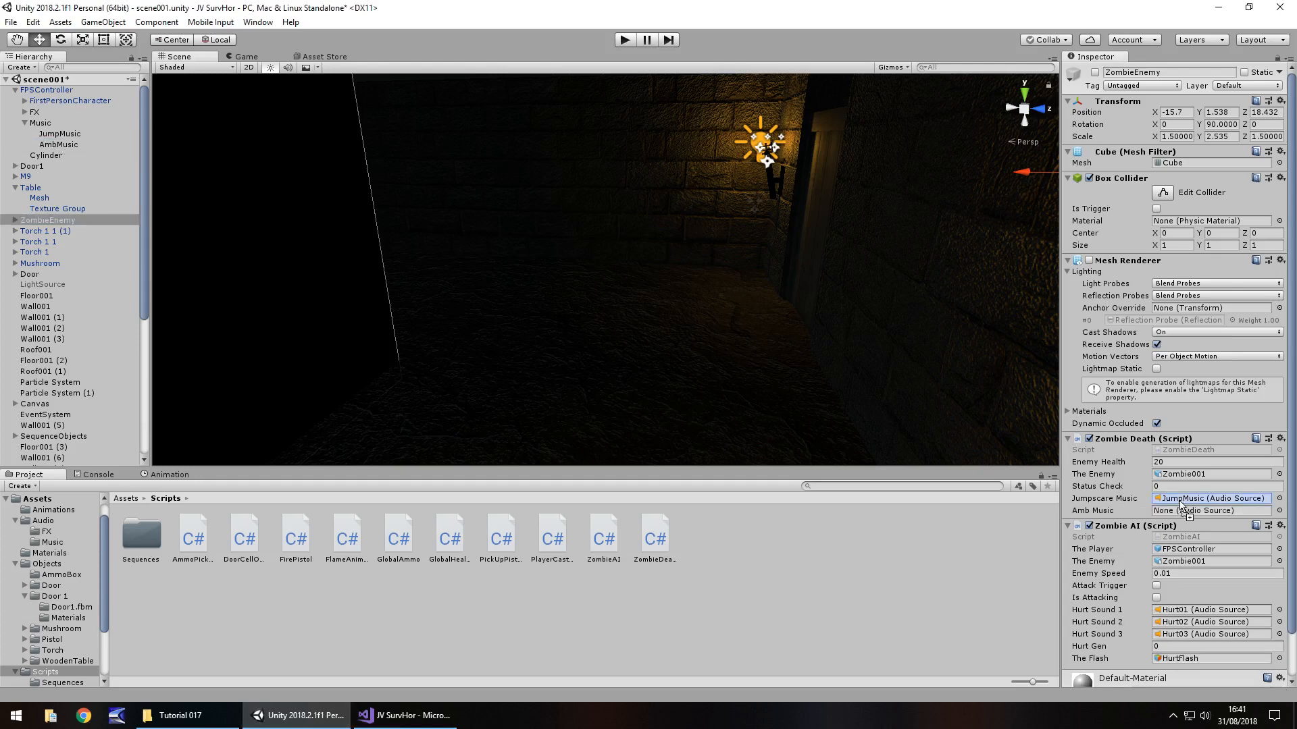
- Assign AmbMusic to the Zombie Death component's Amb Music slot
left_click(1210, 510)
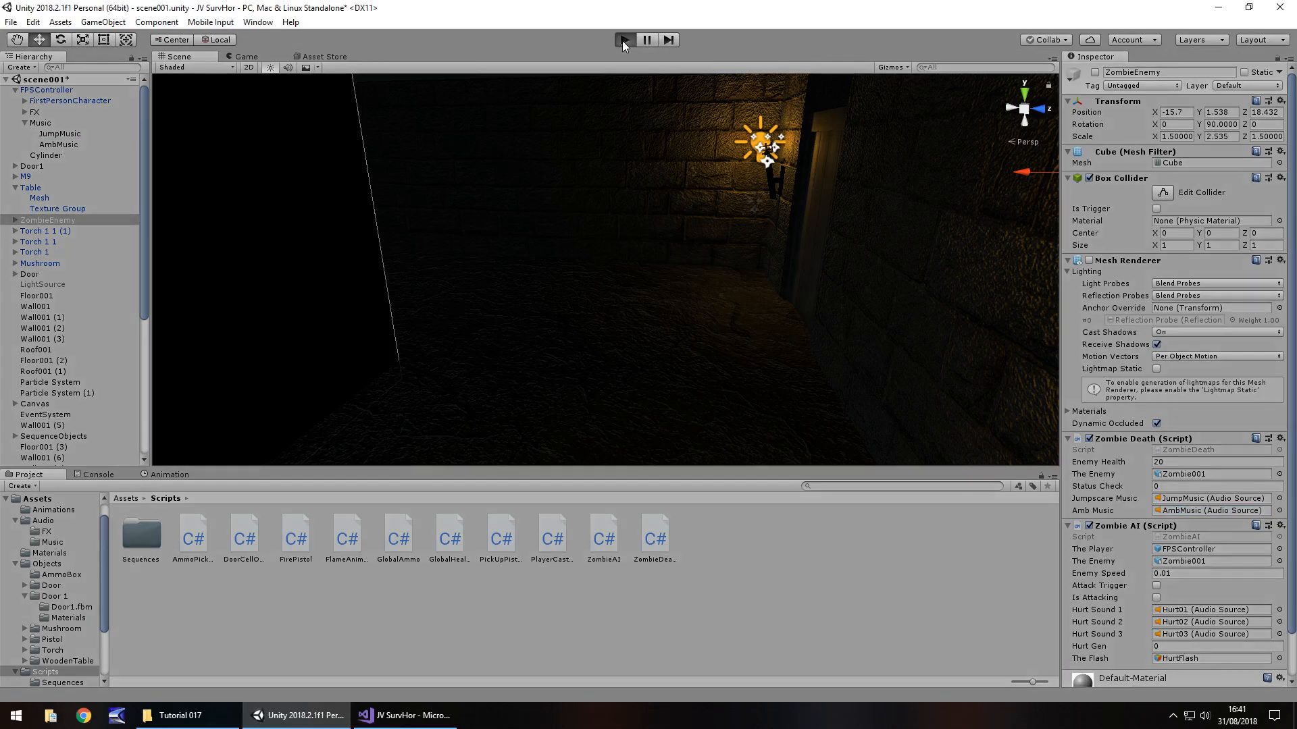
- Play-test the dungeon, trigger the jump scare, shoot the zombie dead, then stop
left_click(623, 40)
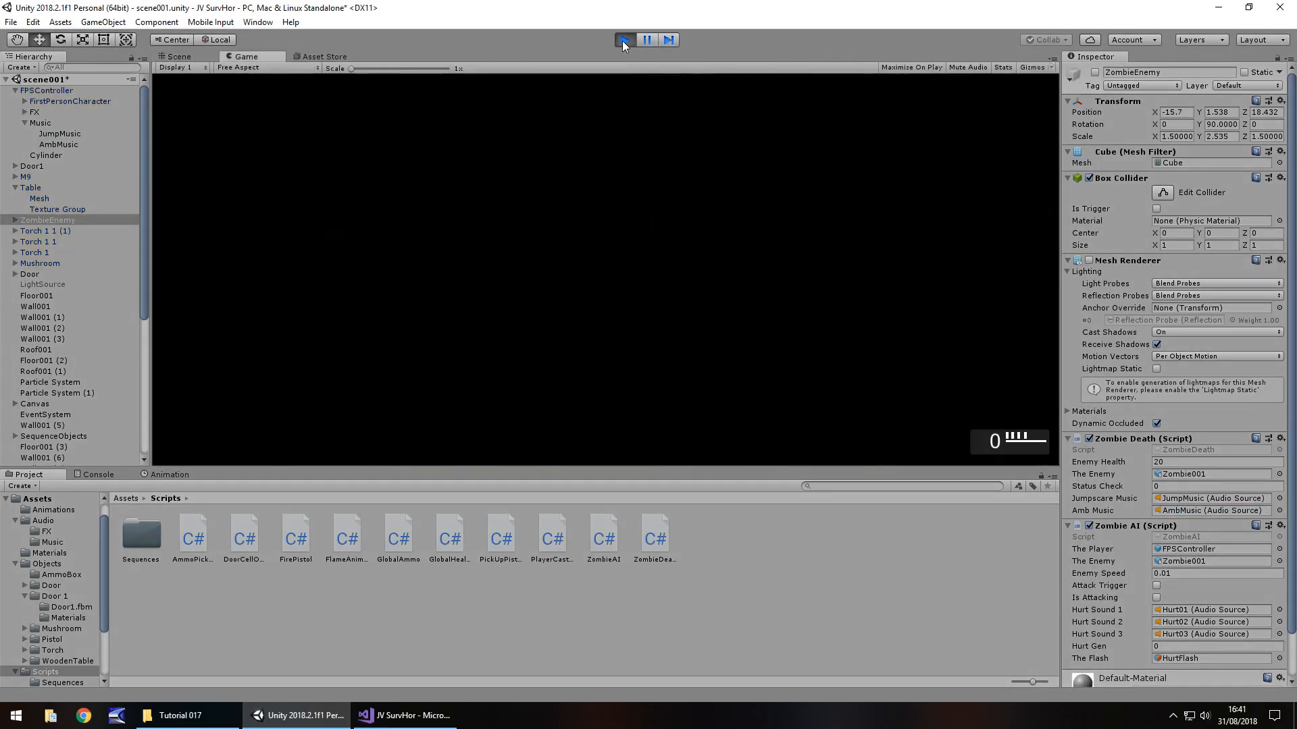
left_click(623, 39)
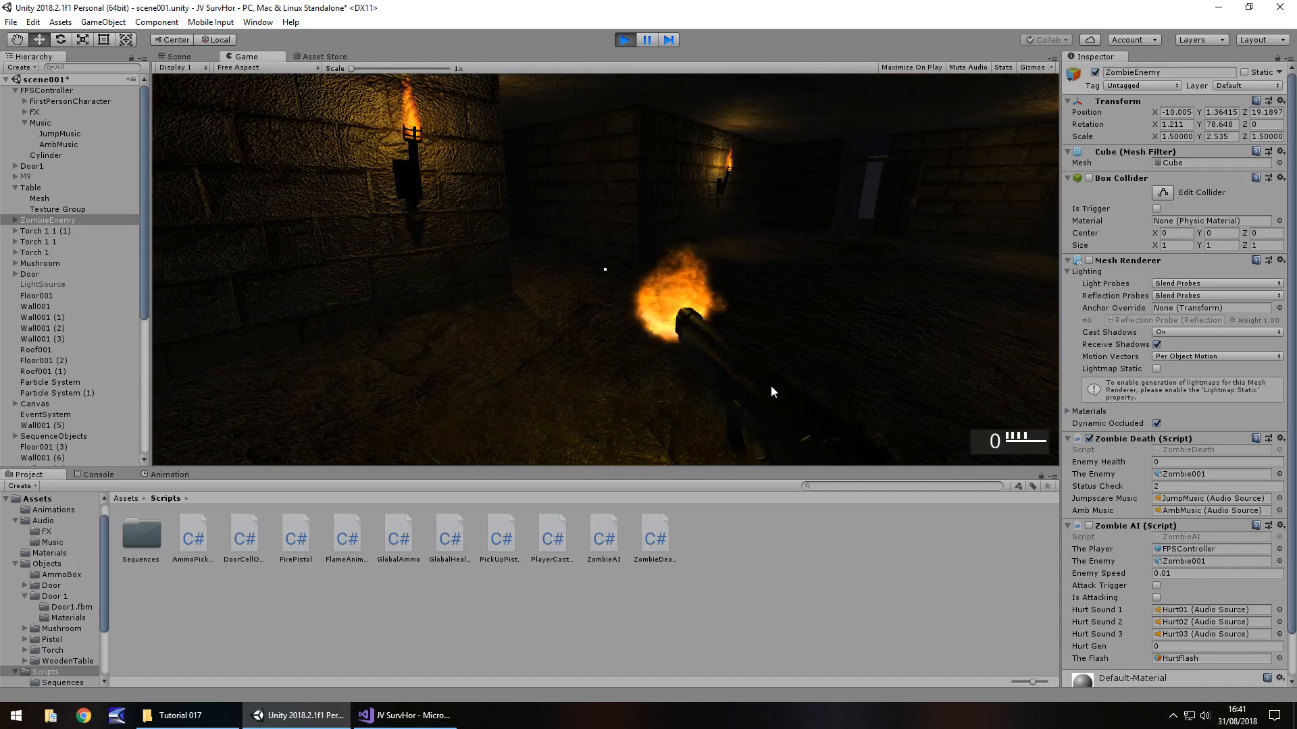
left_click(178, 57)
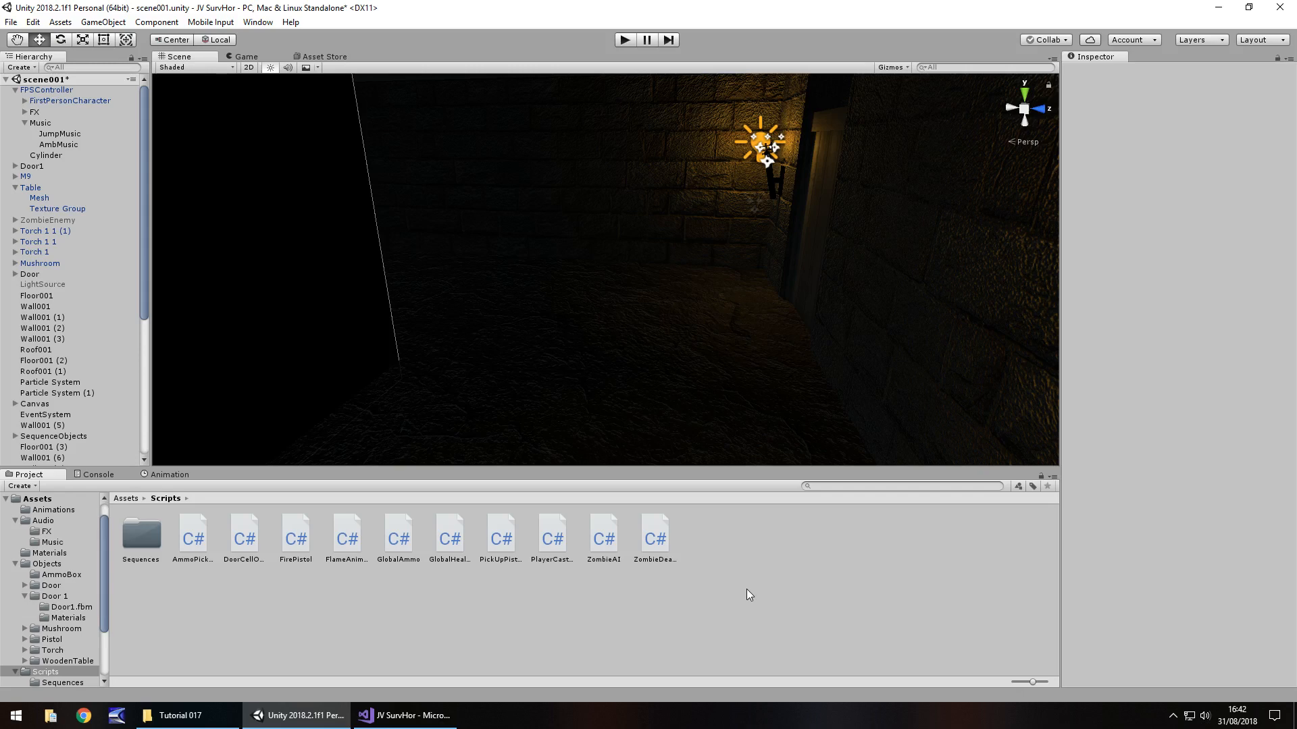
mouse_move(621, 341)
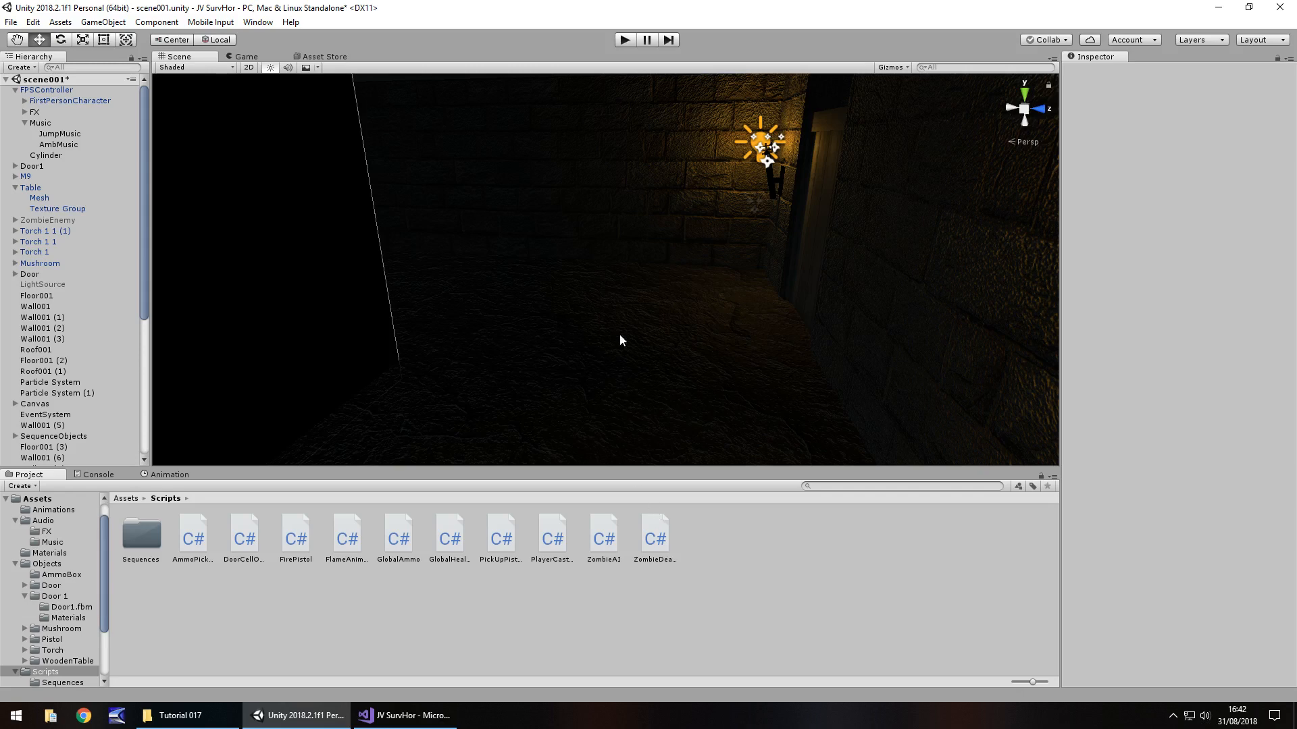
mouse_move(266, 312)
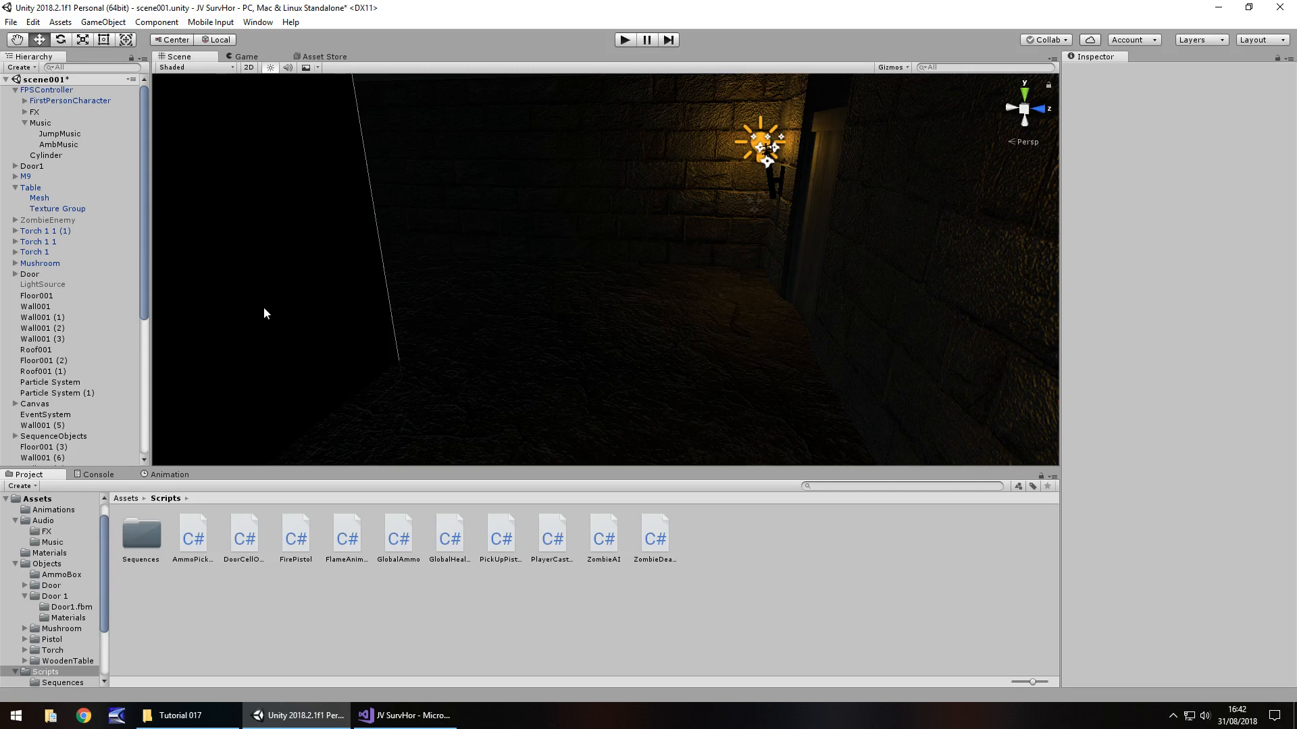